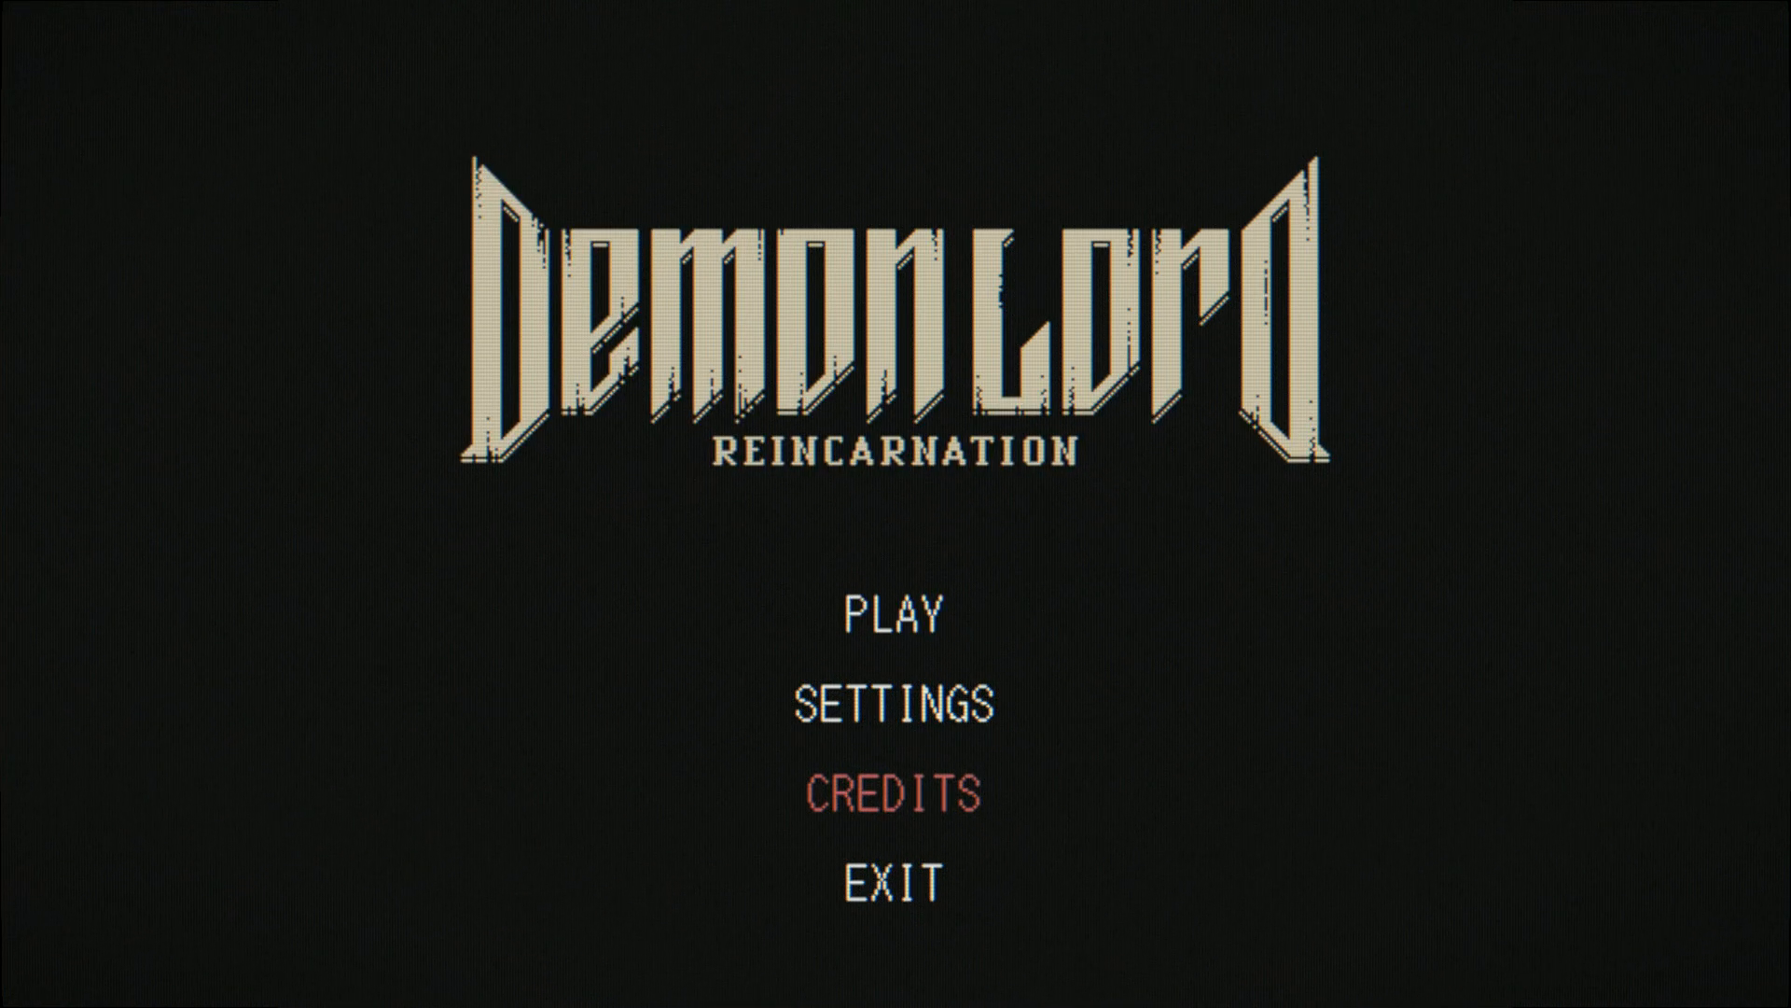
mouse_move(895, 614)
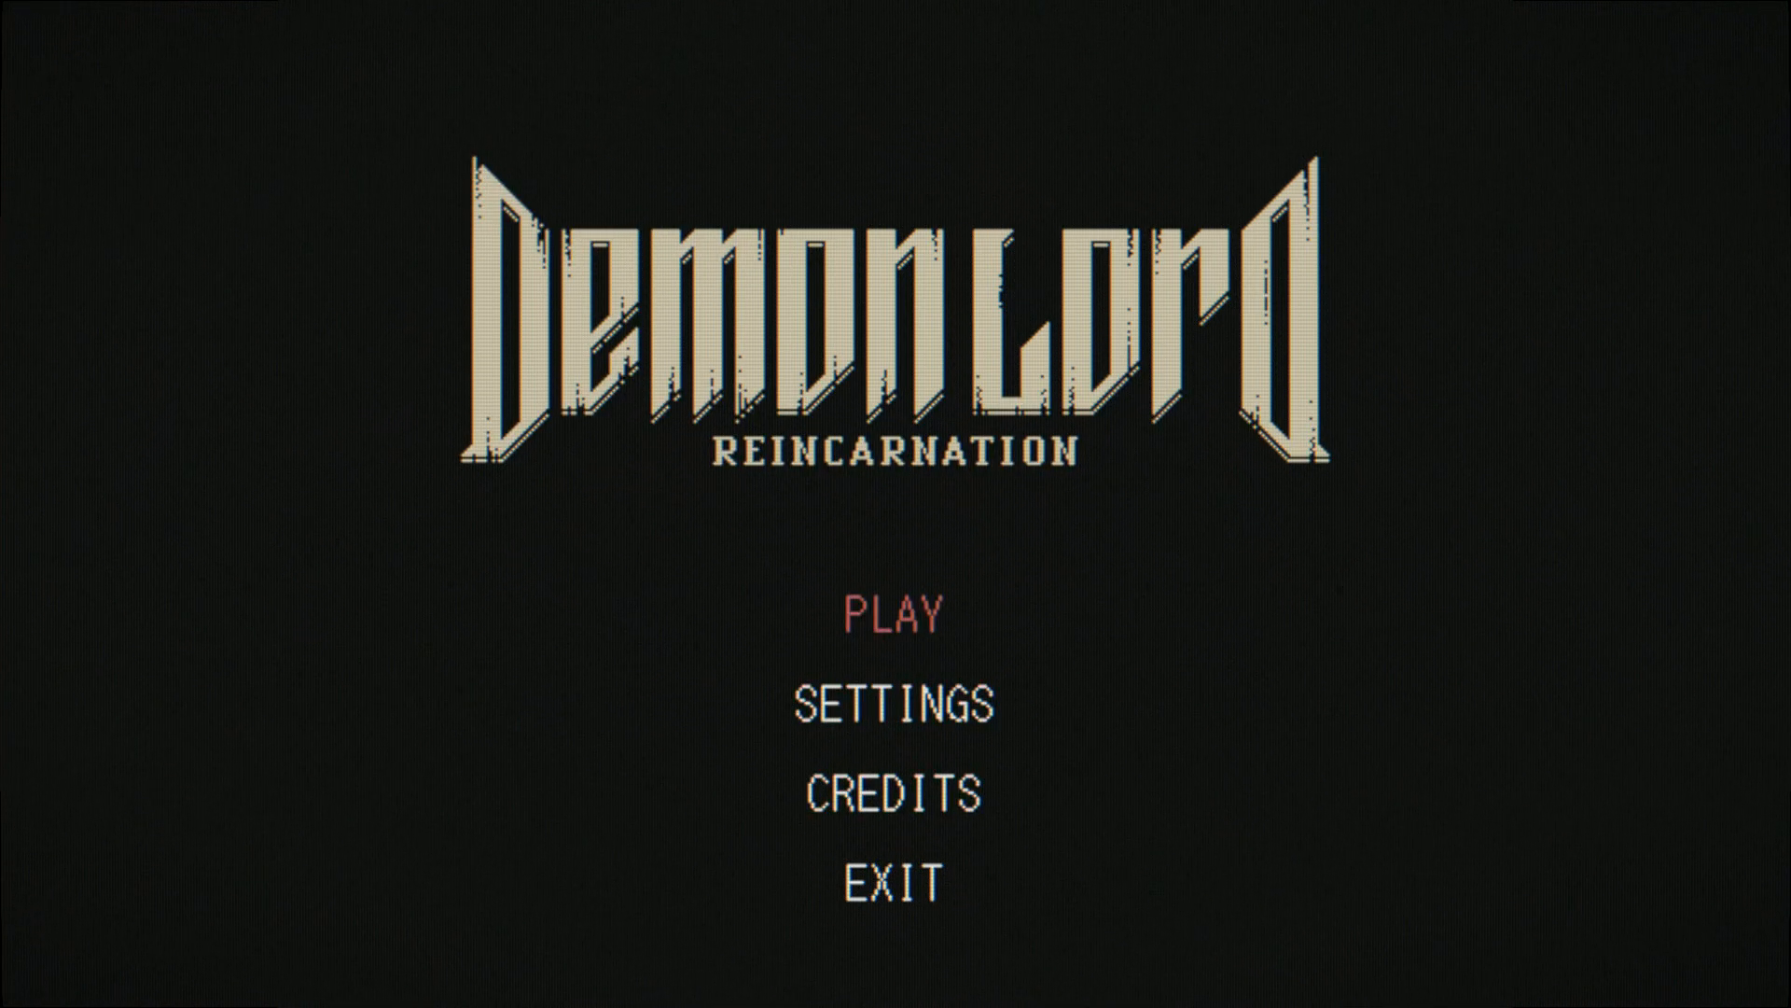
Step: Choose PLAY on the title screen to enter the stone dungeon corridor
left_click(901, 614)
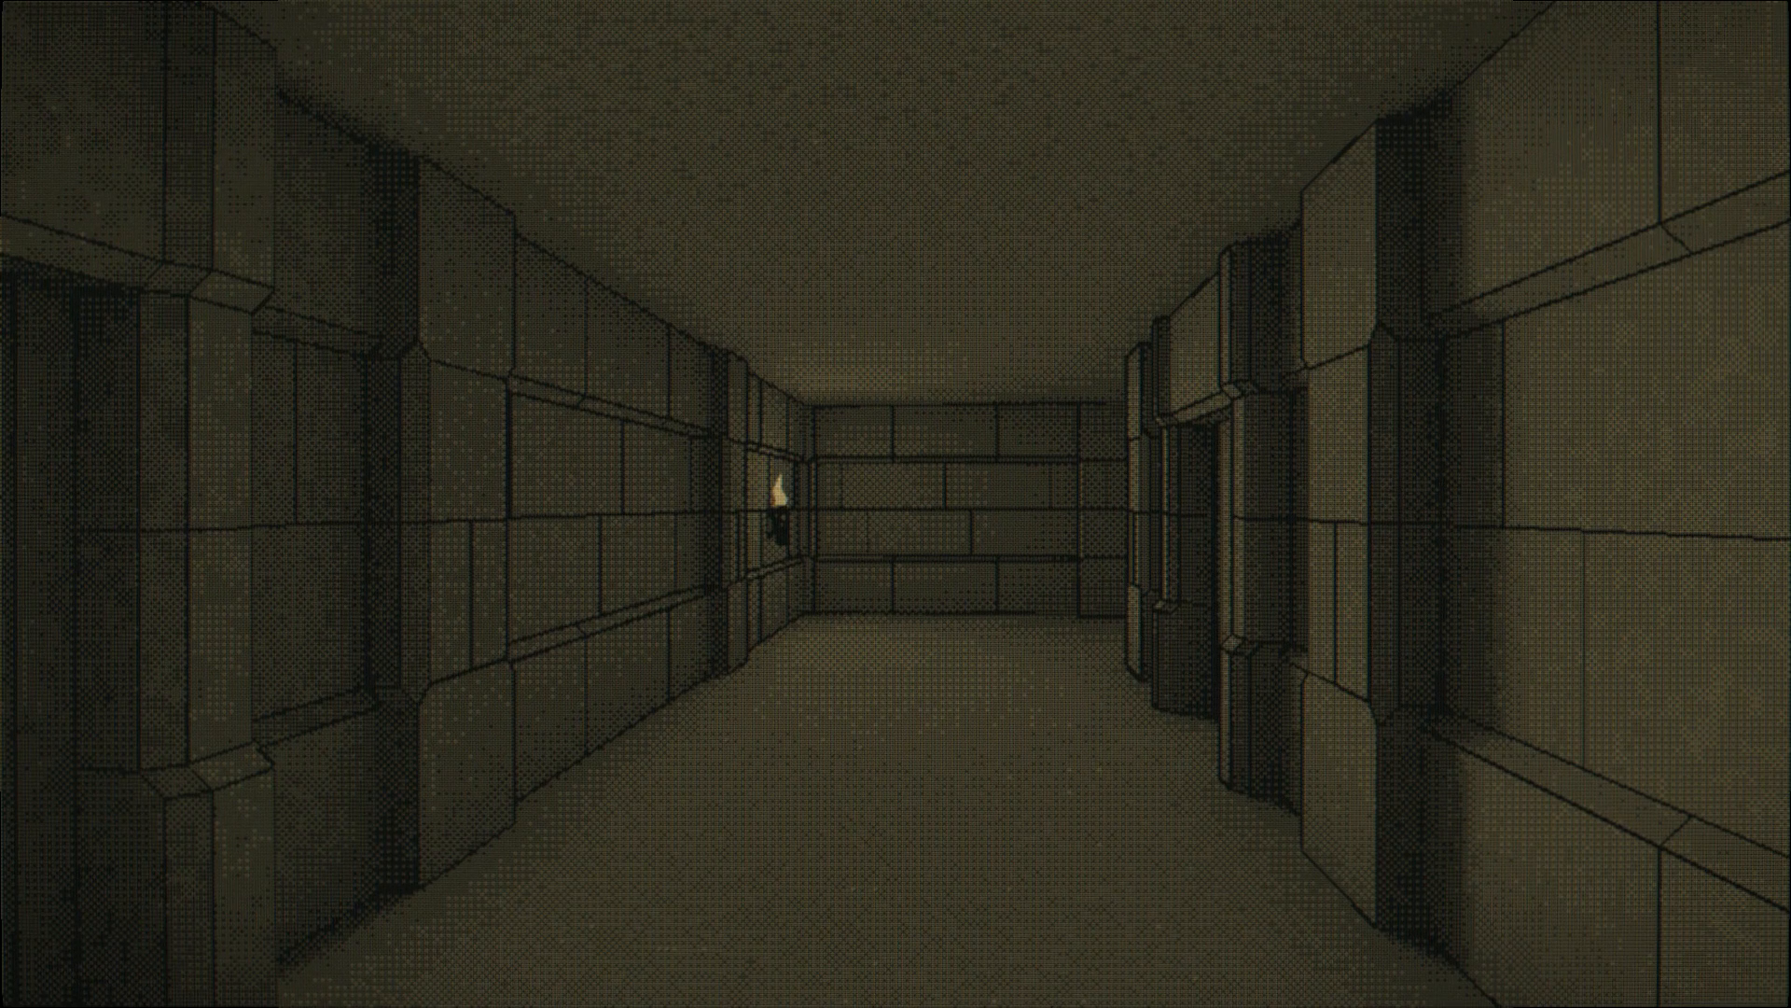
Step: Return to the game window and show the PARTY list with each member's class and HP
key("alt+tab")
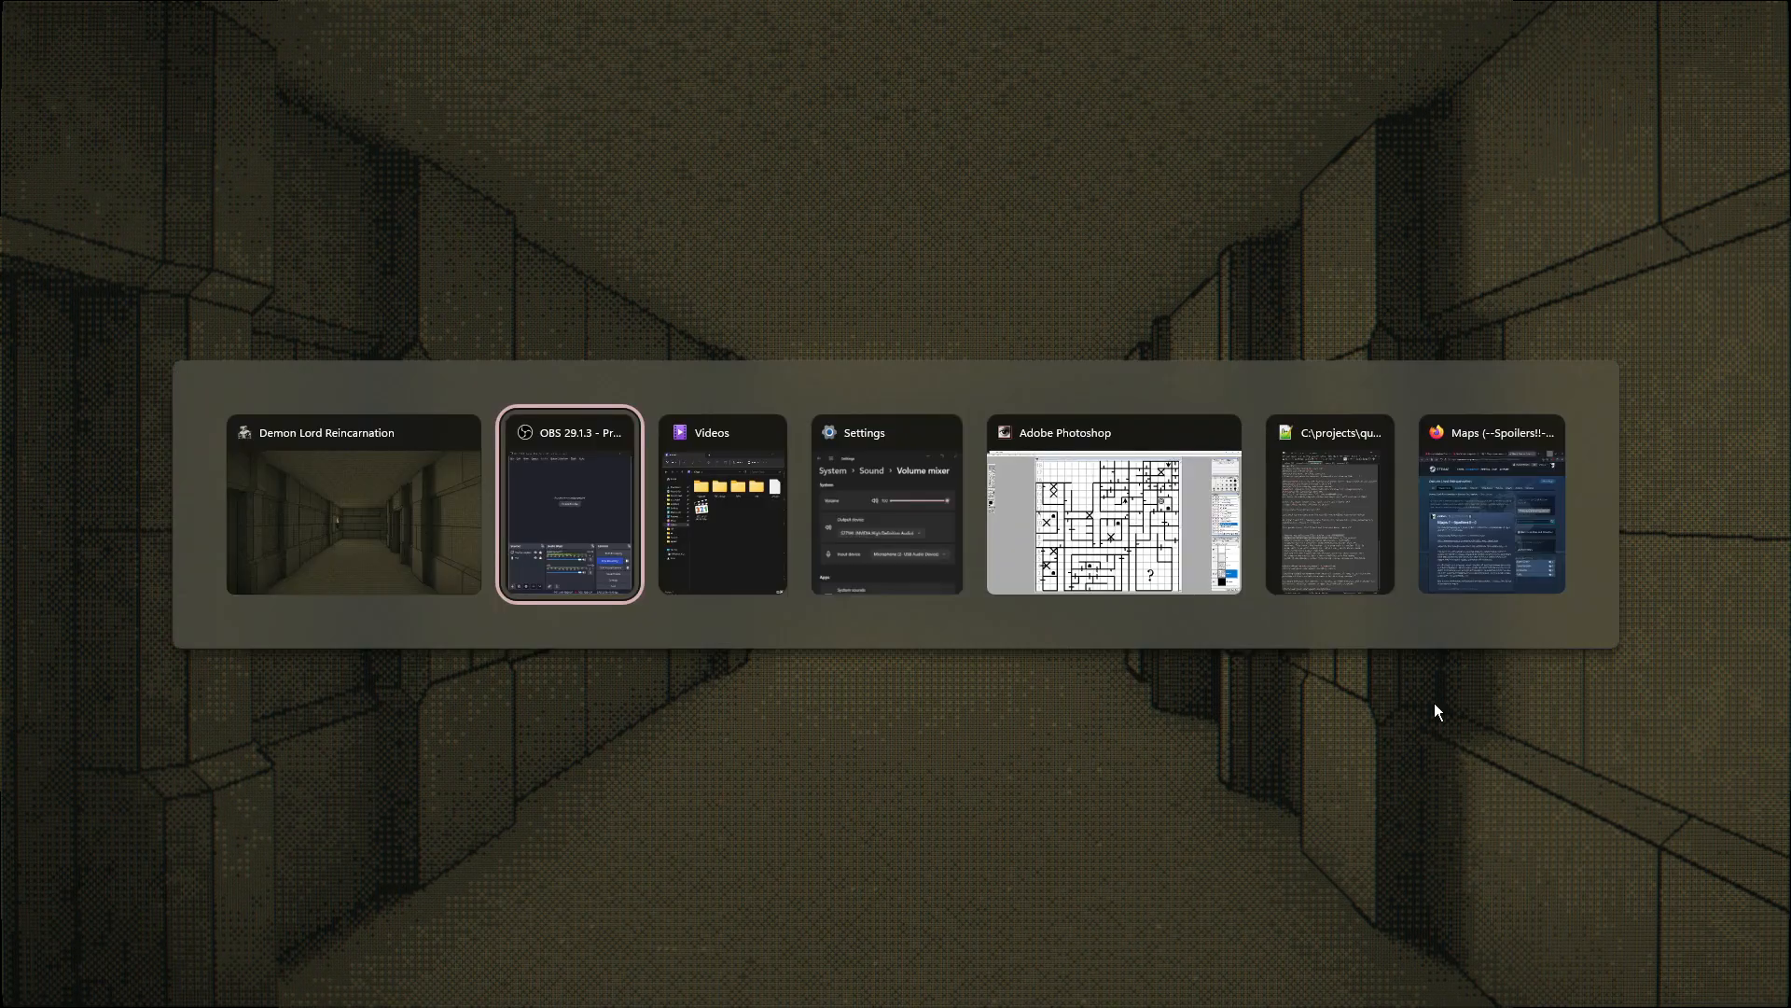
left_click(569, 504)
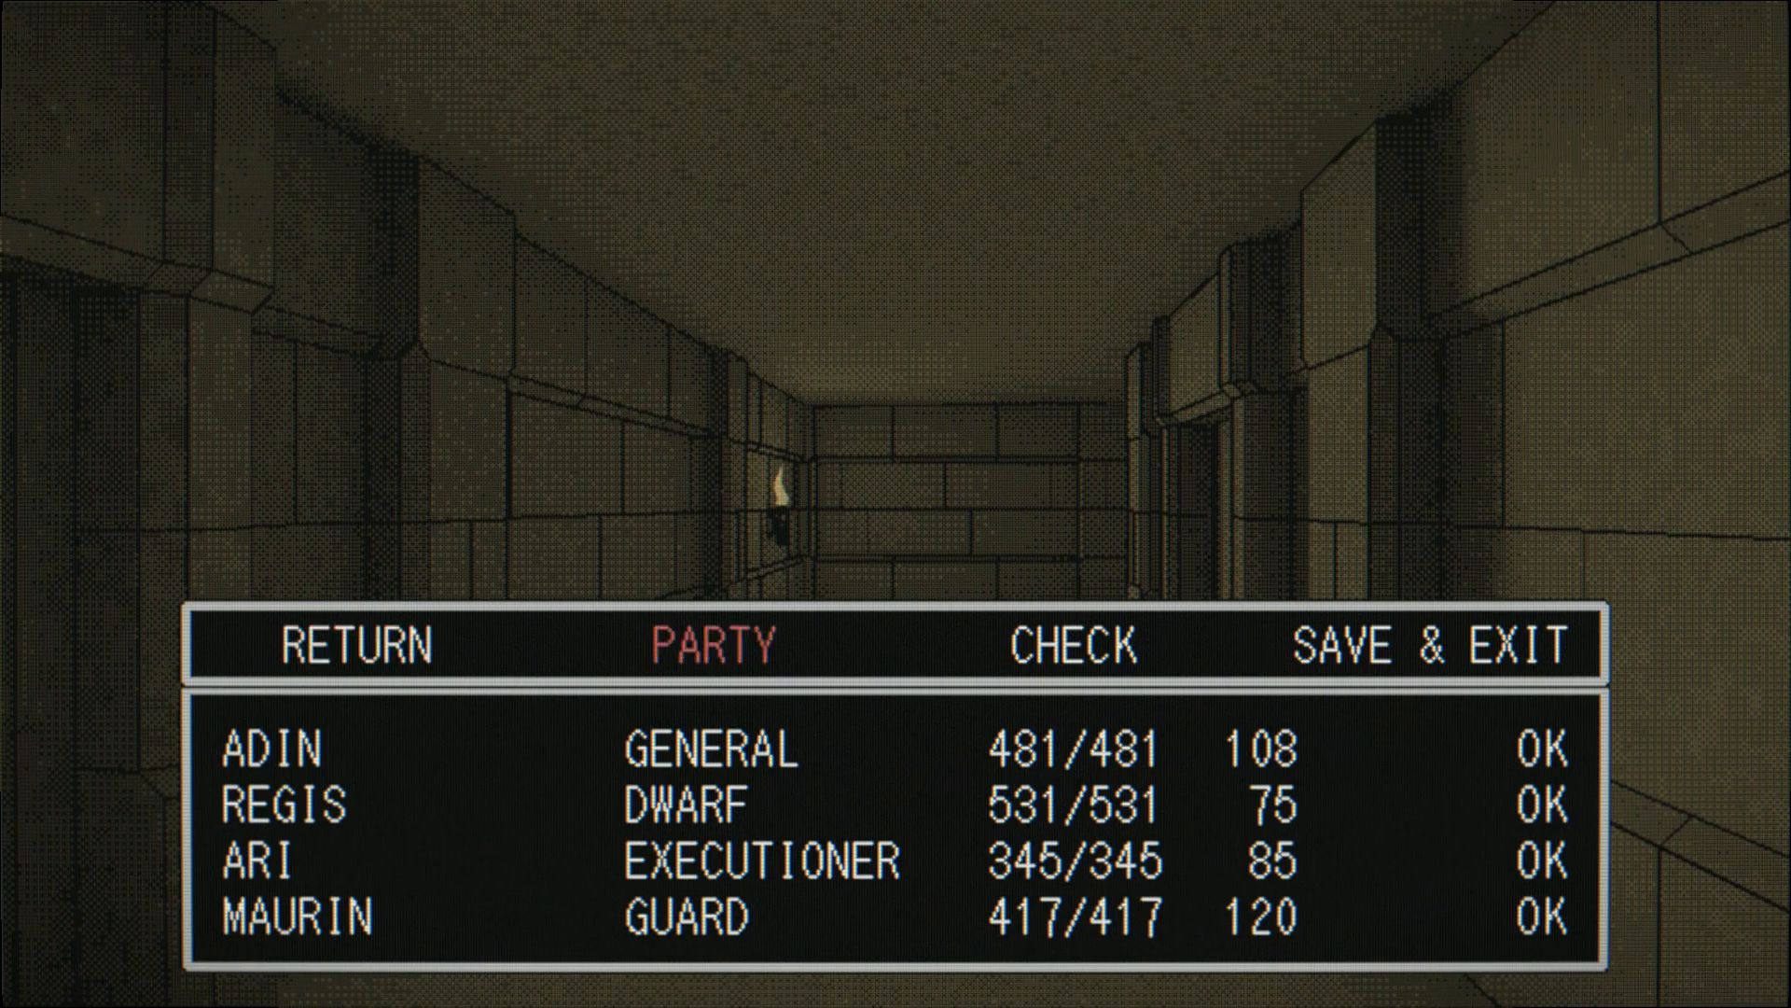
key("left")
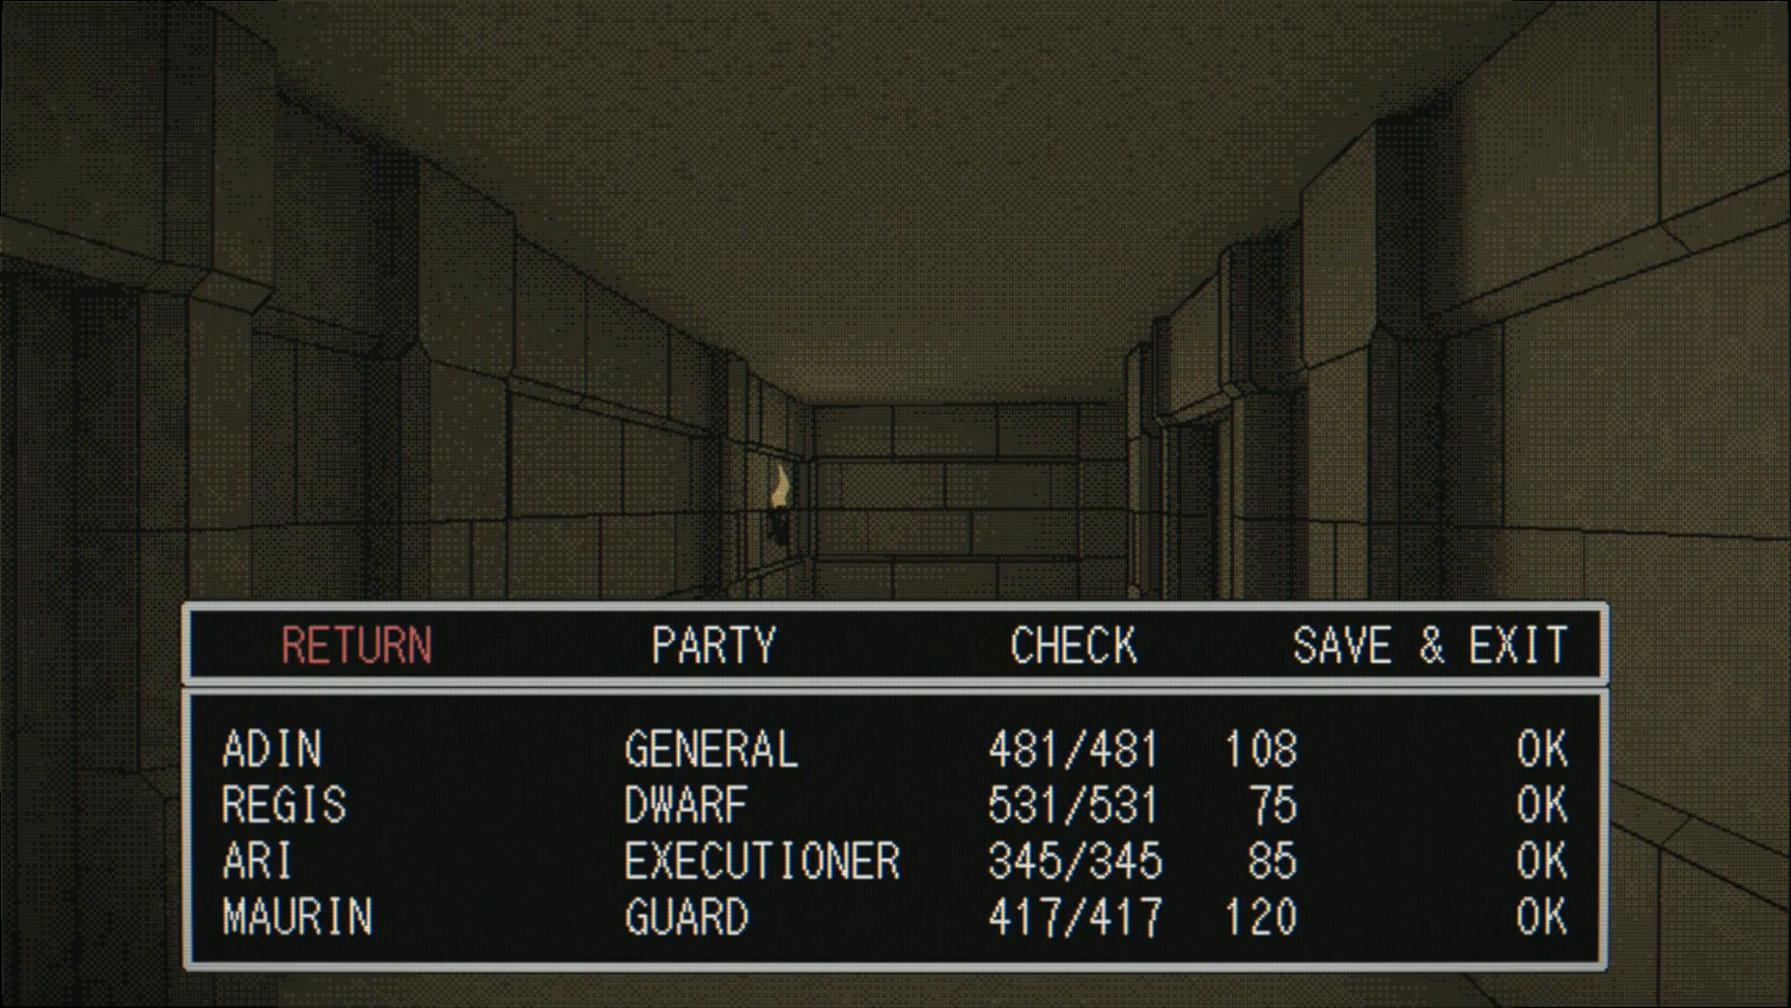
Step: Switch to demon_lord_reincarnation.psd showing the floor 2 grid map
left_click(1065, 644)
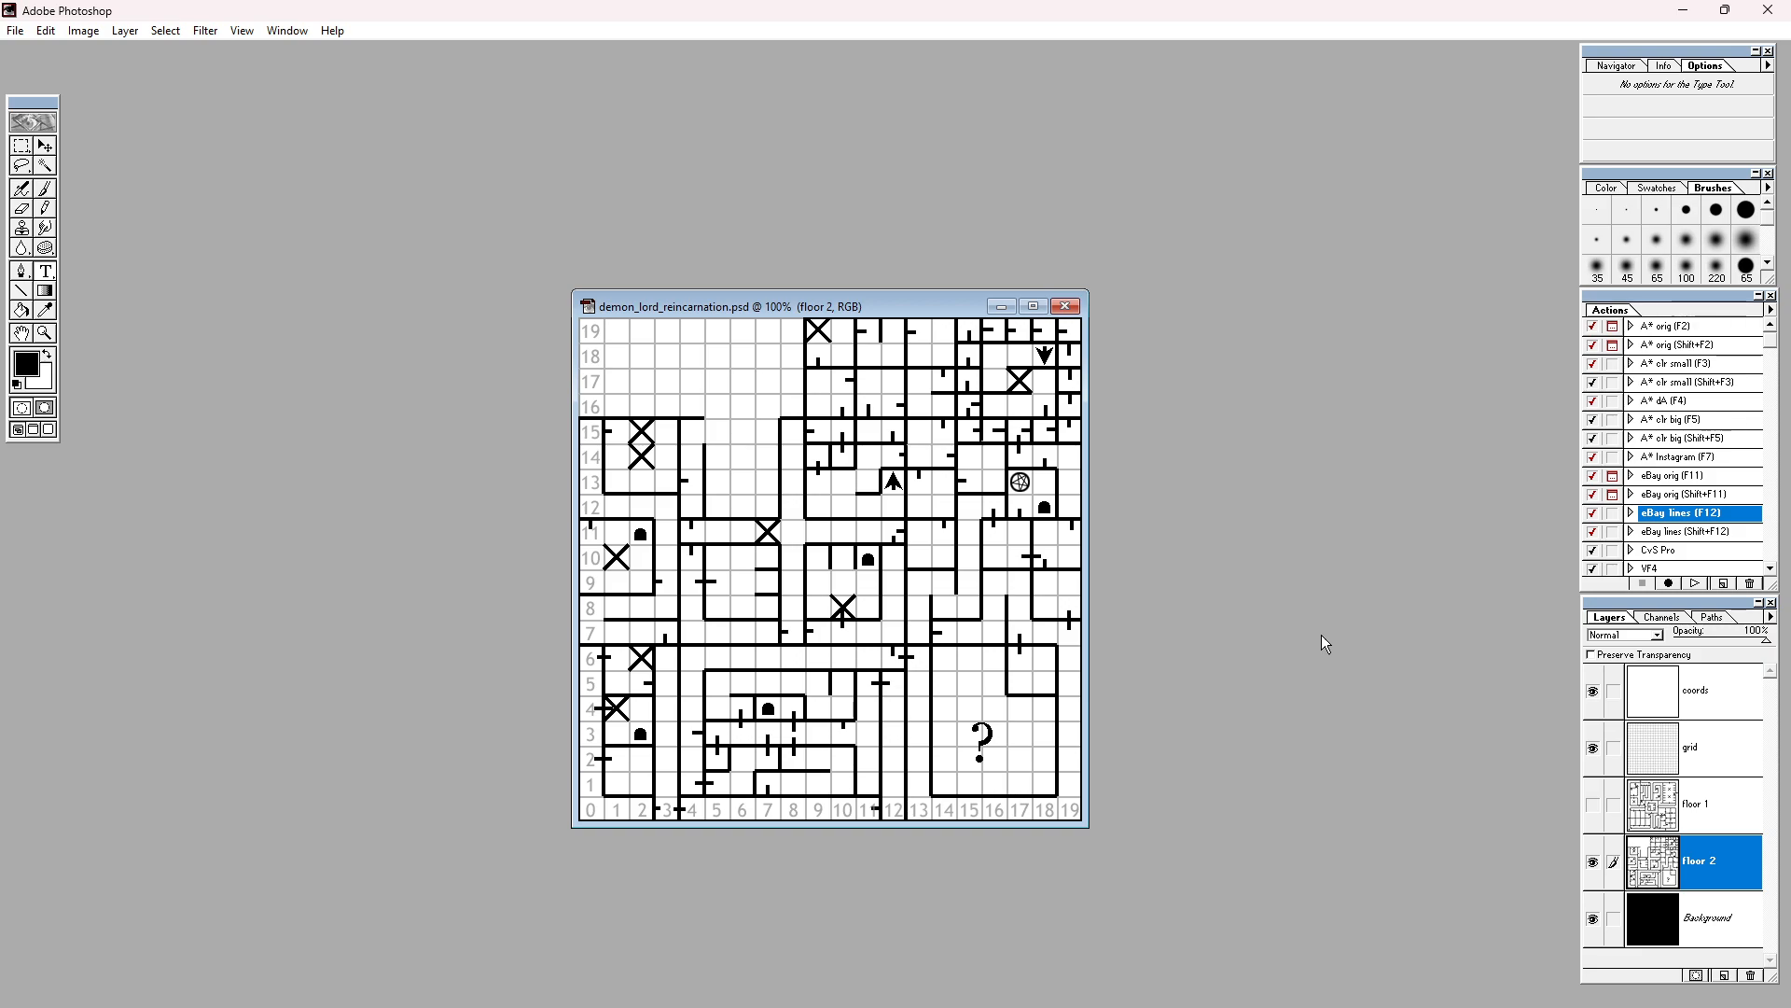
mouse_move(1021, 459)
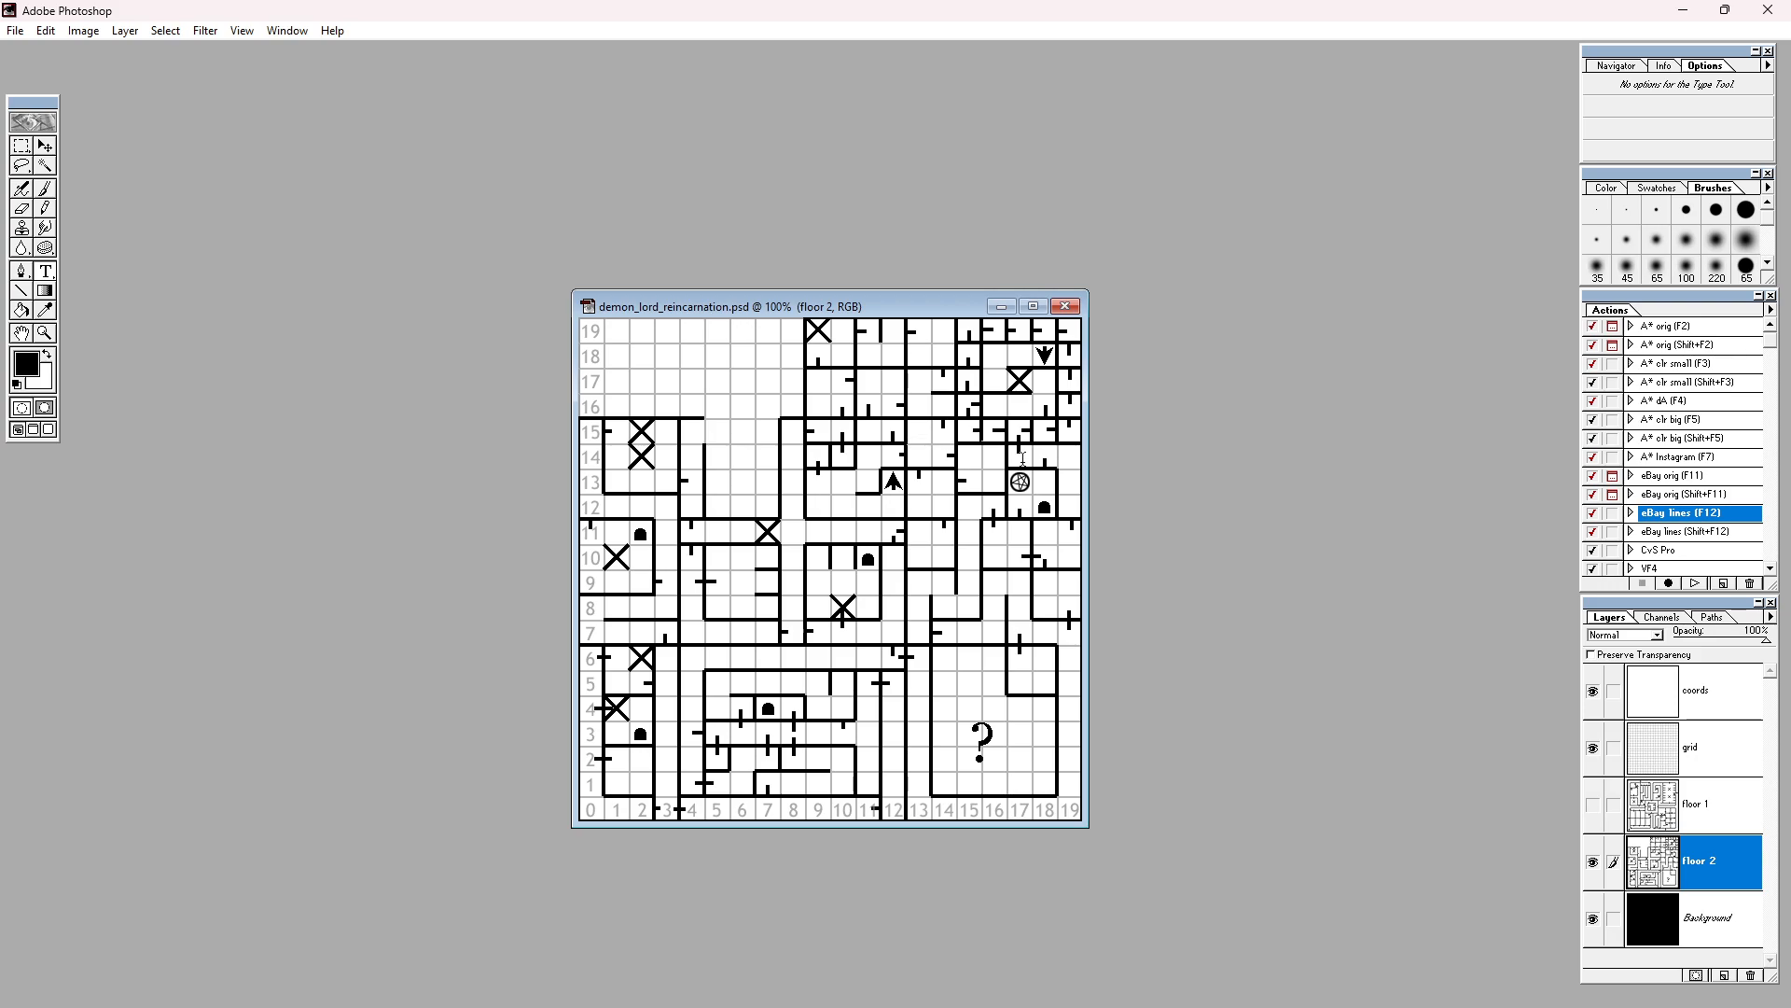
mouse_move(954, 724)
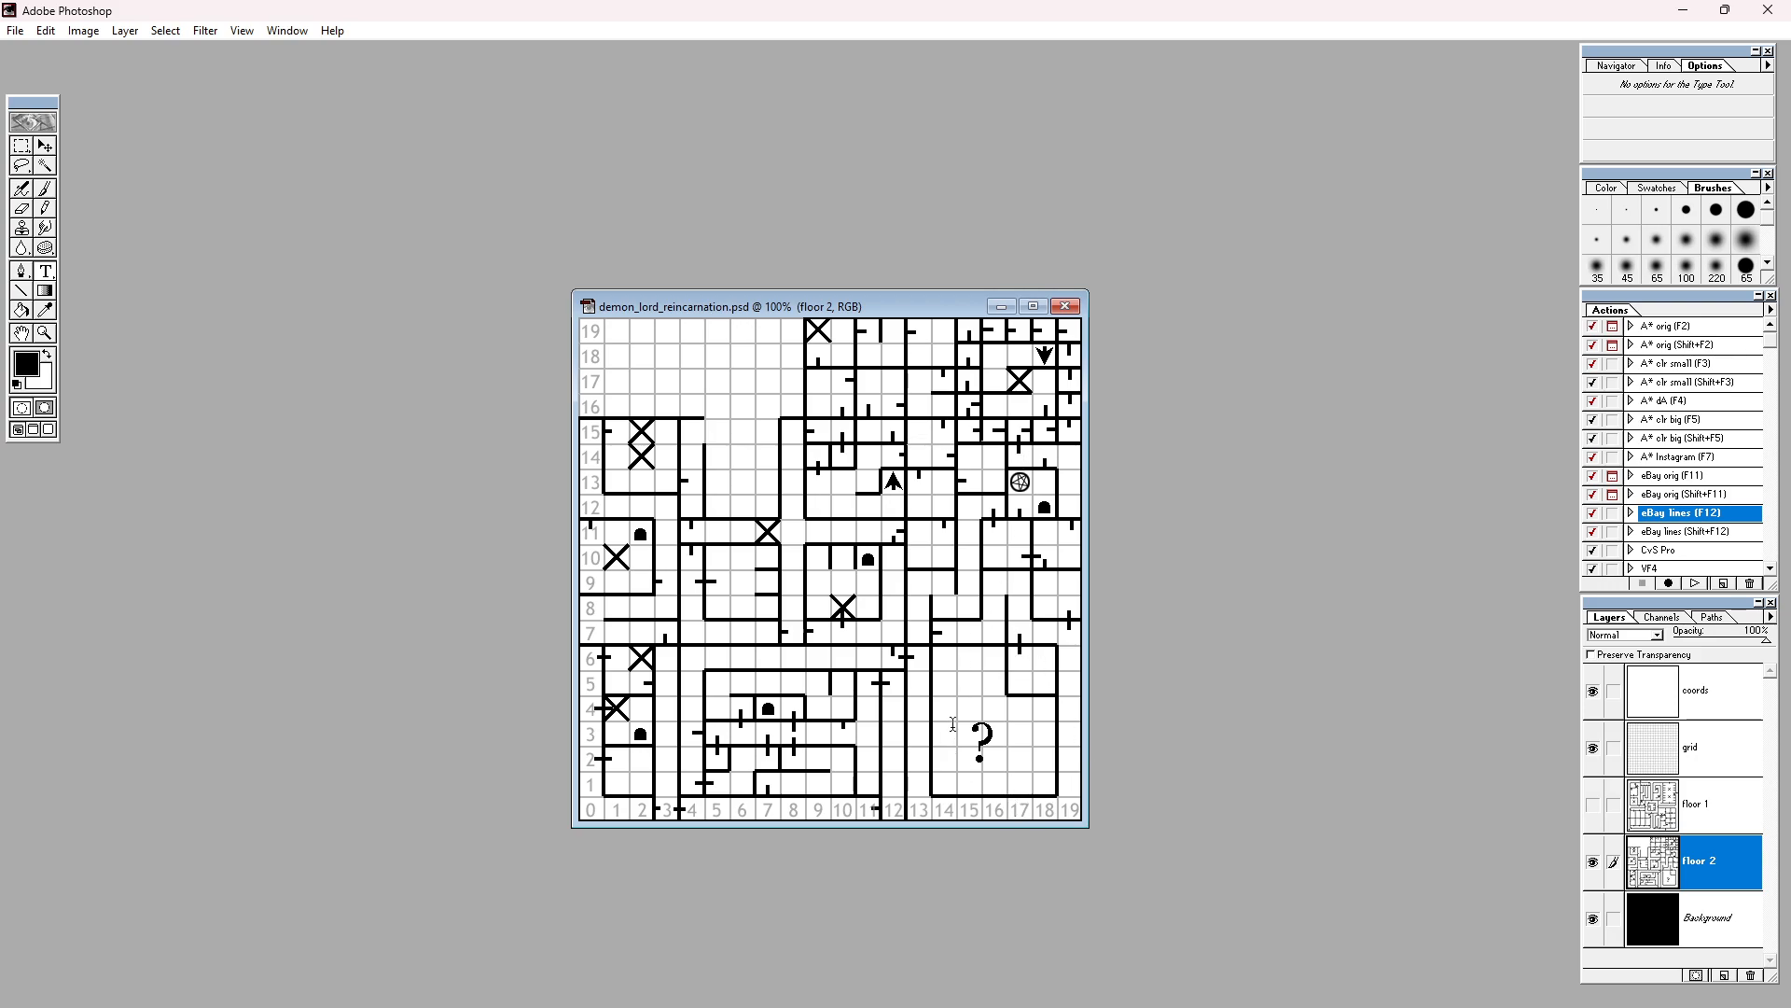
mouse_move(1033, 856)
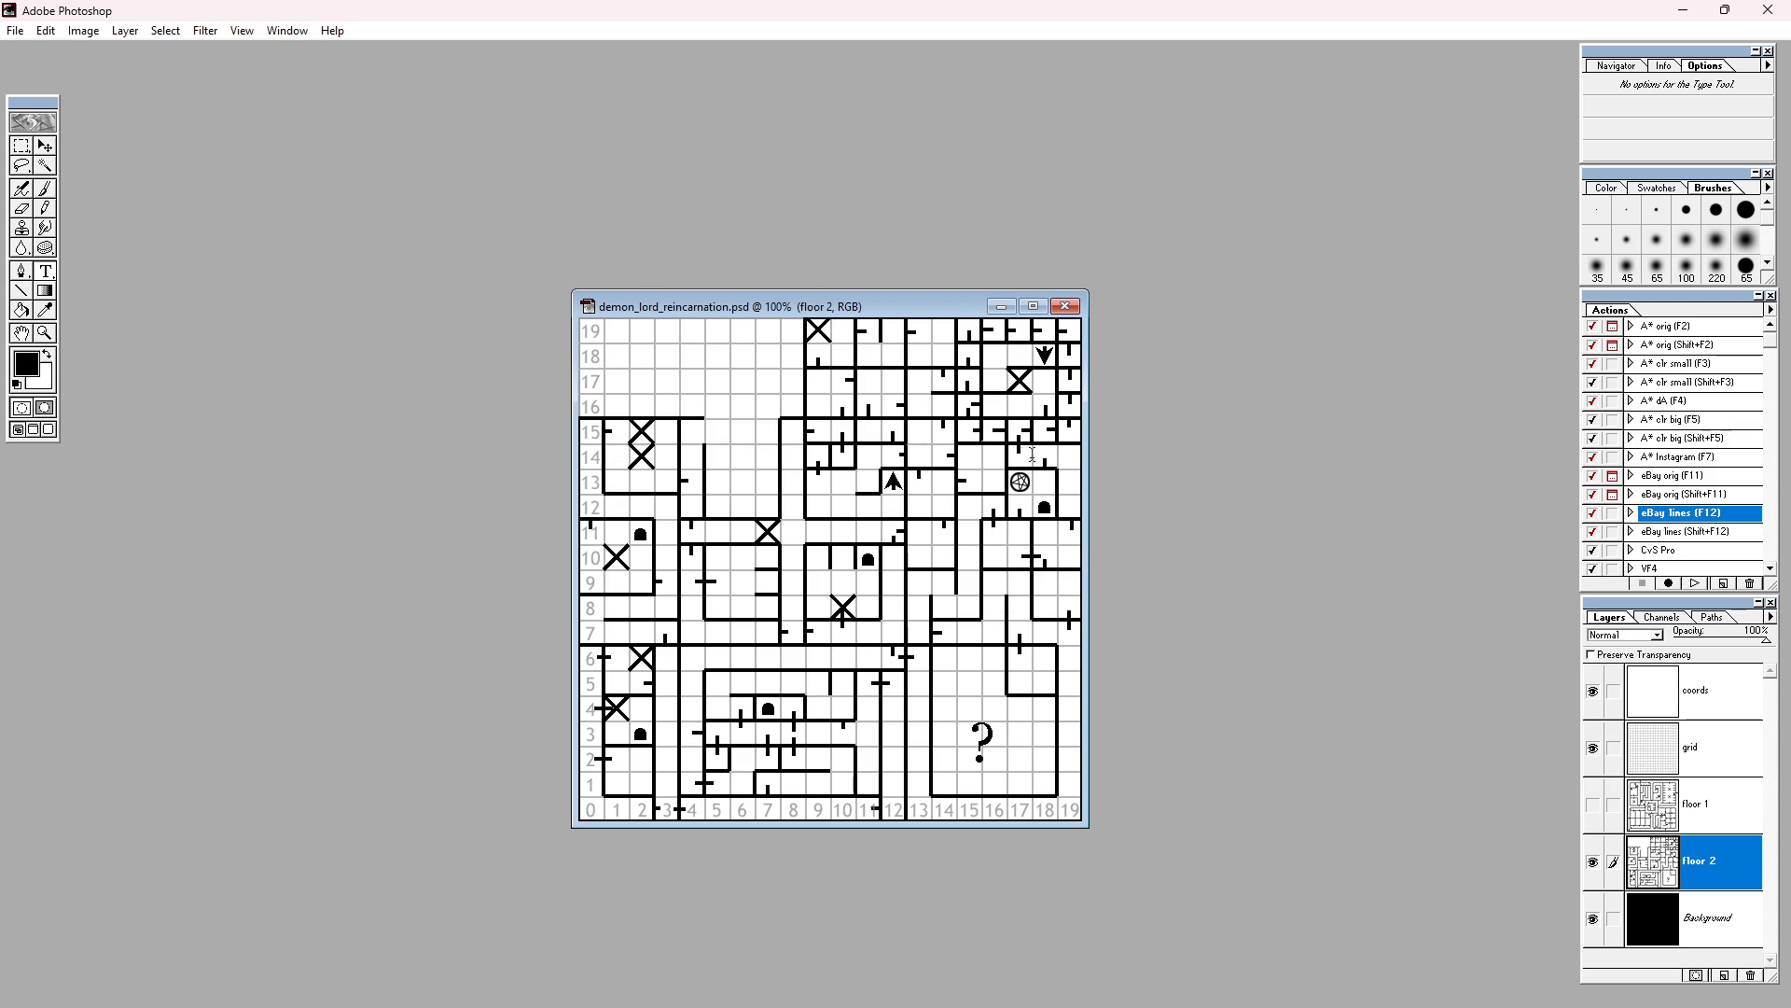
mouse_move(1031, 455)
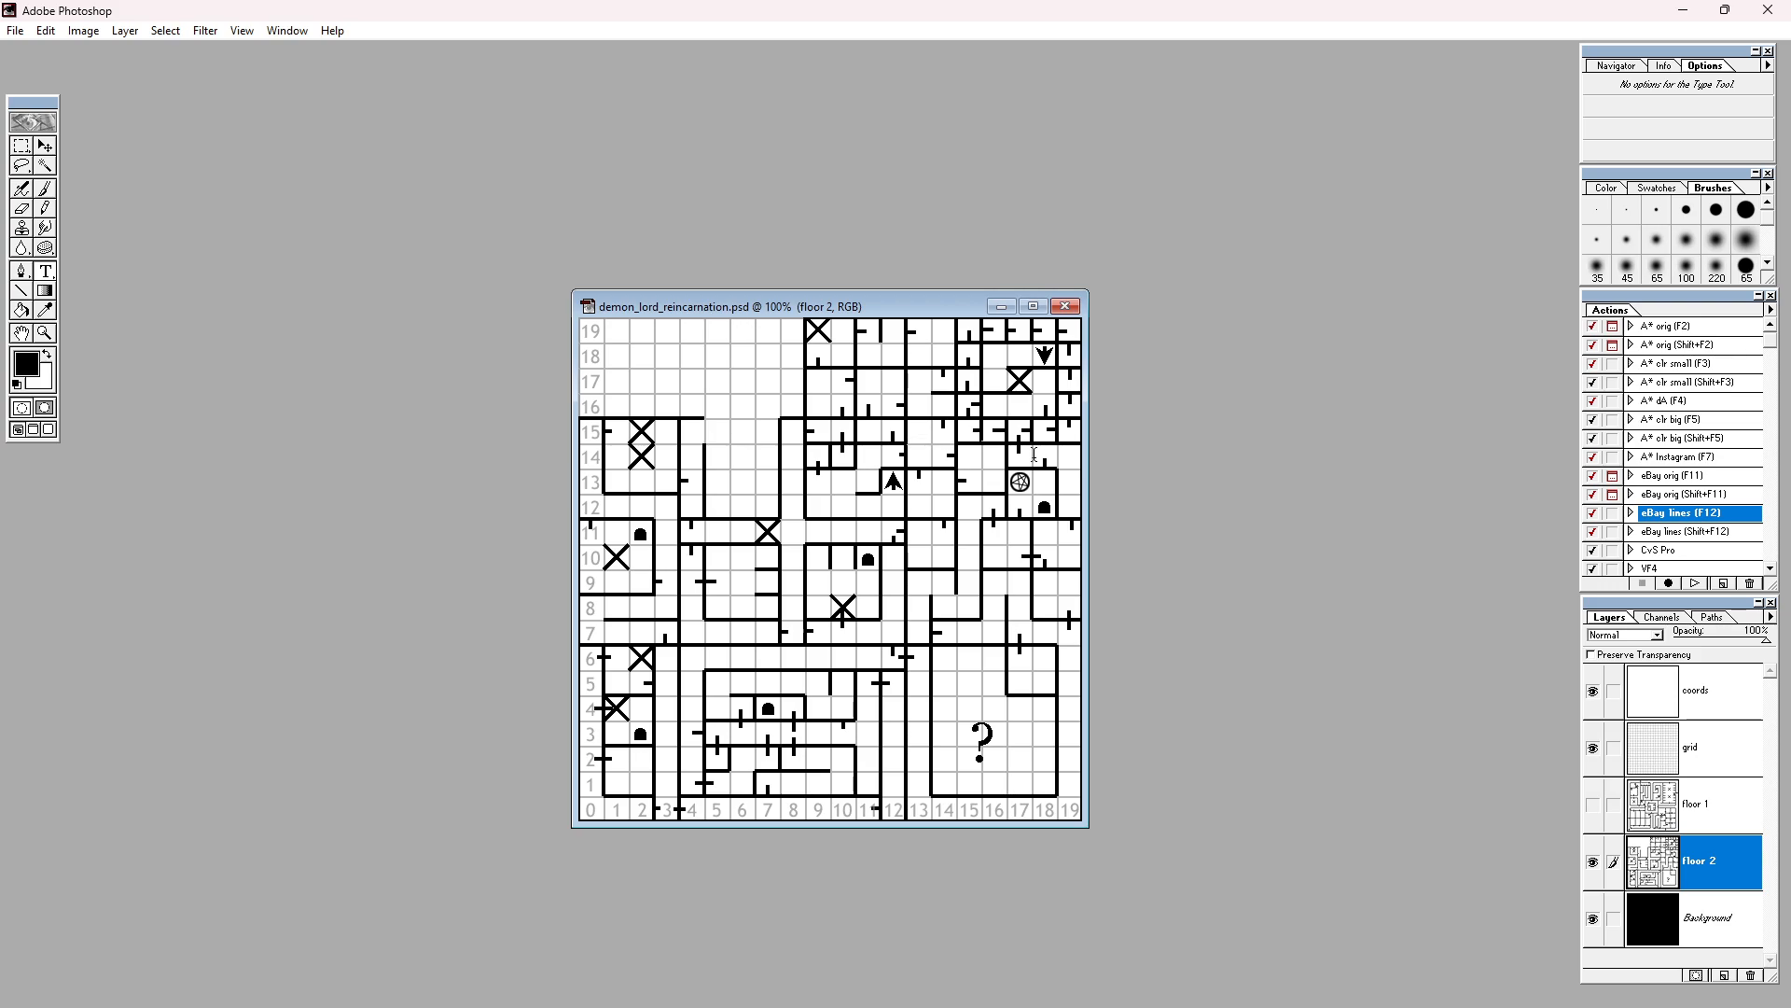
mouse_move(1034, 456)
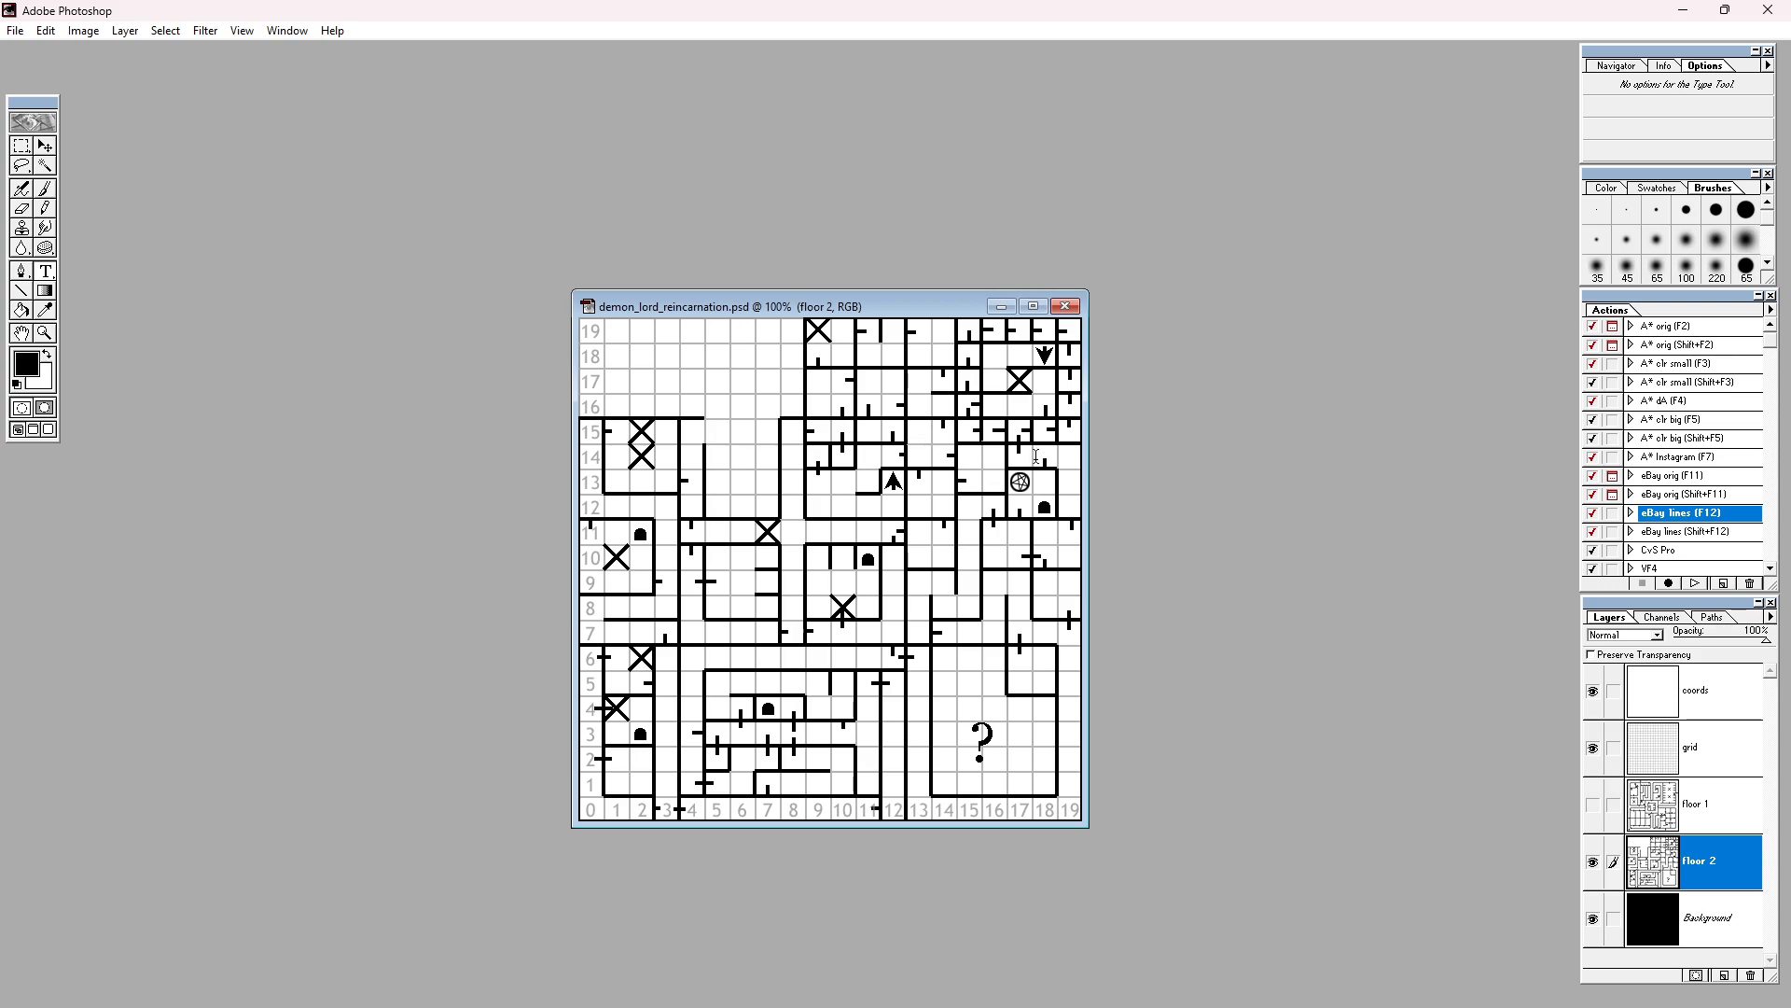
mouse_move(989, 511)
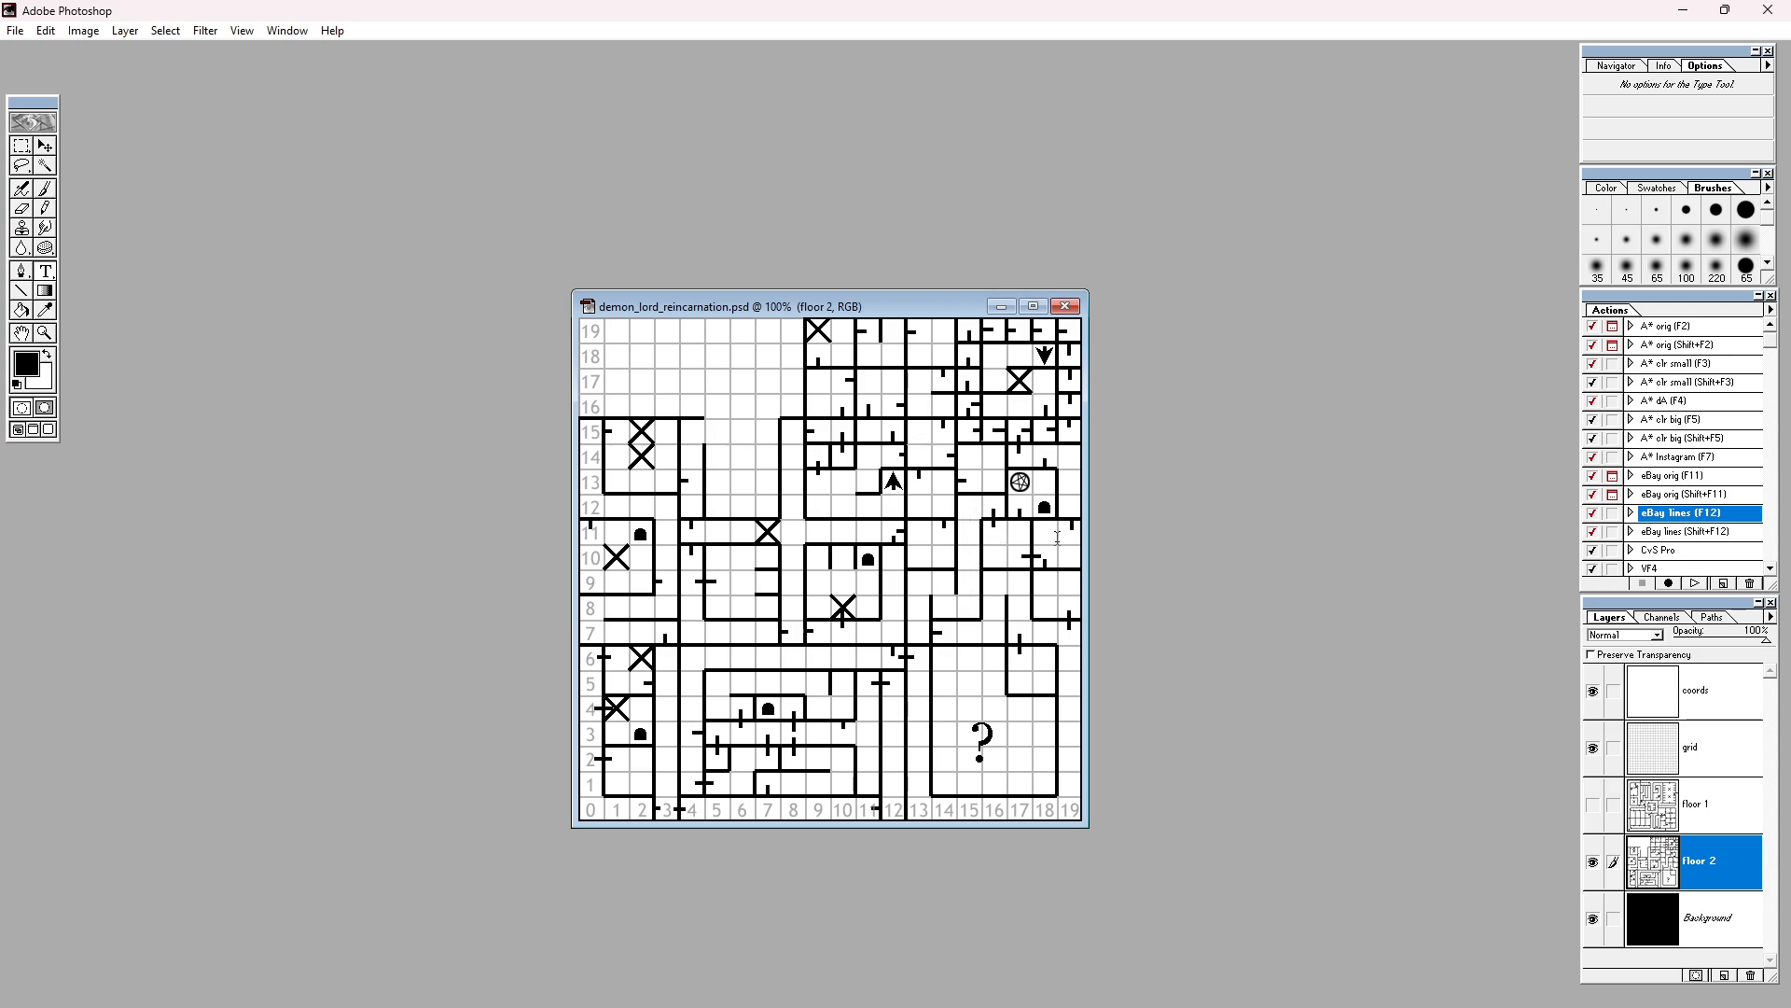
mouse_move(1024, 472)
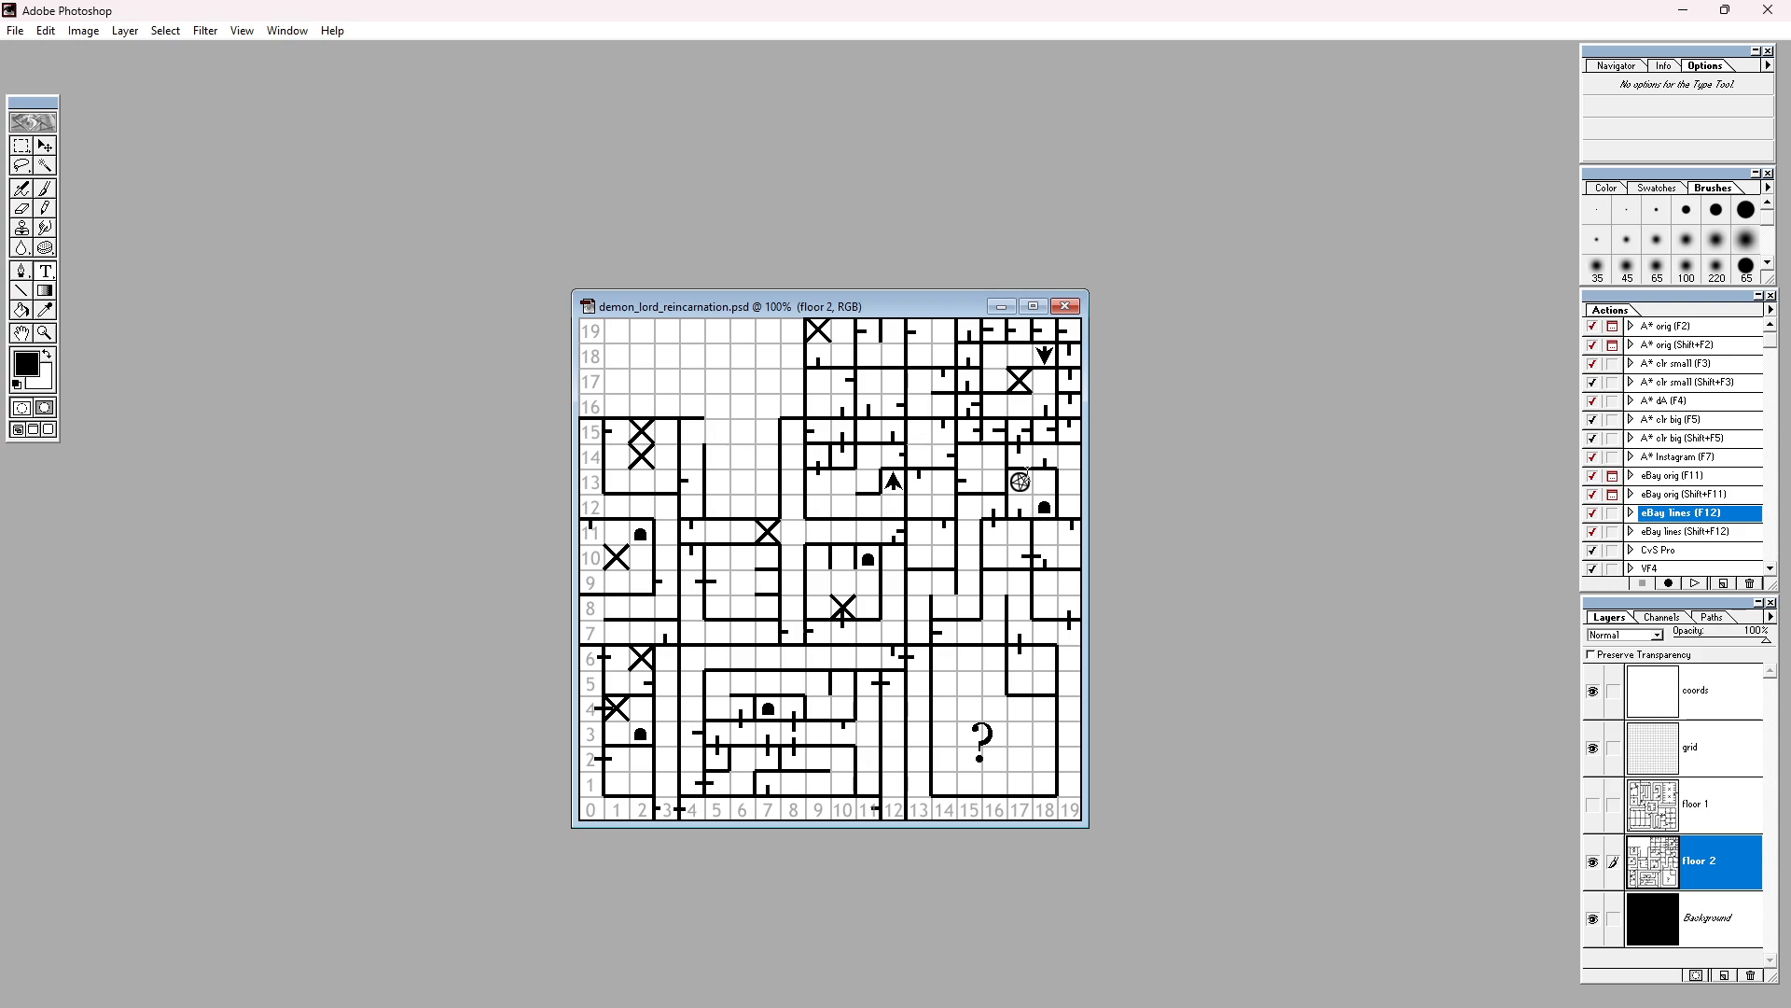
mouse_move(1035, 556)
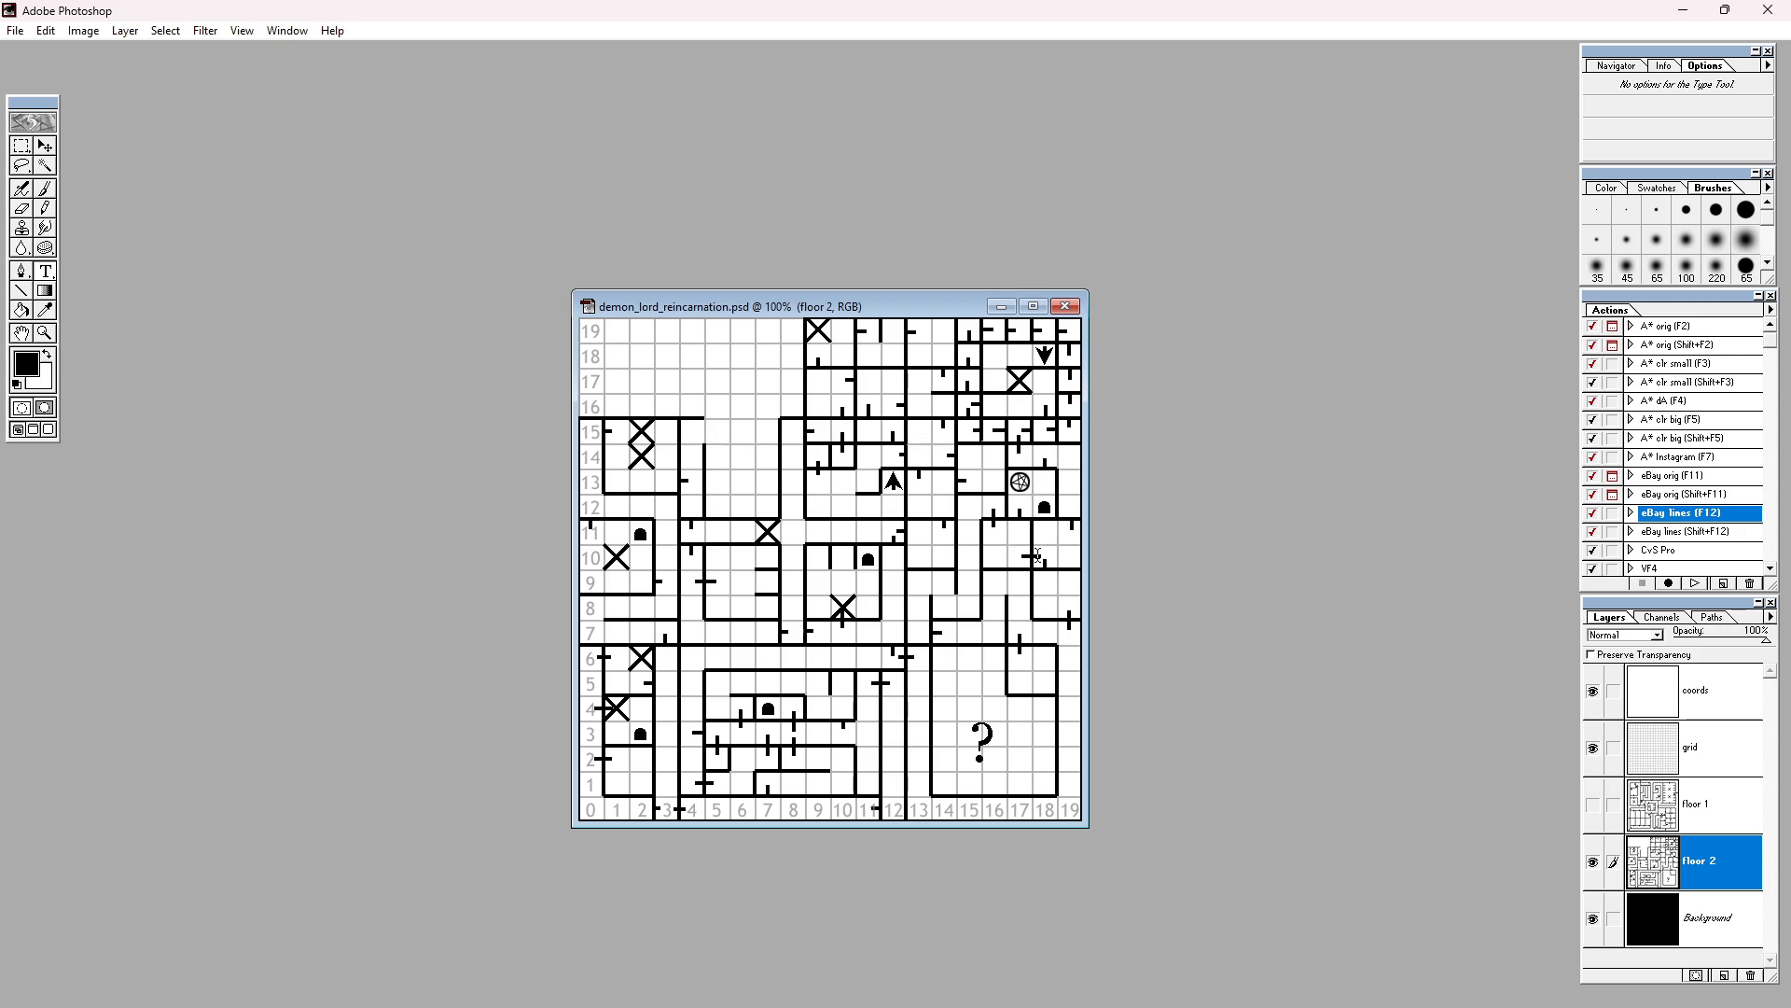
mouse_move(1071, 651)
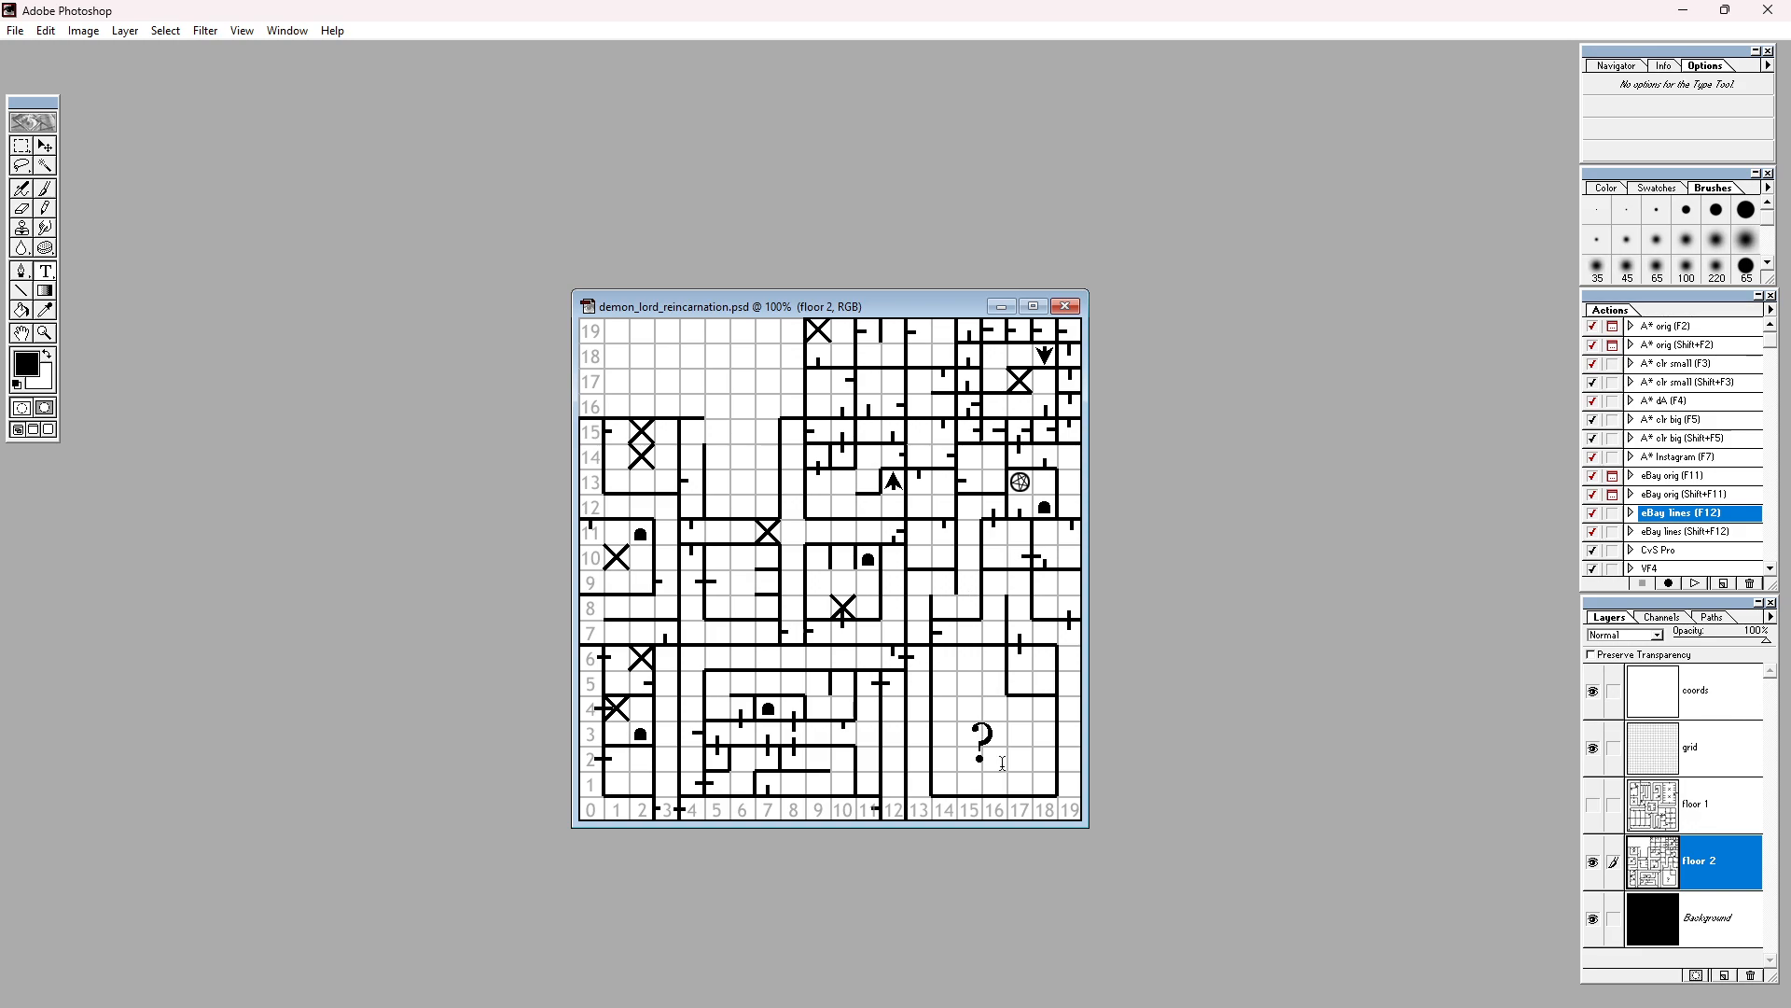
mouse_move(1021, 457)
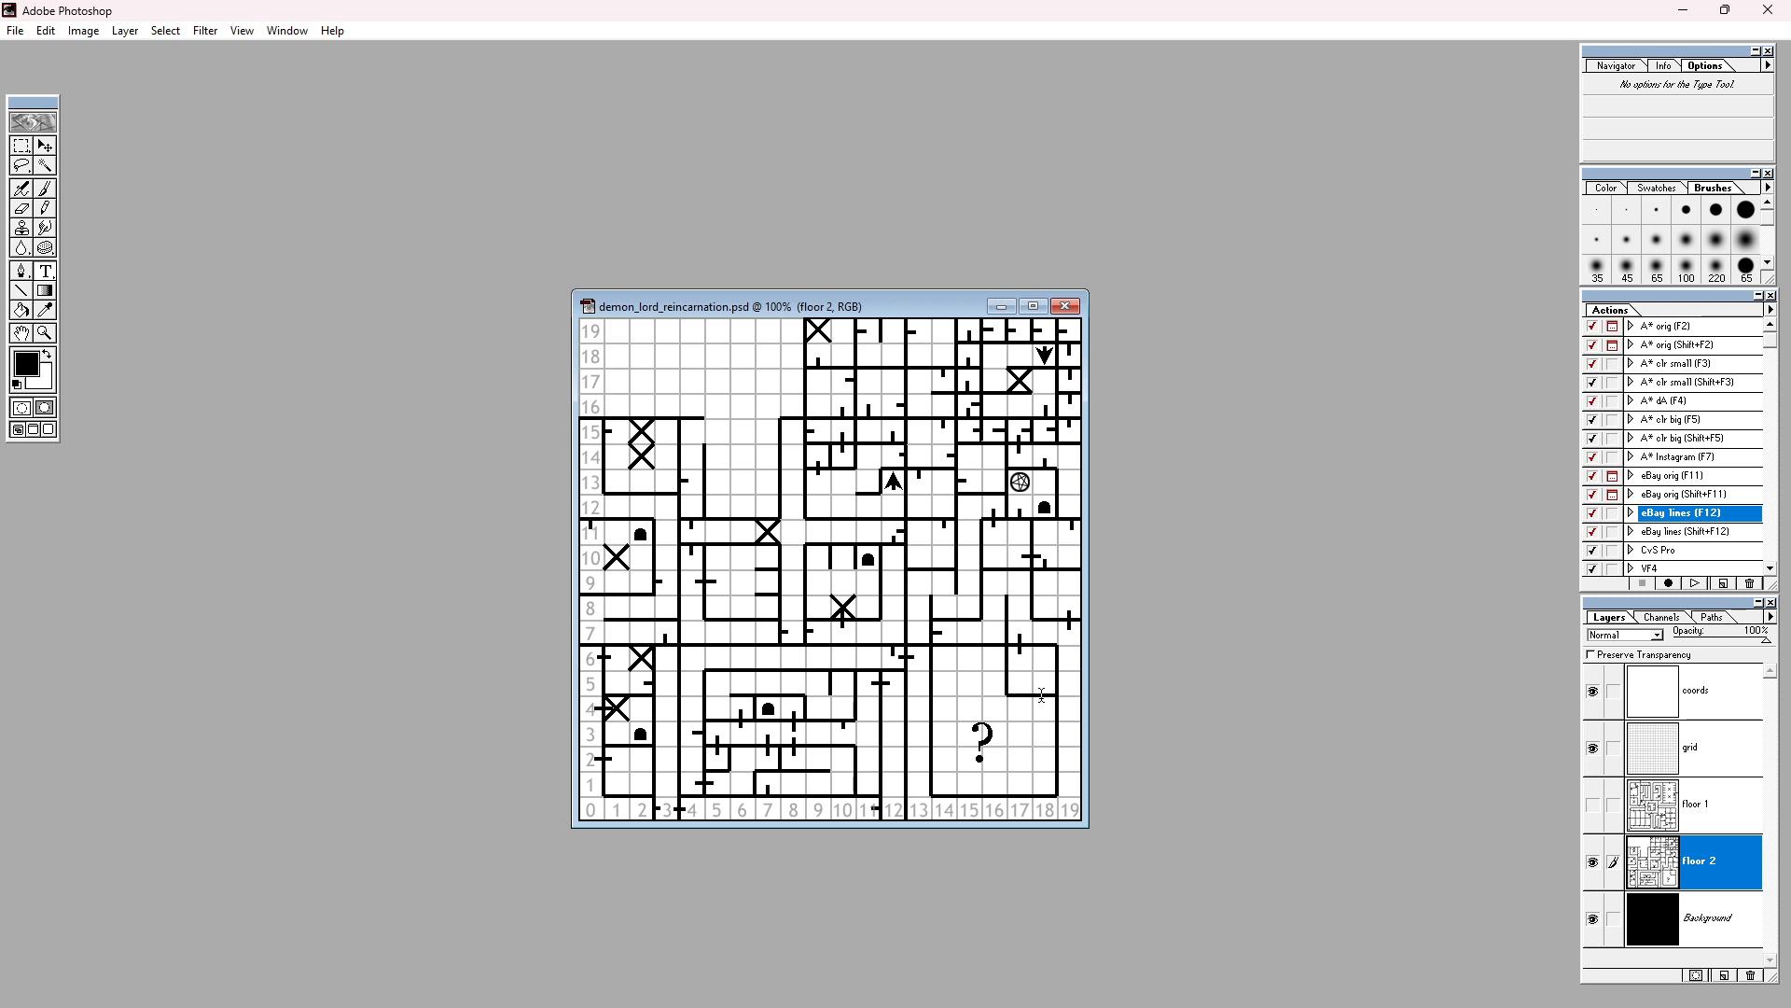
mouse_move(1020, 659)
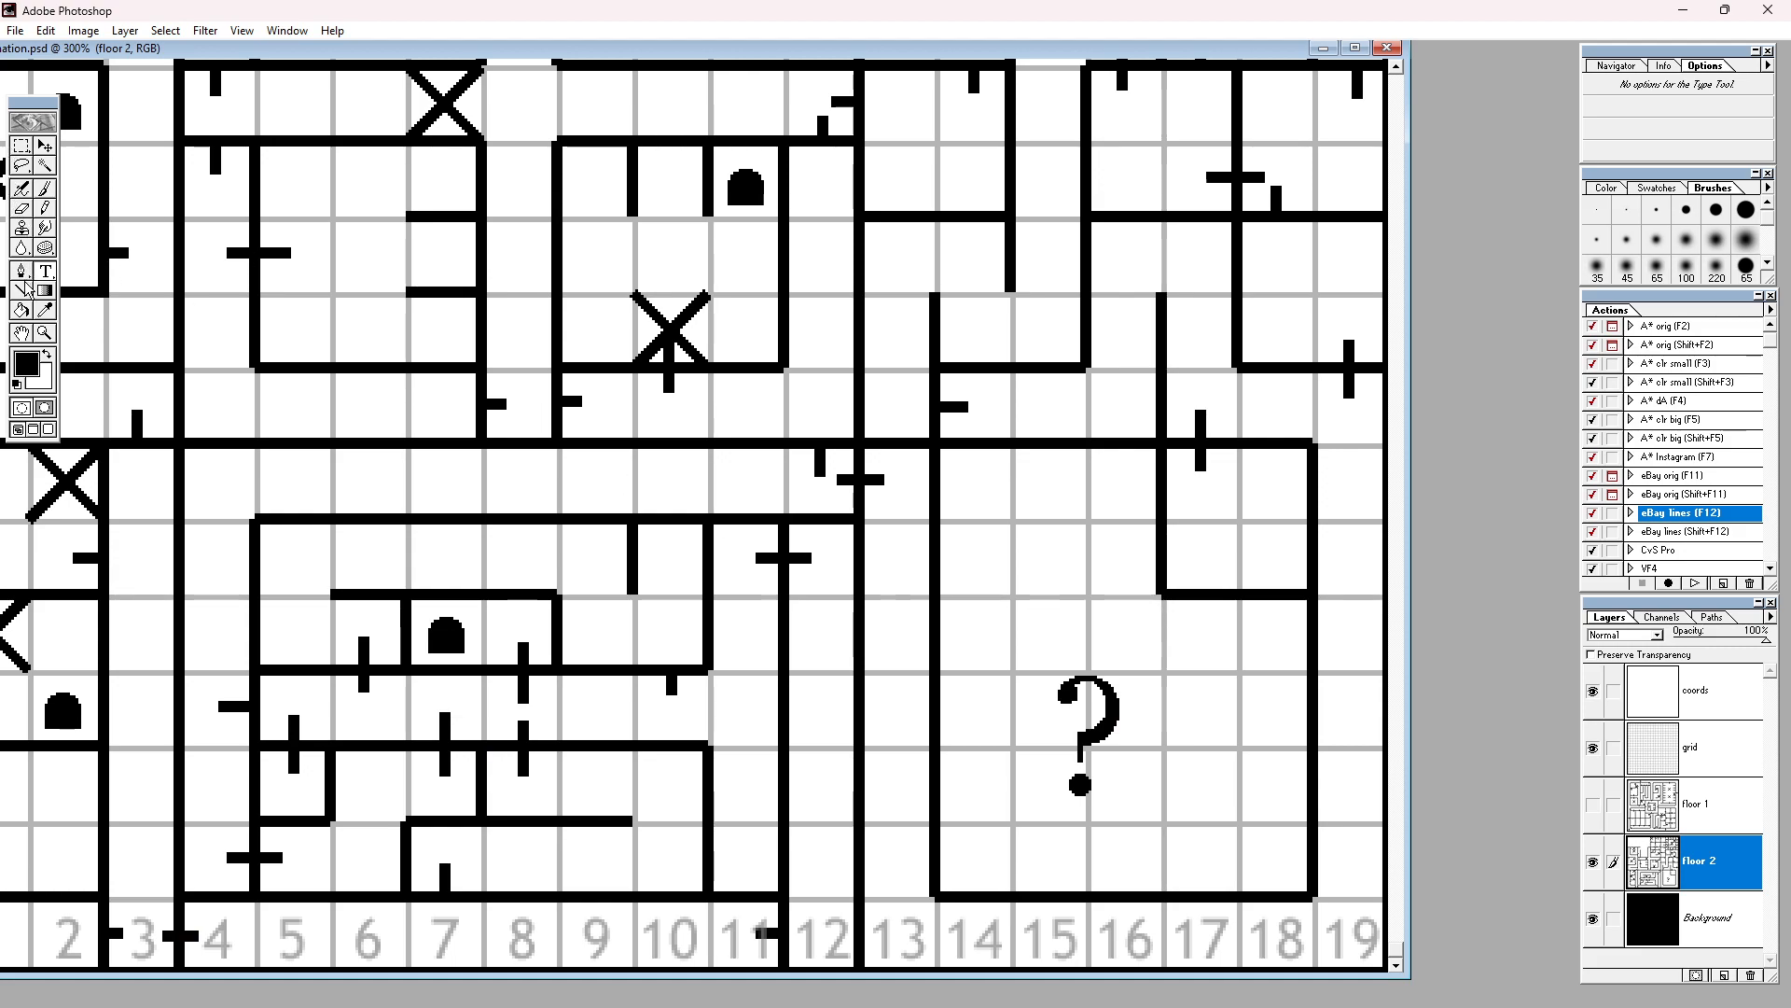
Step: Leave the text tool and select the 4 px Line tool for drawing wall segments
left_click(22, 125)
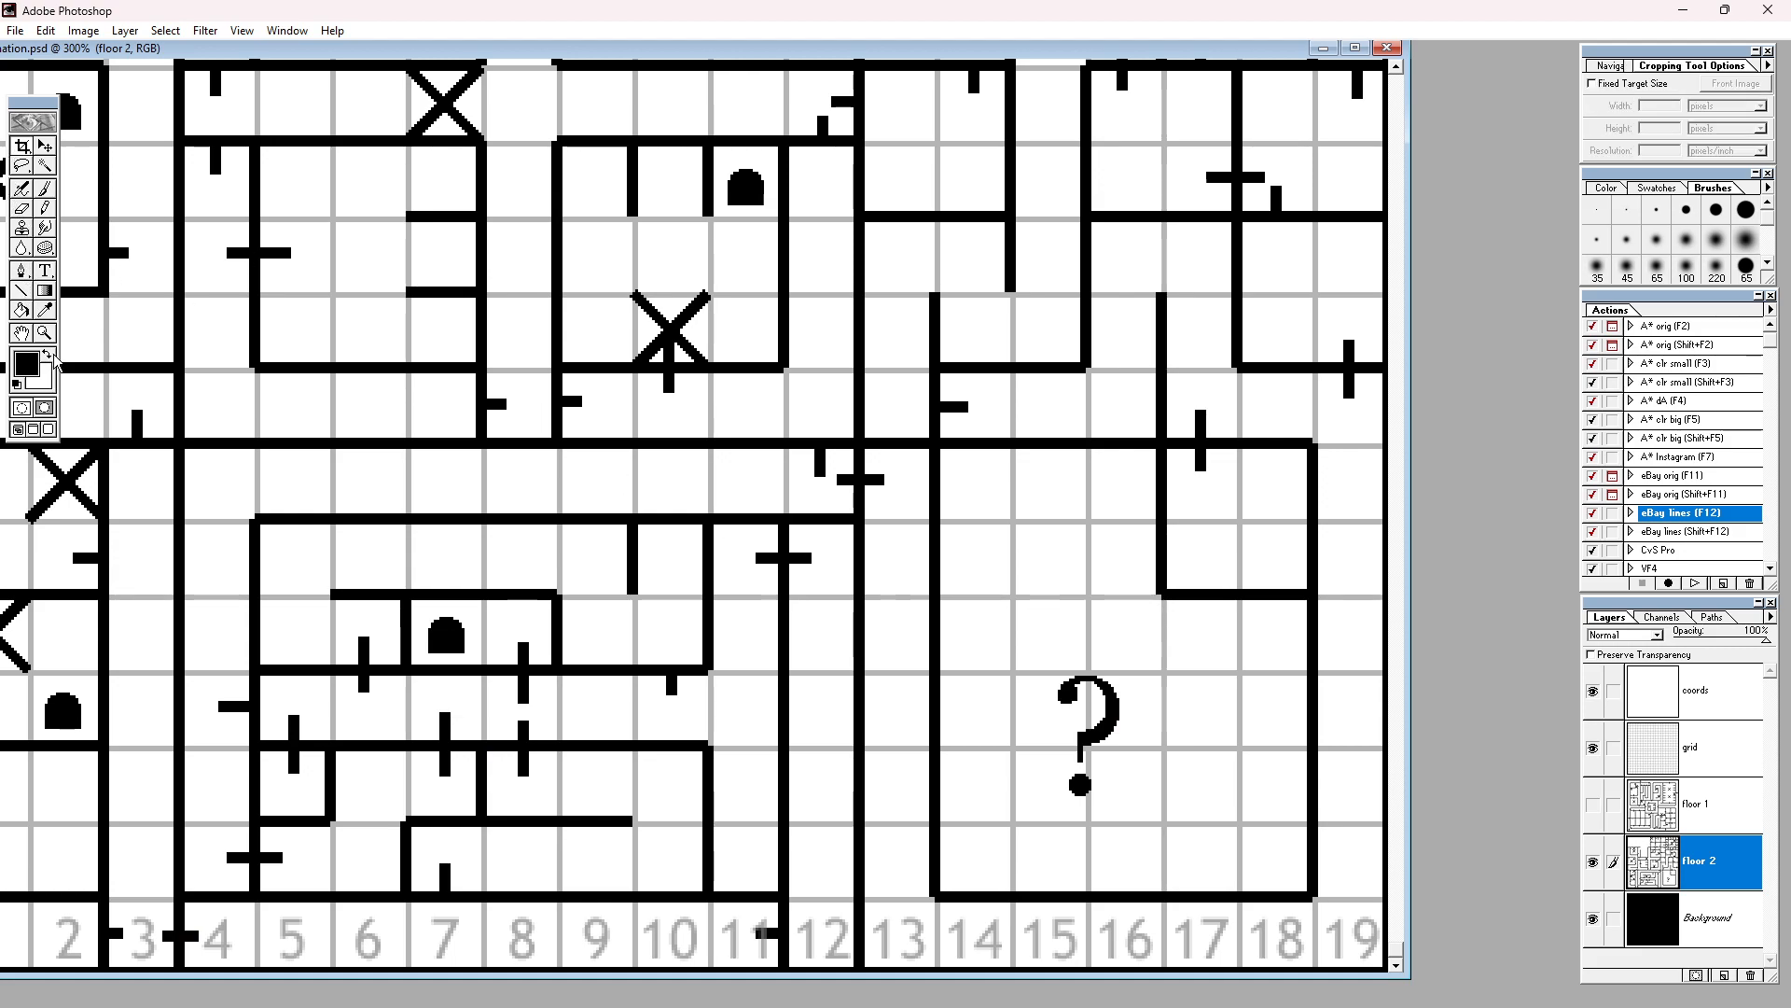
left_click(241, 30)
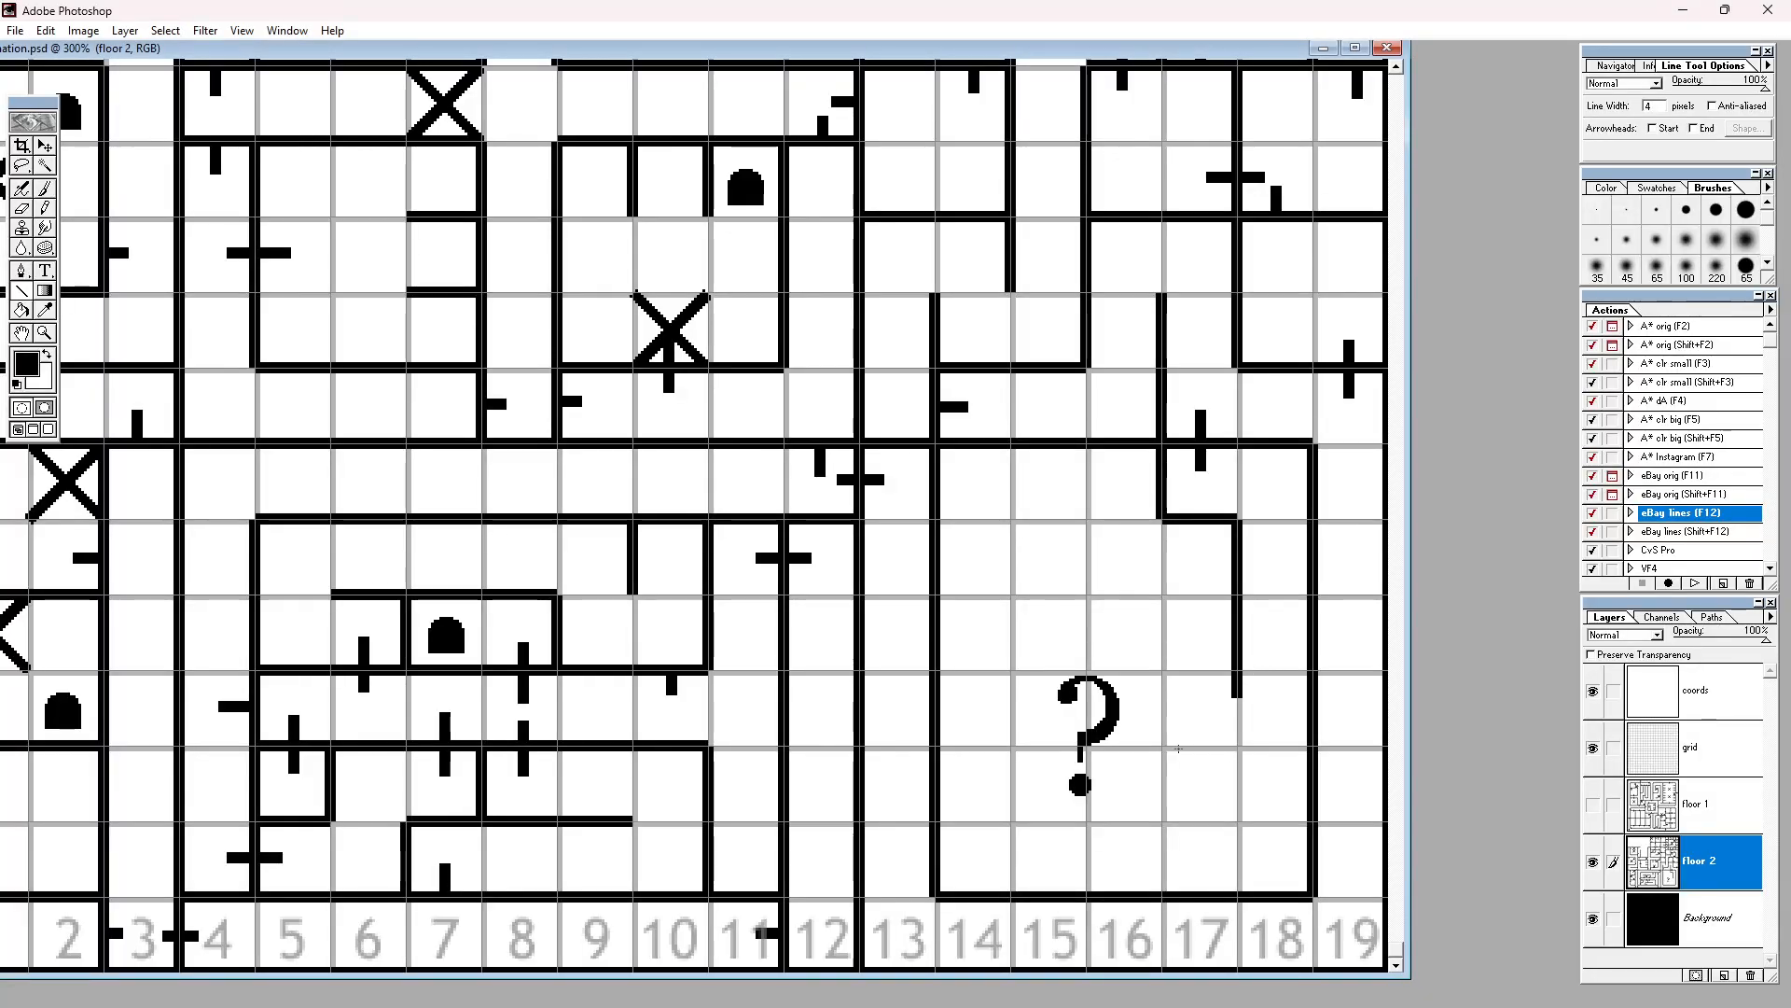
mouse_move(1194, 836)
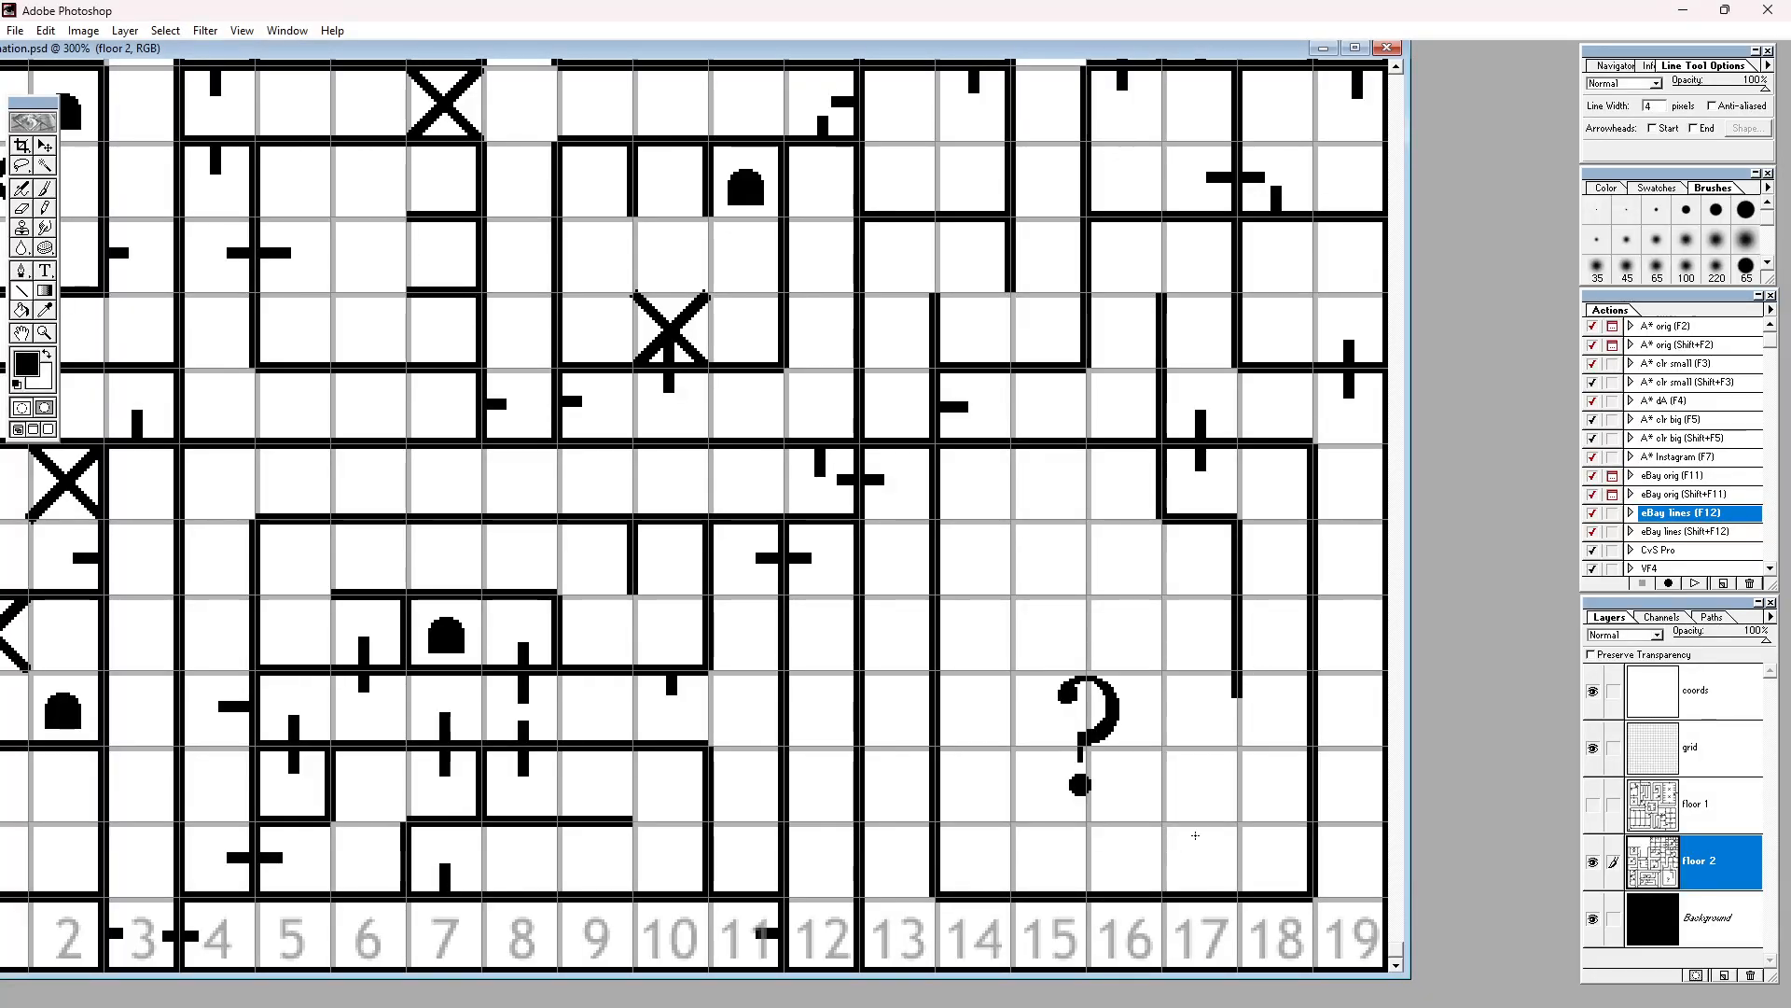
mouse_move(1198, 866)
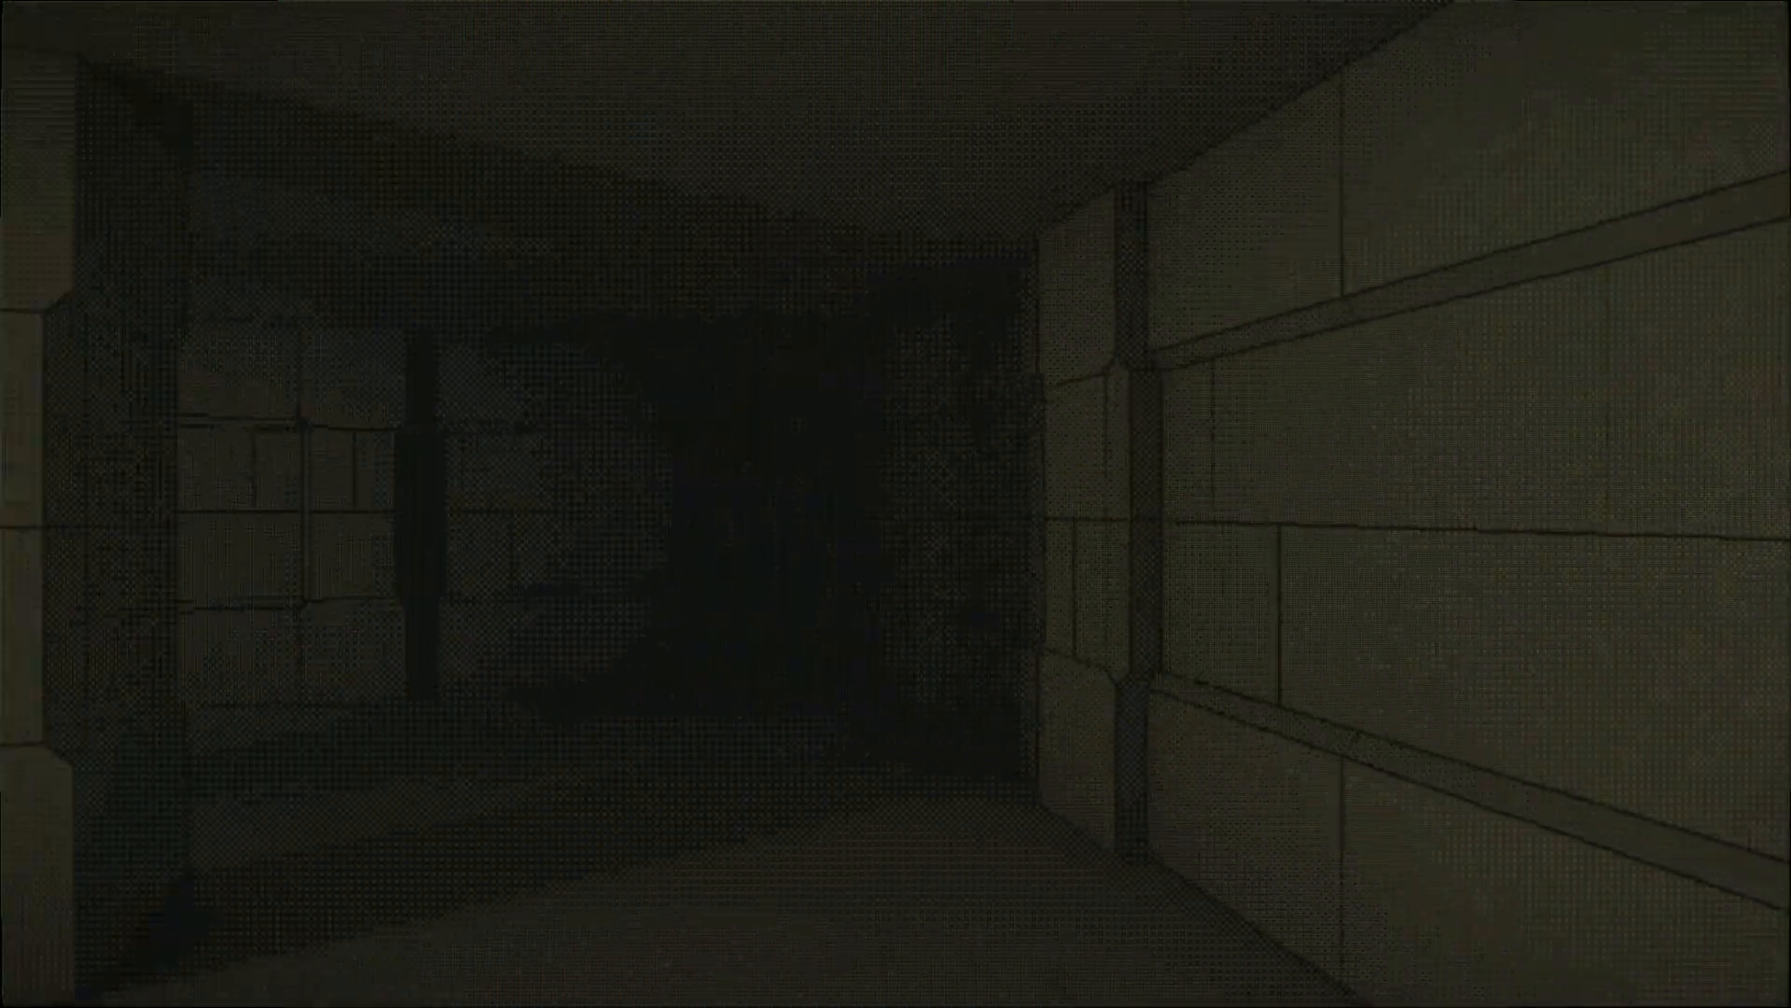
Step: Step forward along the dark corridor and return to the floor 2 map
key("alt+tab")
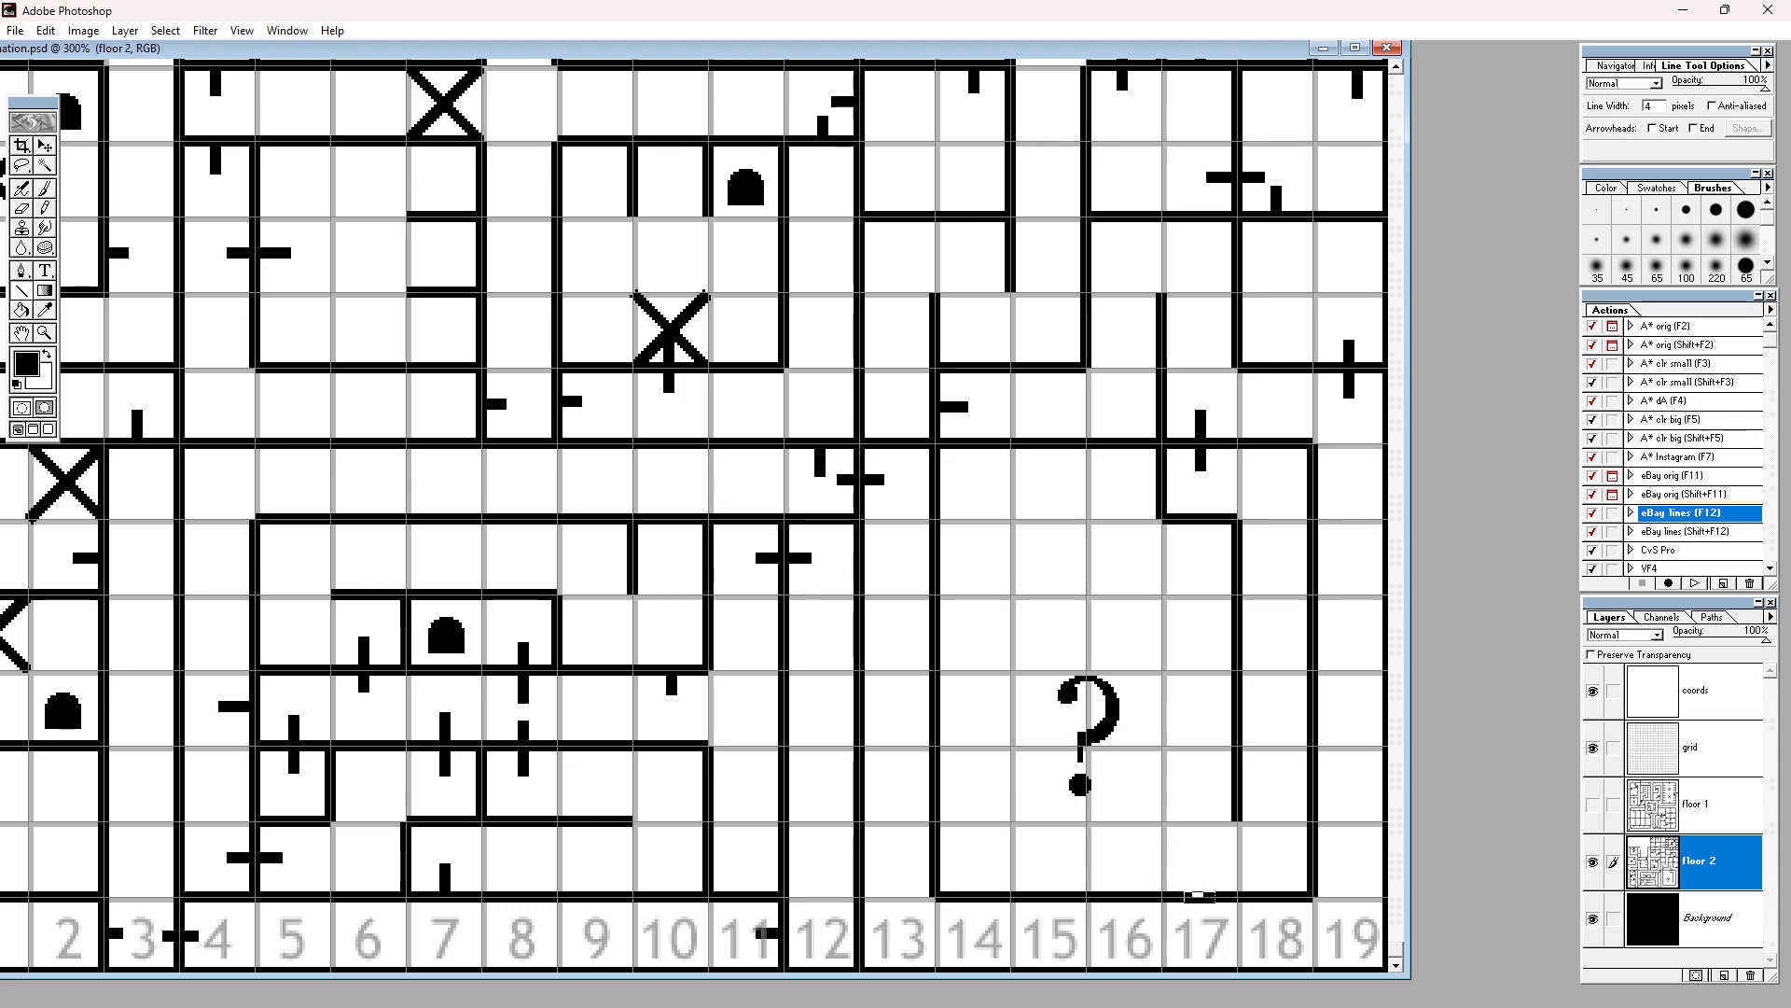
Step: Draw a vertical wall line inside the question-mark room on the floor 2 map
left_click_drag(1160, 618, 1160, 898)
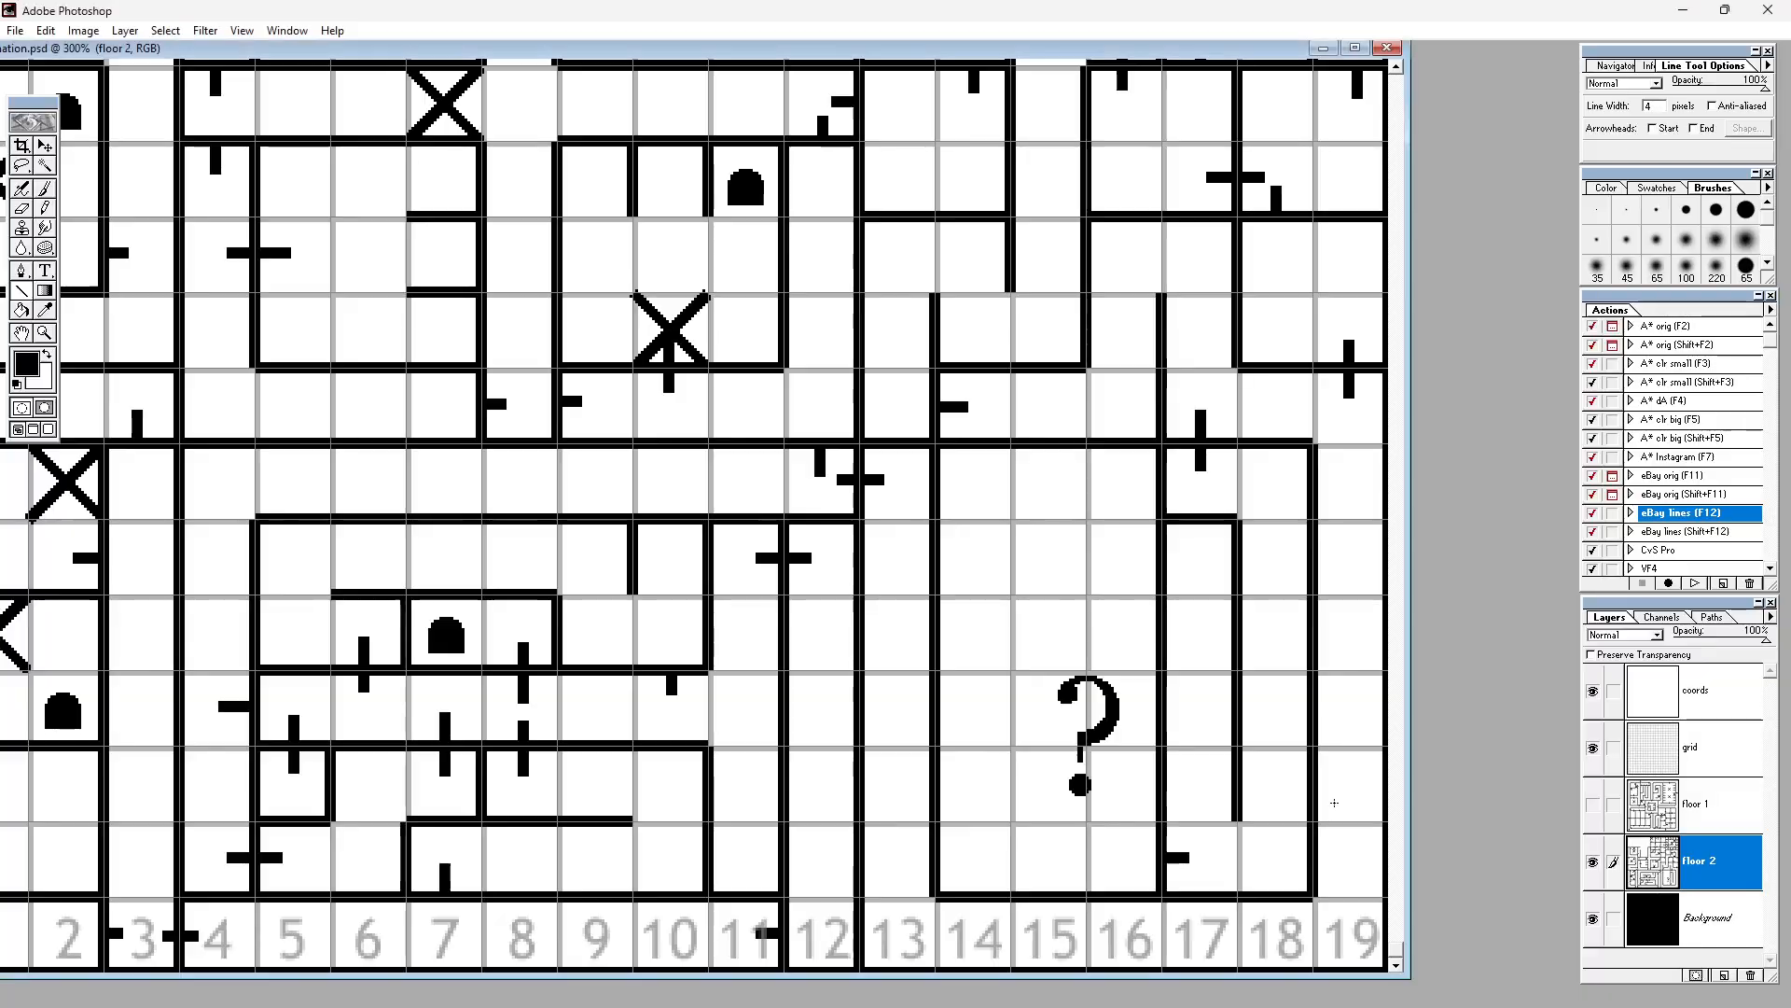
mouse_move(1163, 709)
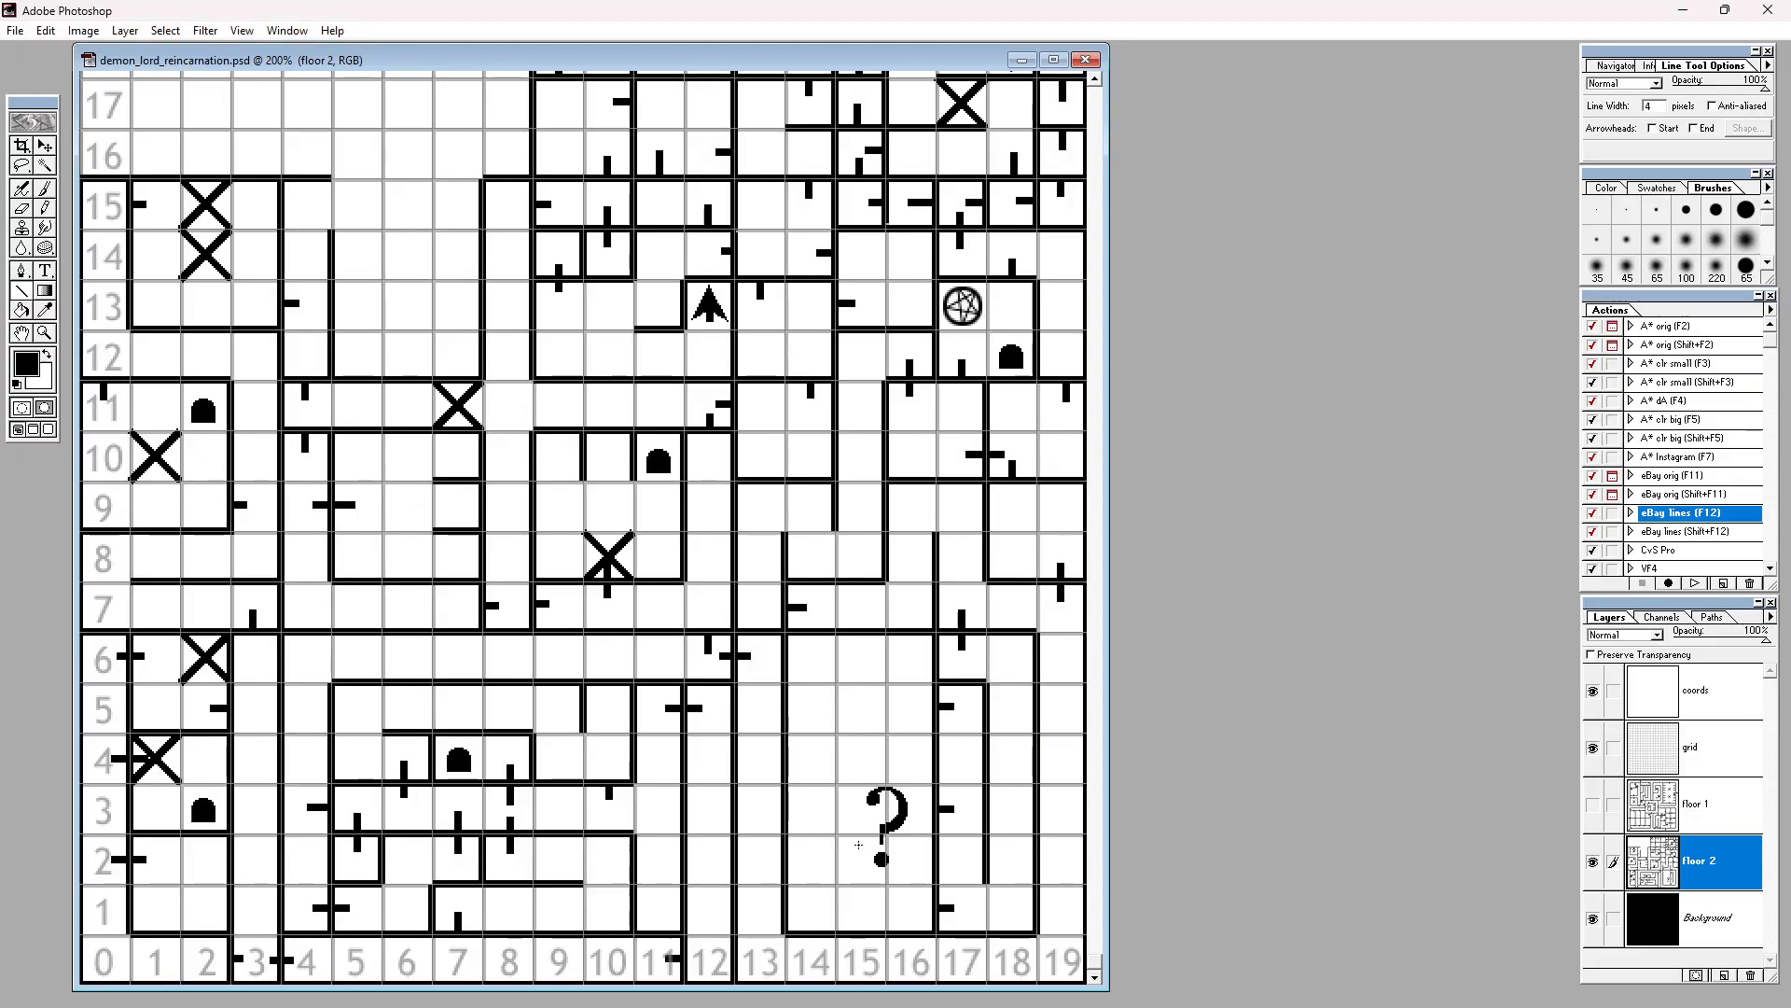
mouse_move(914, 874)
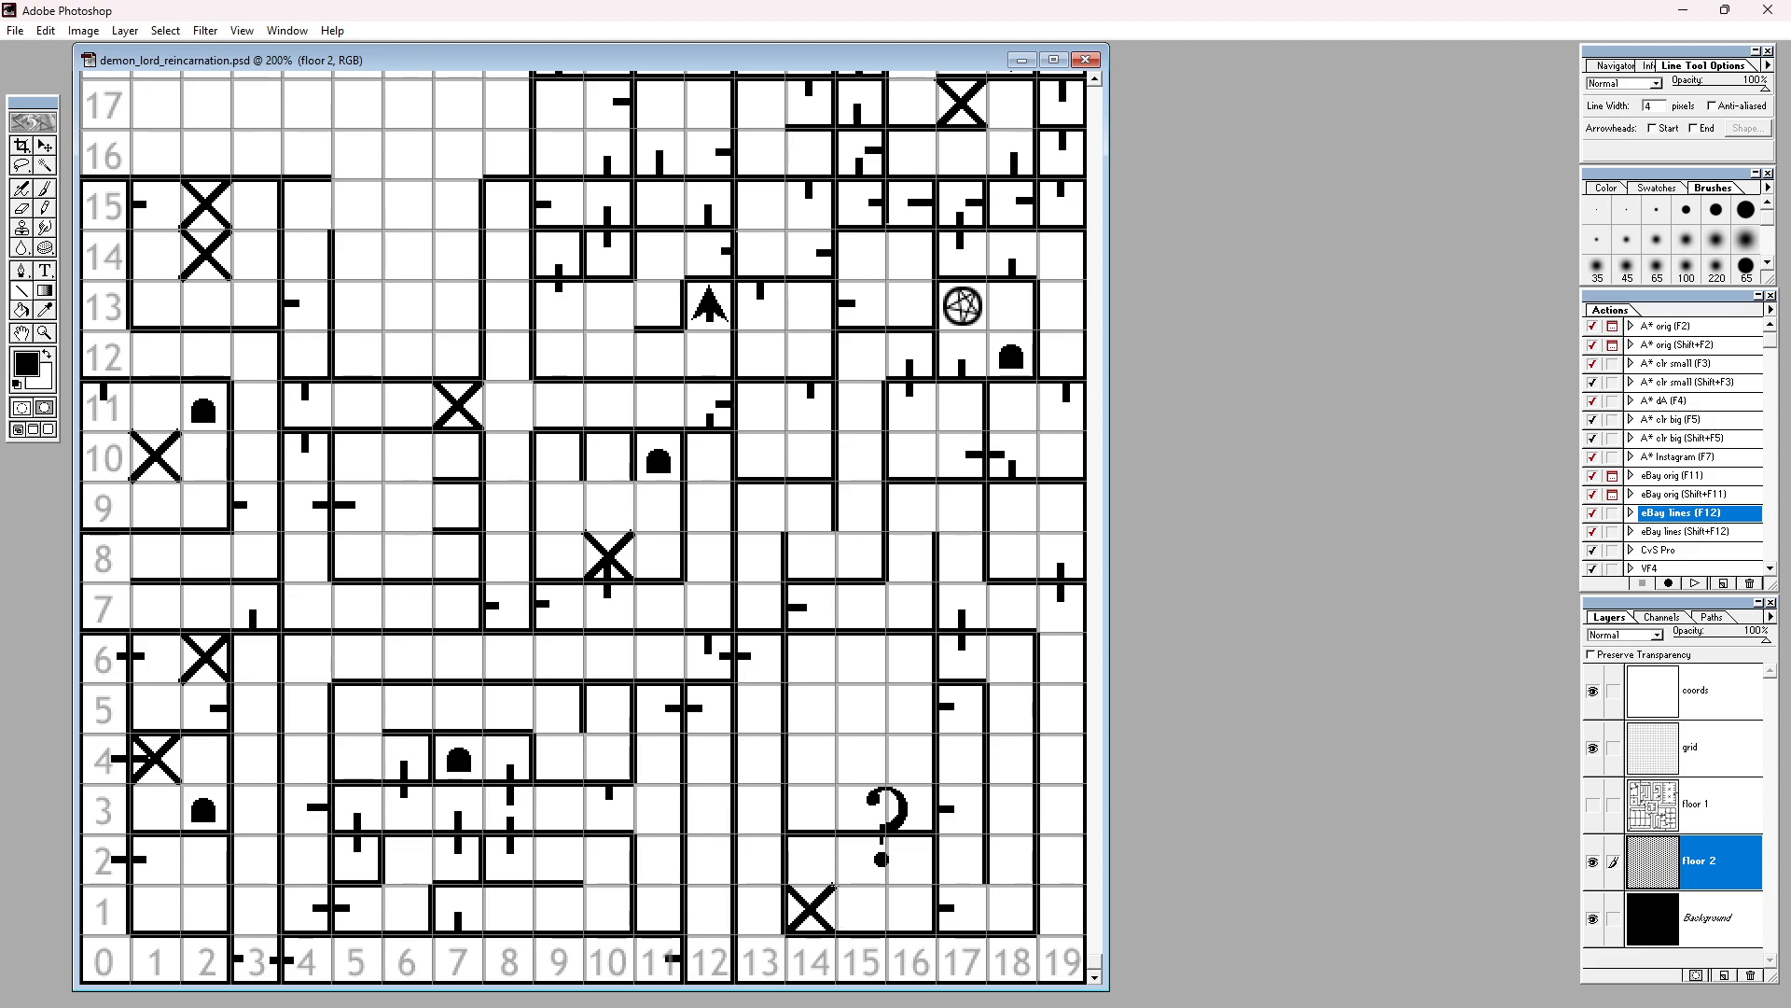
mouse_move(1127, 894)
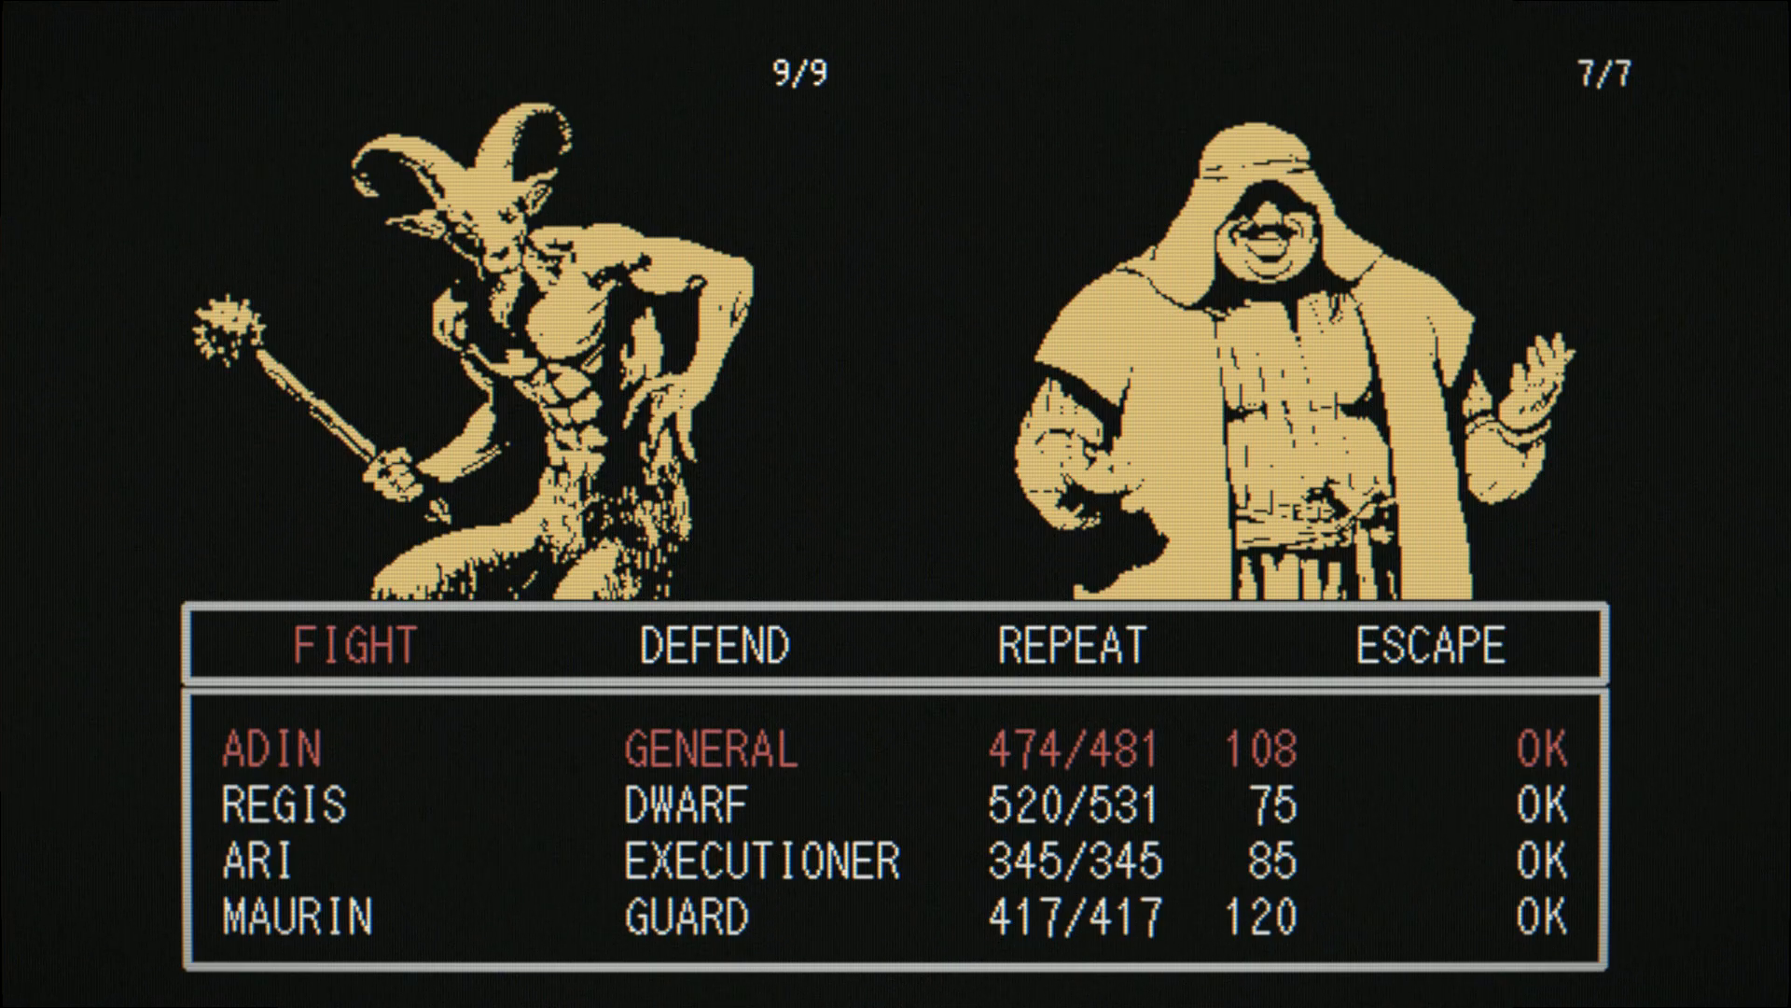
Step: Order the general and the guard to FIGHT, cutting both enemy groups to six
left_click(349, 647)
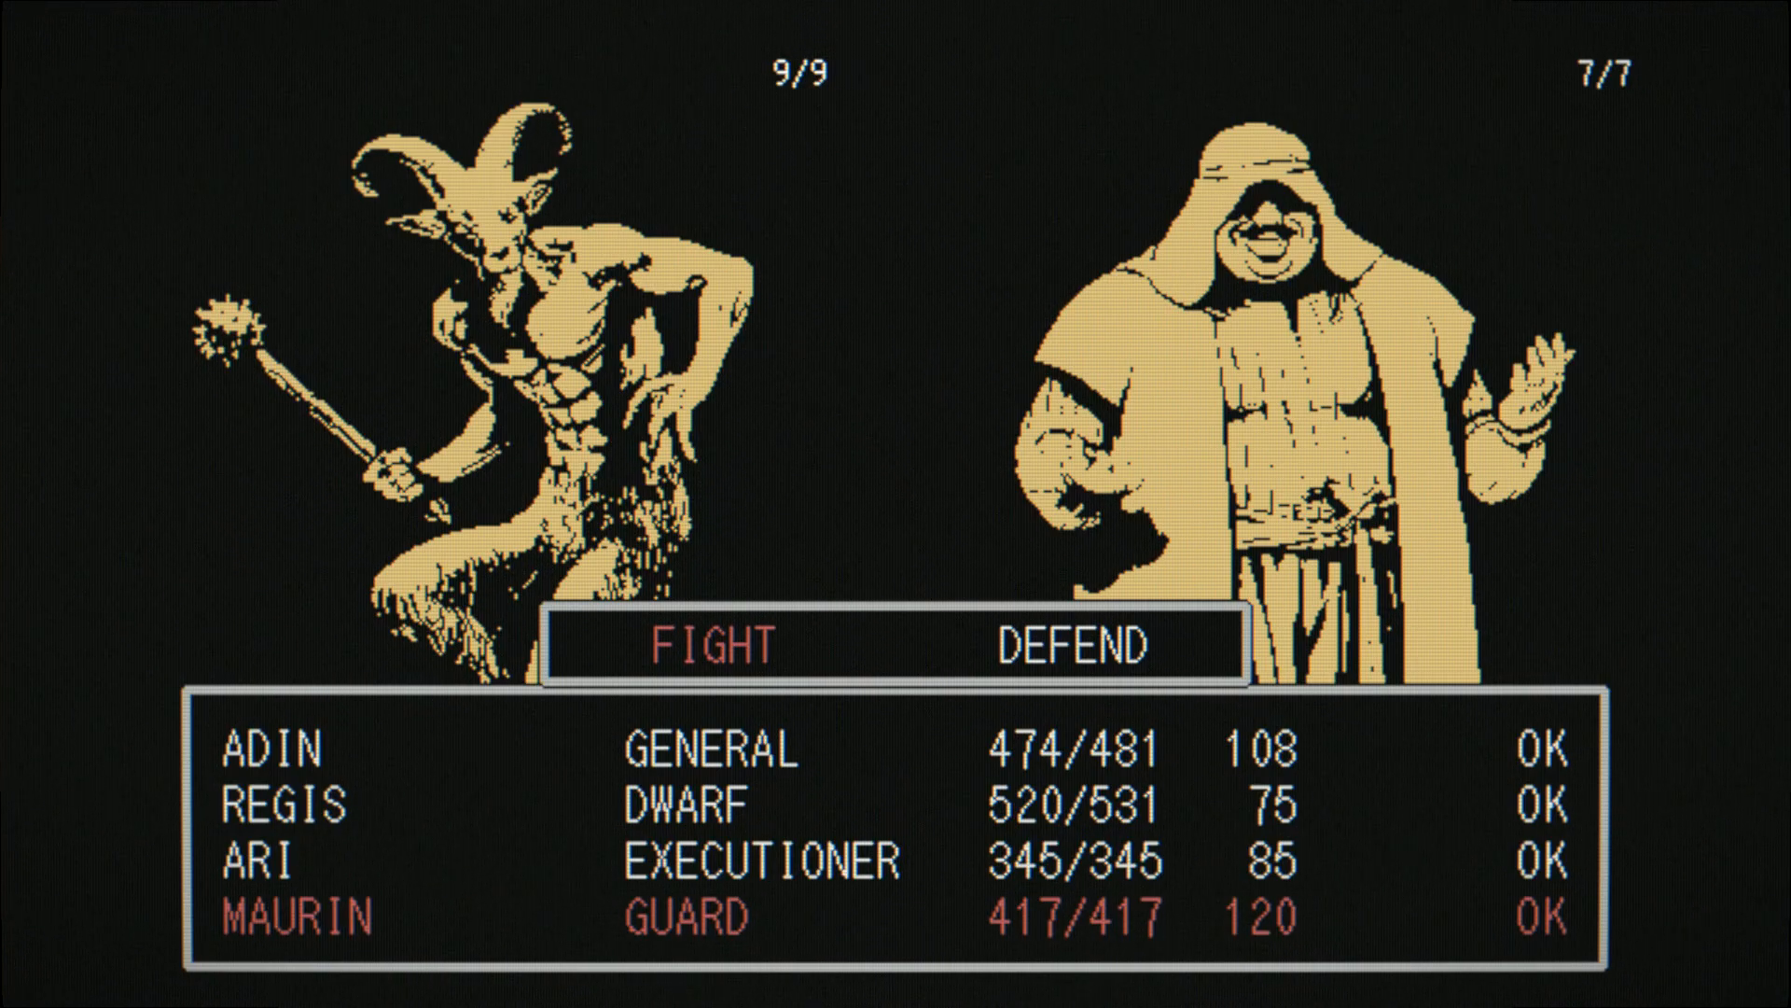
left_click(714, 645)
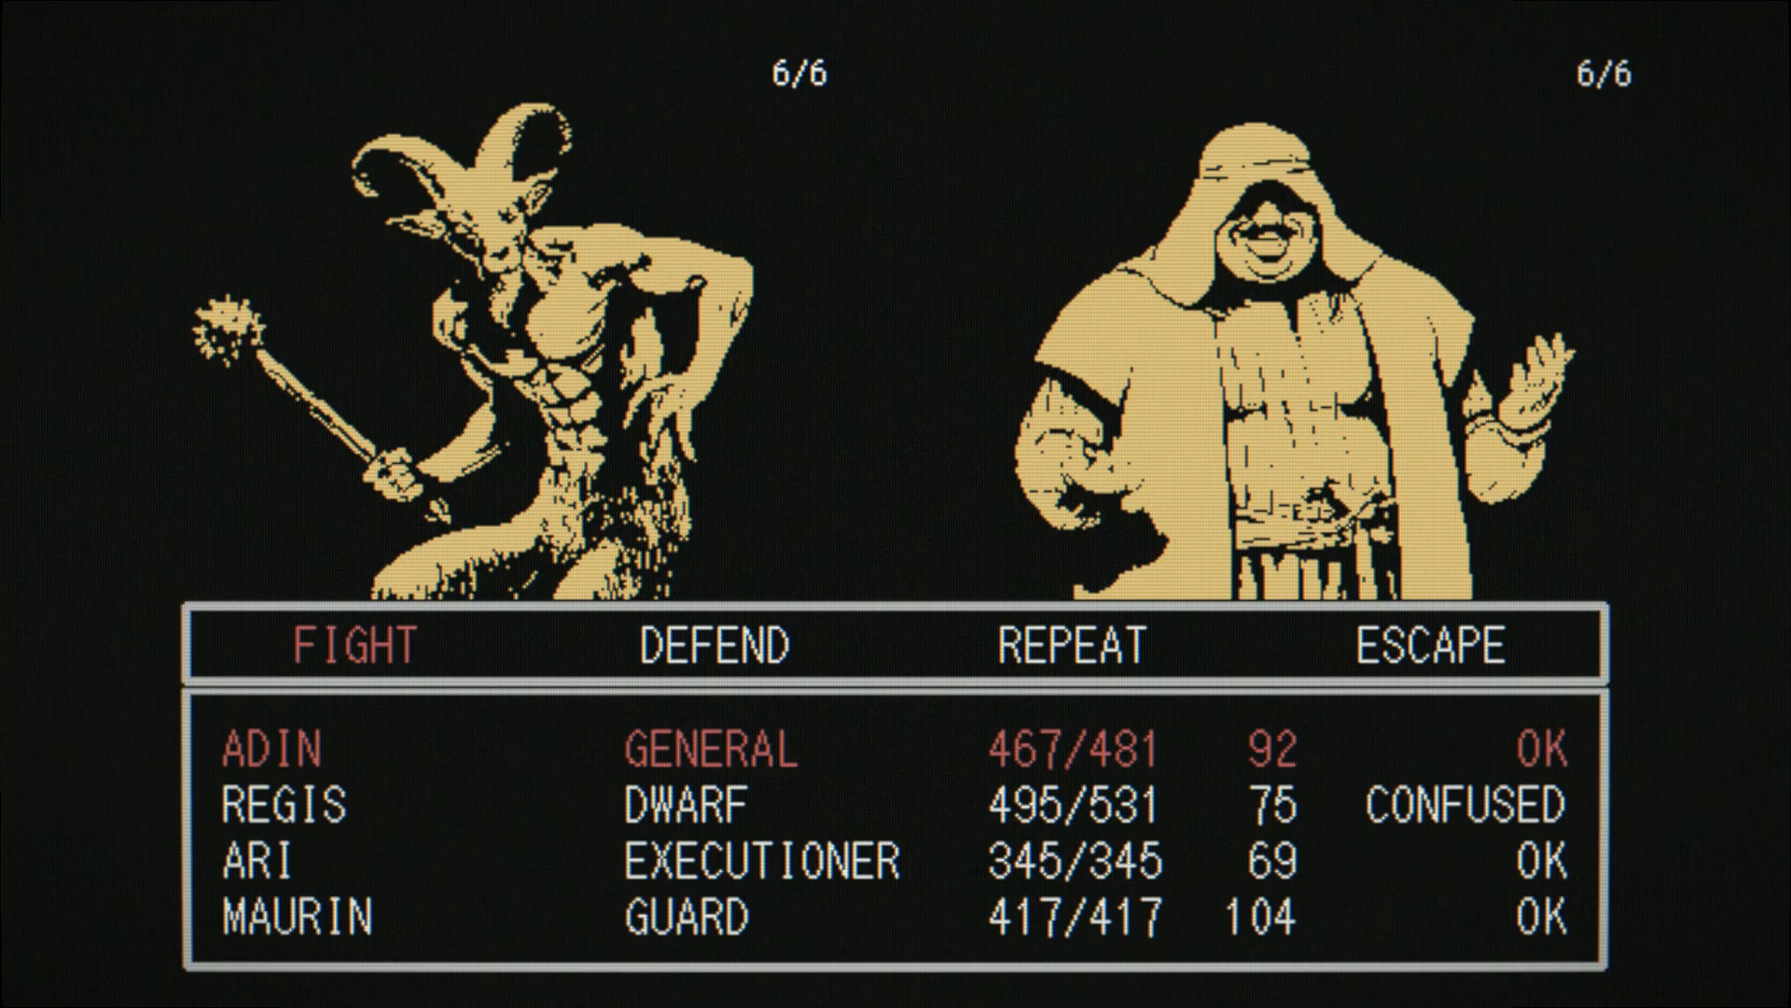
Step: Order the general to FIGHT, wiping out the goat-demon group this round
left_click(349, 644)
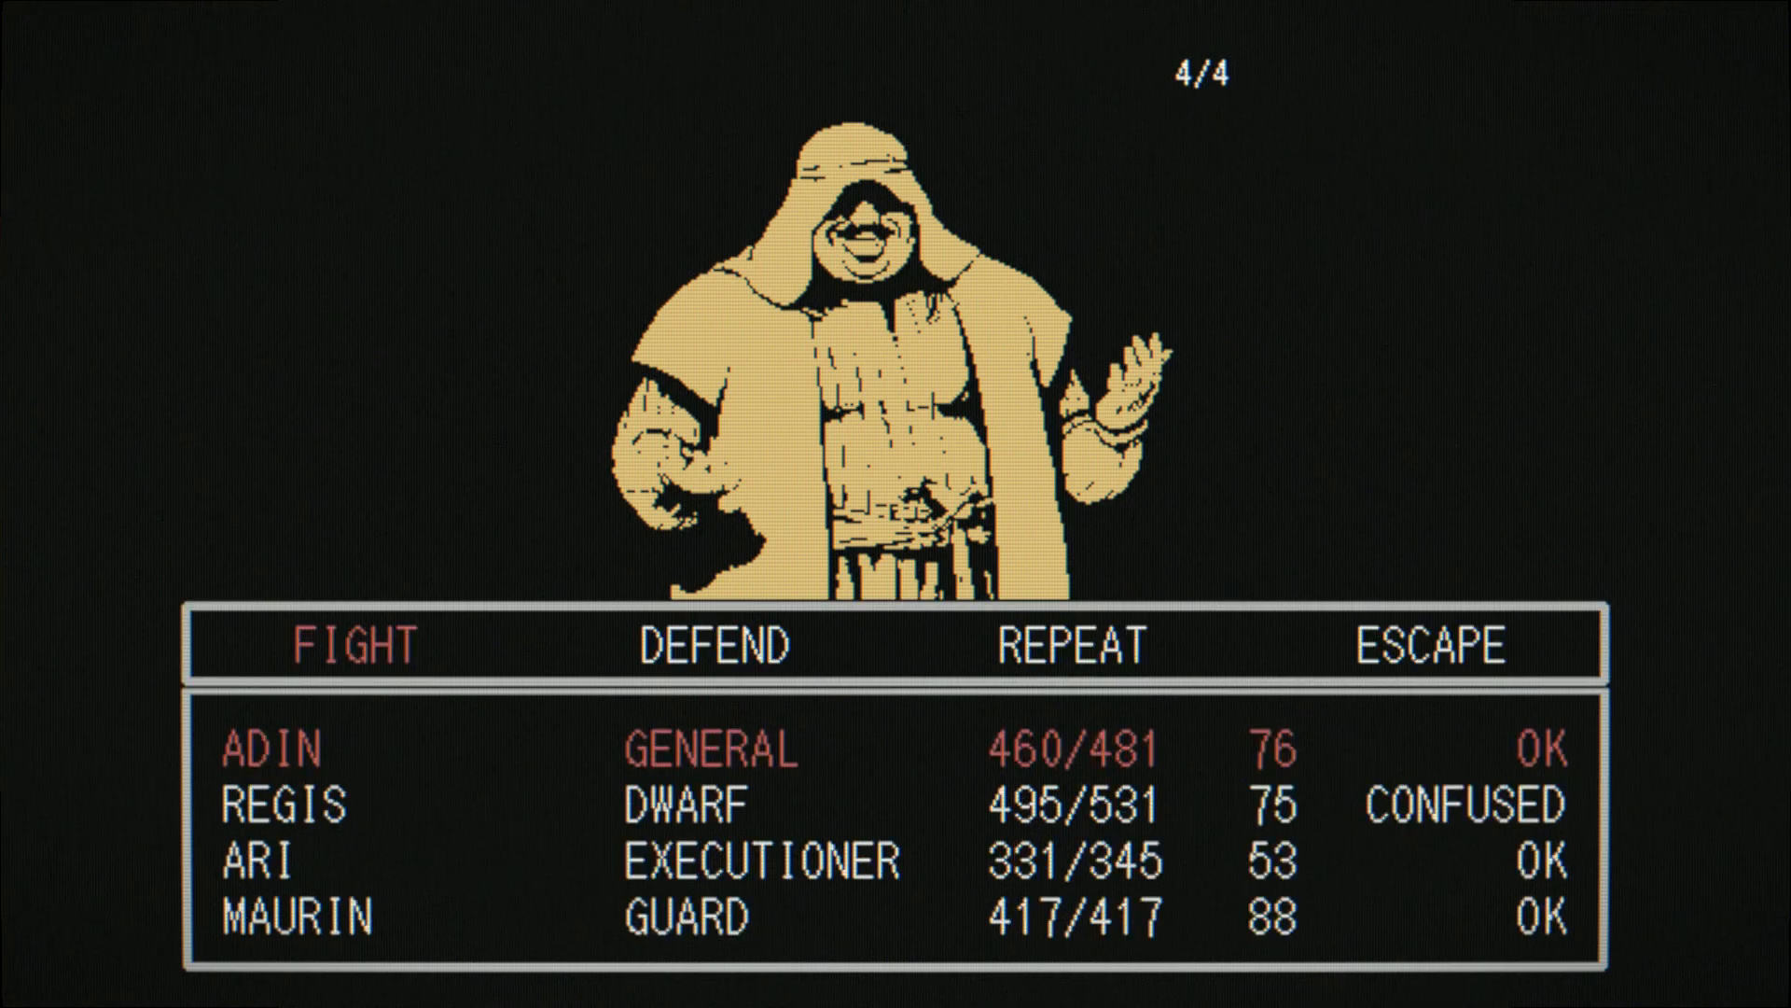
Step: Have the general FIGHT and the executioner use CHARGE to finish the hooded enemies
left_click(355, 646)
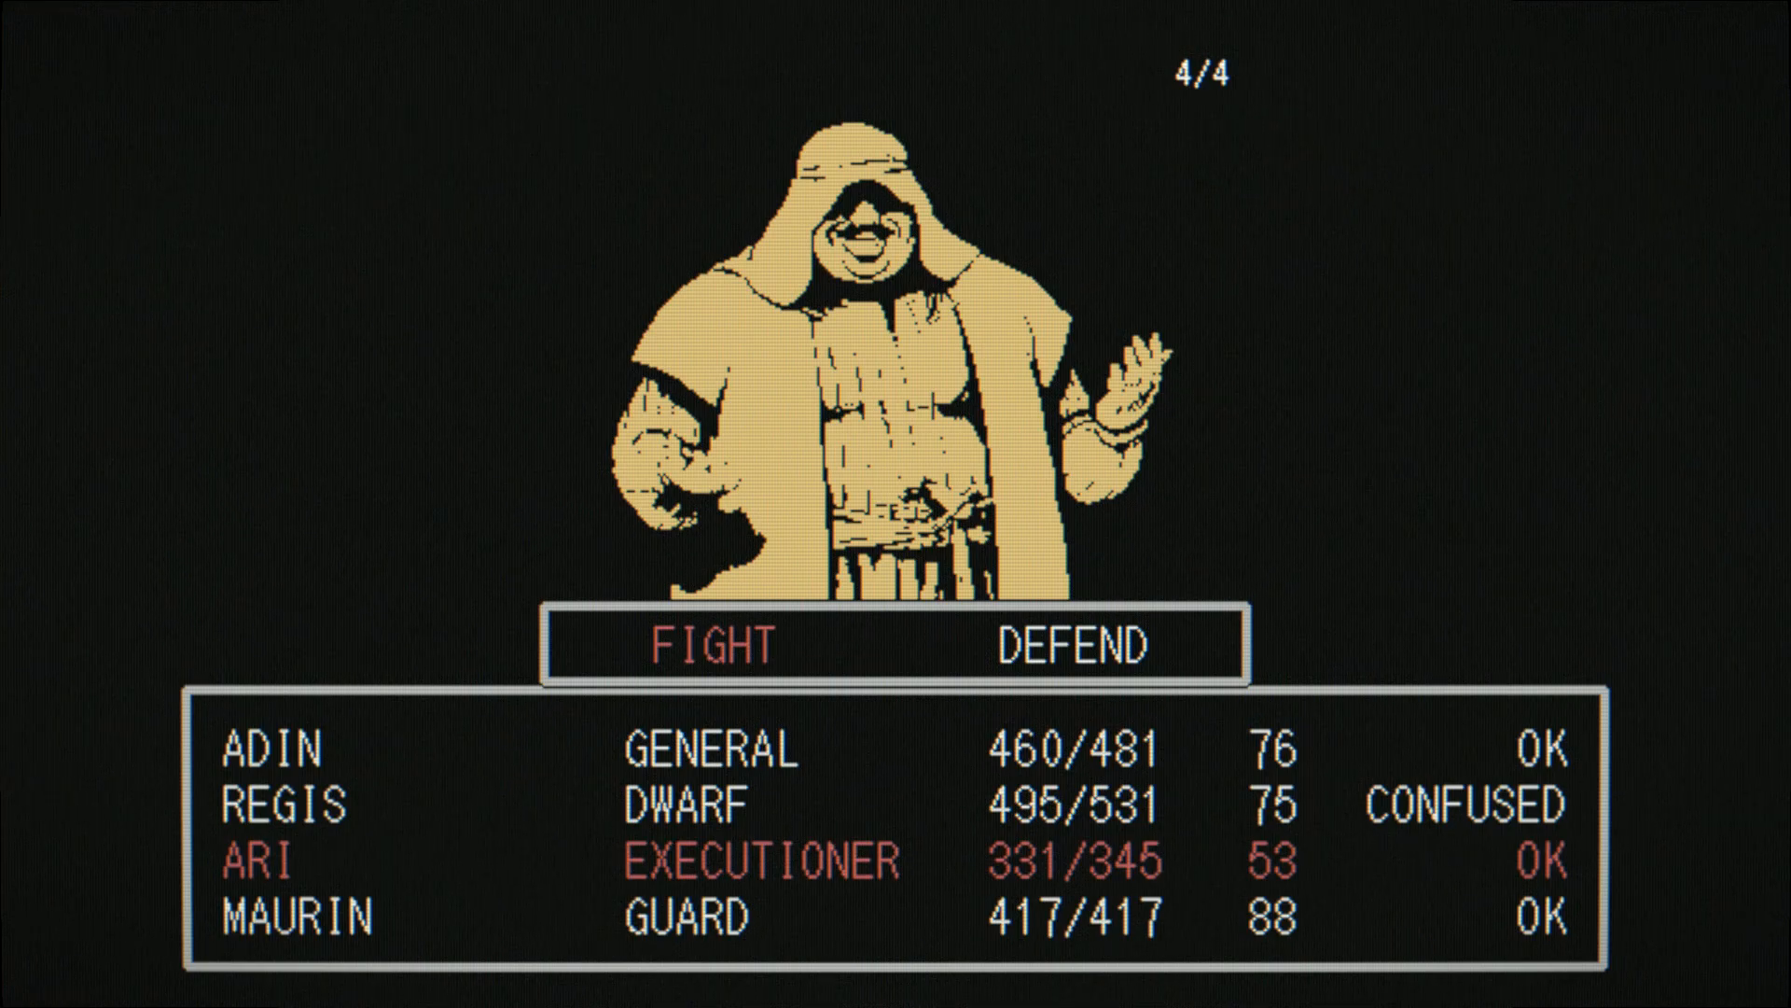
left_click(709, 644)
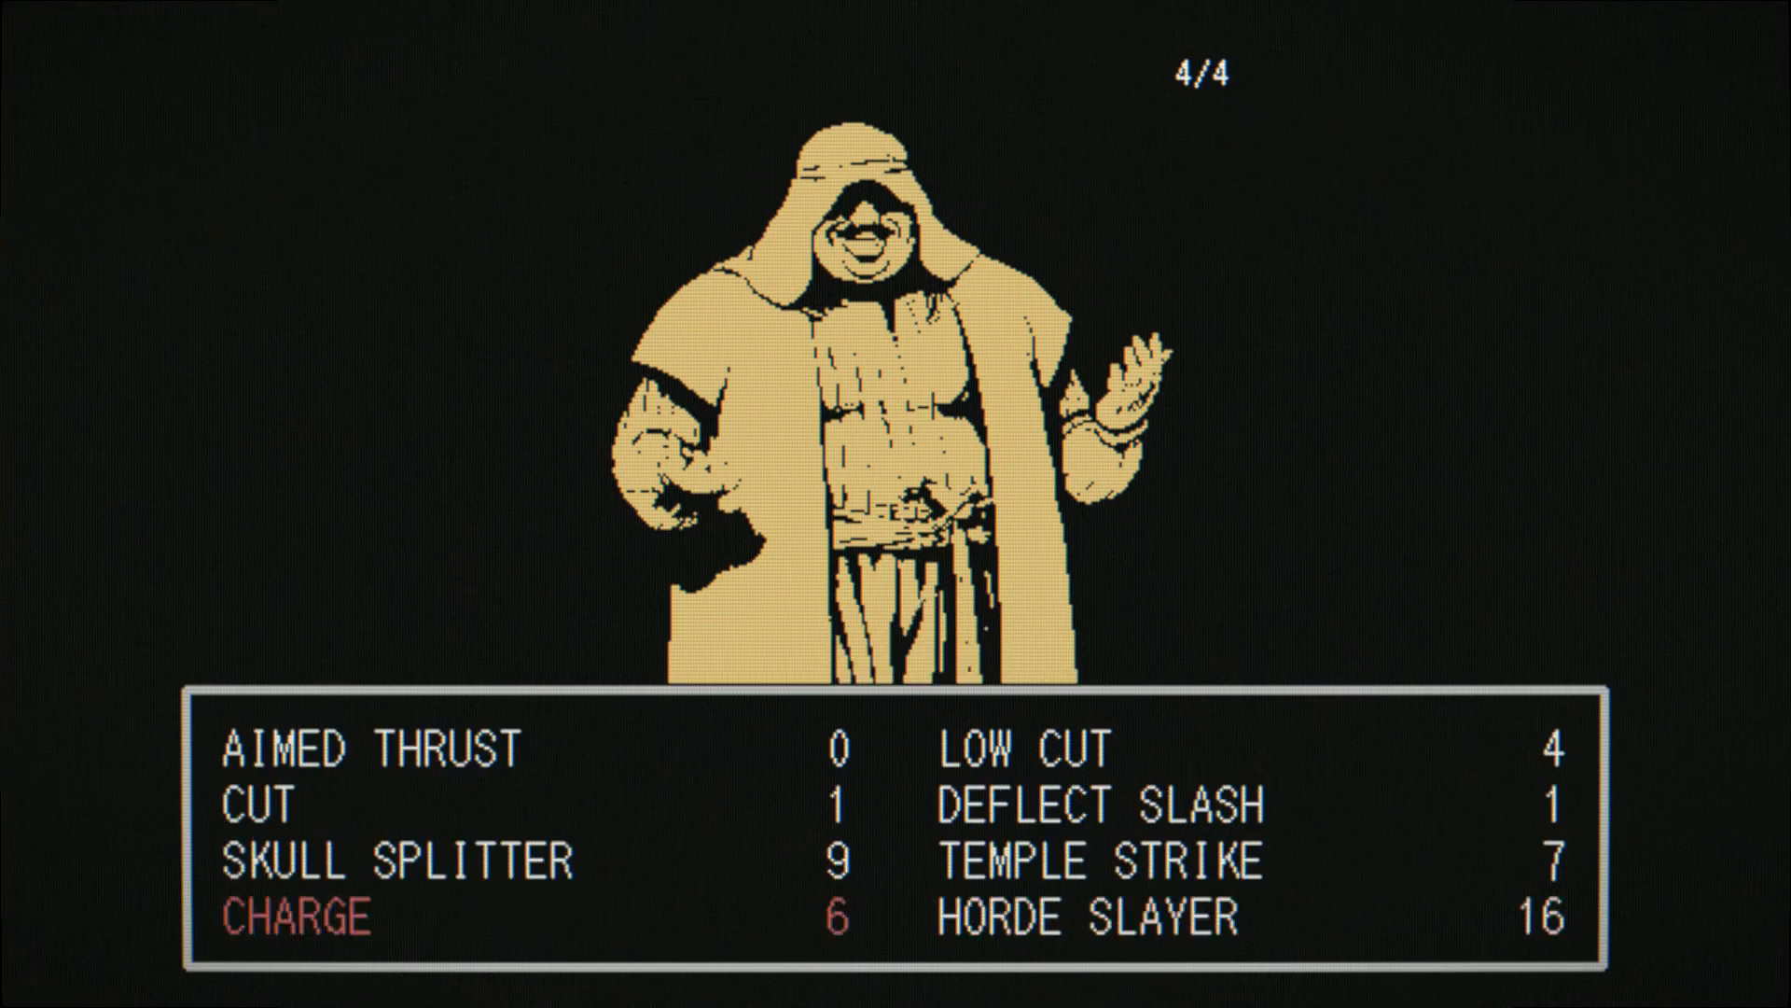
left_click(373, 856)
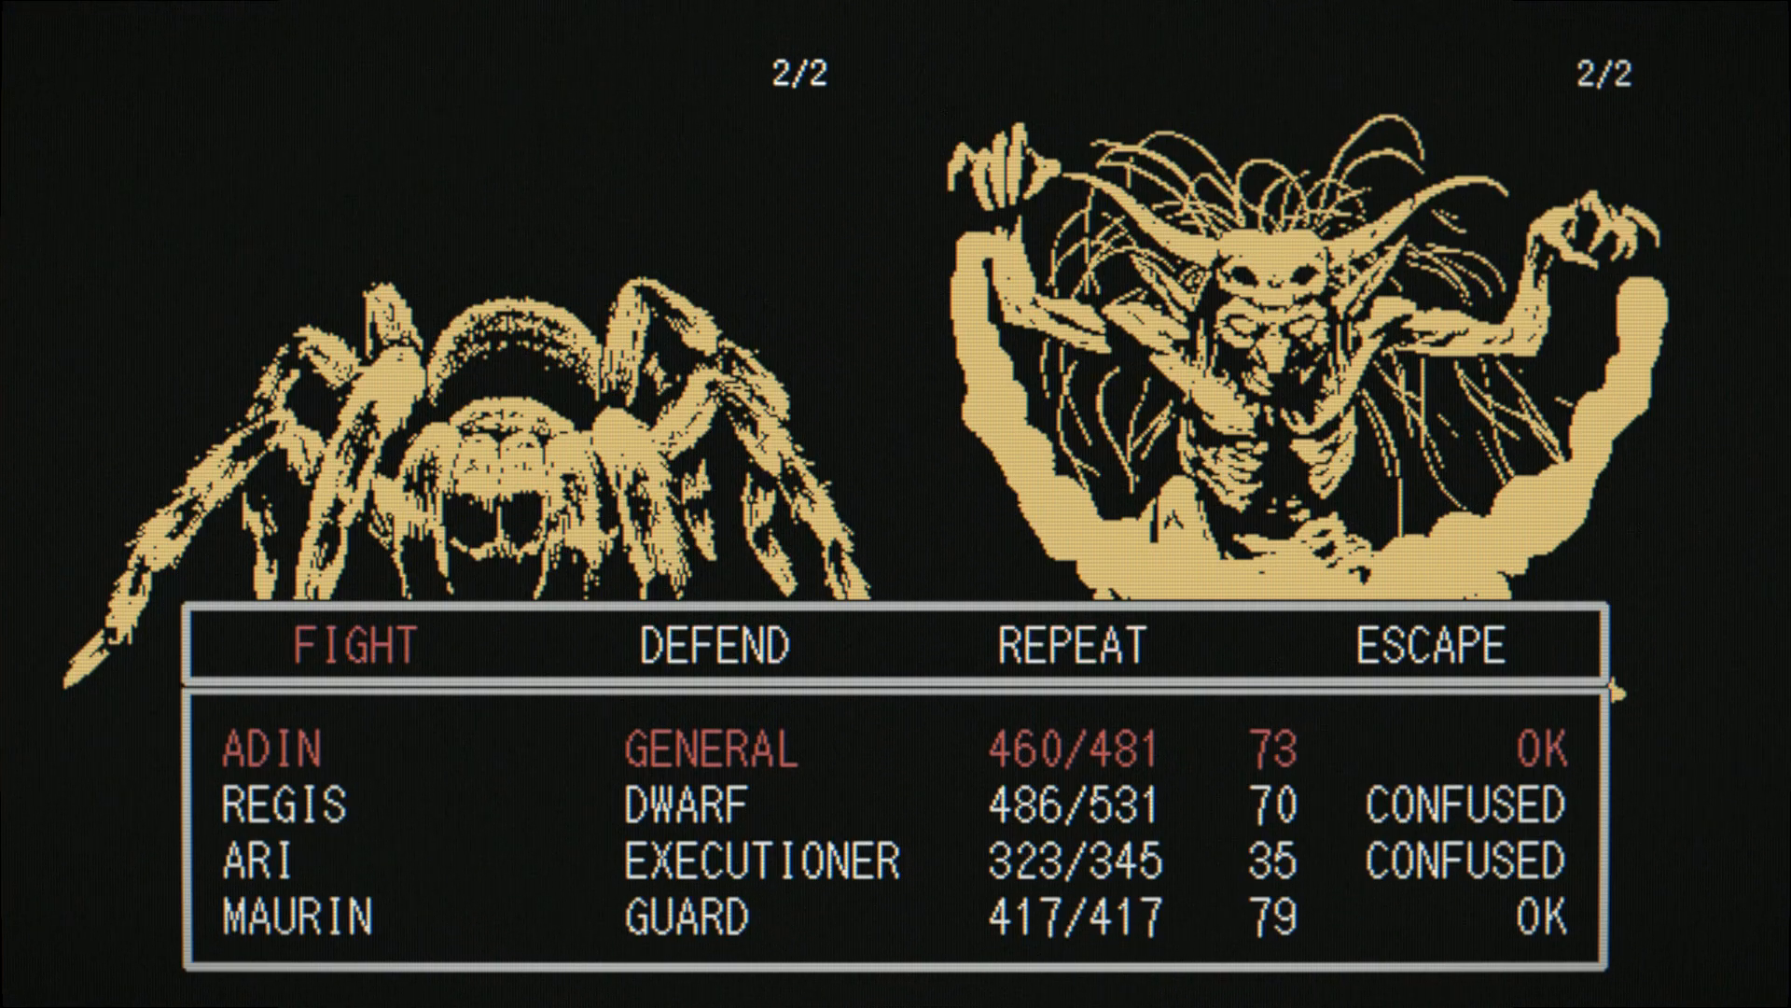
Step: Order Adin and Ari to FIGHT each round until only the spider remains
left_click(351, 645)
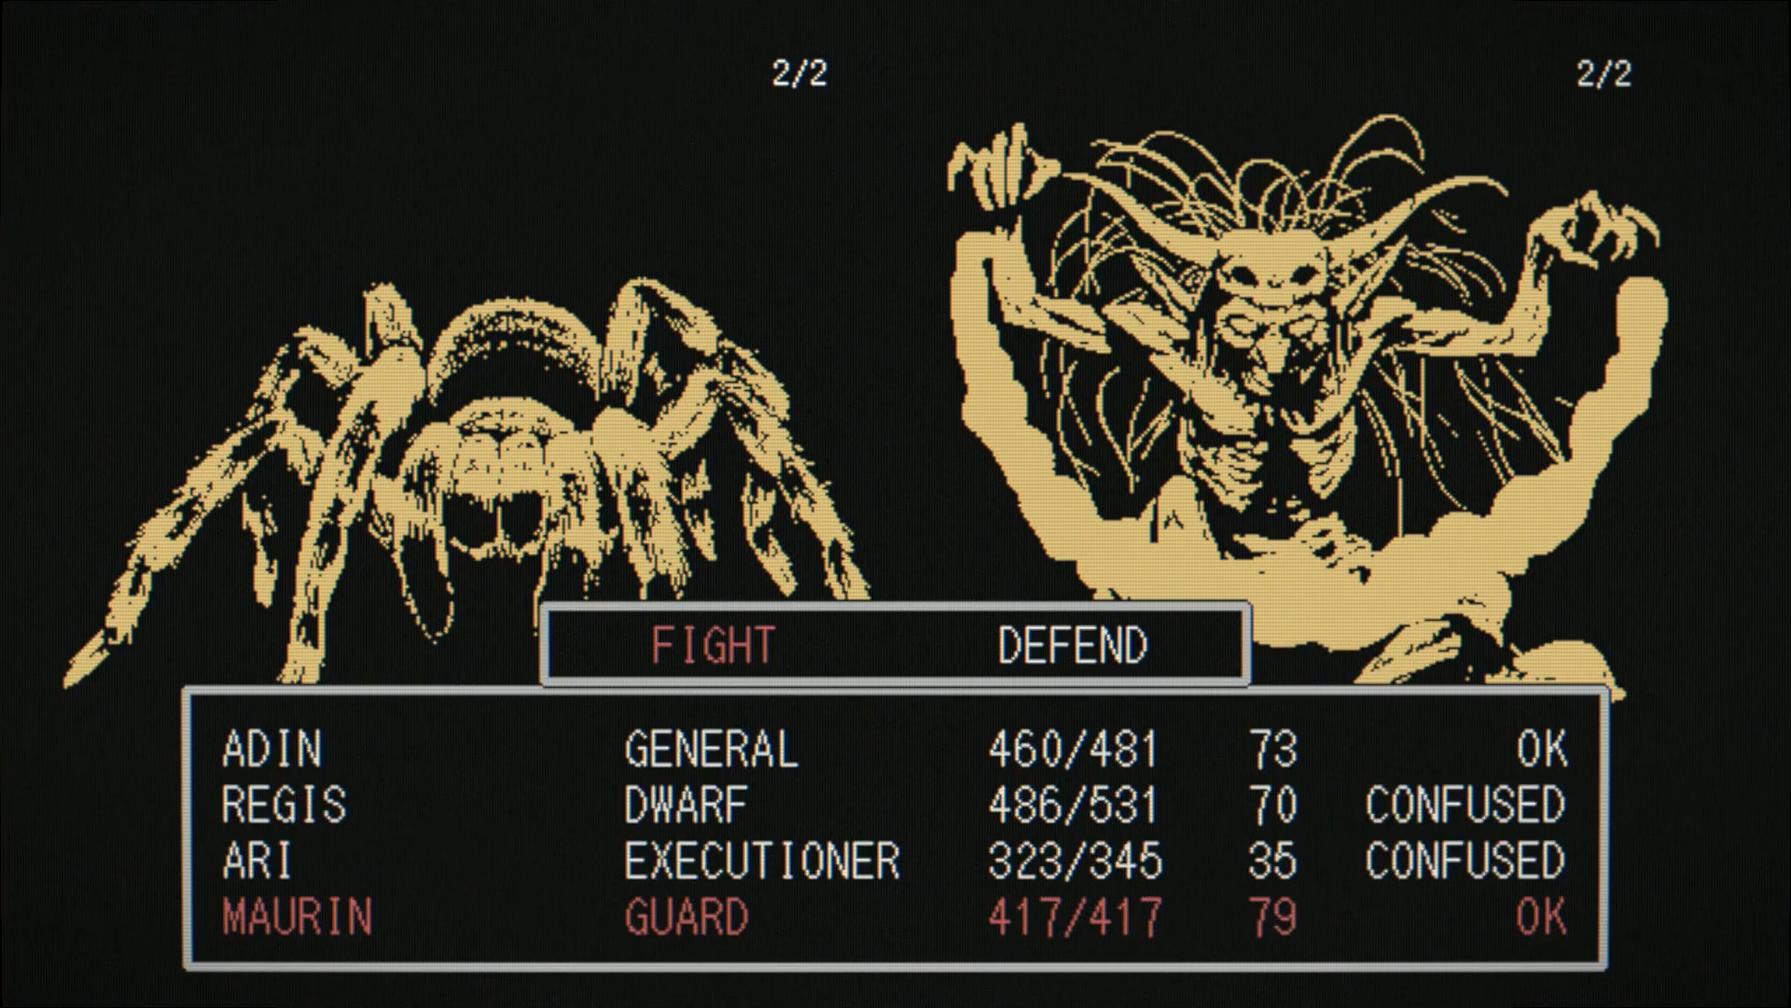
left_click(709, 643)
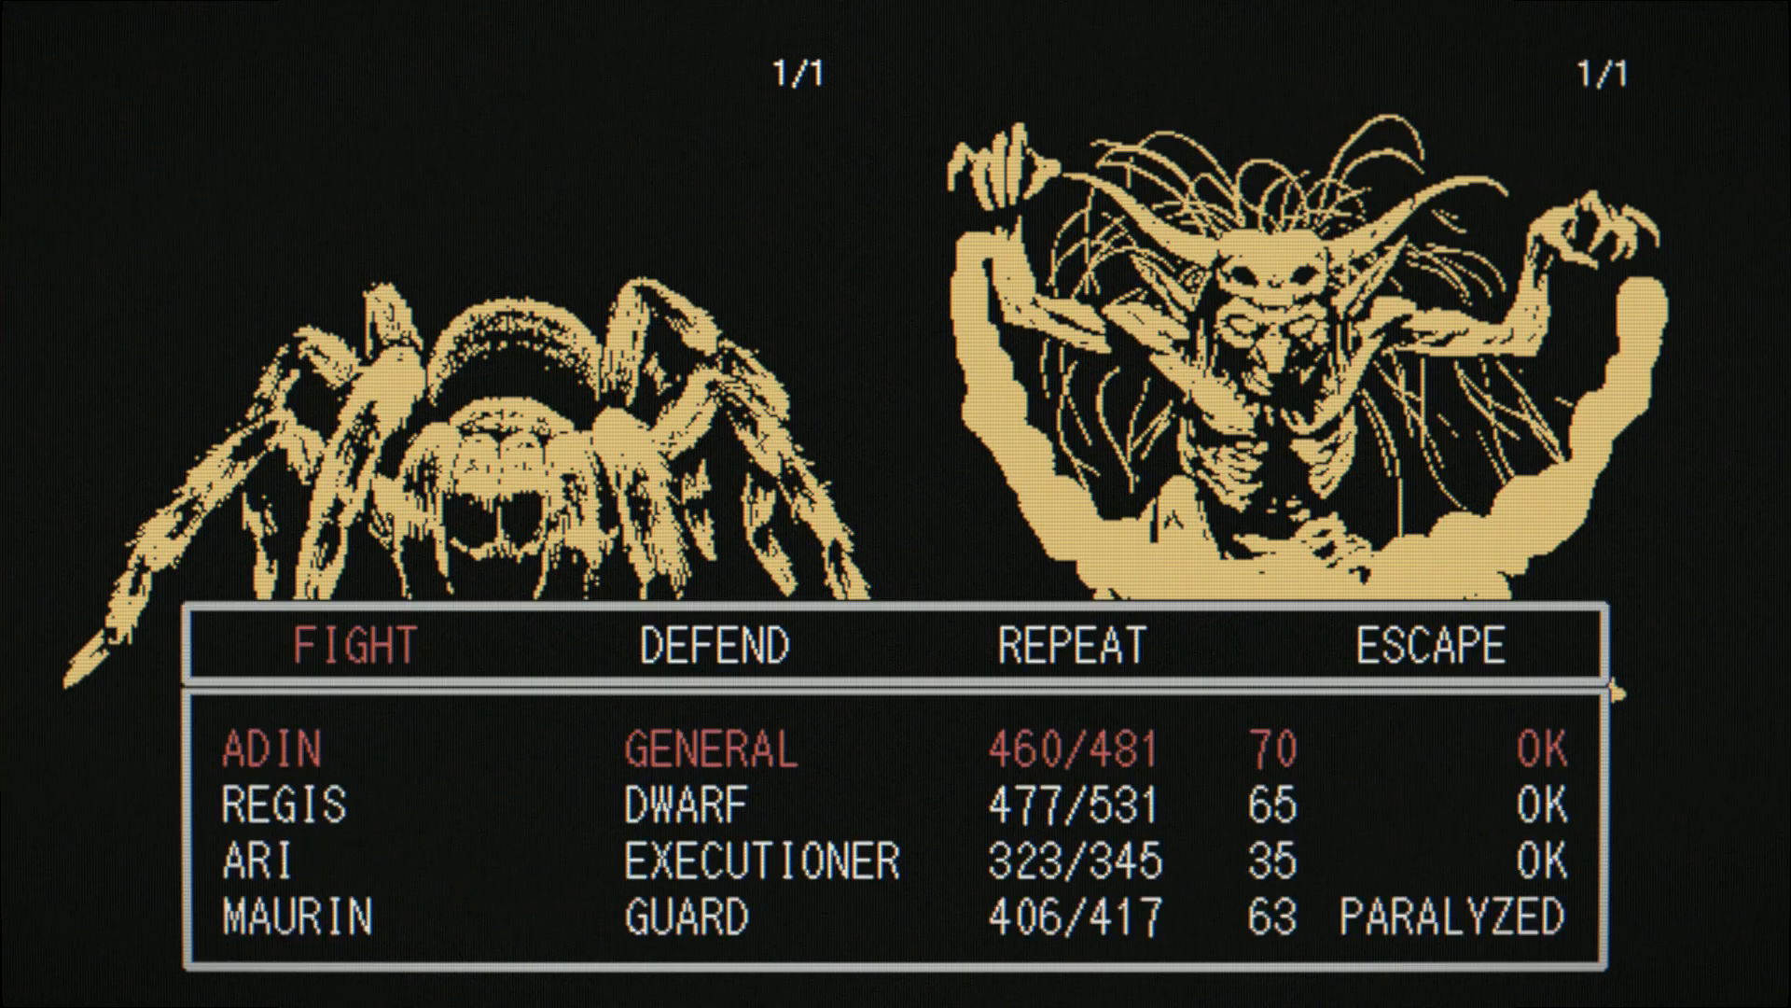
left_click(349, 648)
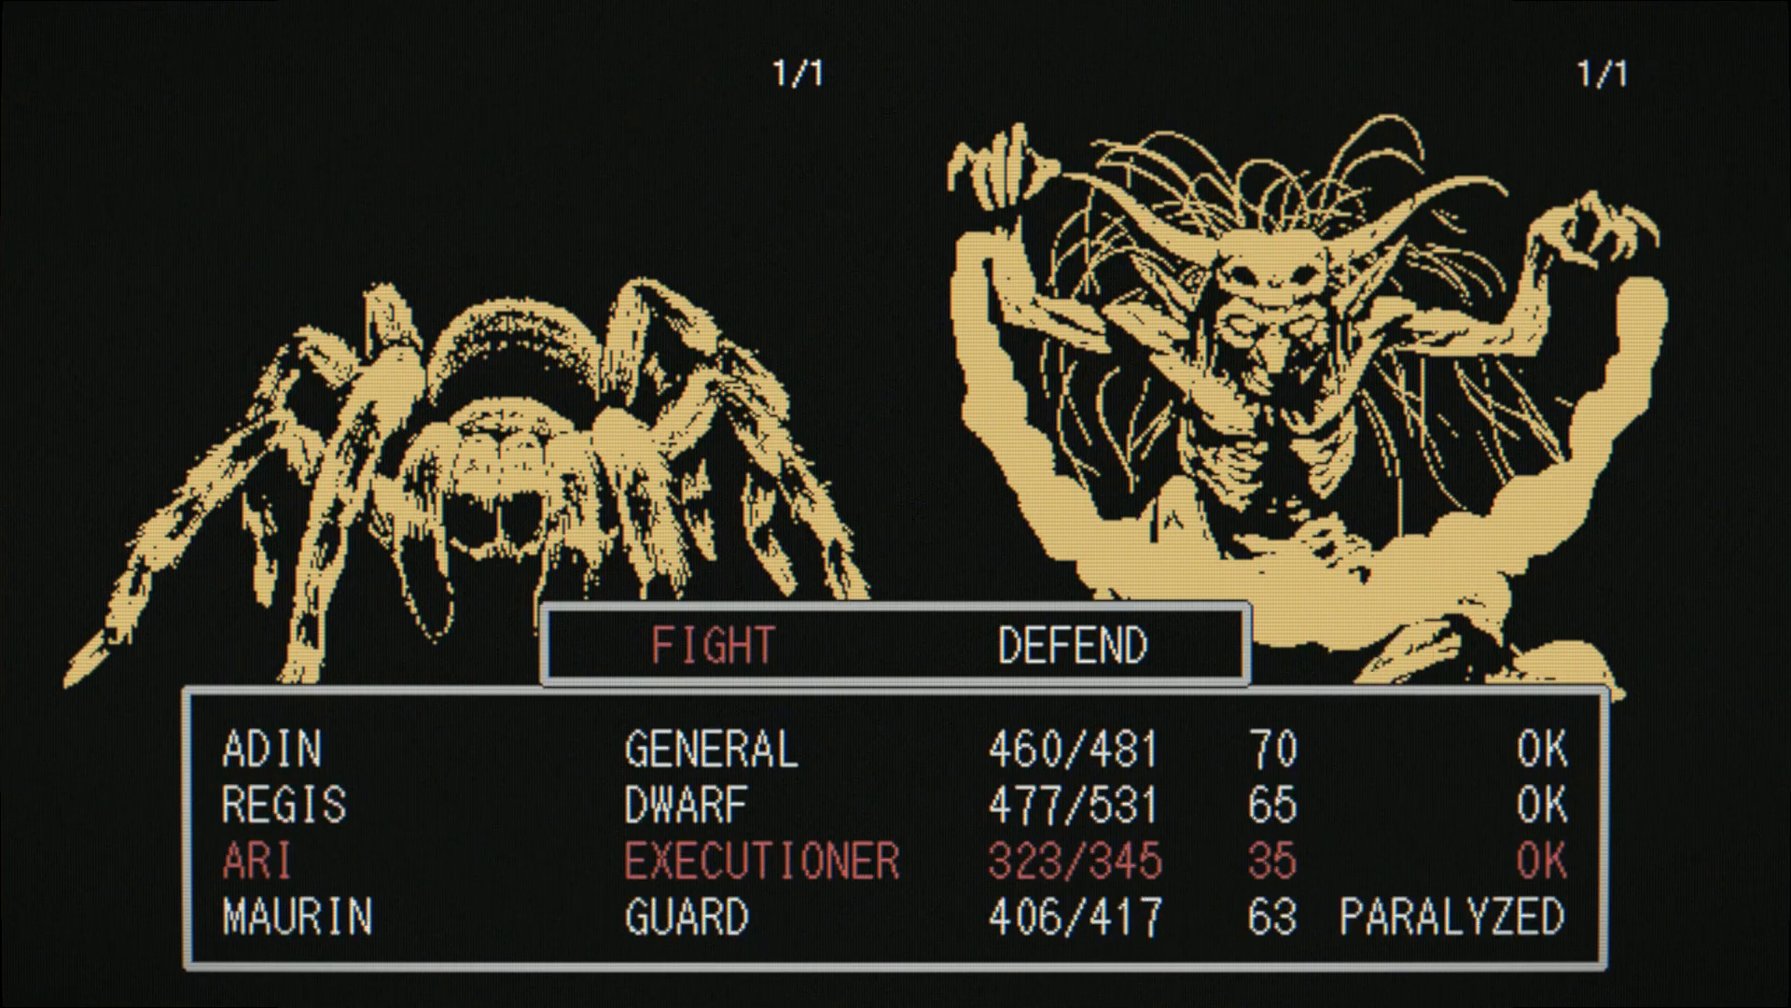
left_click(707, 643)
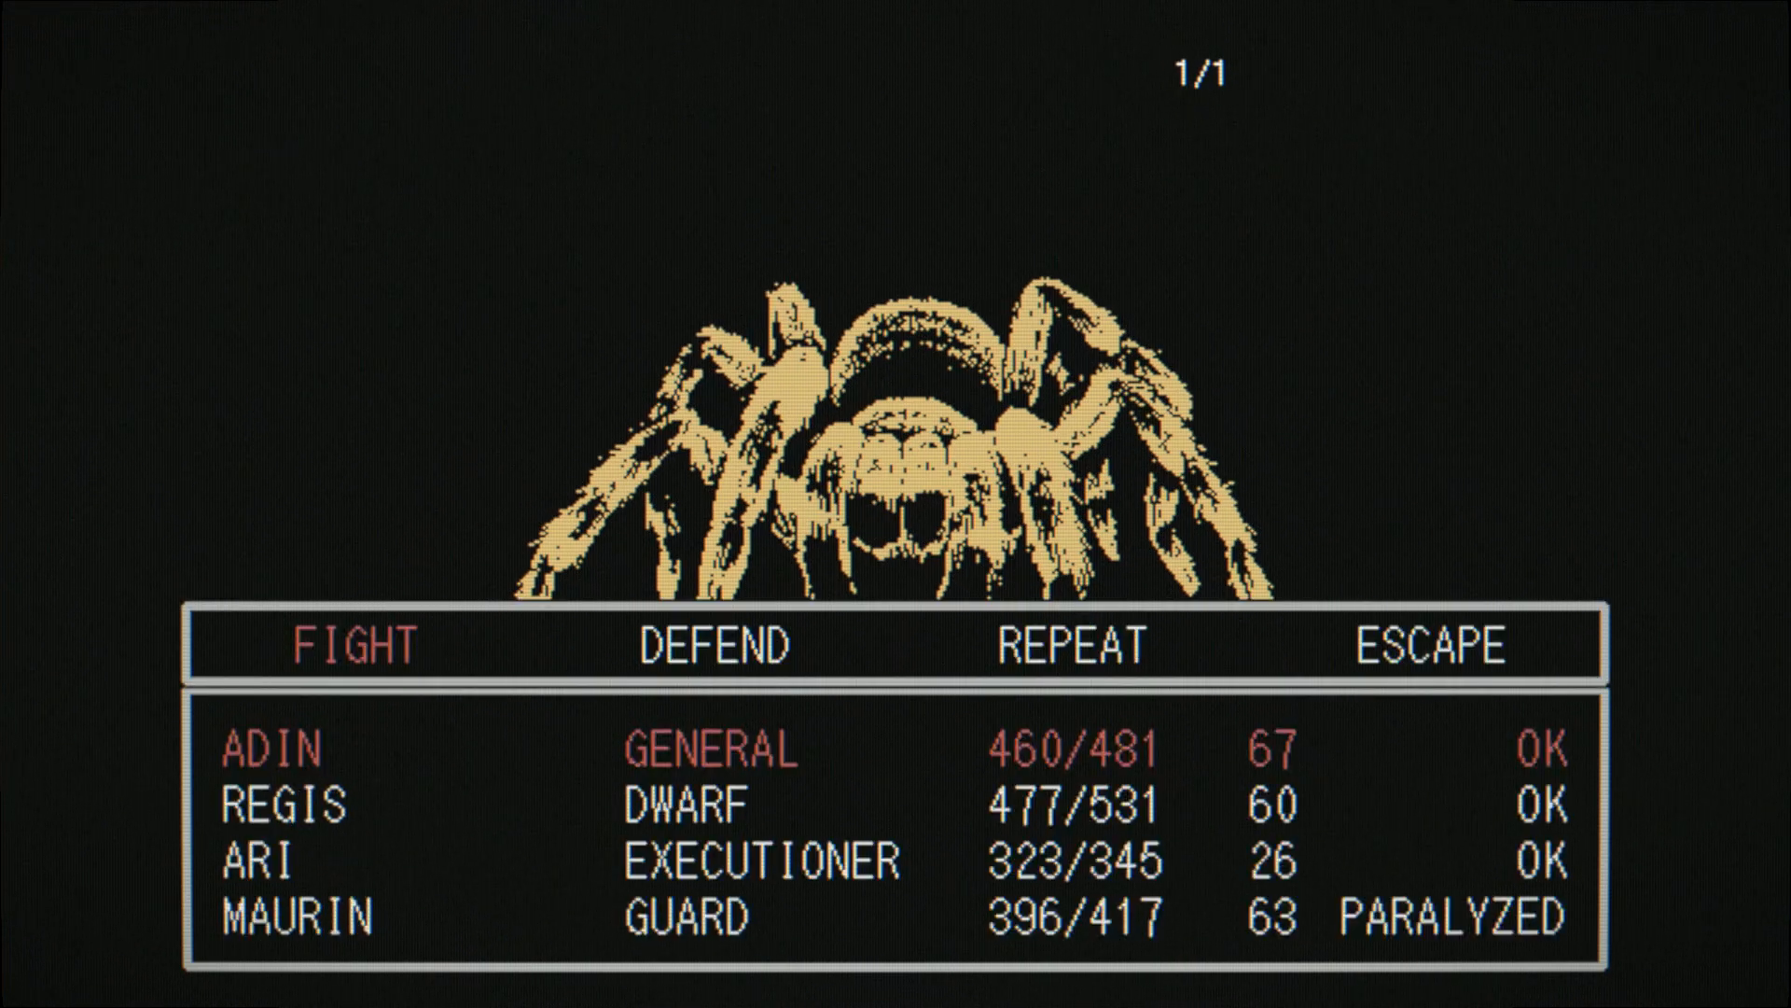
left_click(354, 642)
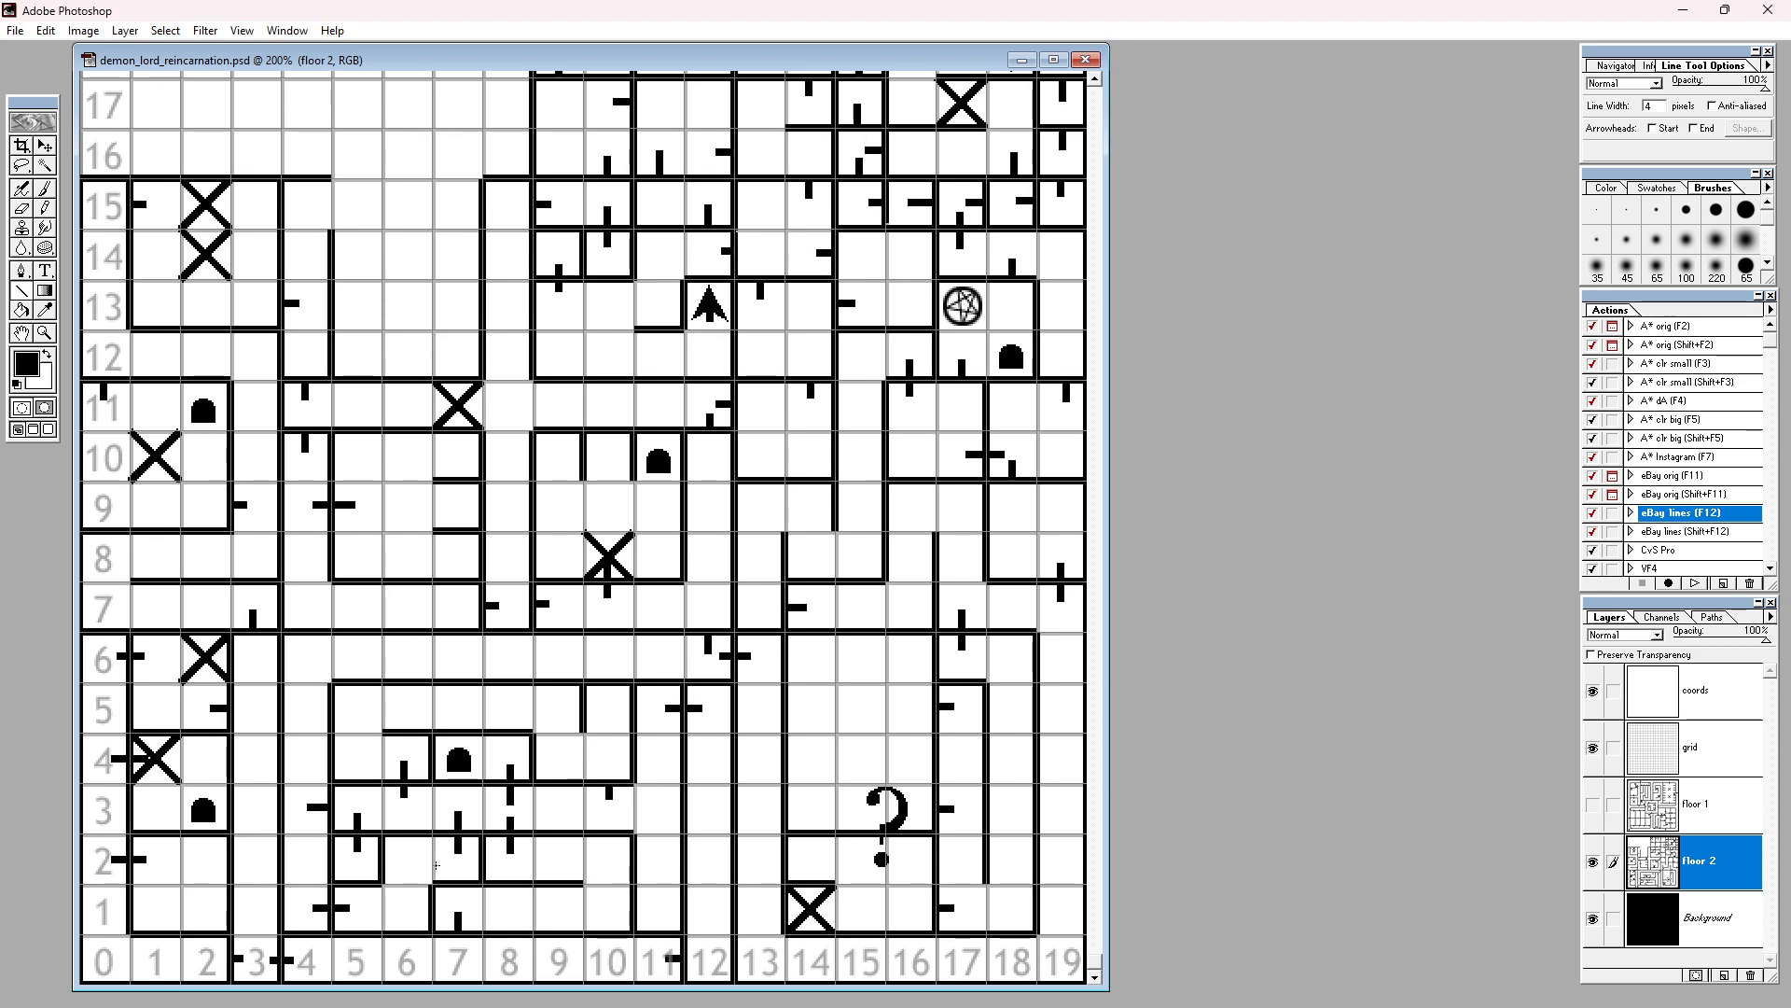
mouse_move(910, 913)
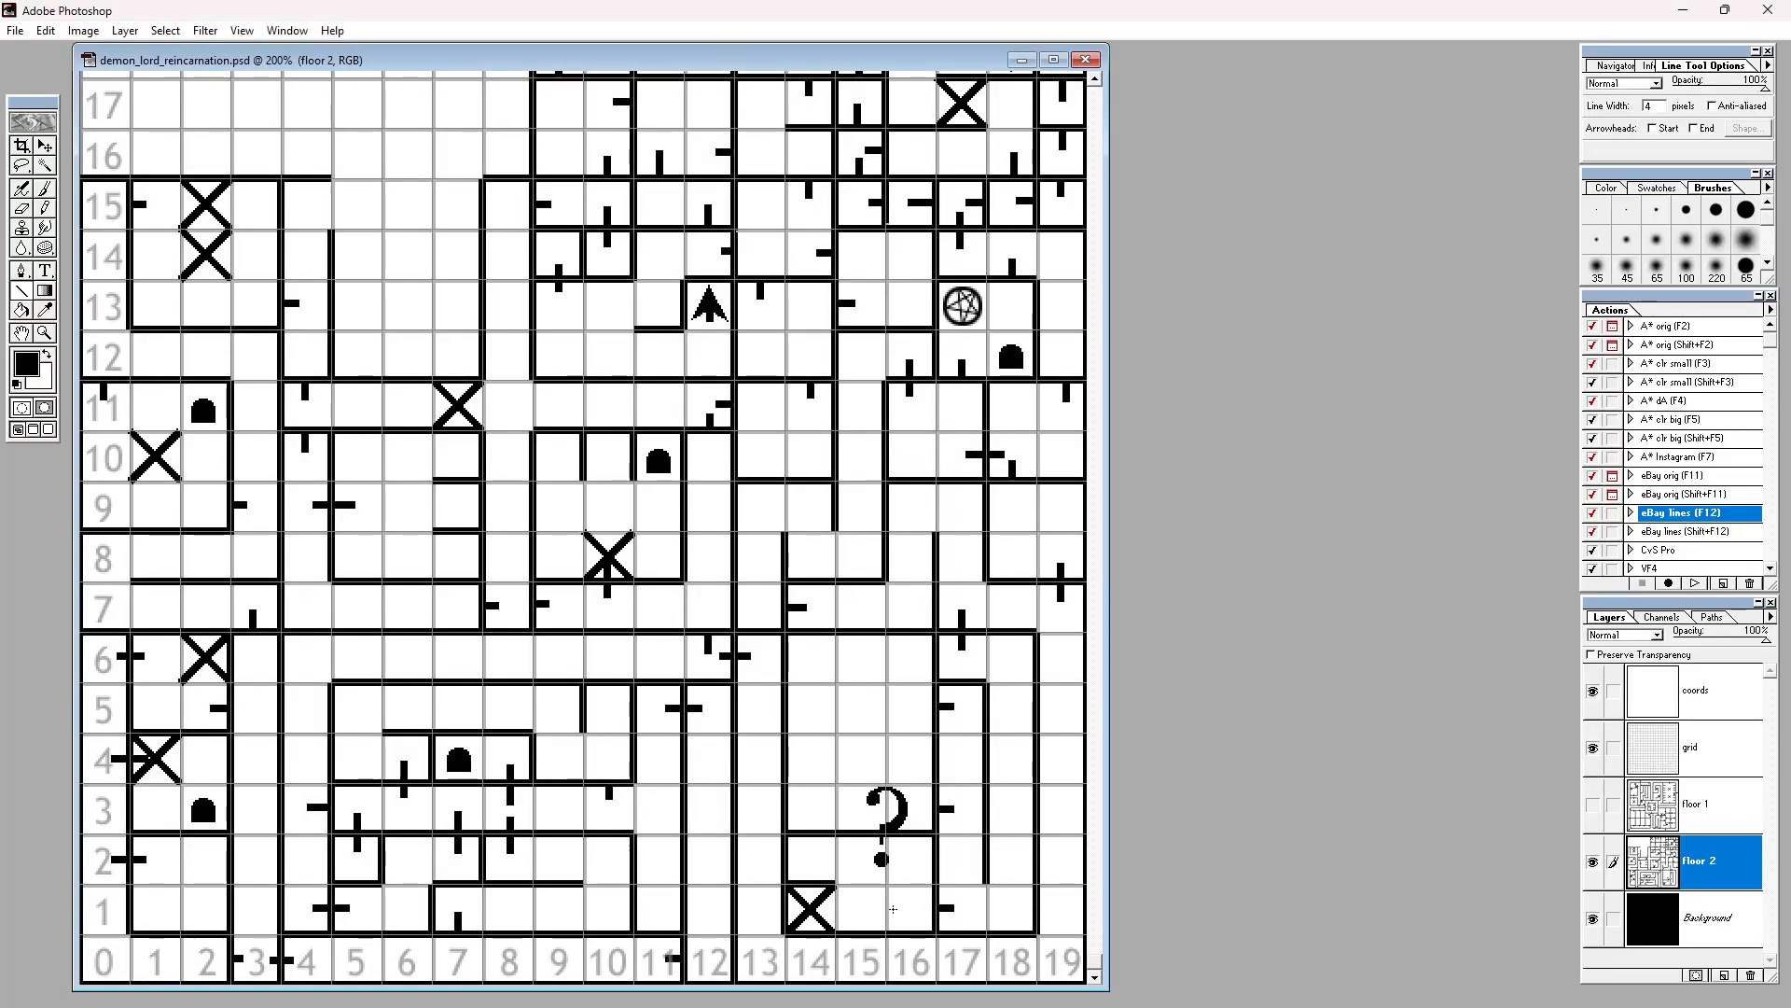
mouse_move(935, 909)
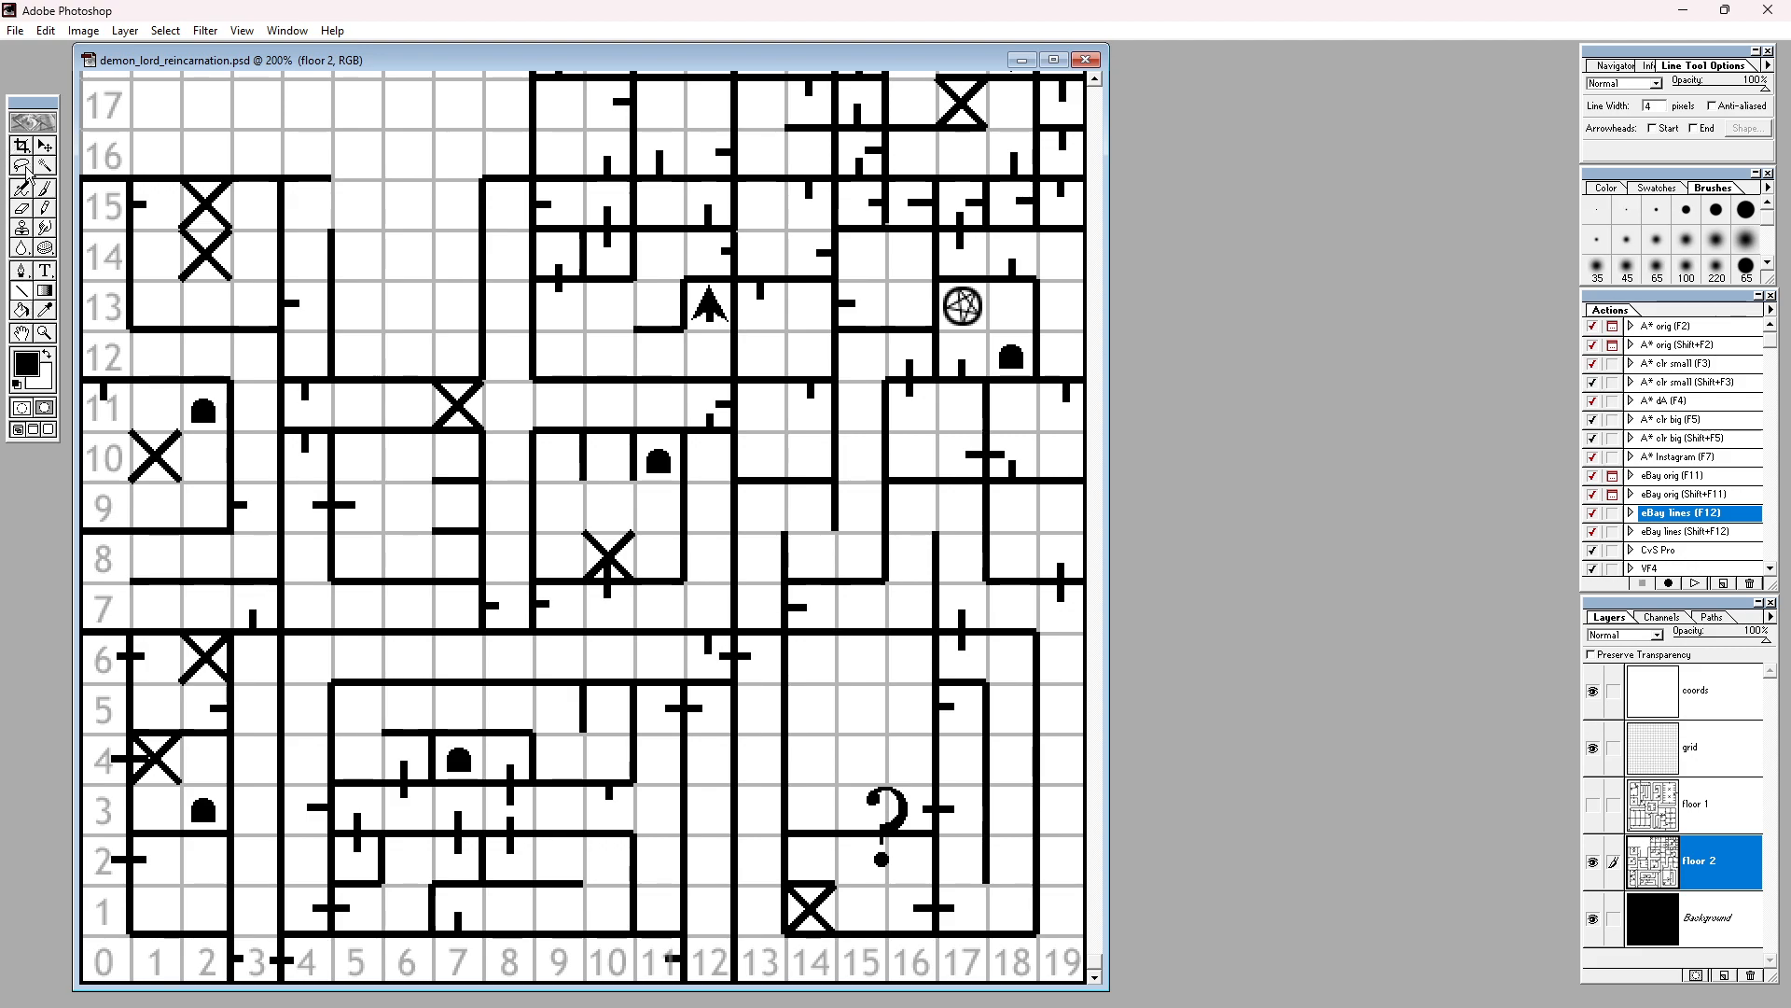
Step: Marquee the question mark near column 15, row 3 and fill it with the foreground colour
left_click(21, 143)
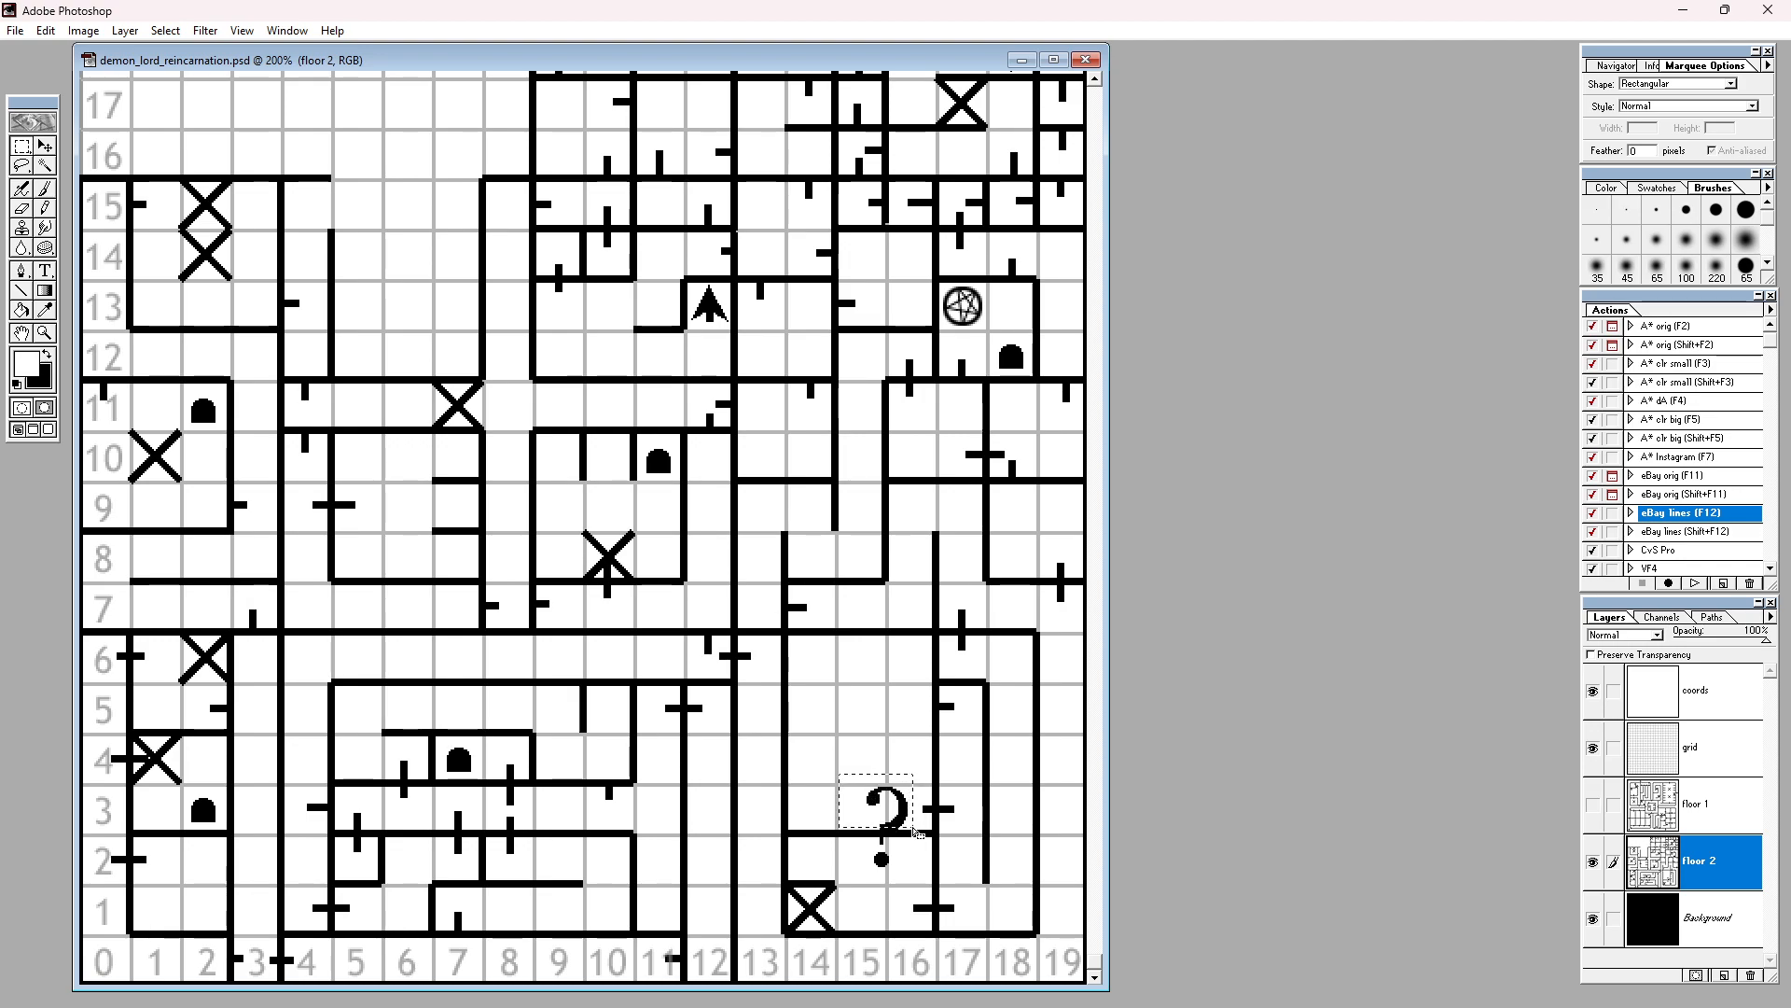
left_click(45, 30)
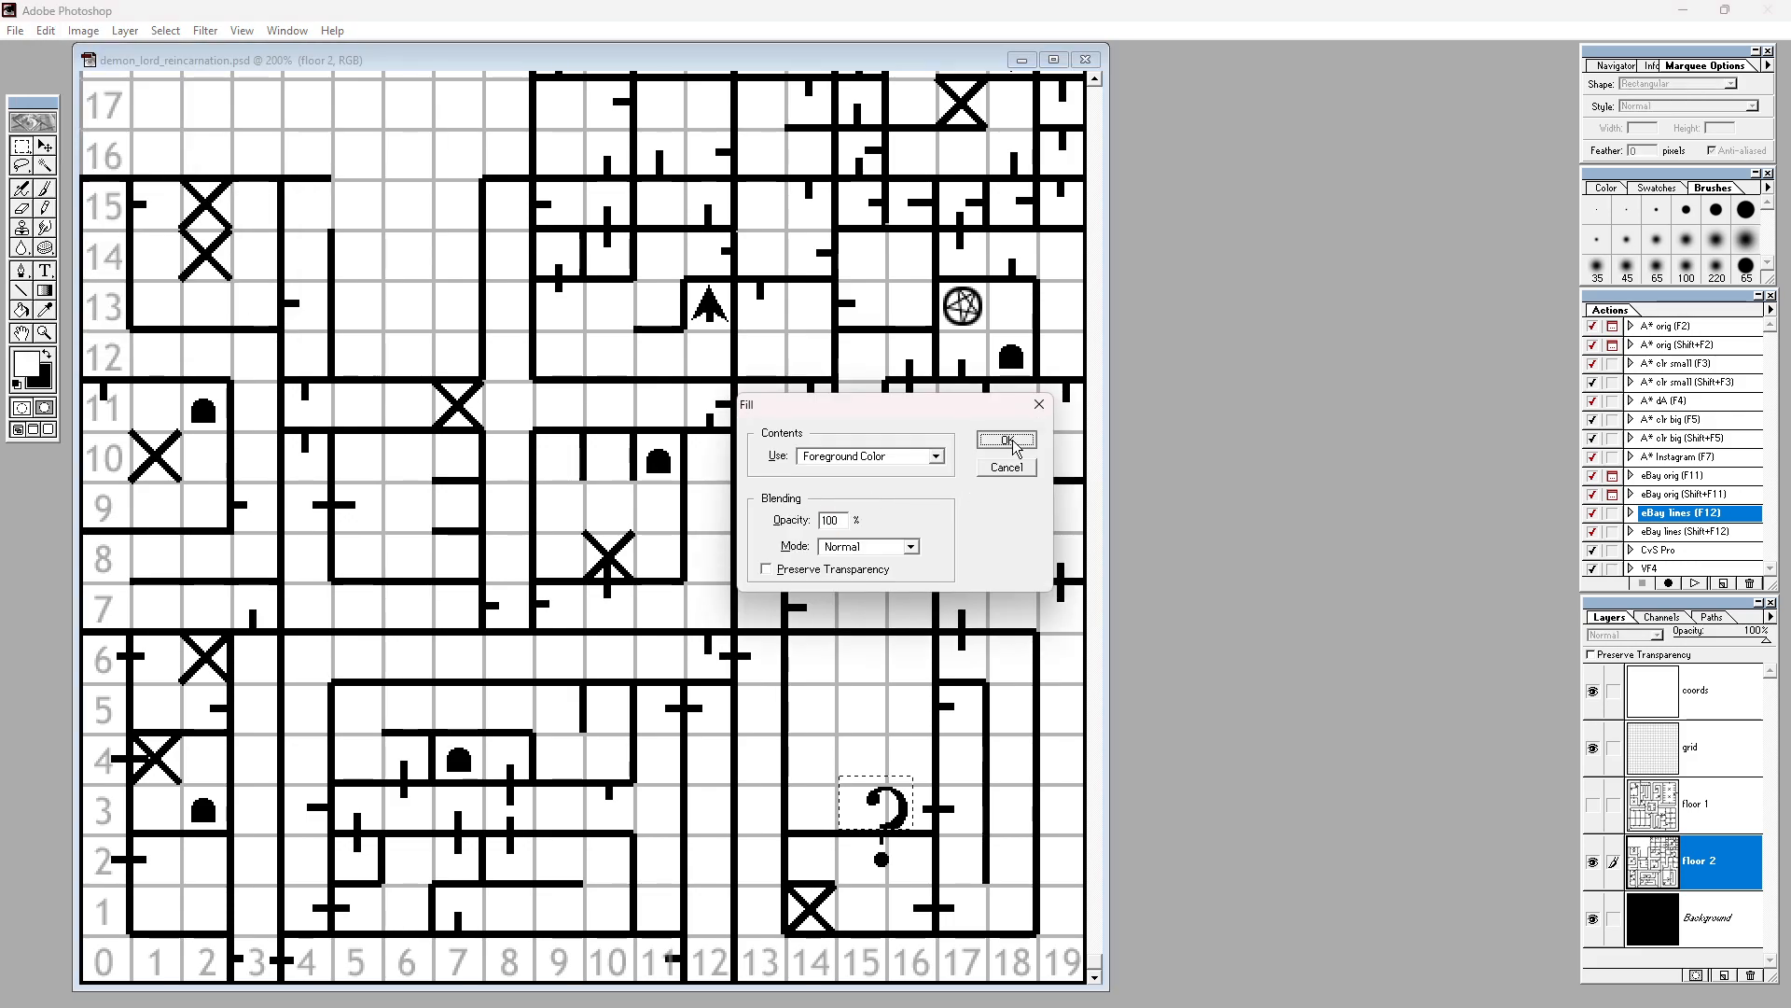
left_click(1004, 443)
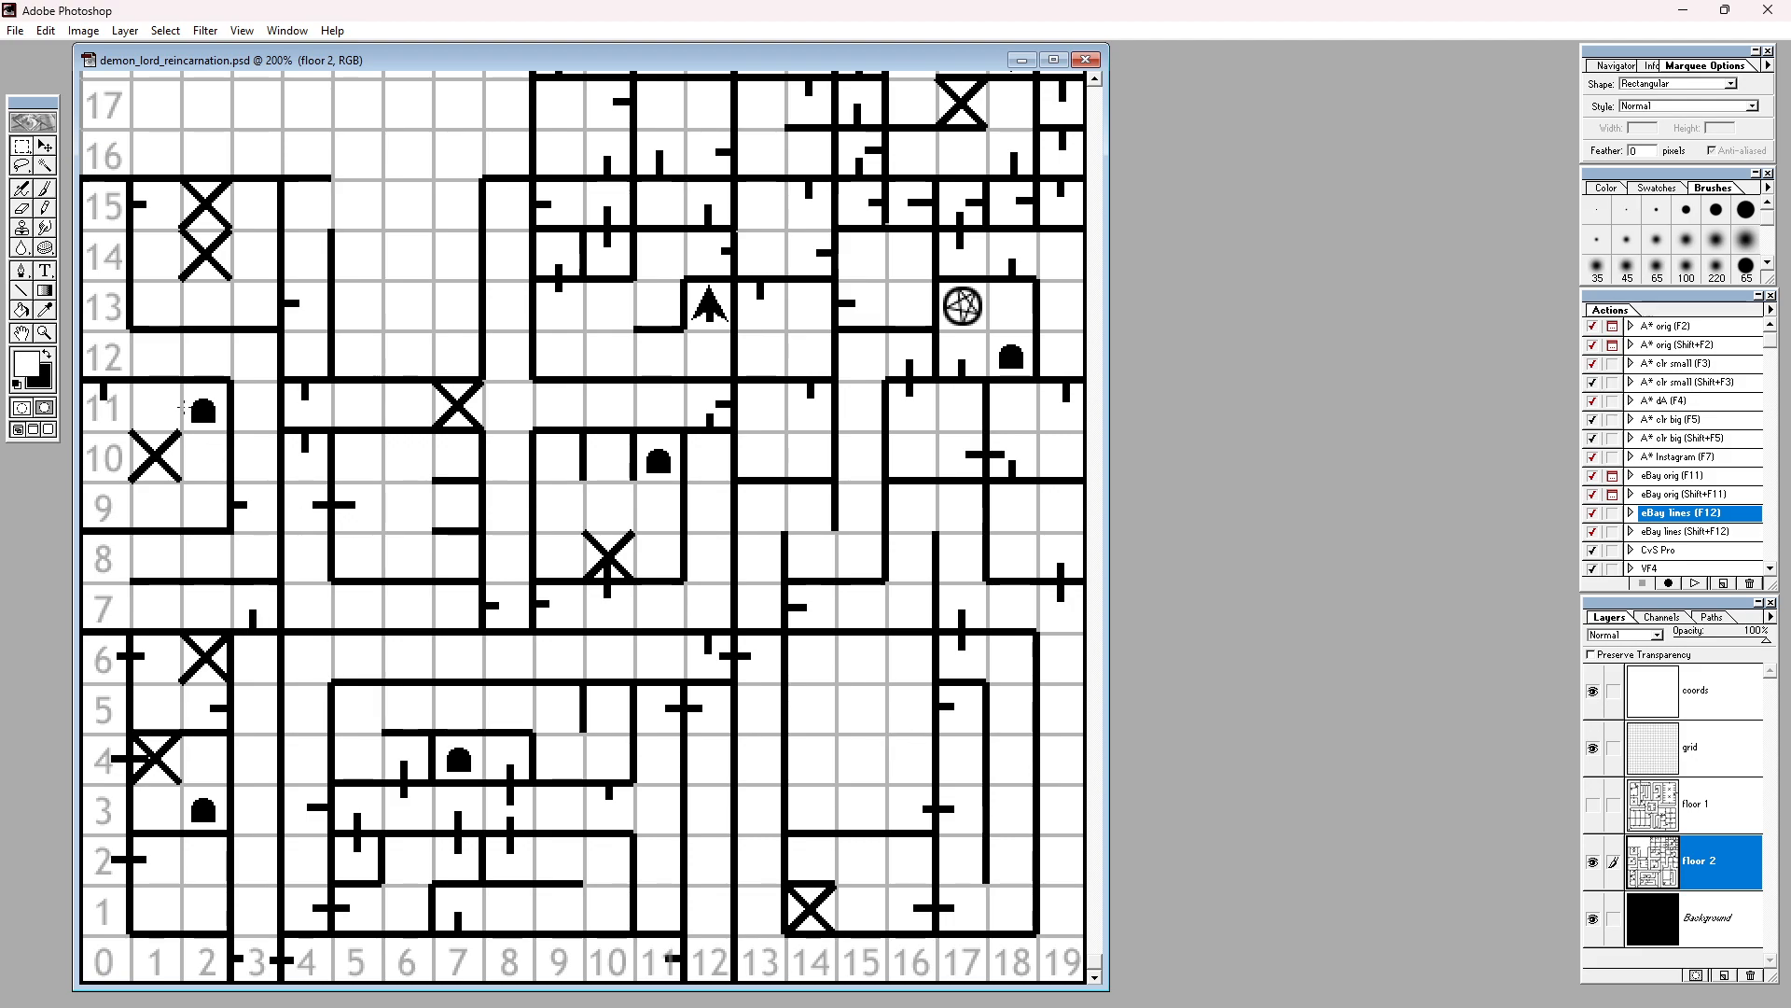
Step: Return to freehand selection and toggle the grid display over the floor 2 map
left_click(19, 164)
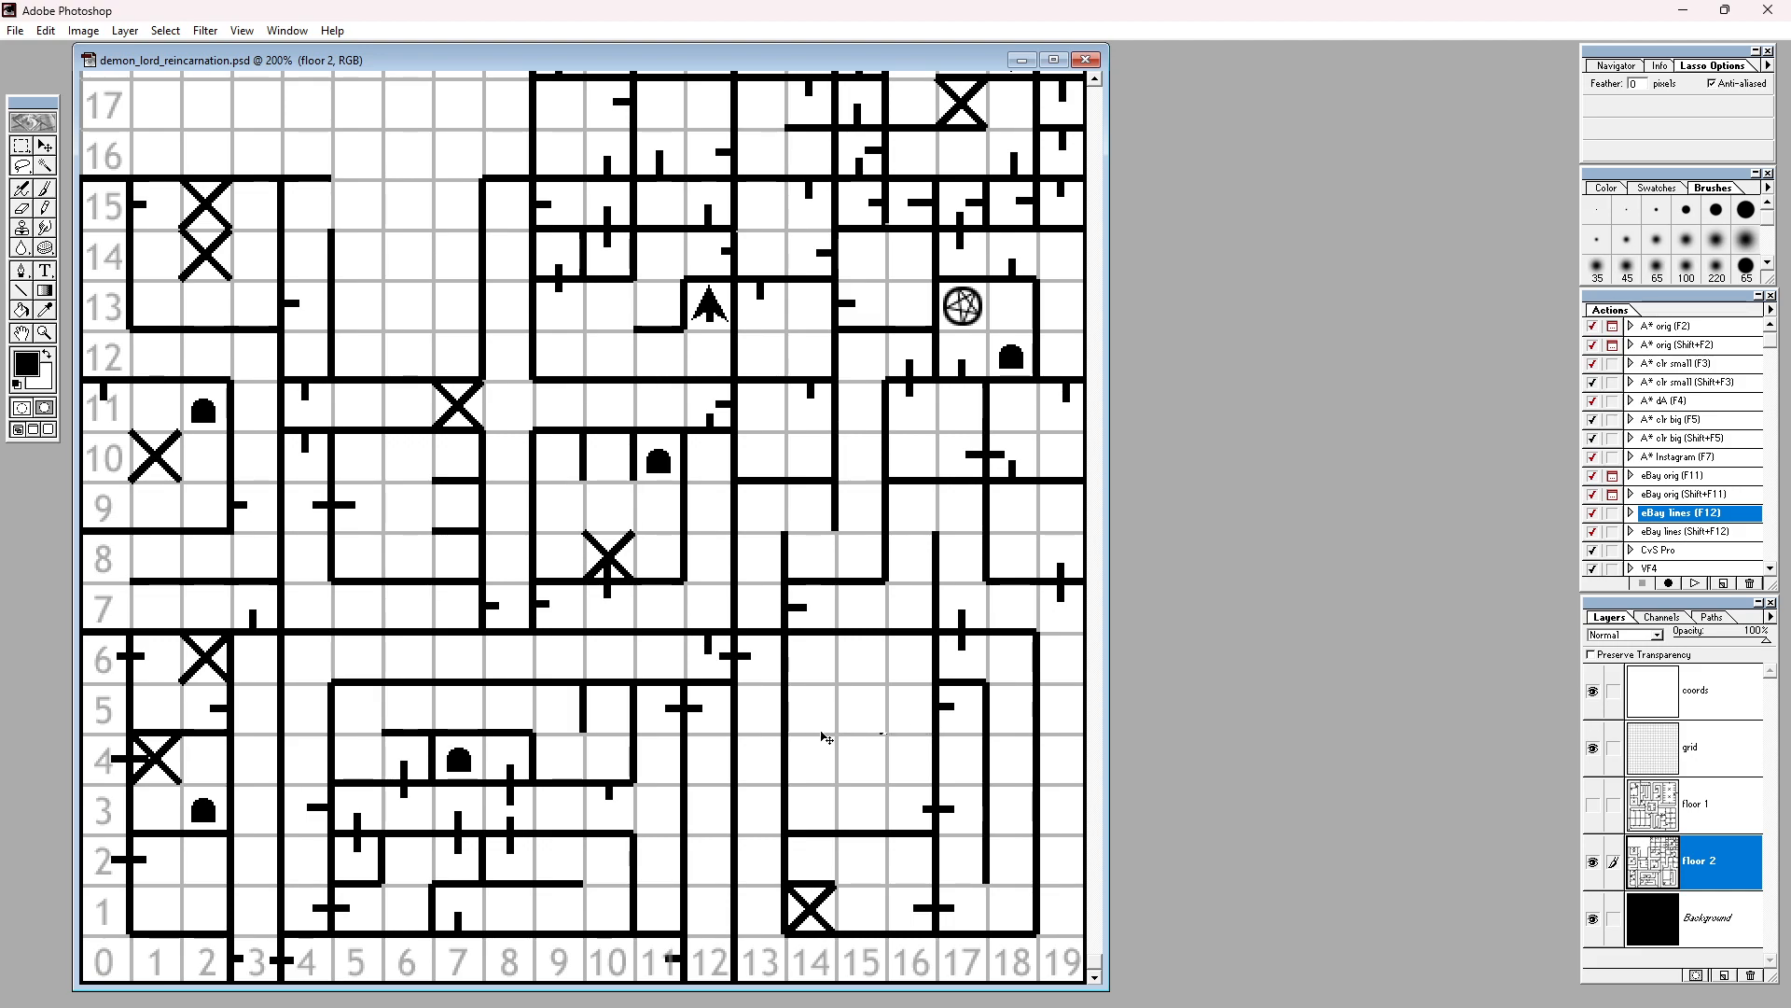
left_click(241, 30)
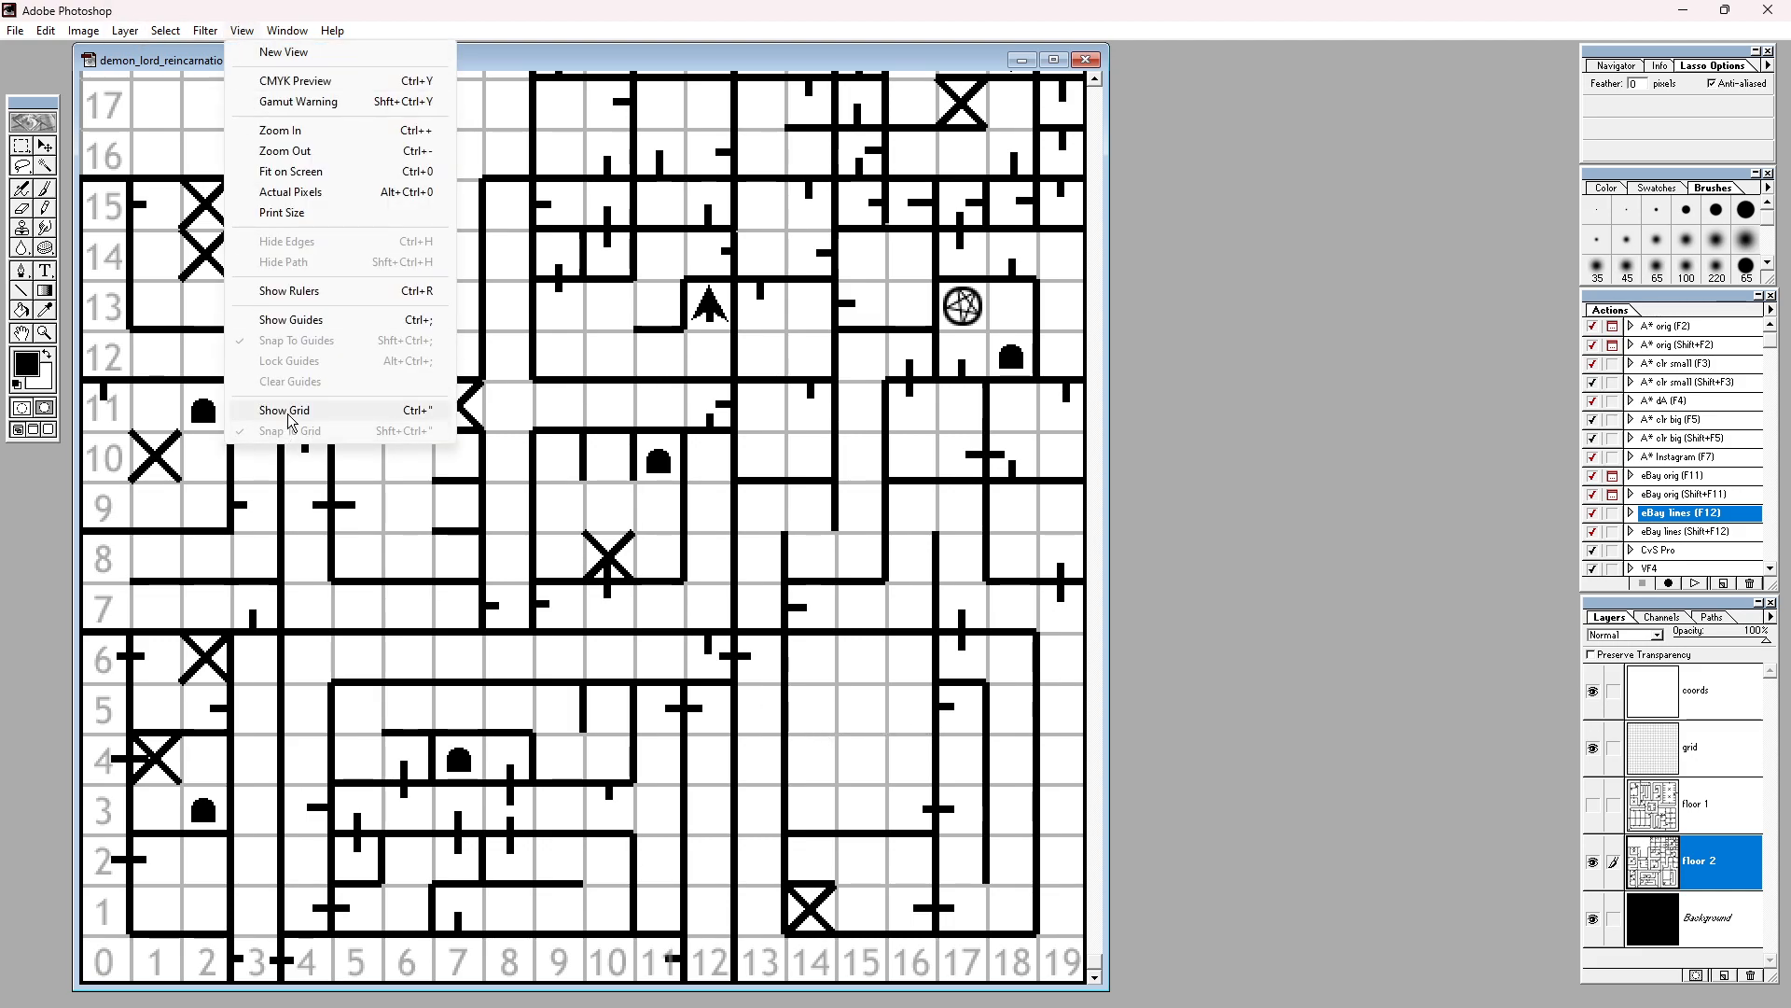
left_click(284, 409)
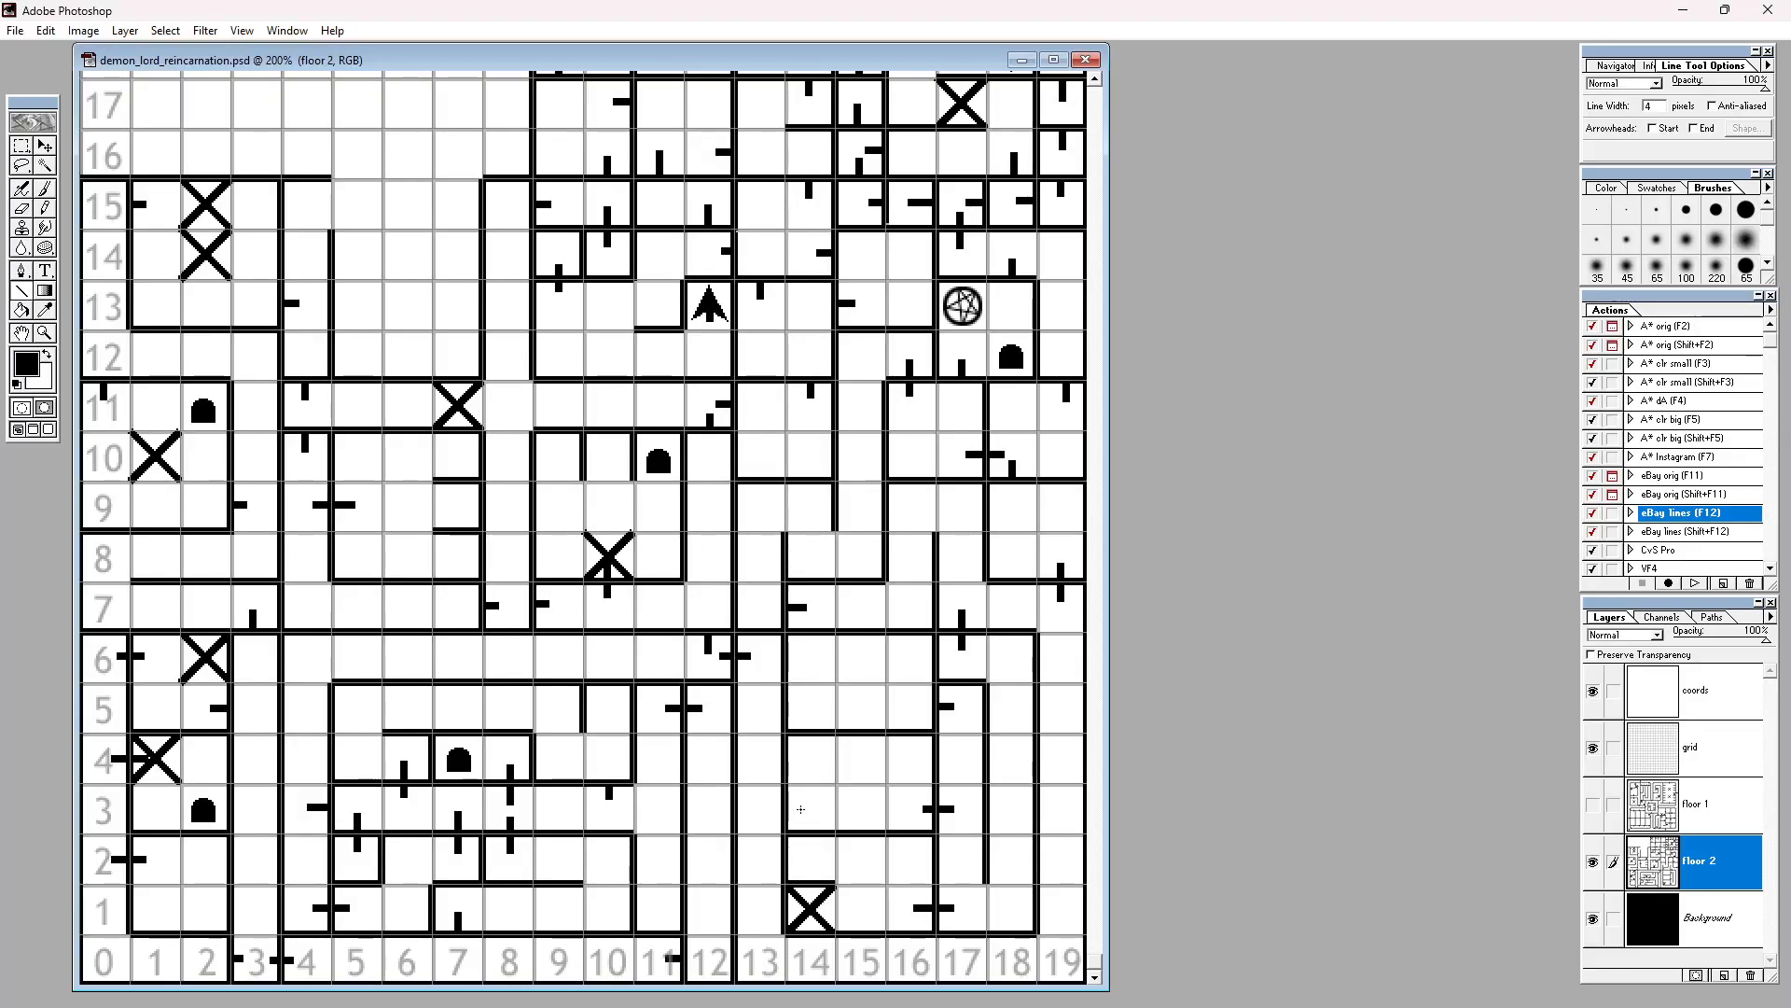
left_click_drag(787, 788, 817, 786)
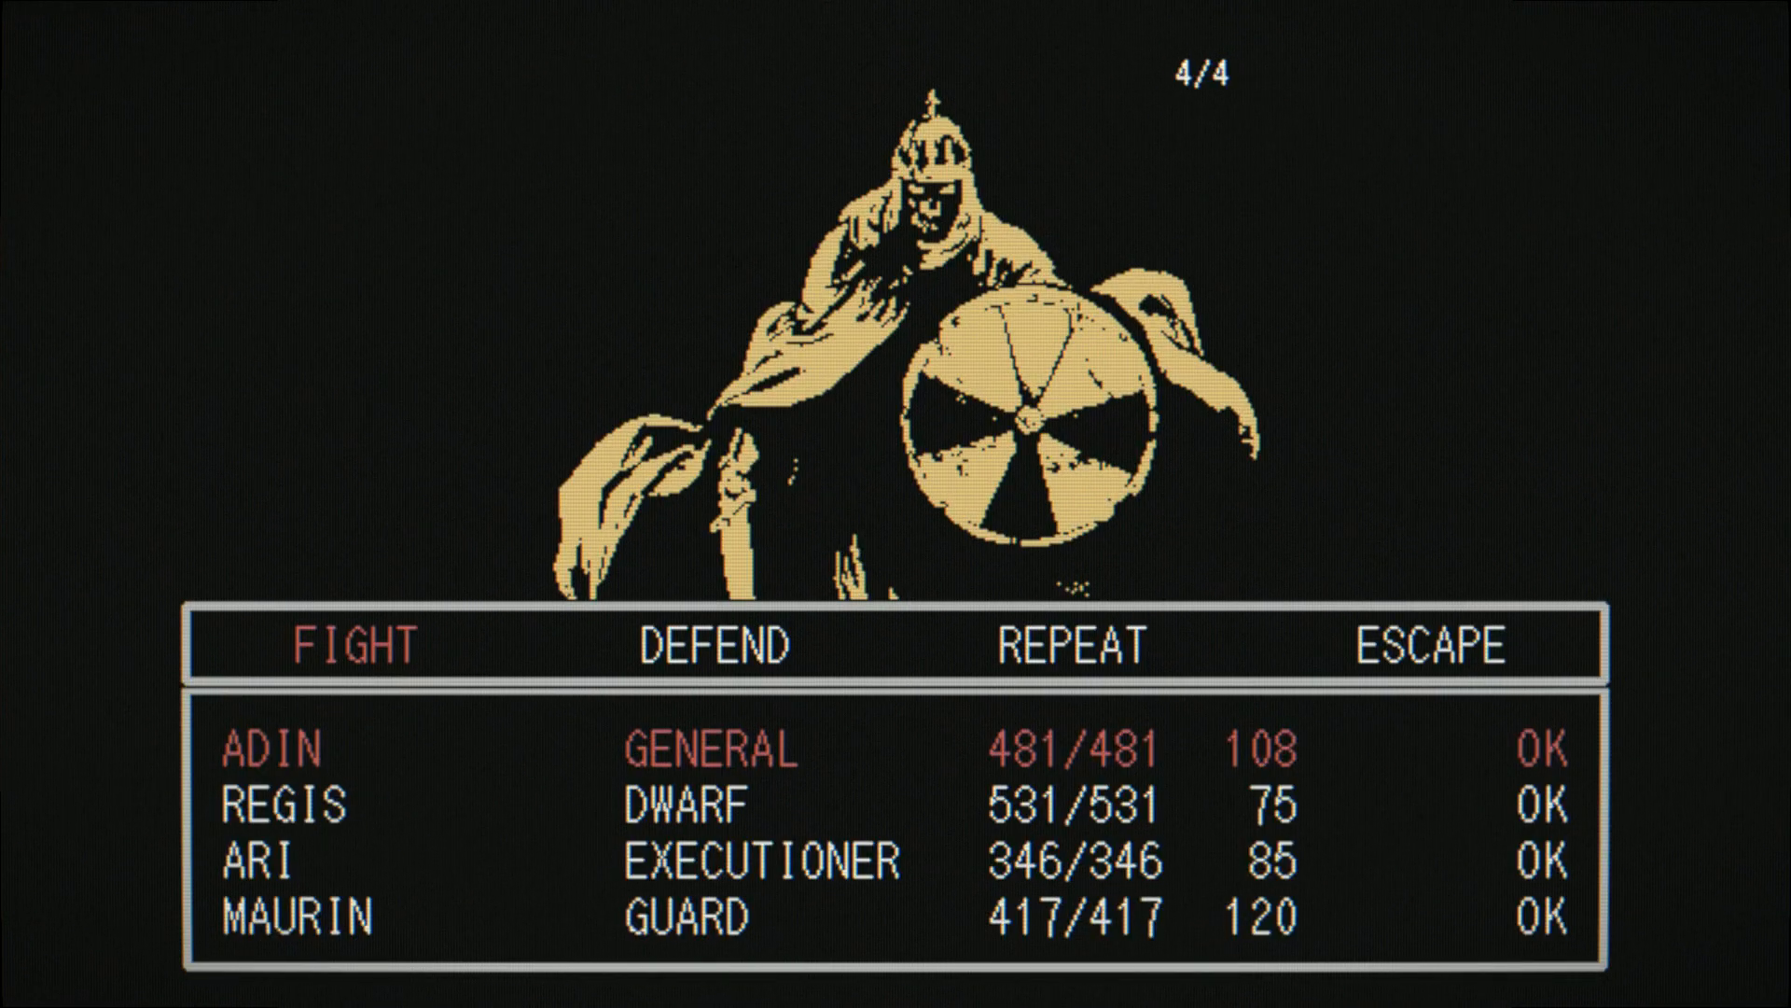
Step: Order Adin, Regis and Ari to fight, then repeat the round's commands
left_click(351, 644)
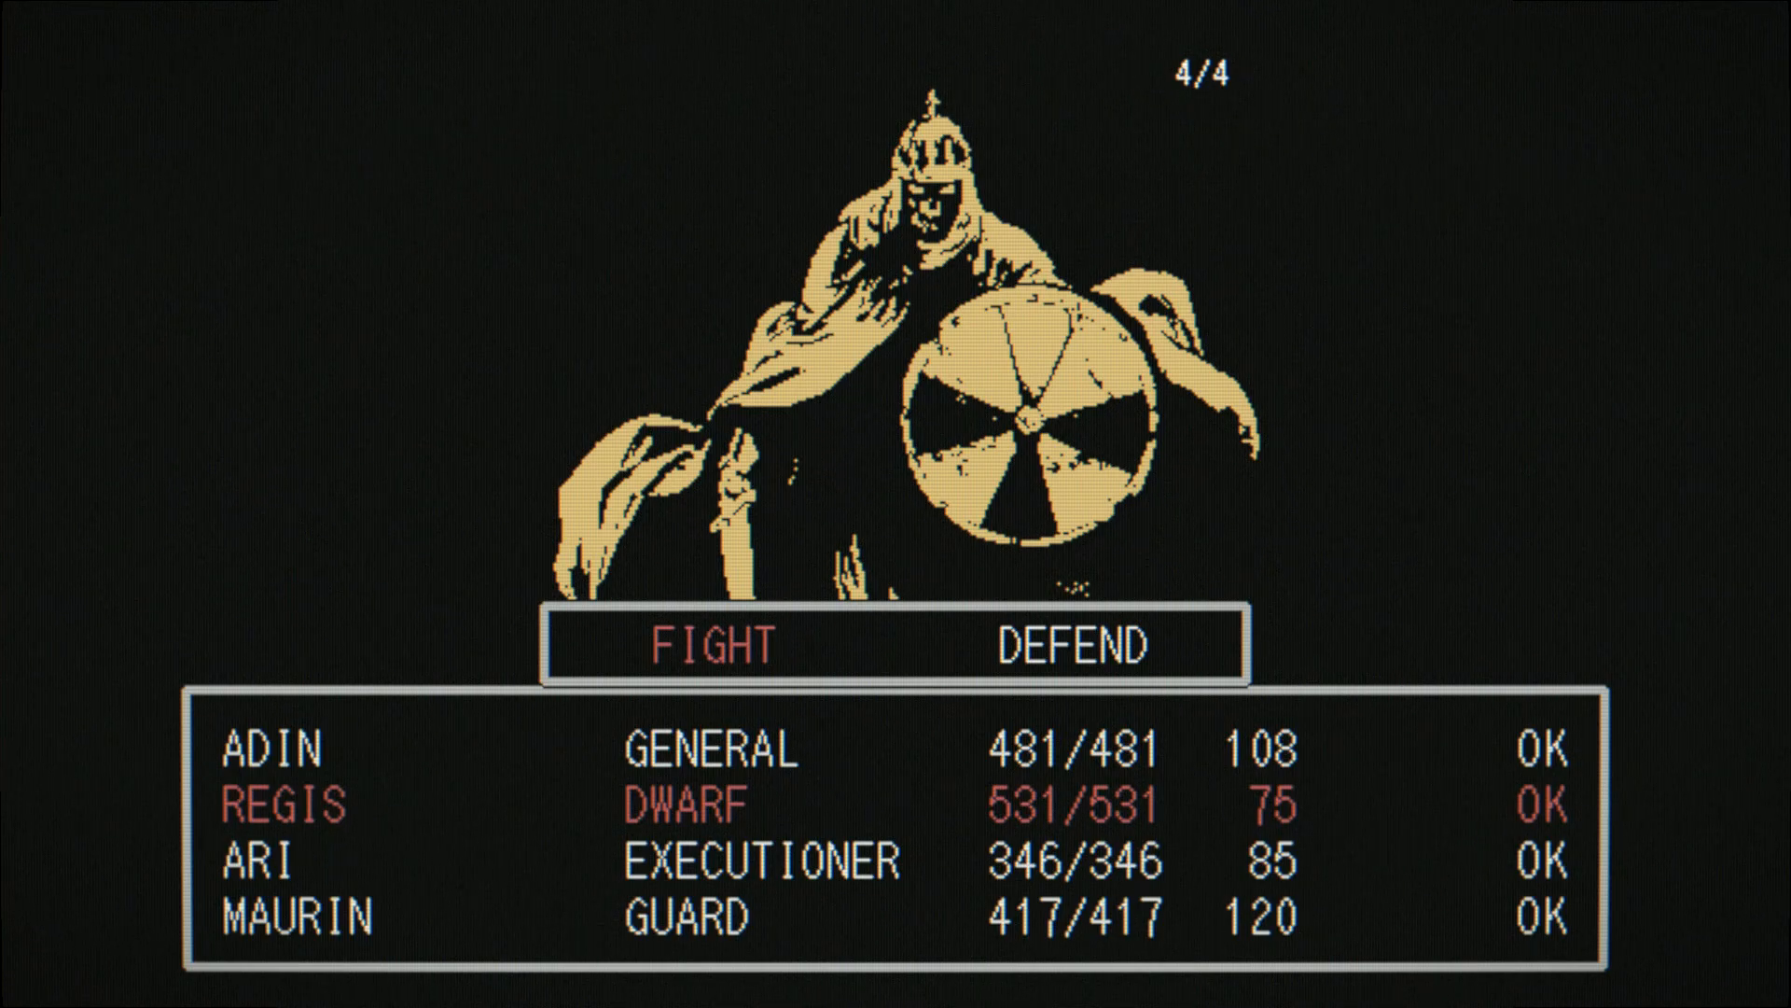
left_click(713, 648)
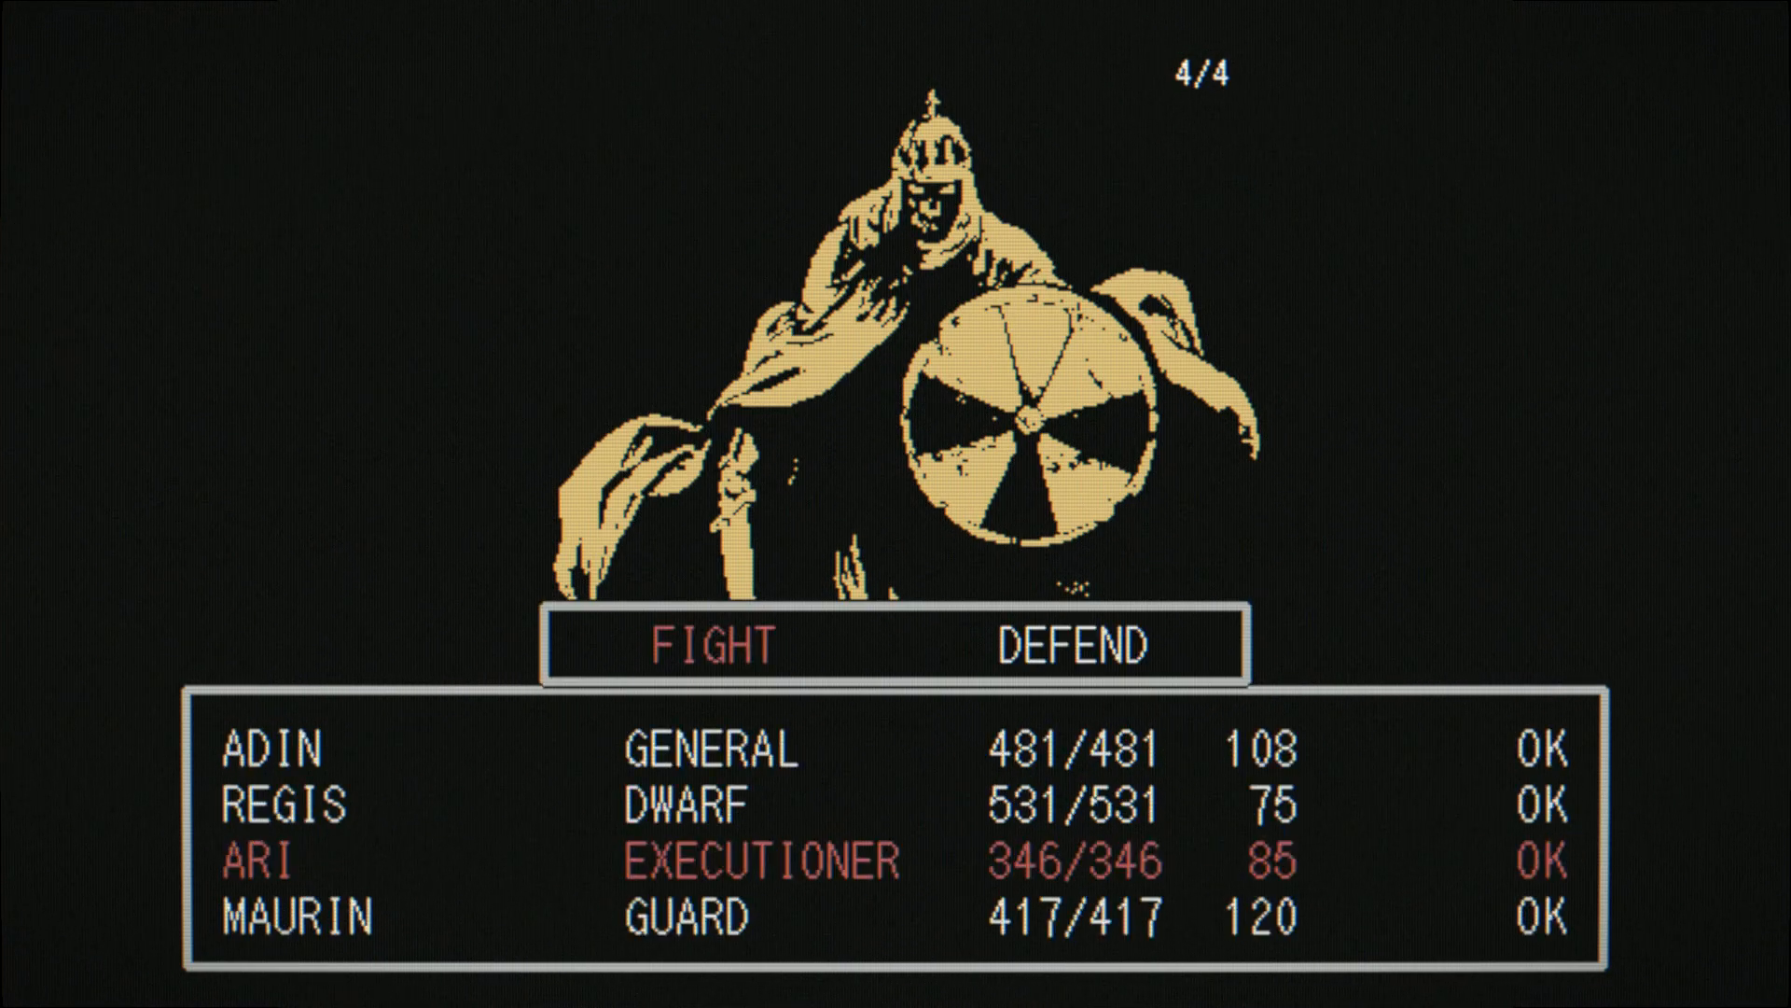
left_click(704, 645)
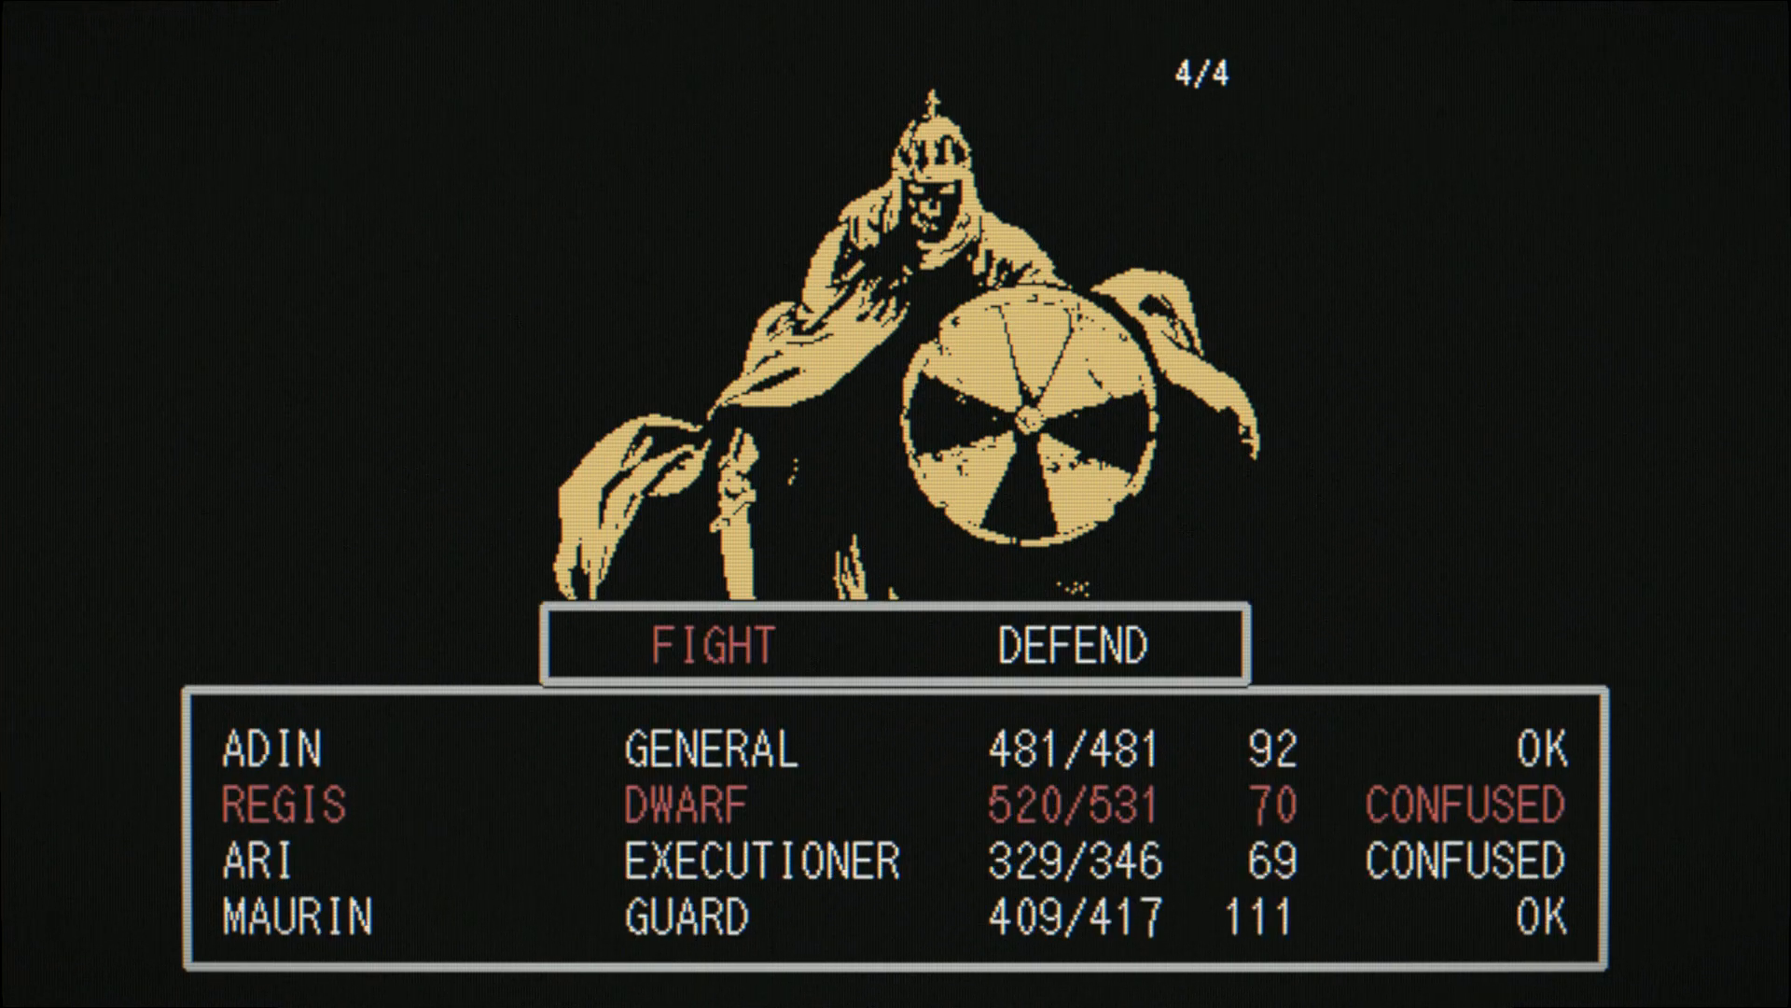
left_click(709, 642)
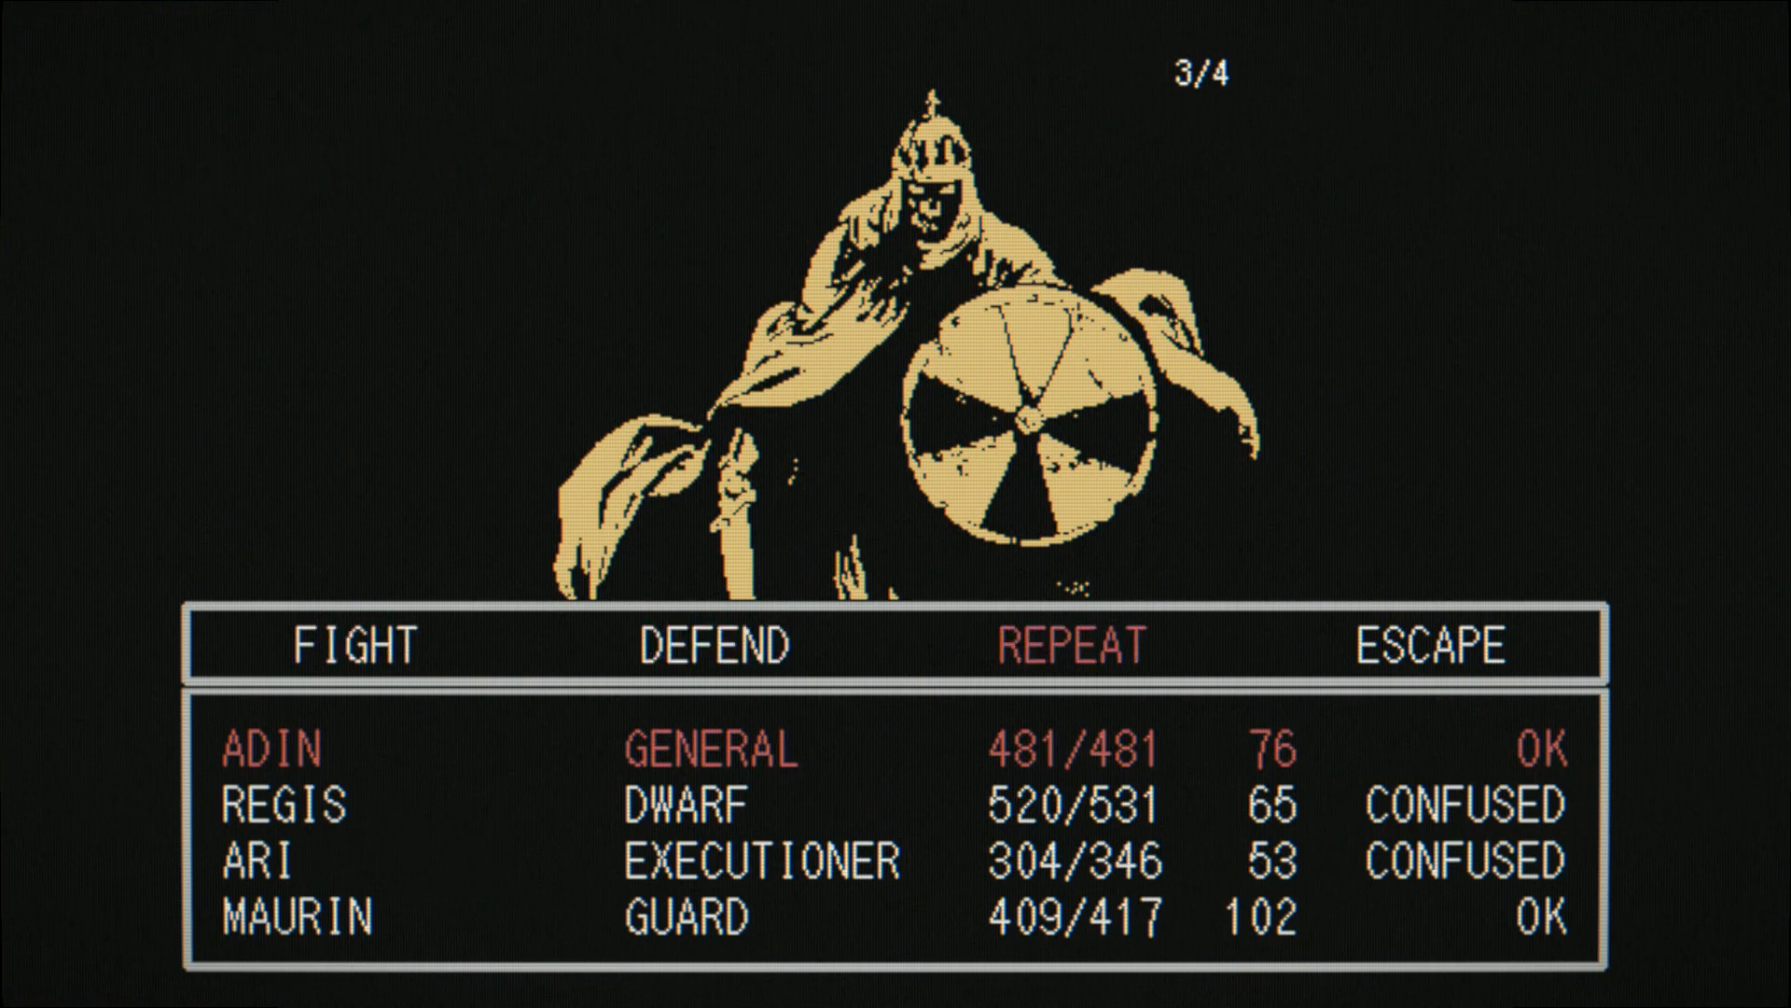
left_click(1065, 645)
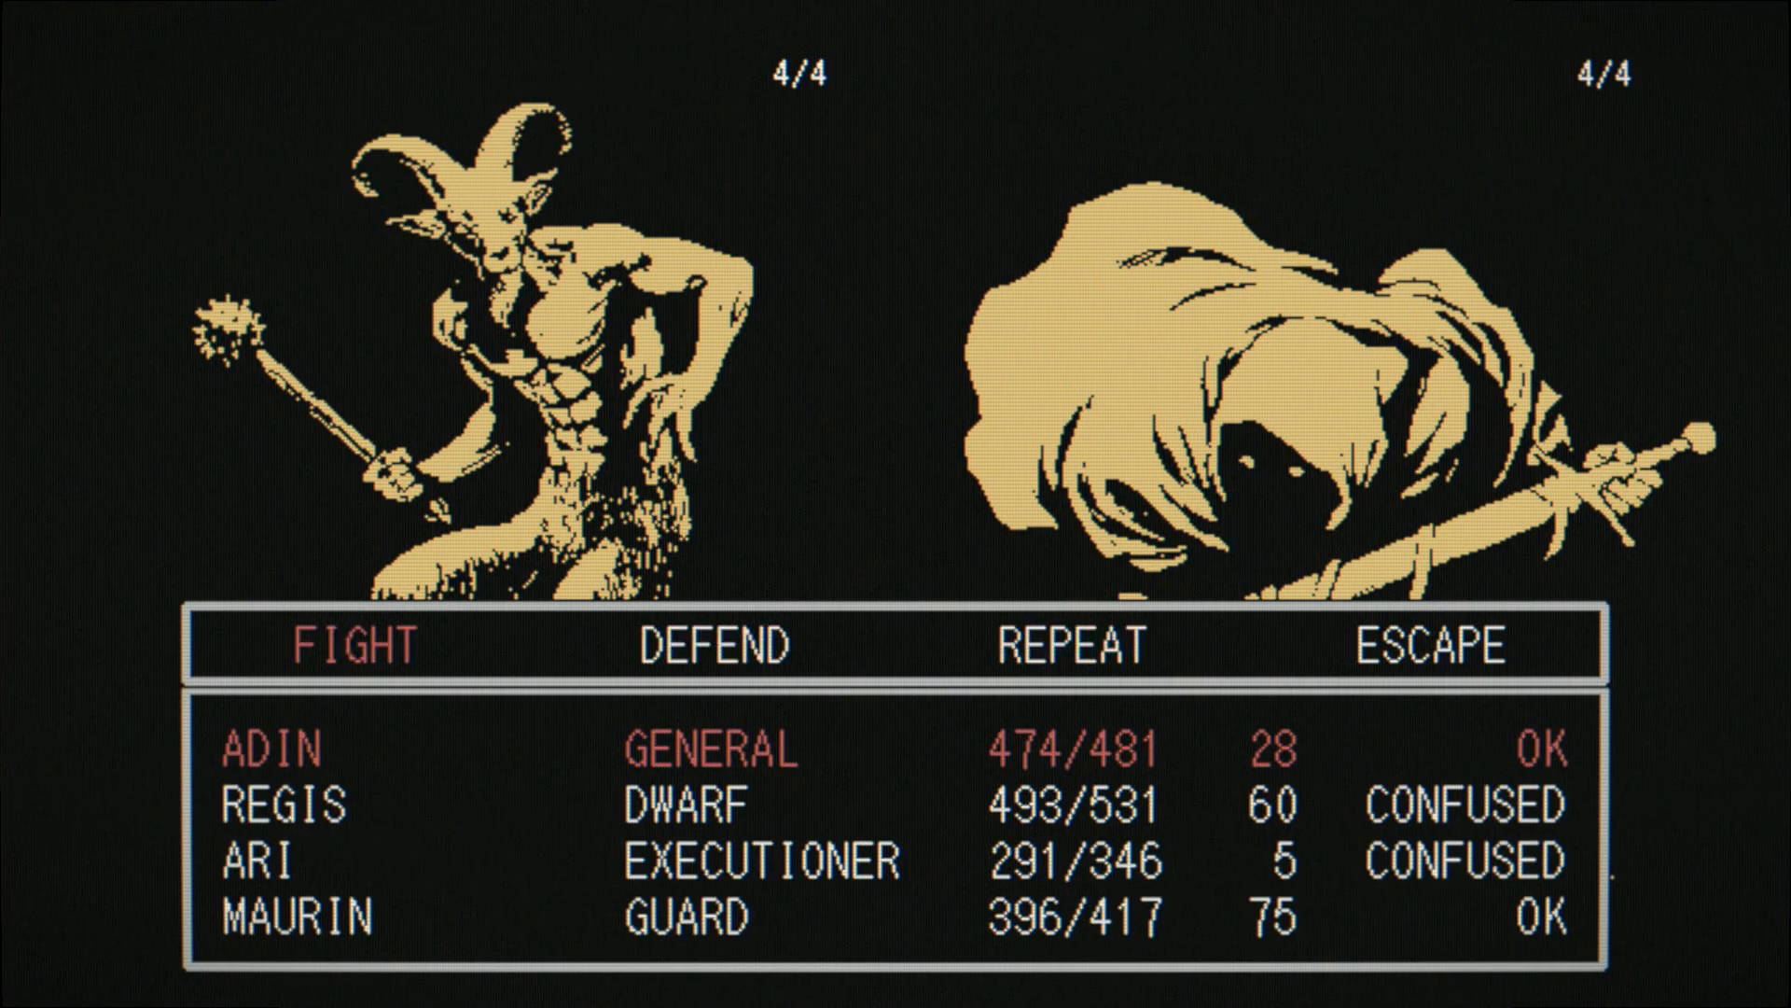
Step: Have the General, Executioner and Dwarf attack until the horned demon falls
left_click(355, 644)
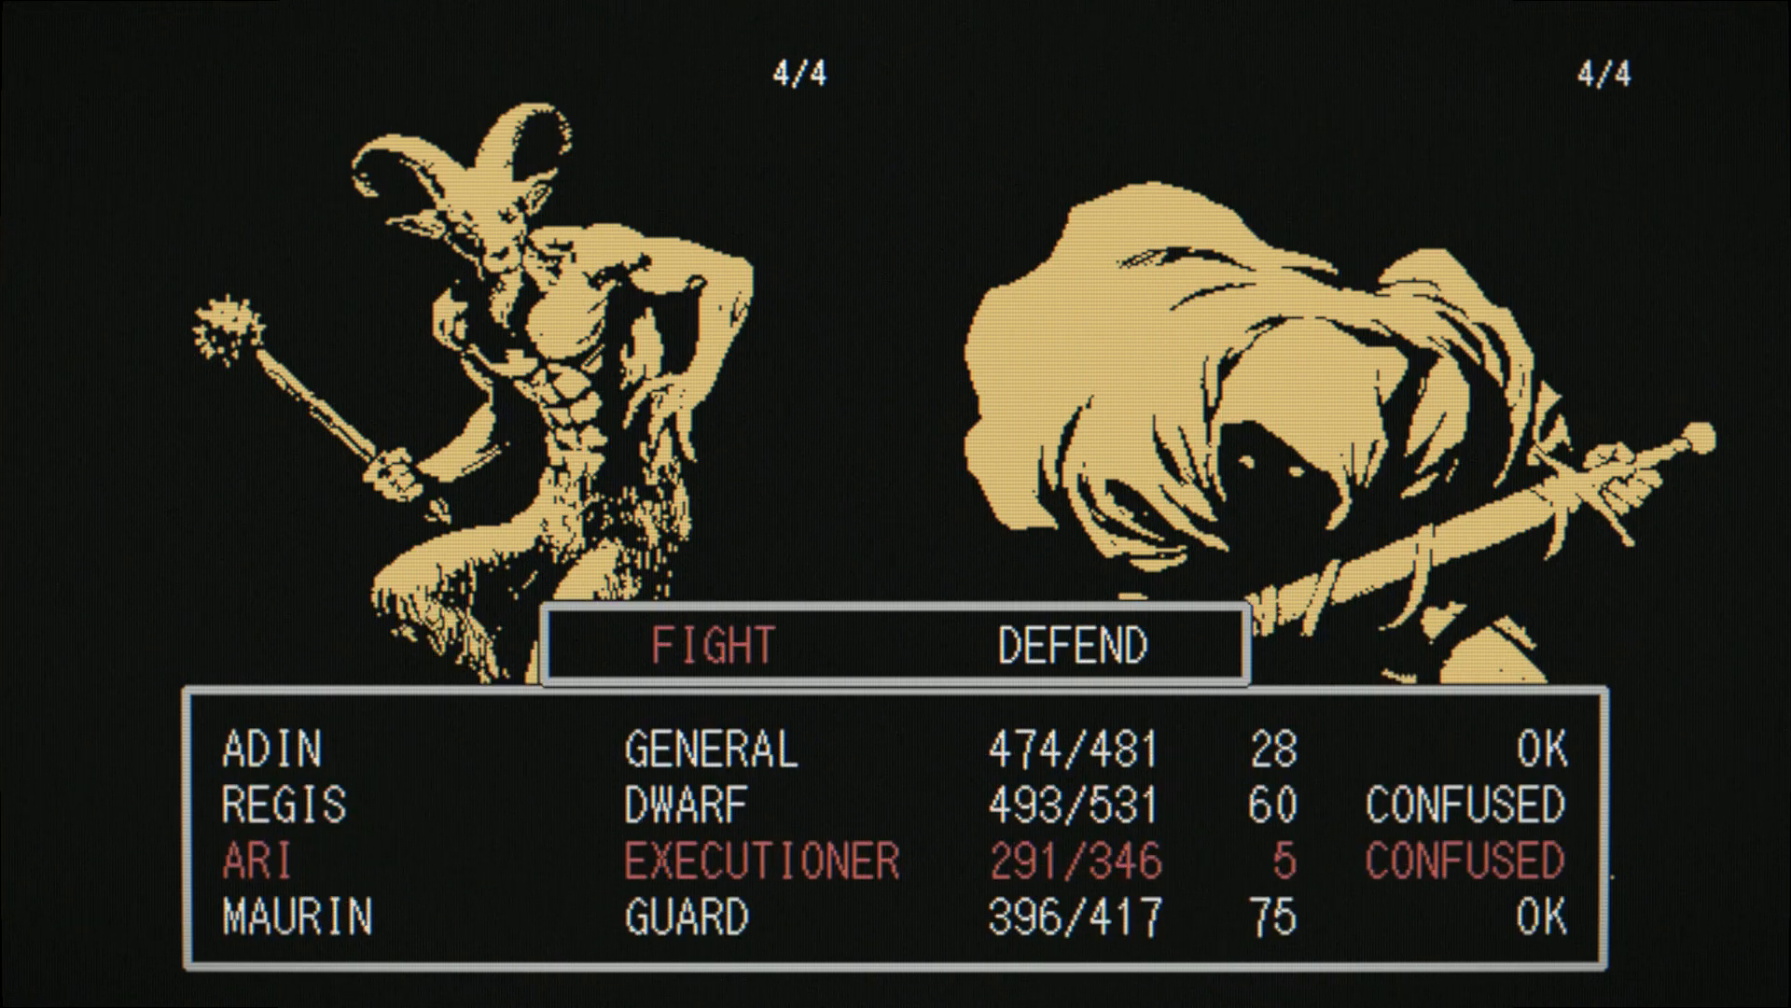
left_click(703, 647)
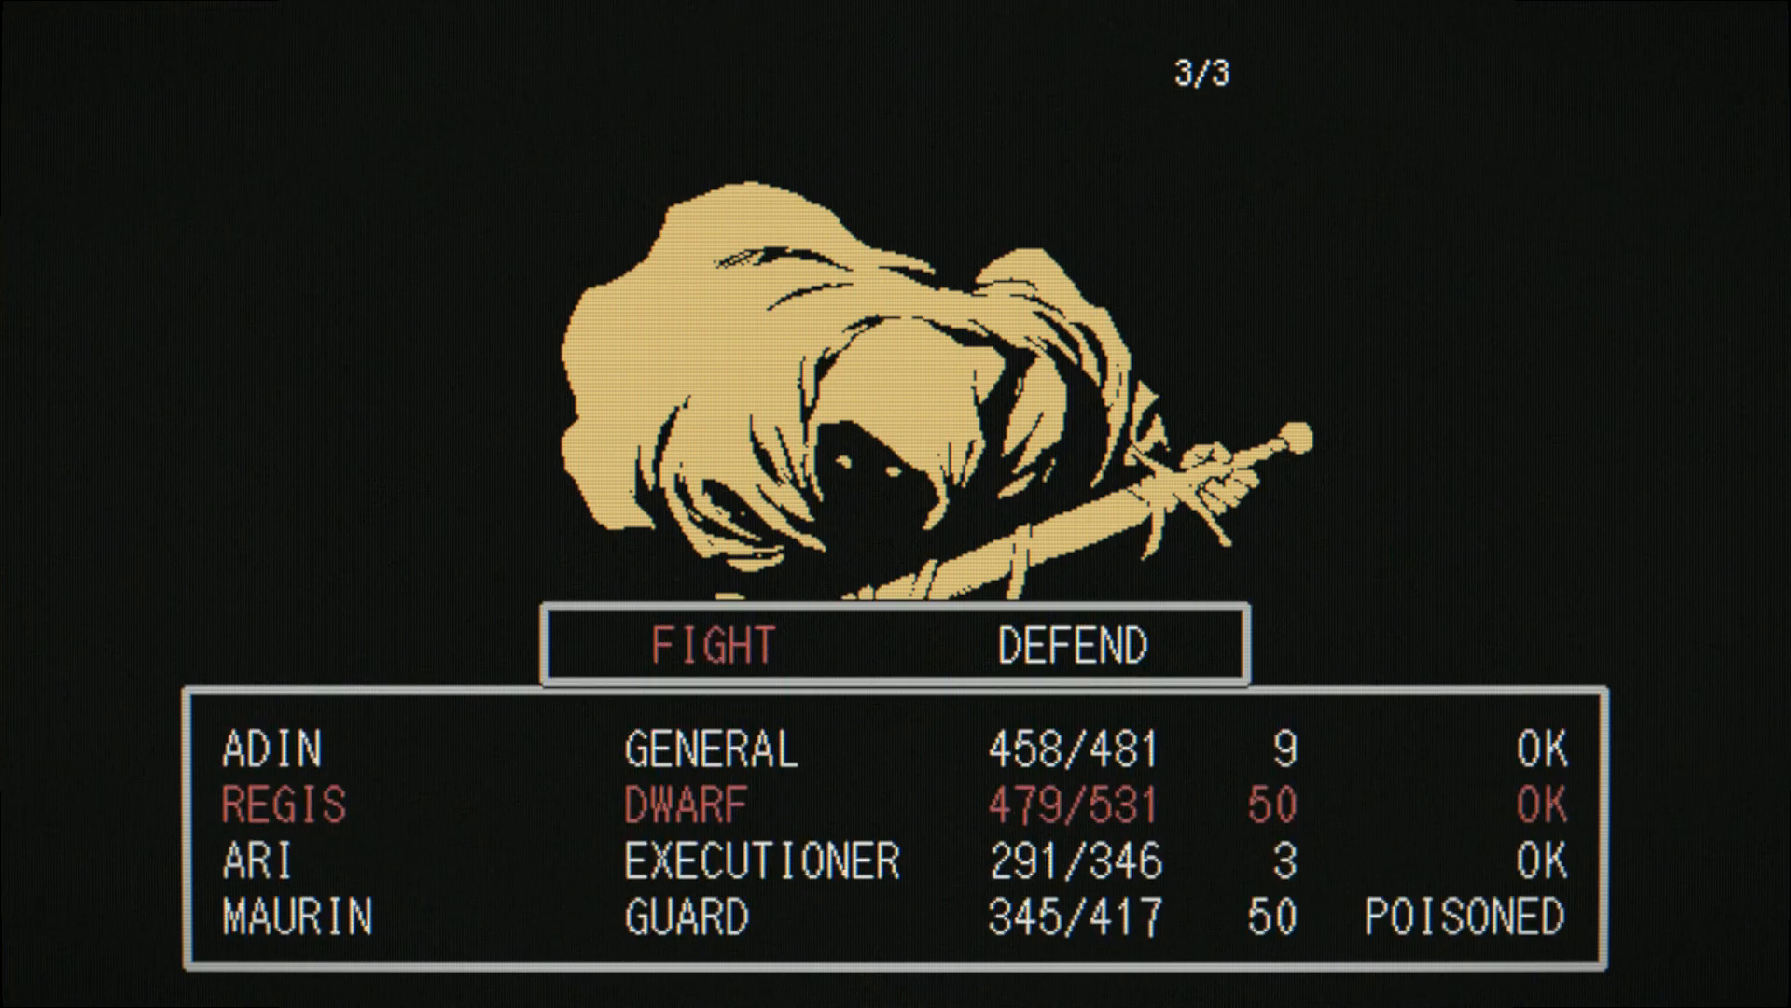
left_click(709, 645)
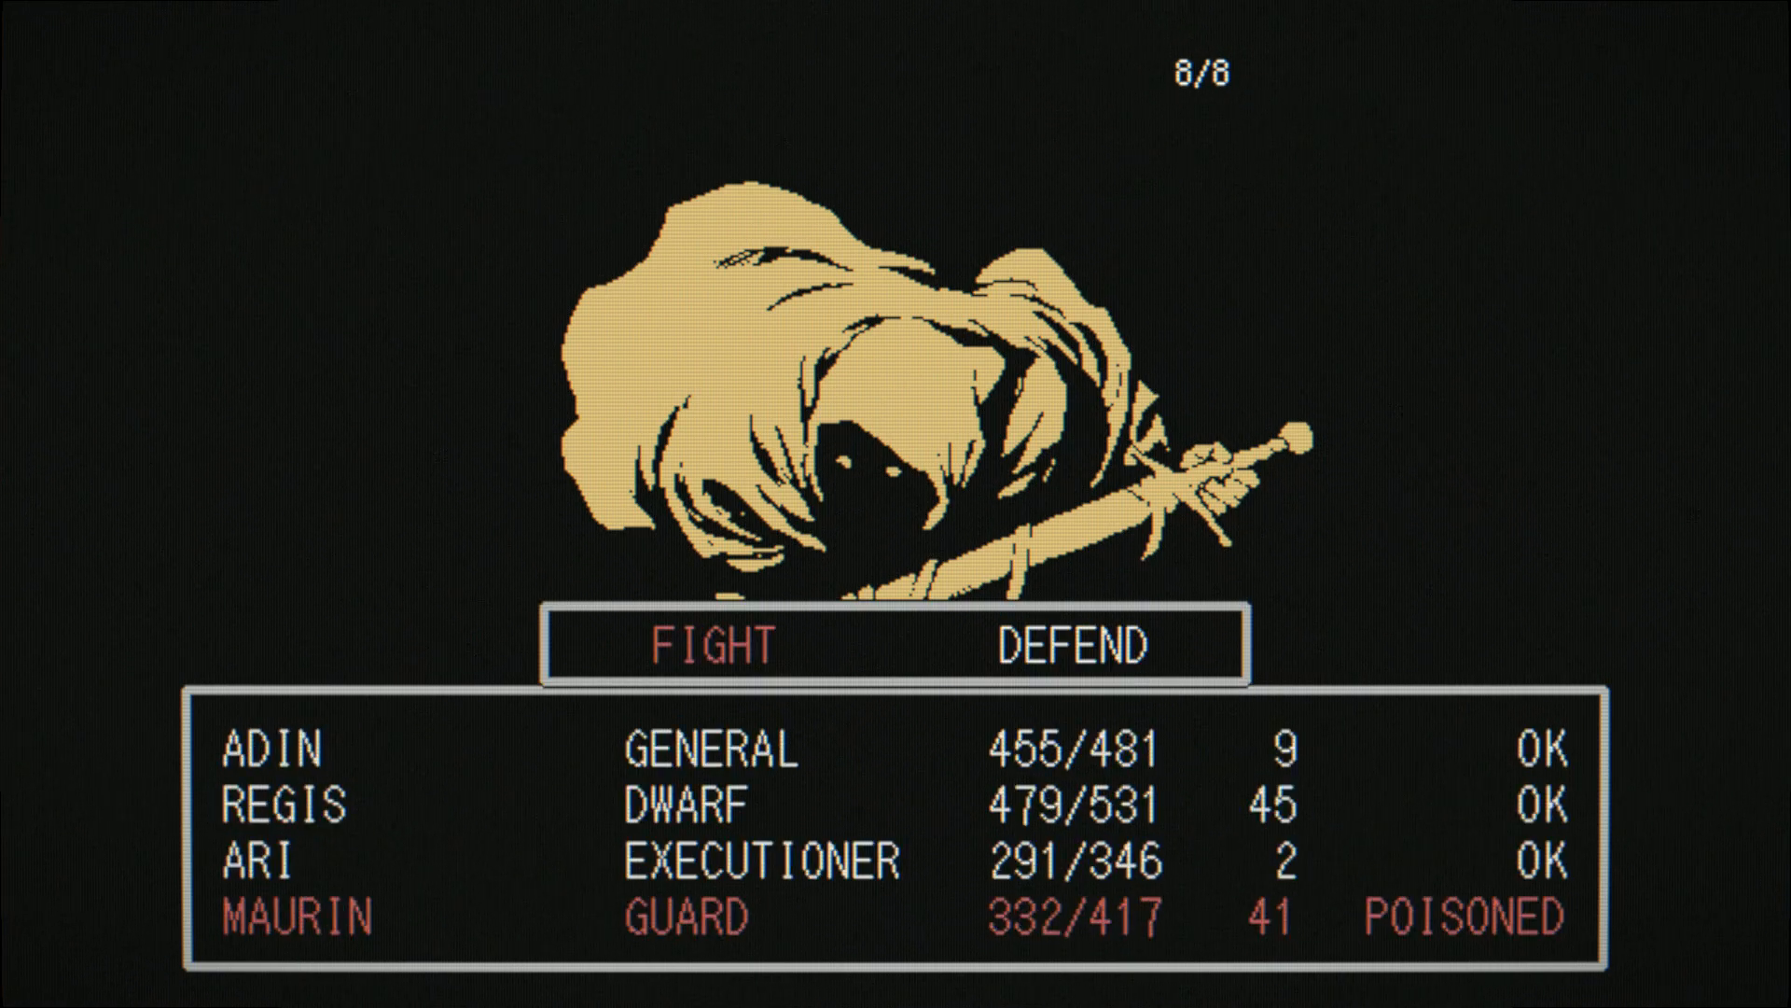
Step: Have the Guard attack the hooded swordsman this turn
left_click(703, 646)
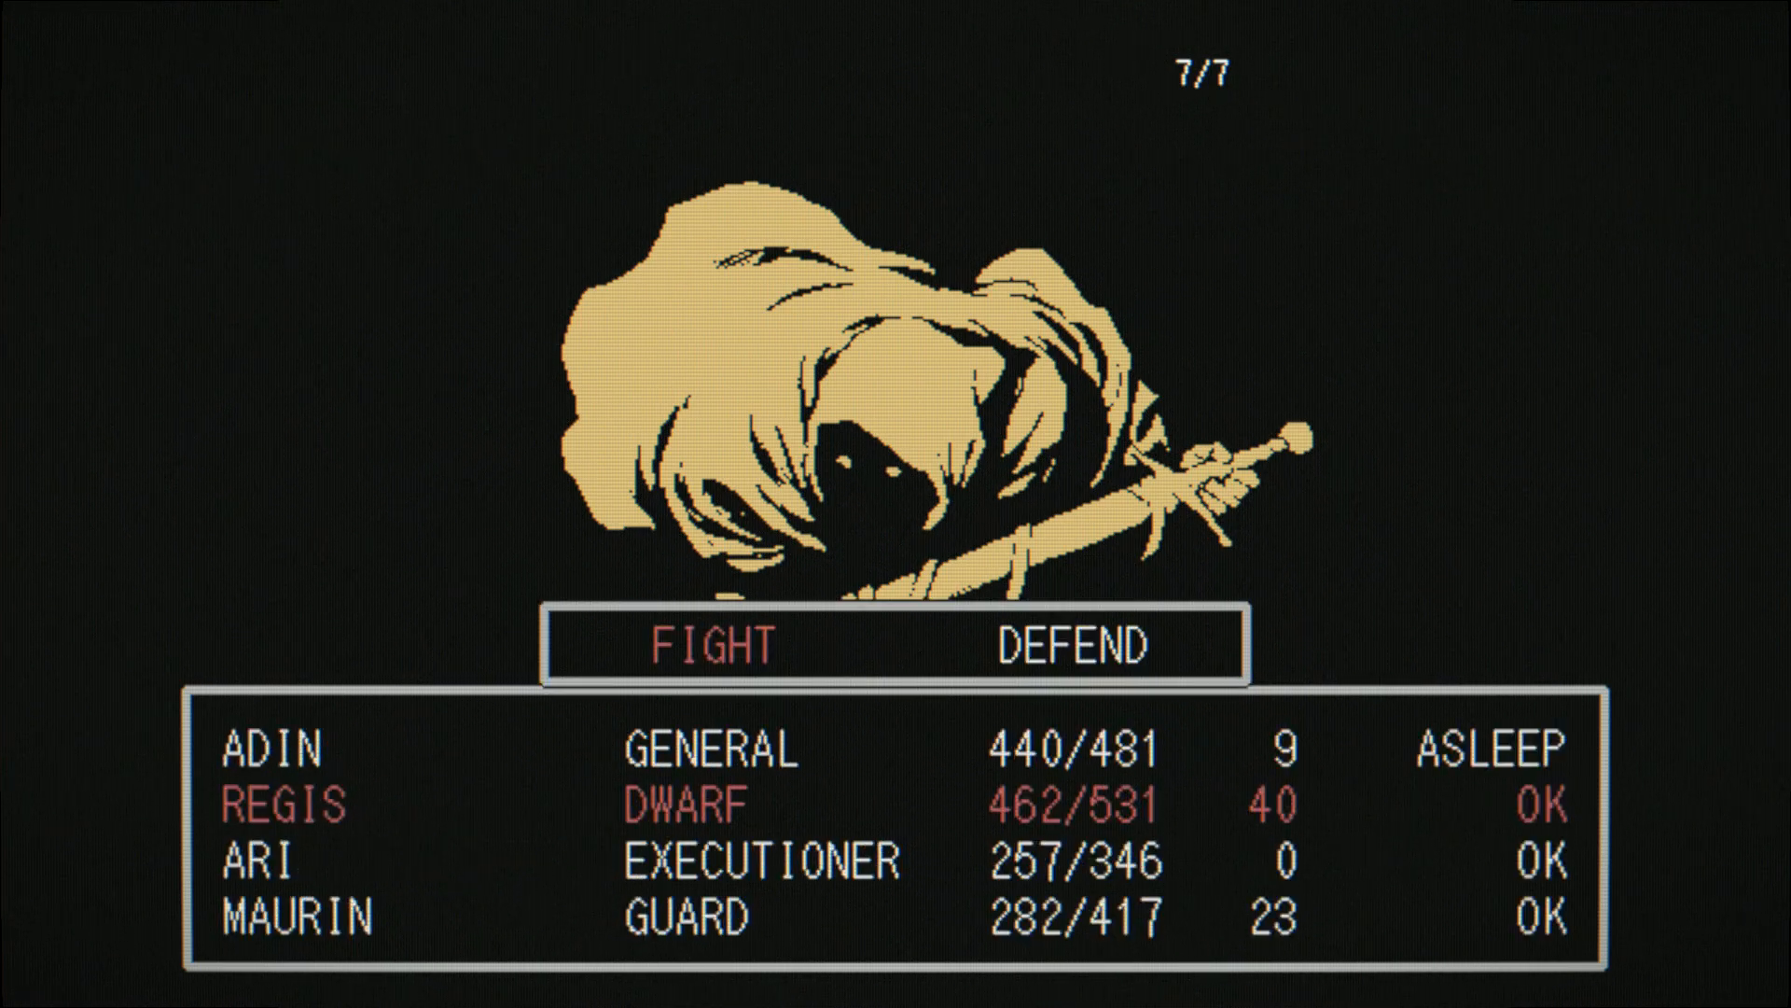
Step: Have the Dwarf attack, then repeat the party's previous round against the hooded swordsmen
left_click(707, 644)
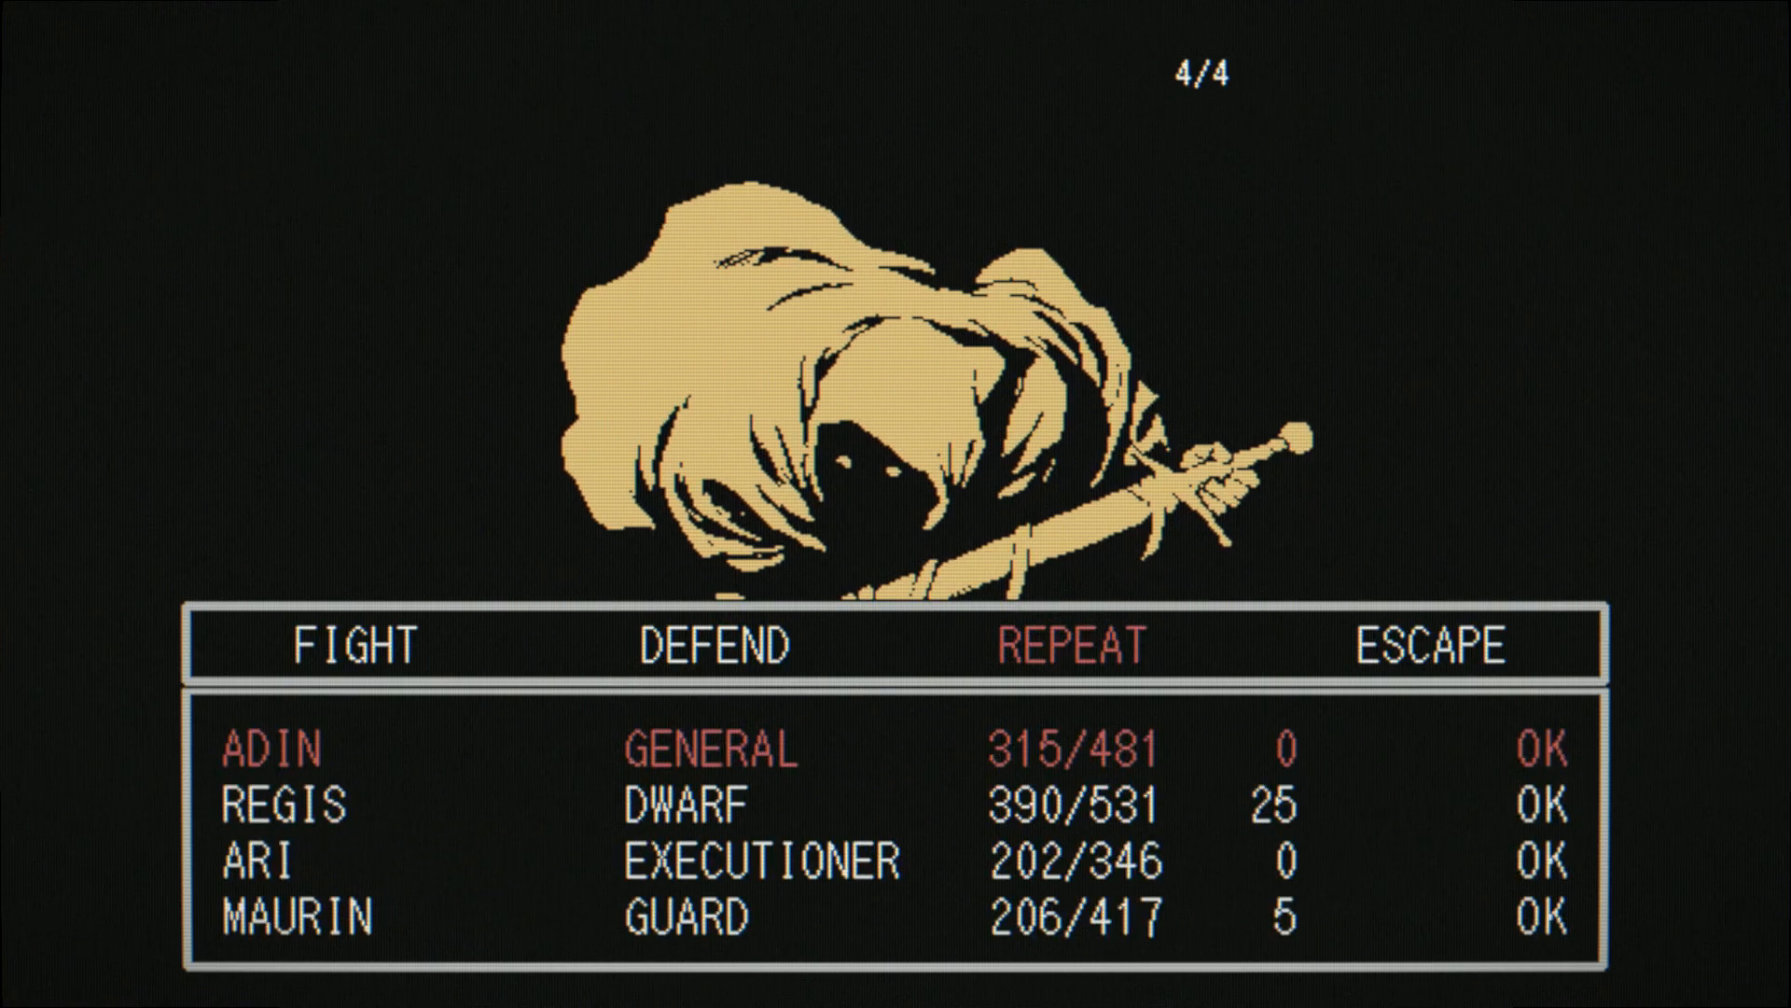
left_click(1062, 648)
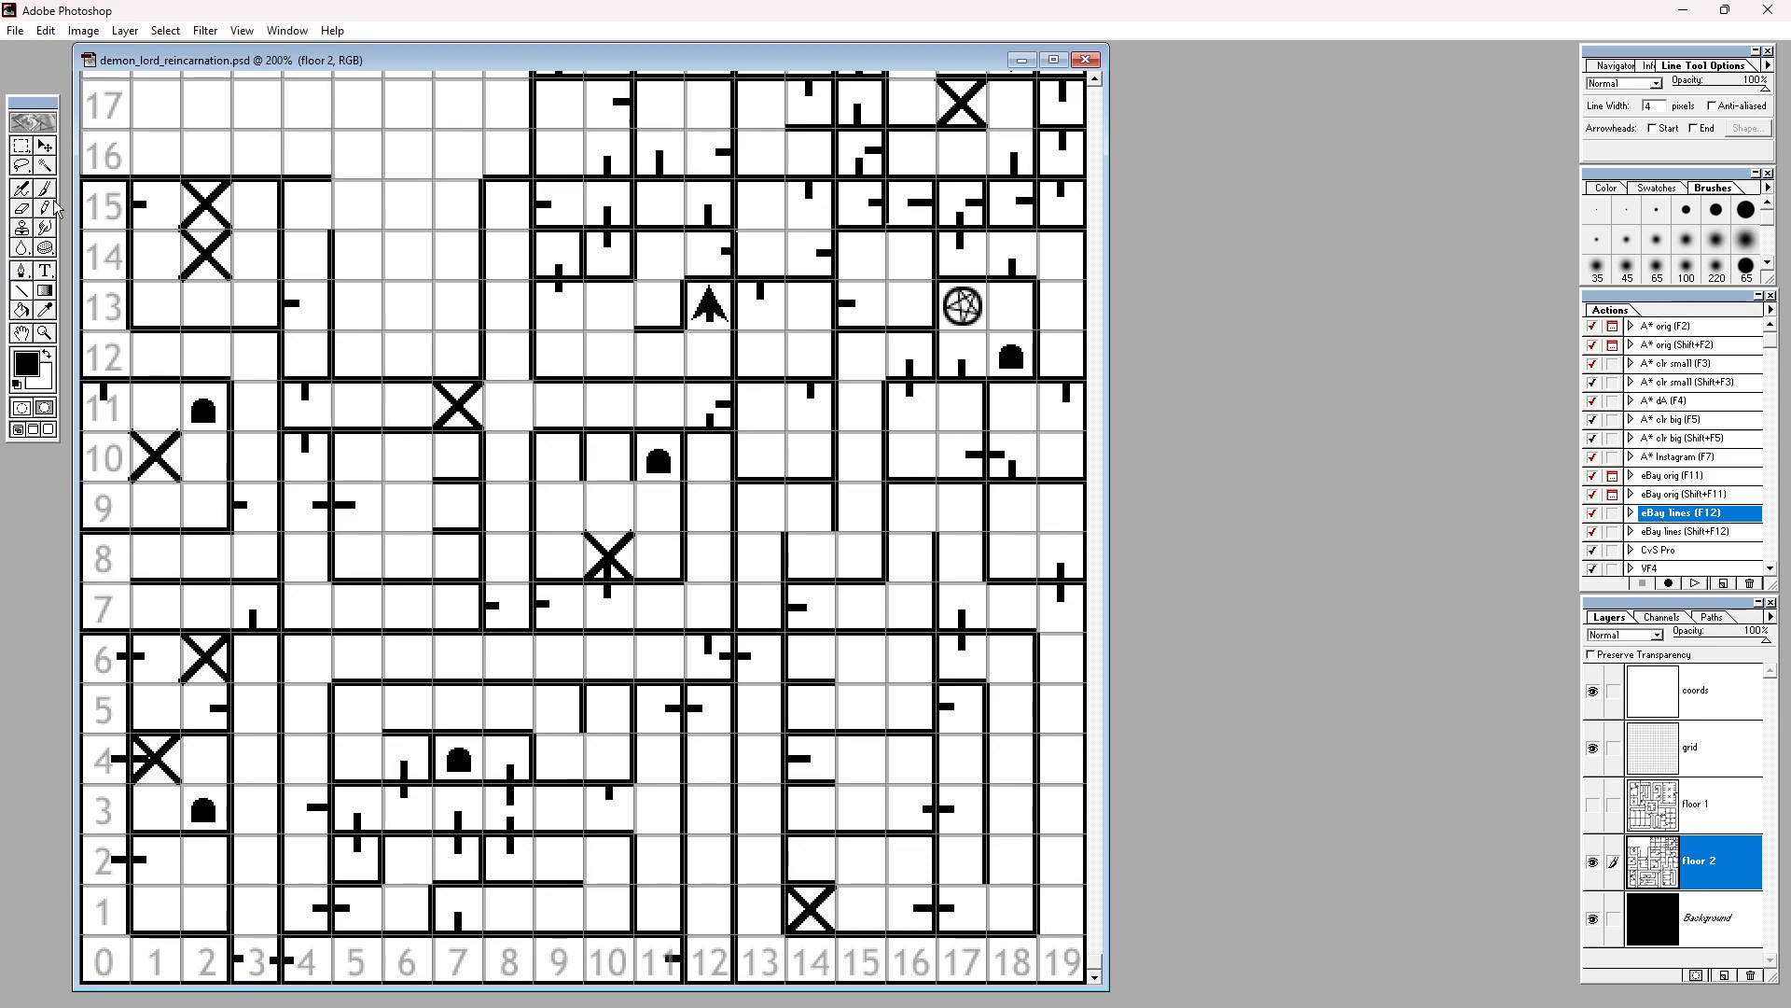
Step: Copy the selected door marker via Layer Via Copy and move it to square 14,6
left_click(19, 146)
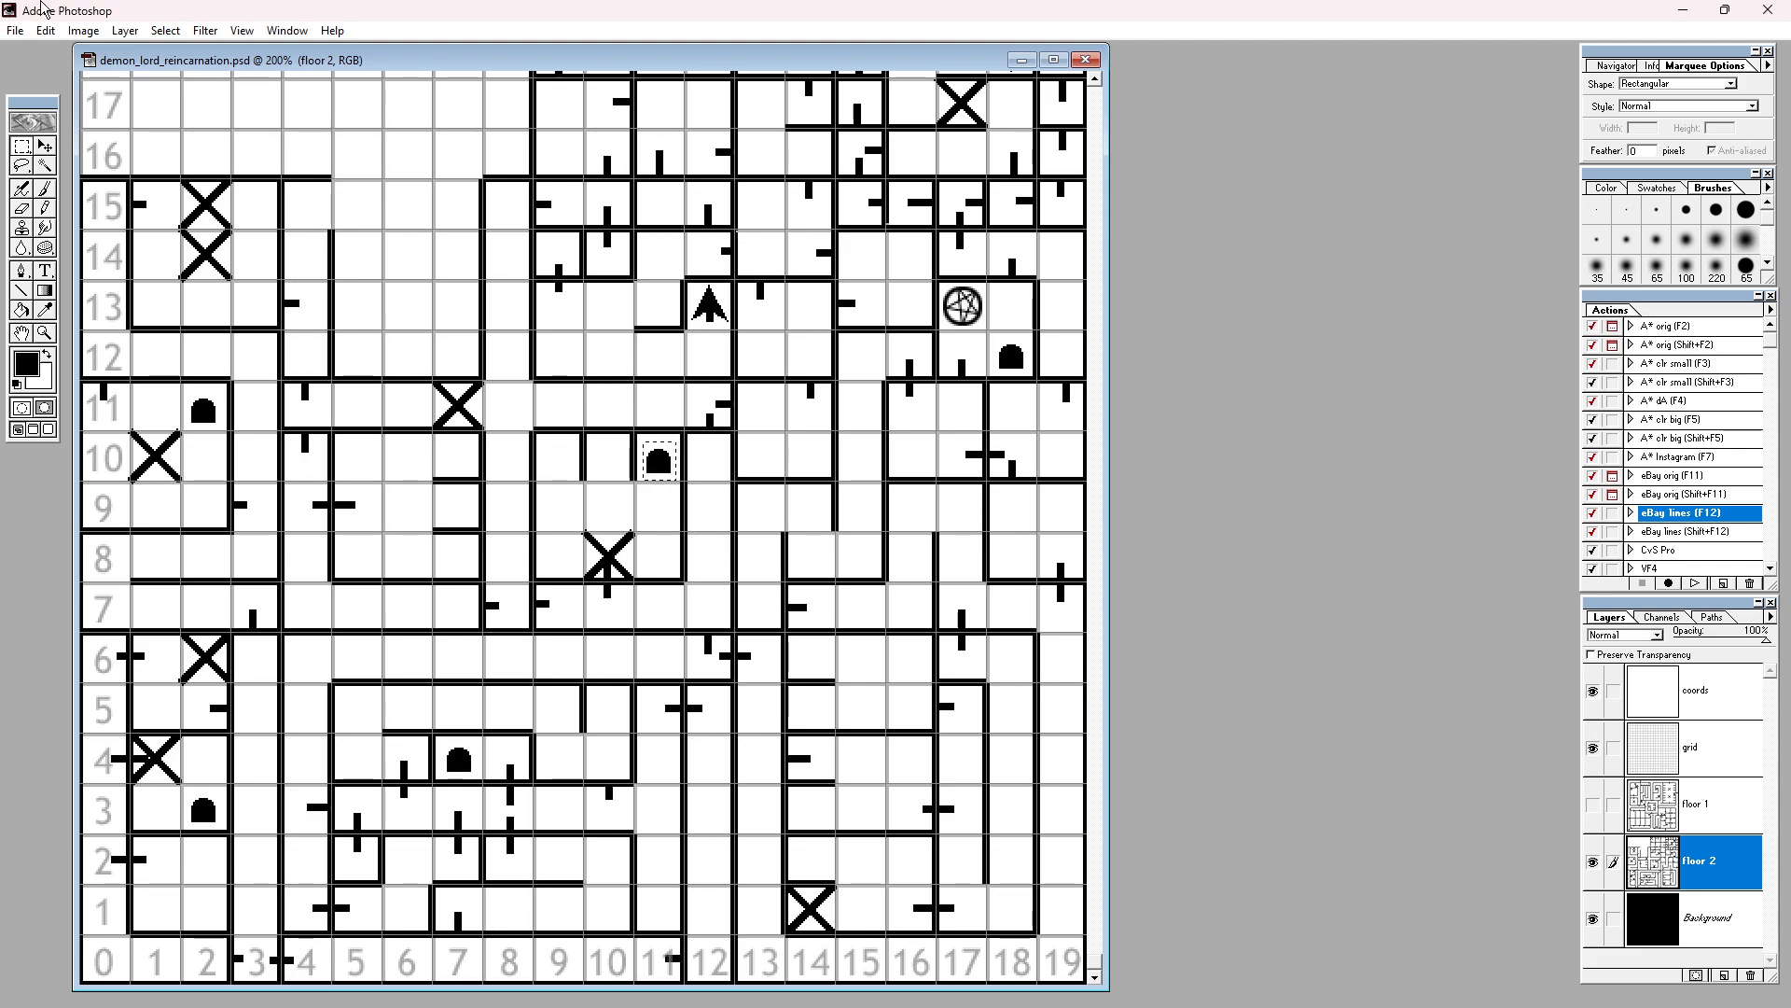
left_click(123, 30)
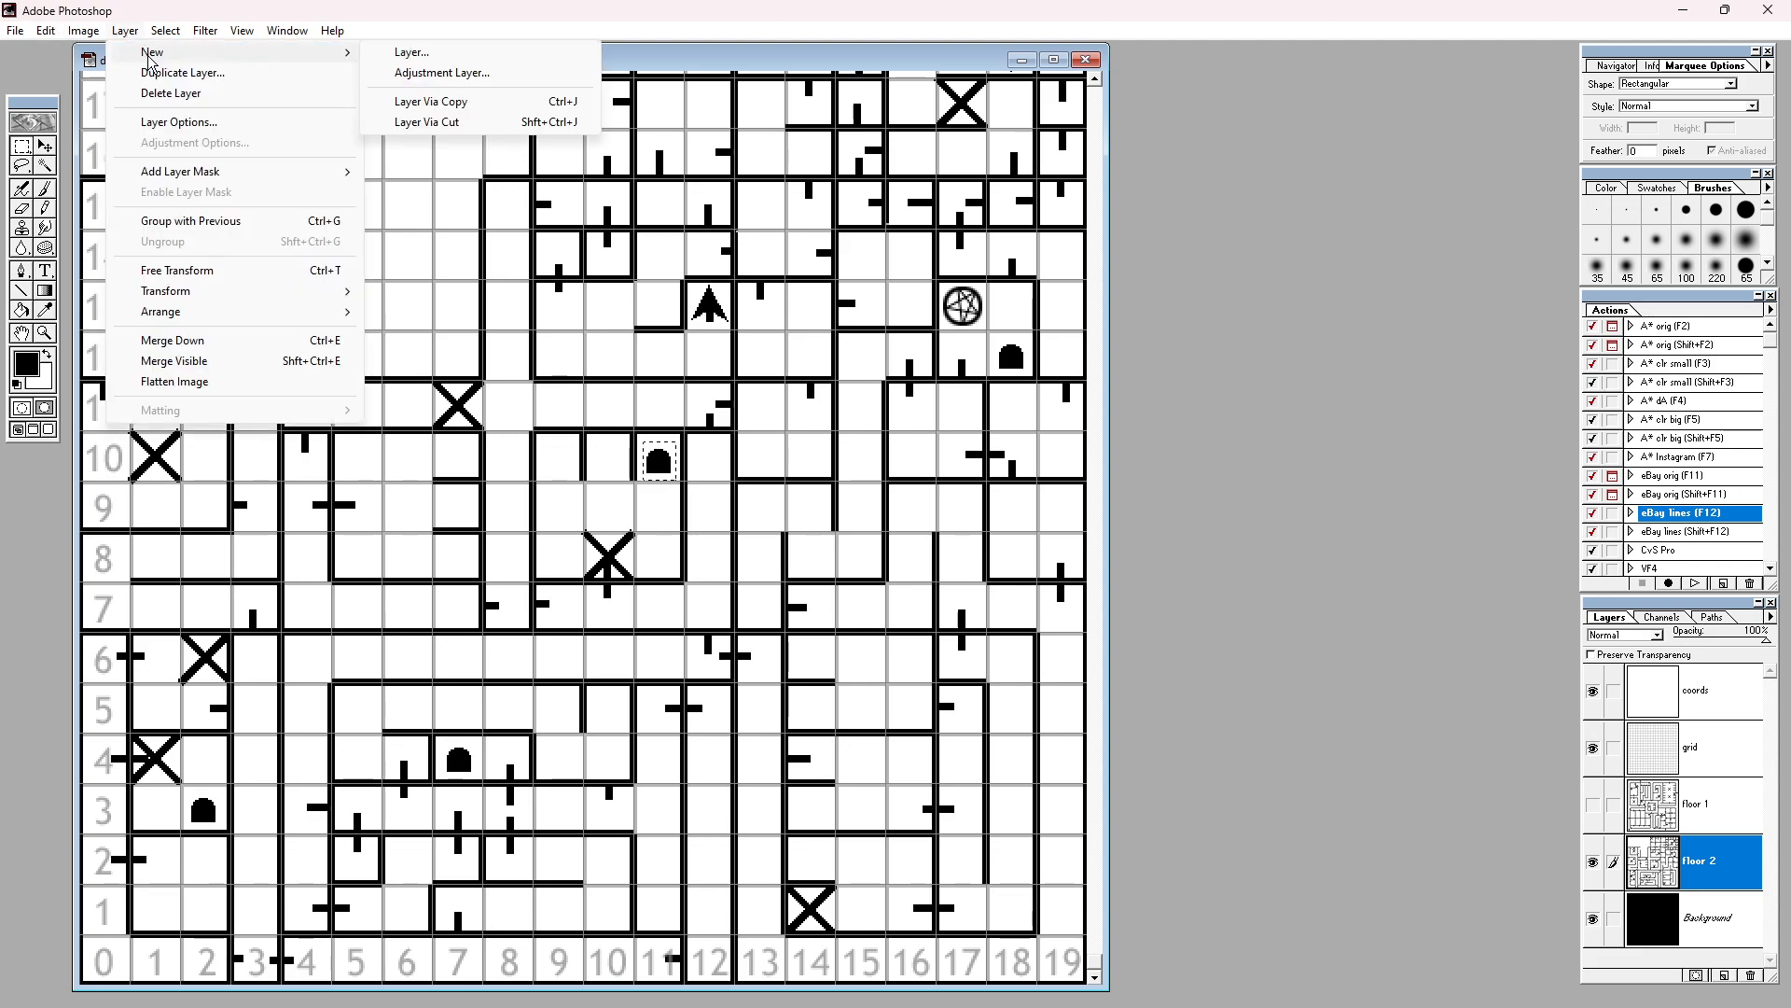
mouse_move(431, 100)
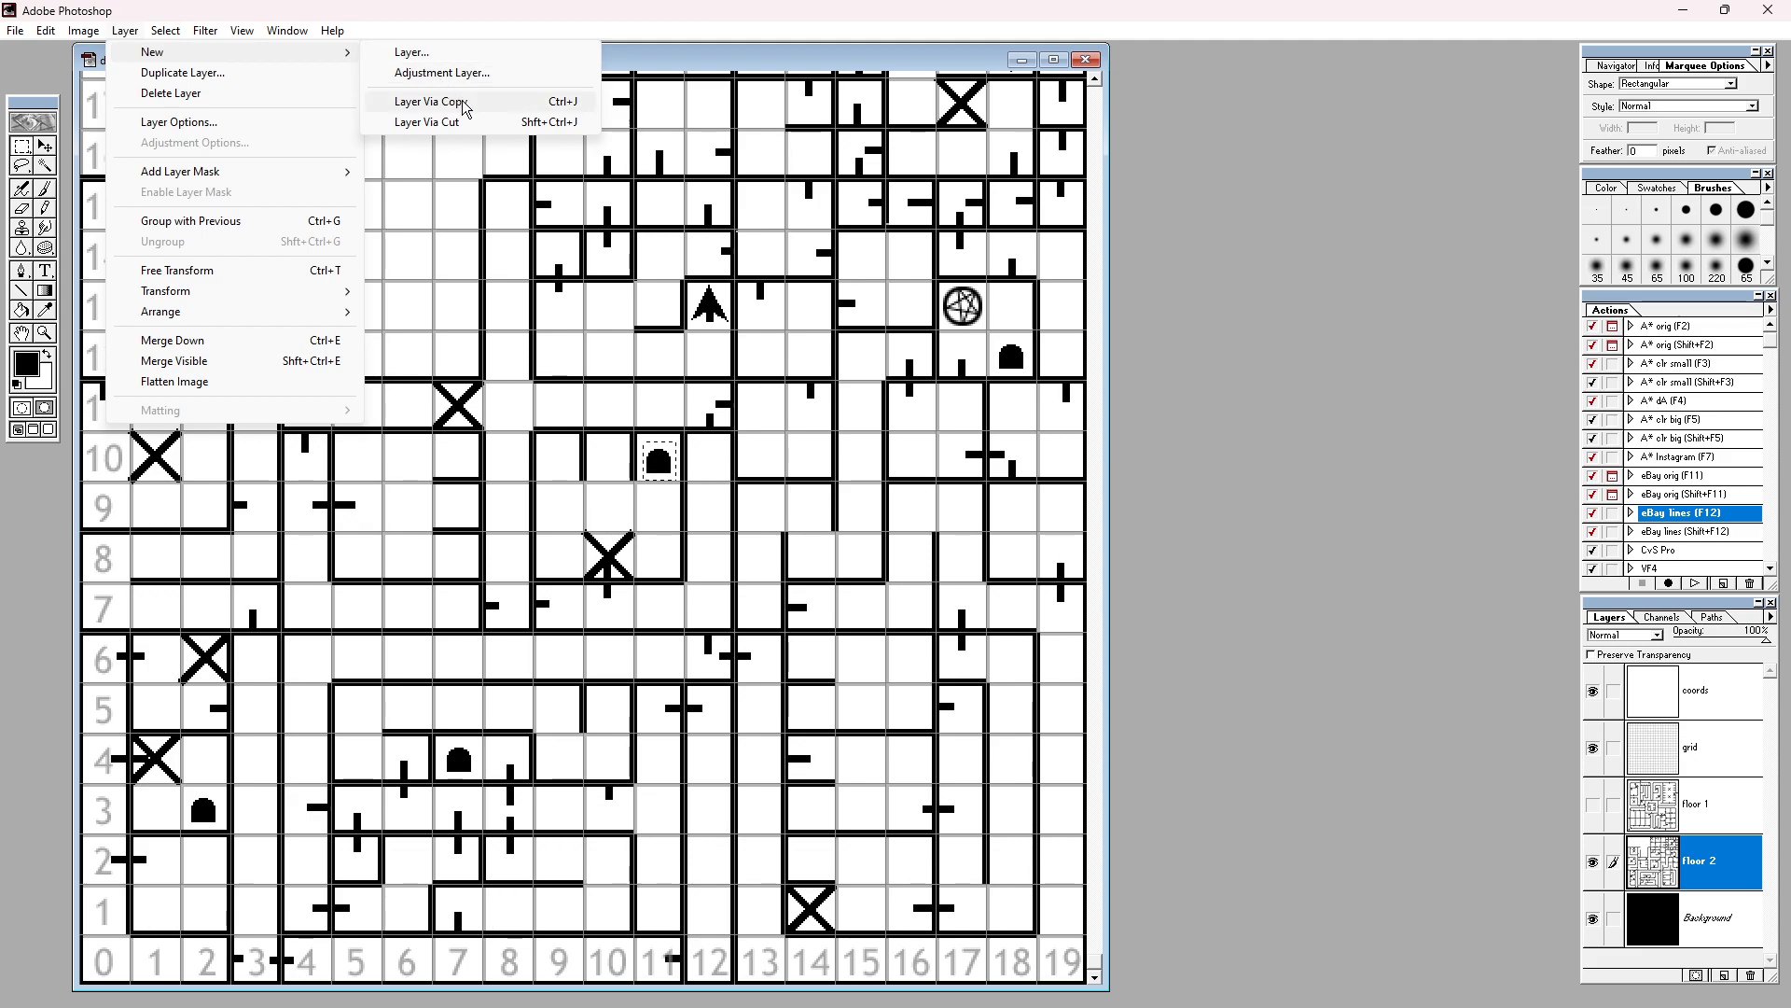
left_click(429, 100)
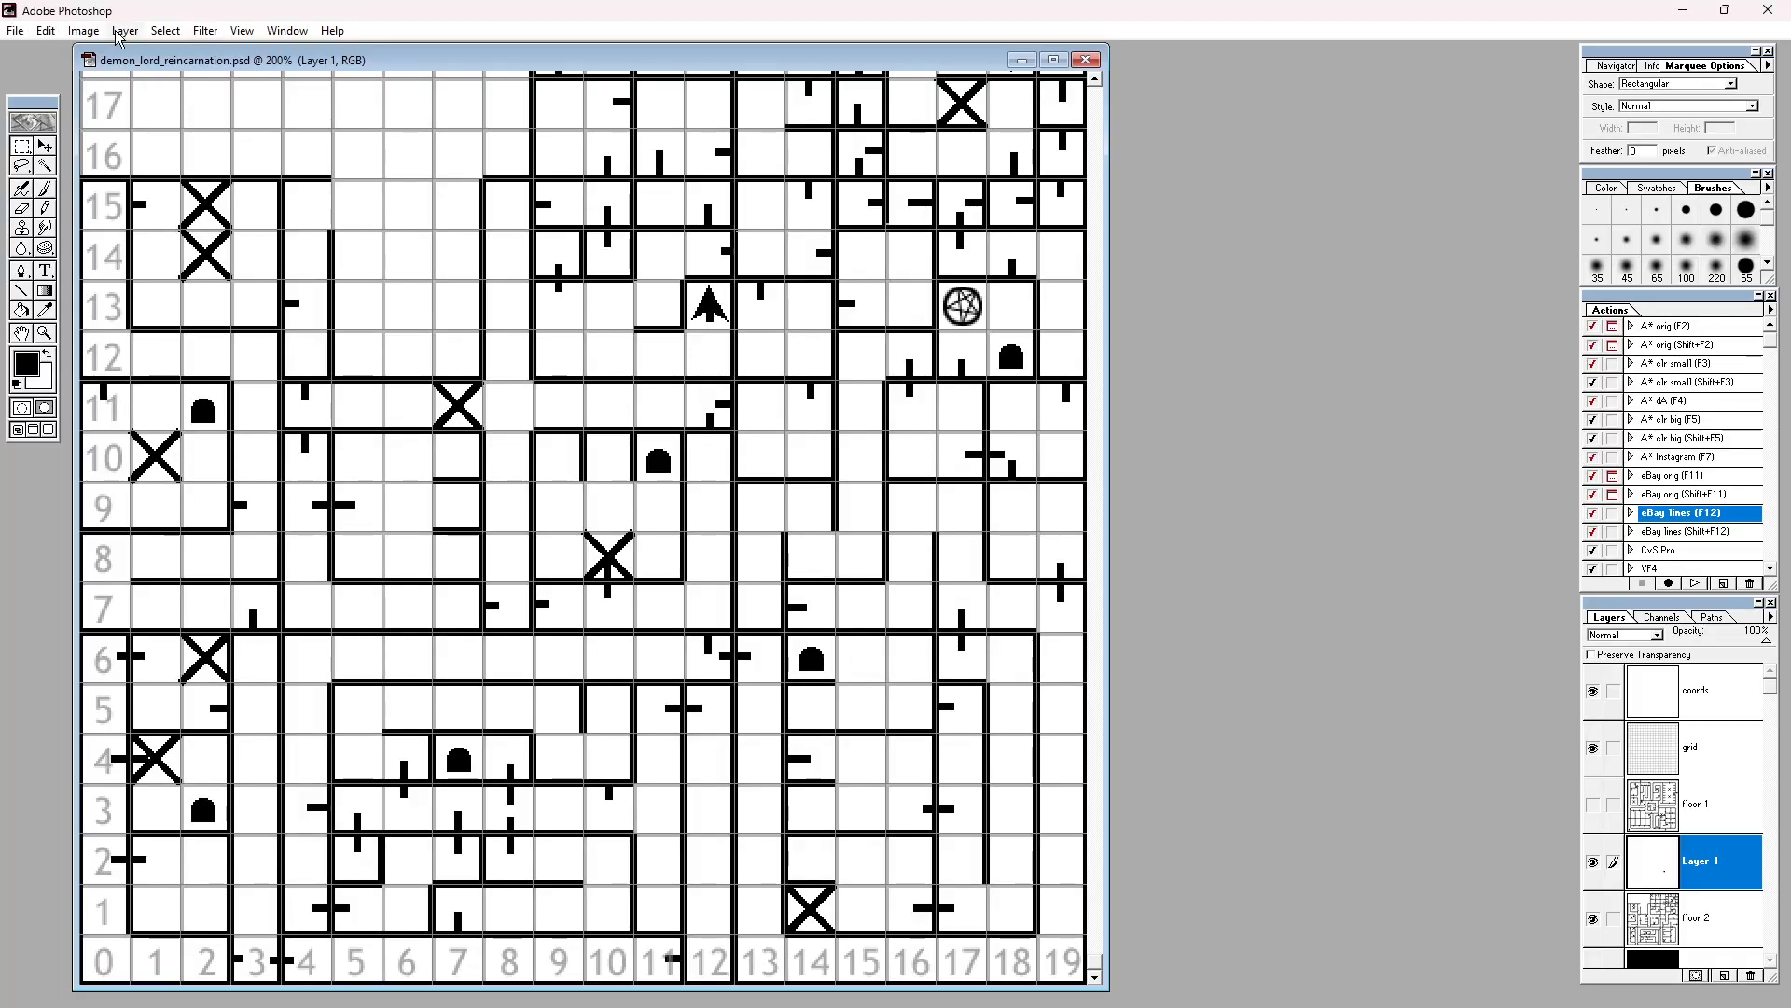
left_click(1697, 862)
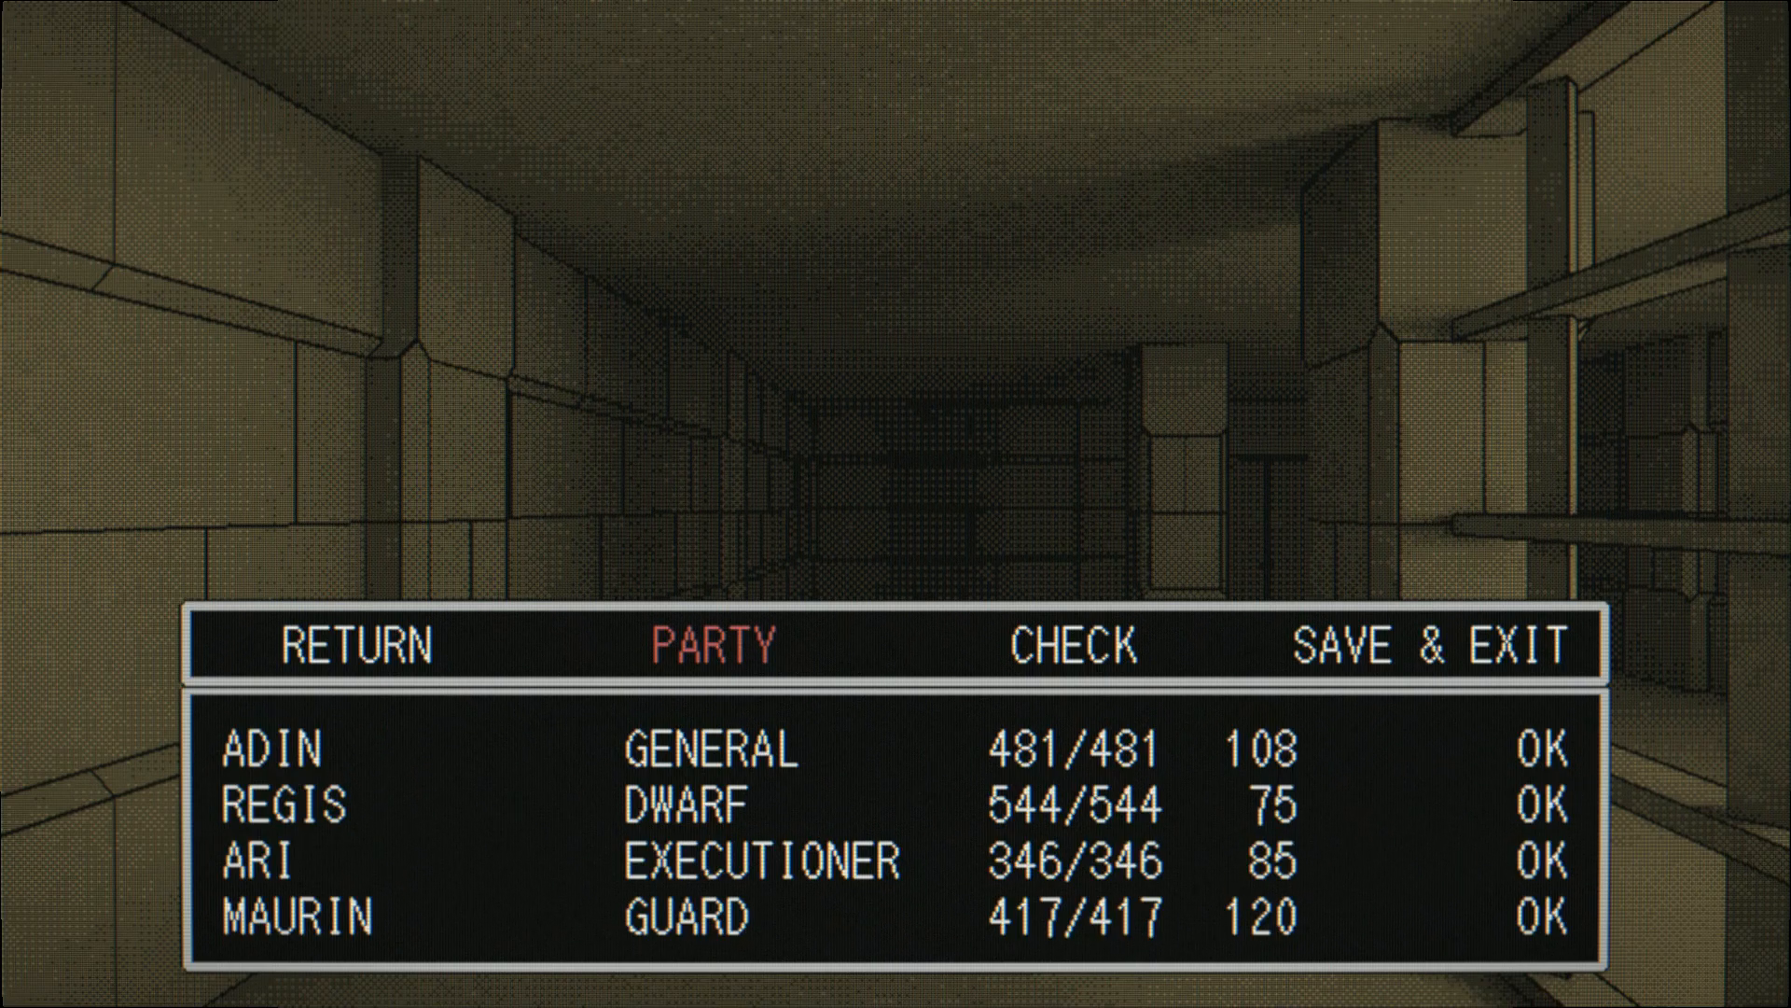
Step: View the PARTY screen and page through each member's class, HP and condition
left_click(1097, 645)
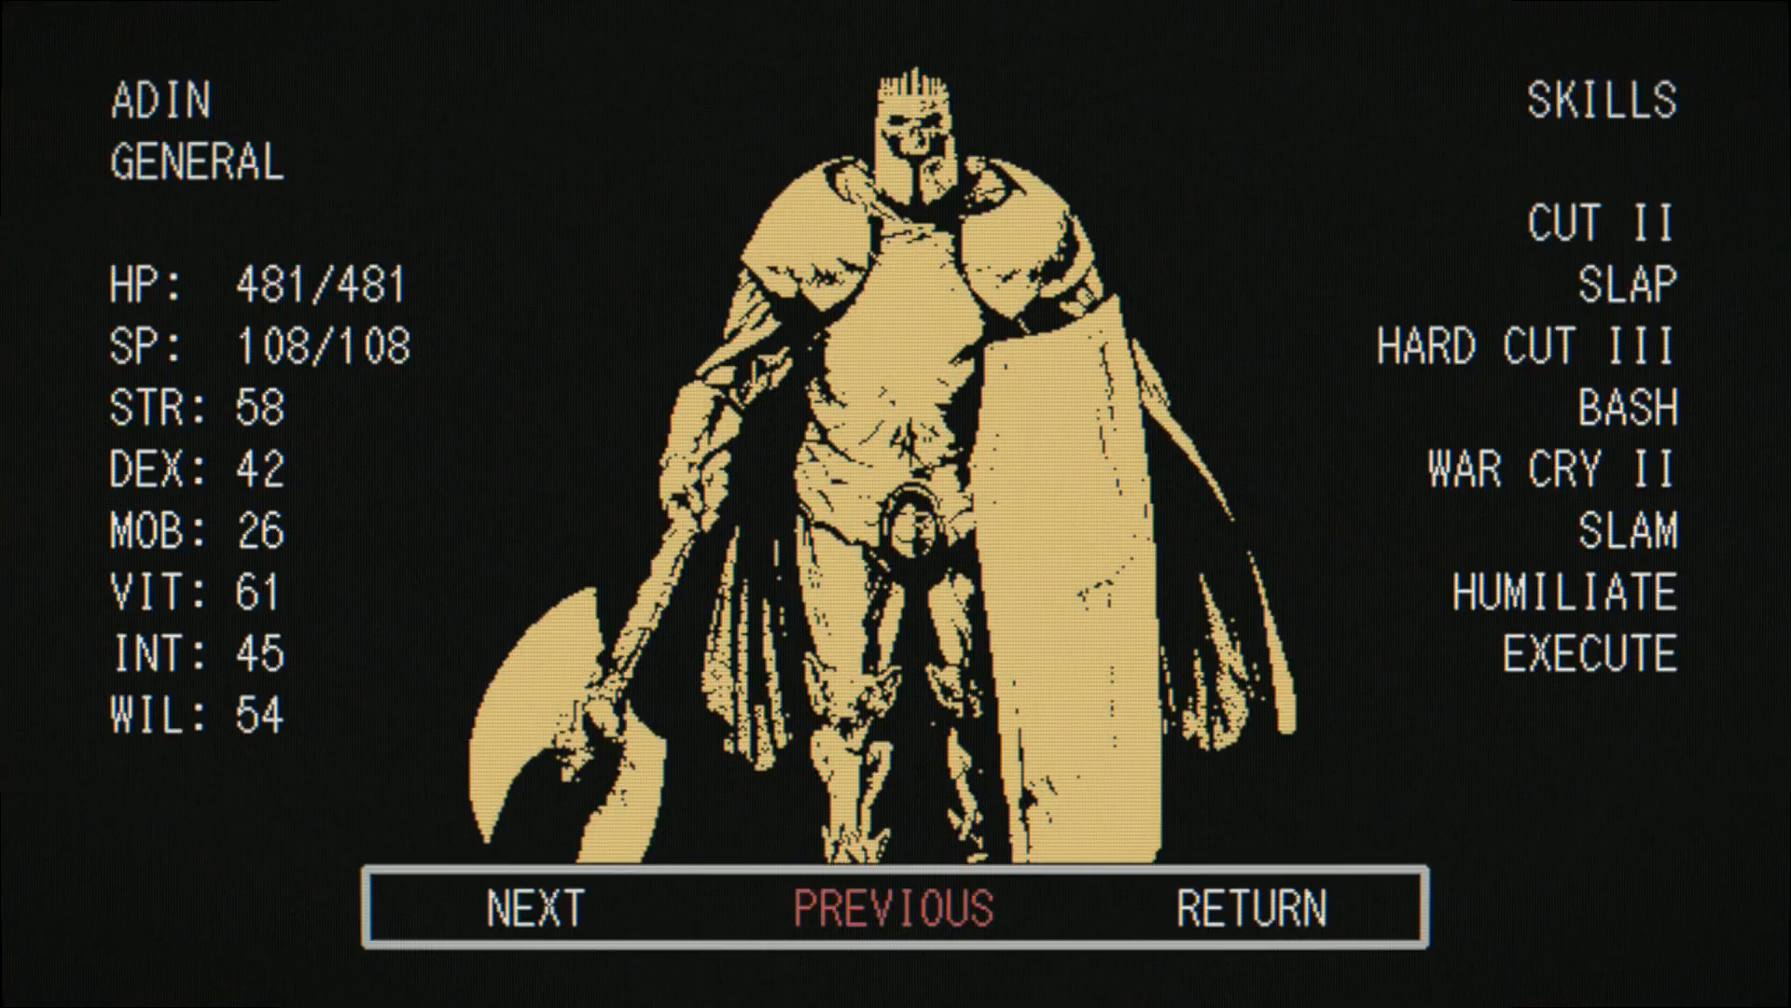
left_click(538, 908)
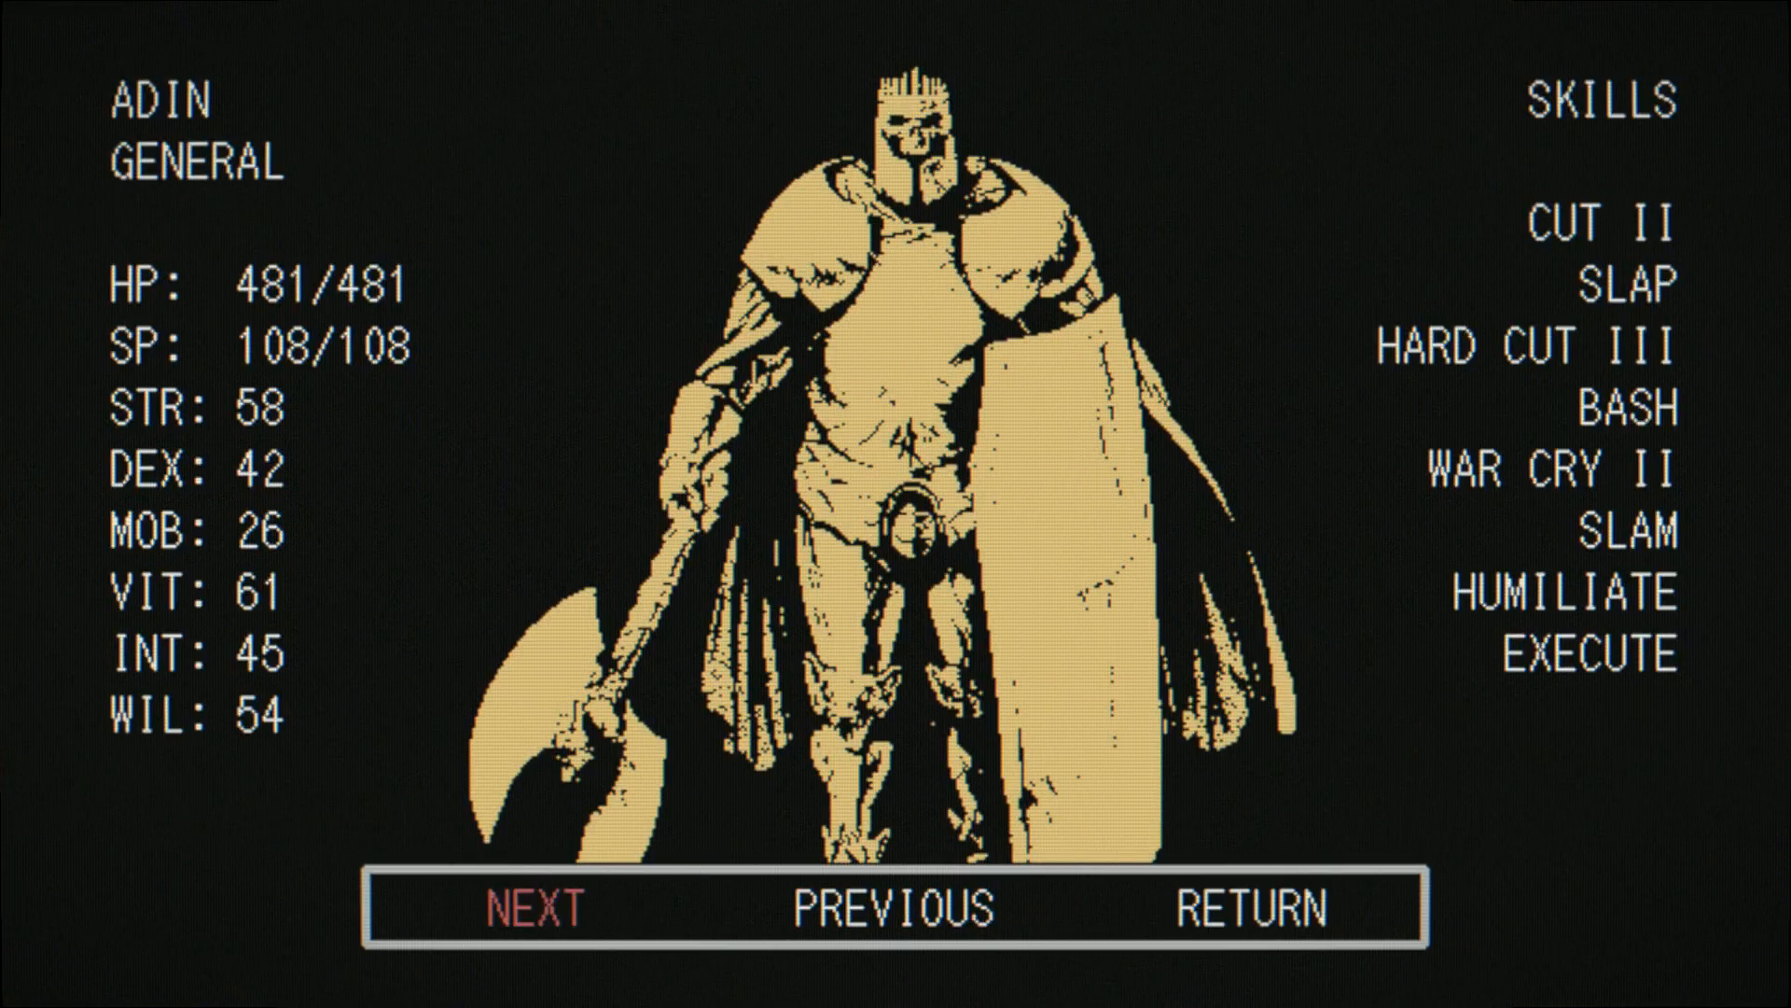
left_click(532, 911)
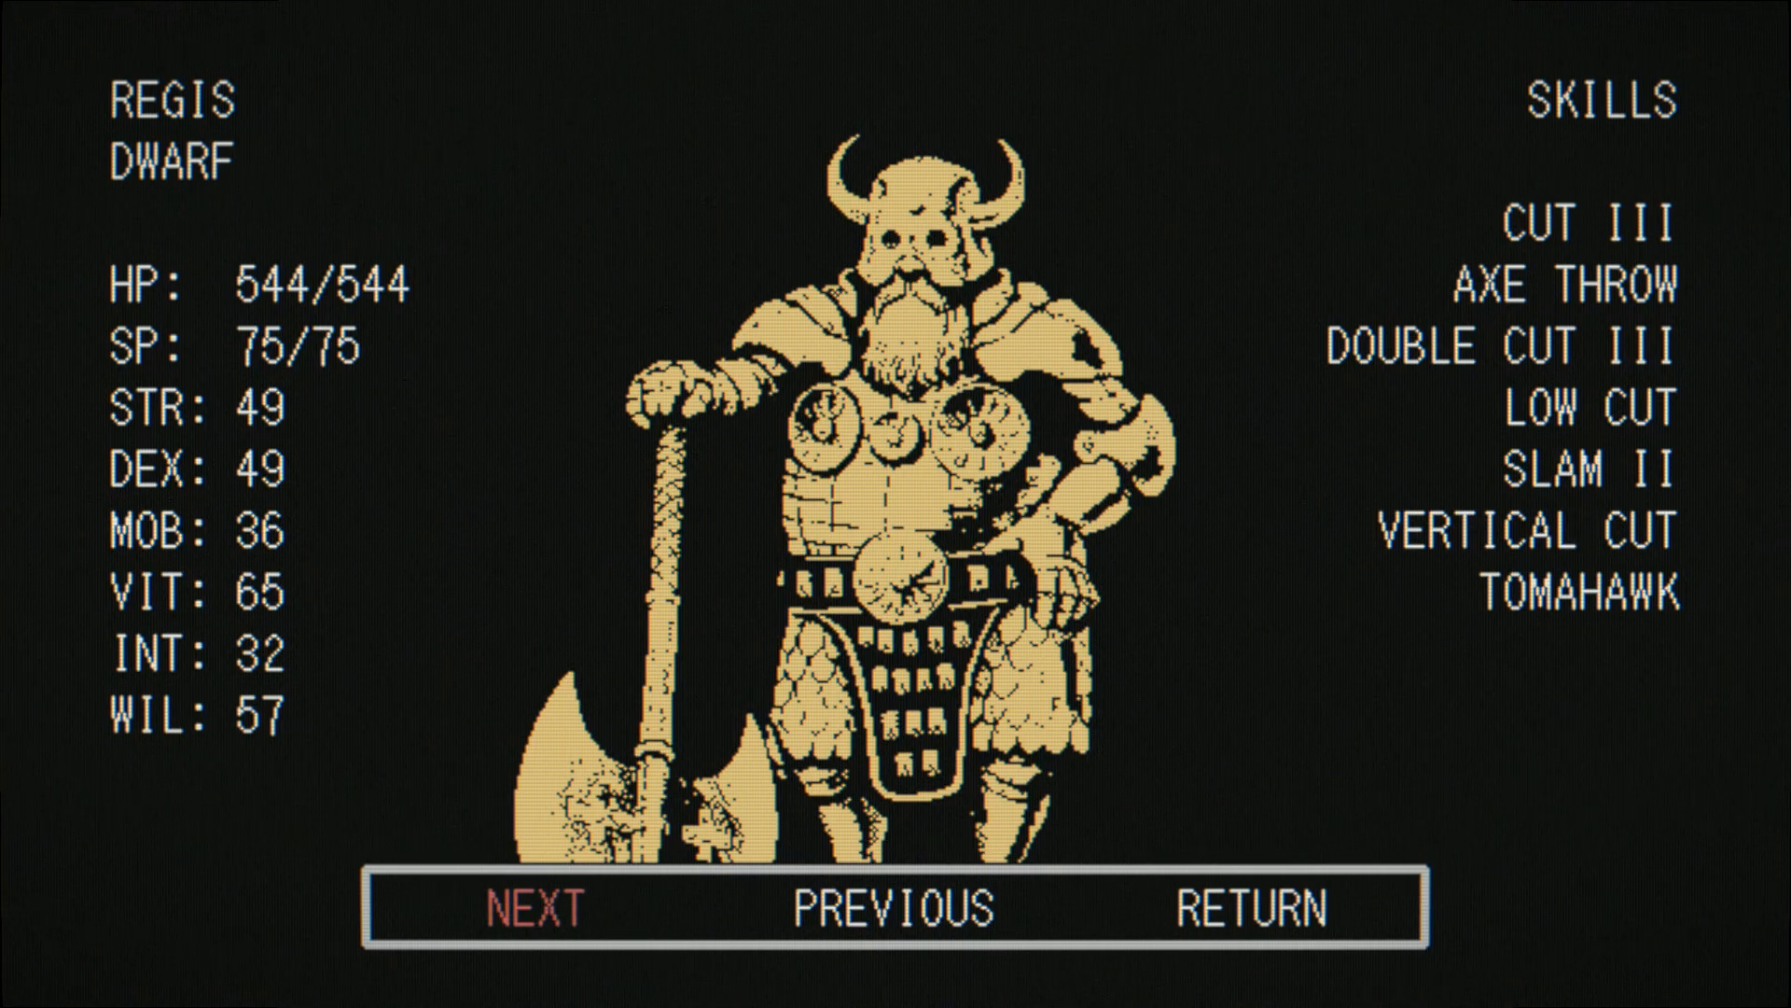
left_click(538, 909)
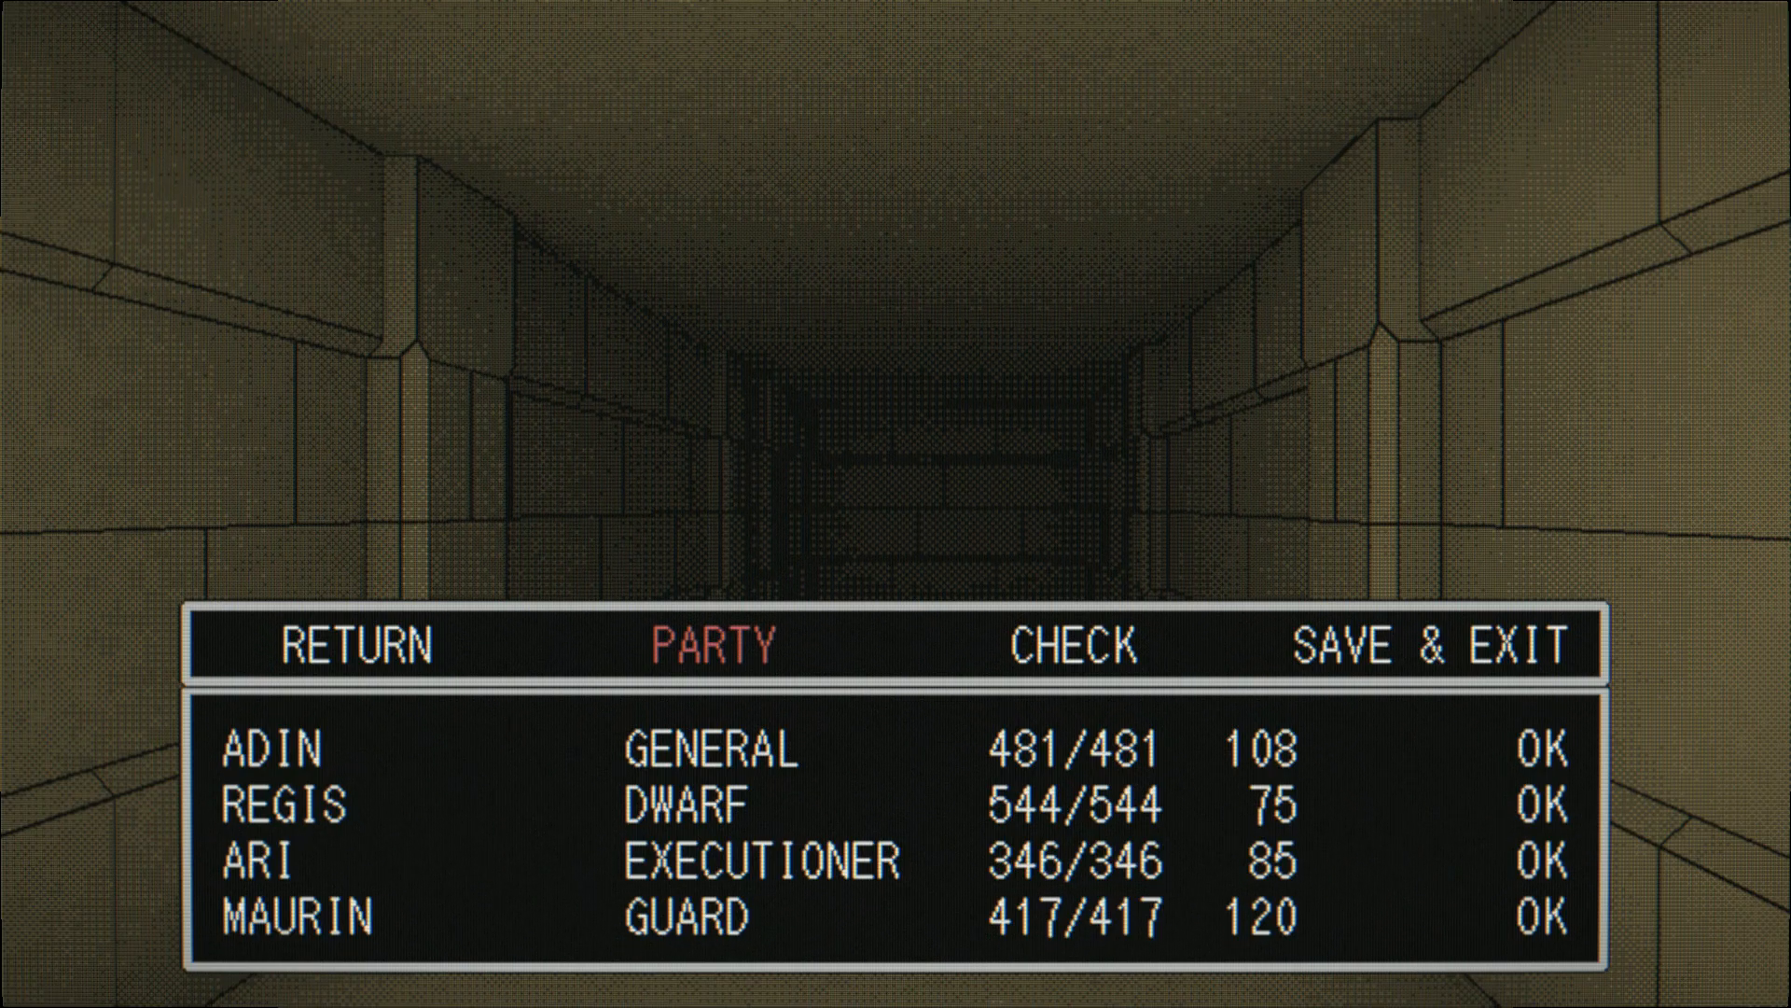
left_click(360, 644)
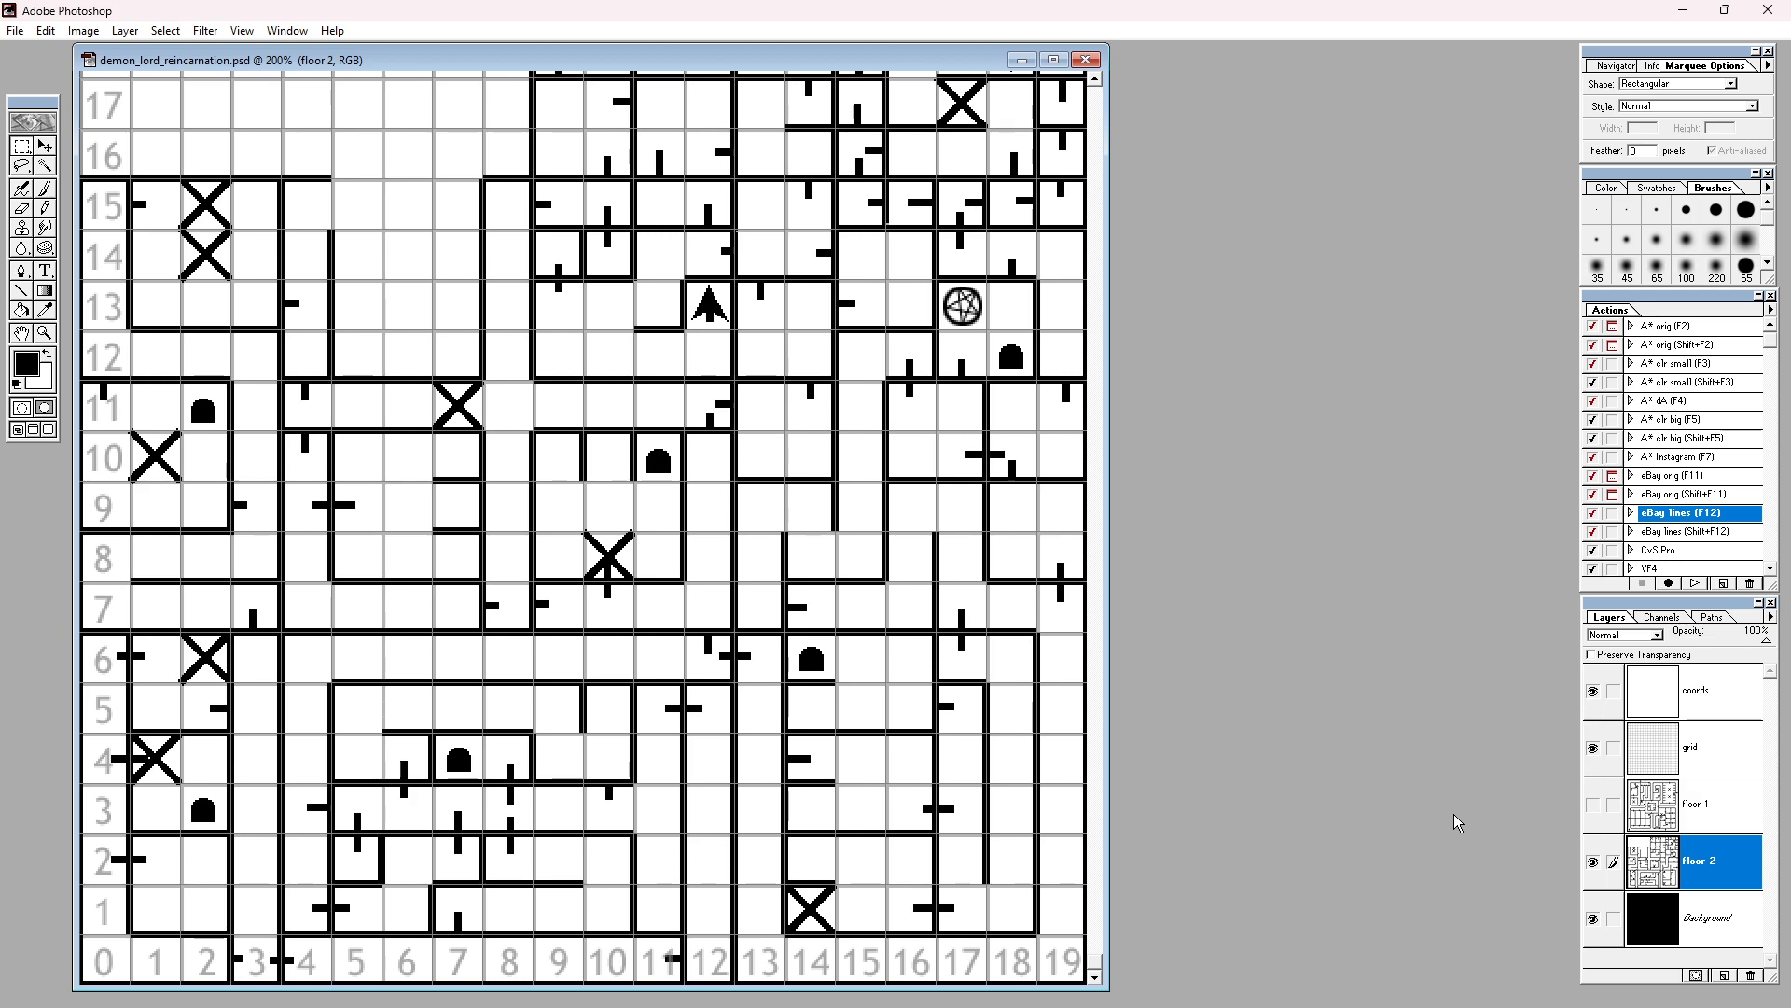
Step: Alt+Tab away from the floor 2 map toward the game window
key("alt+tab")
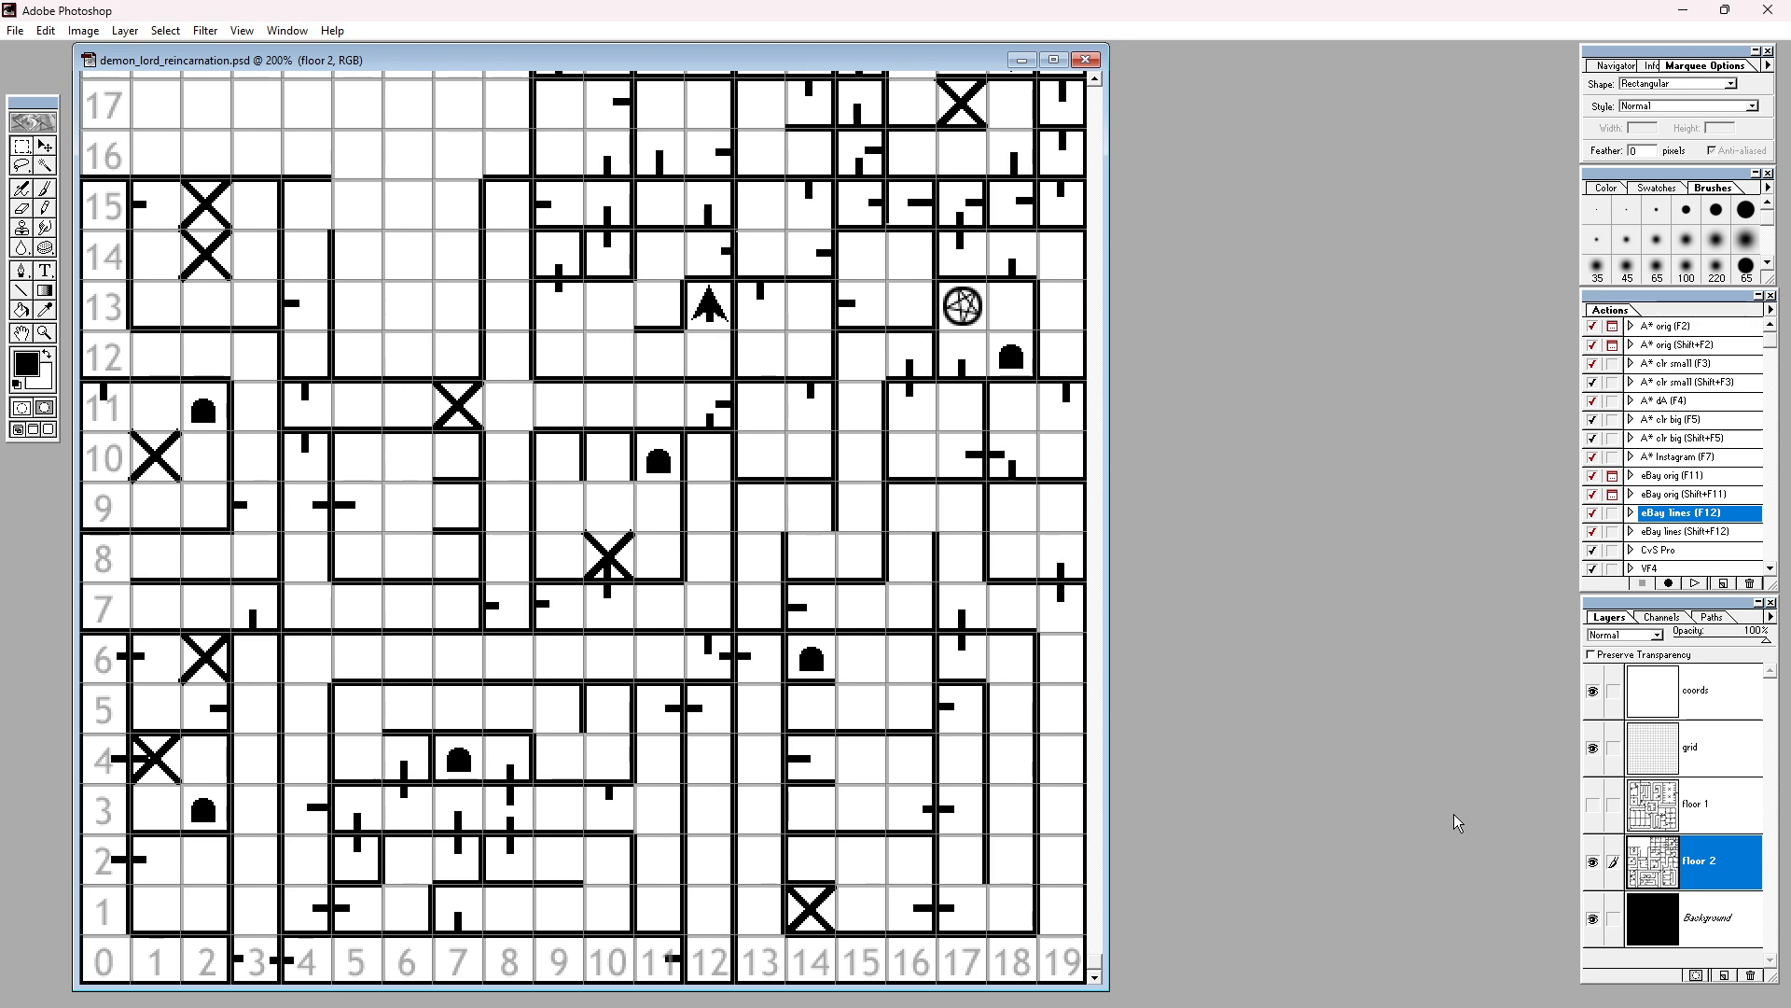
key("alt+tab")
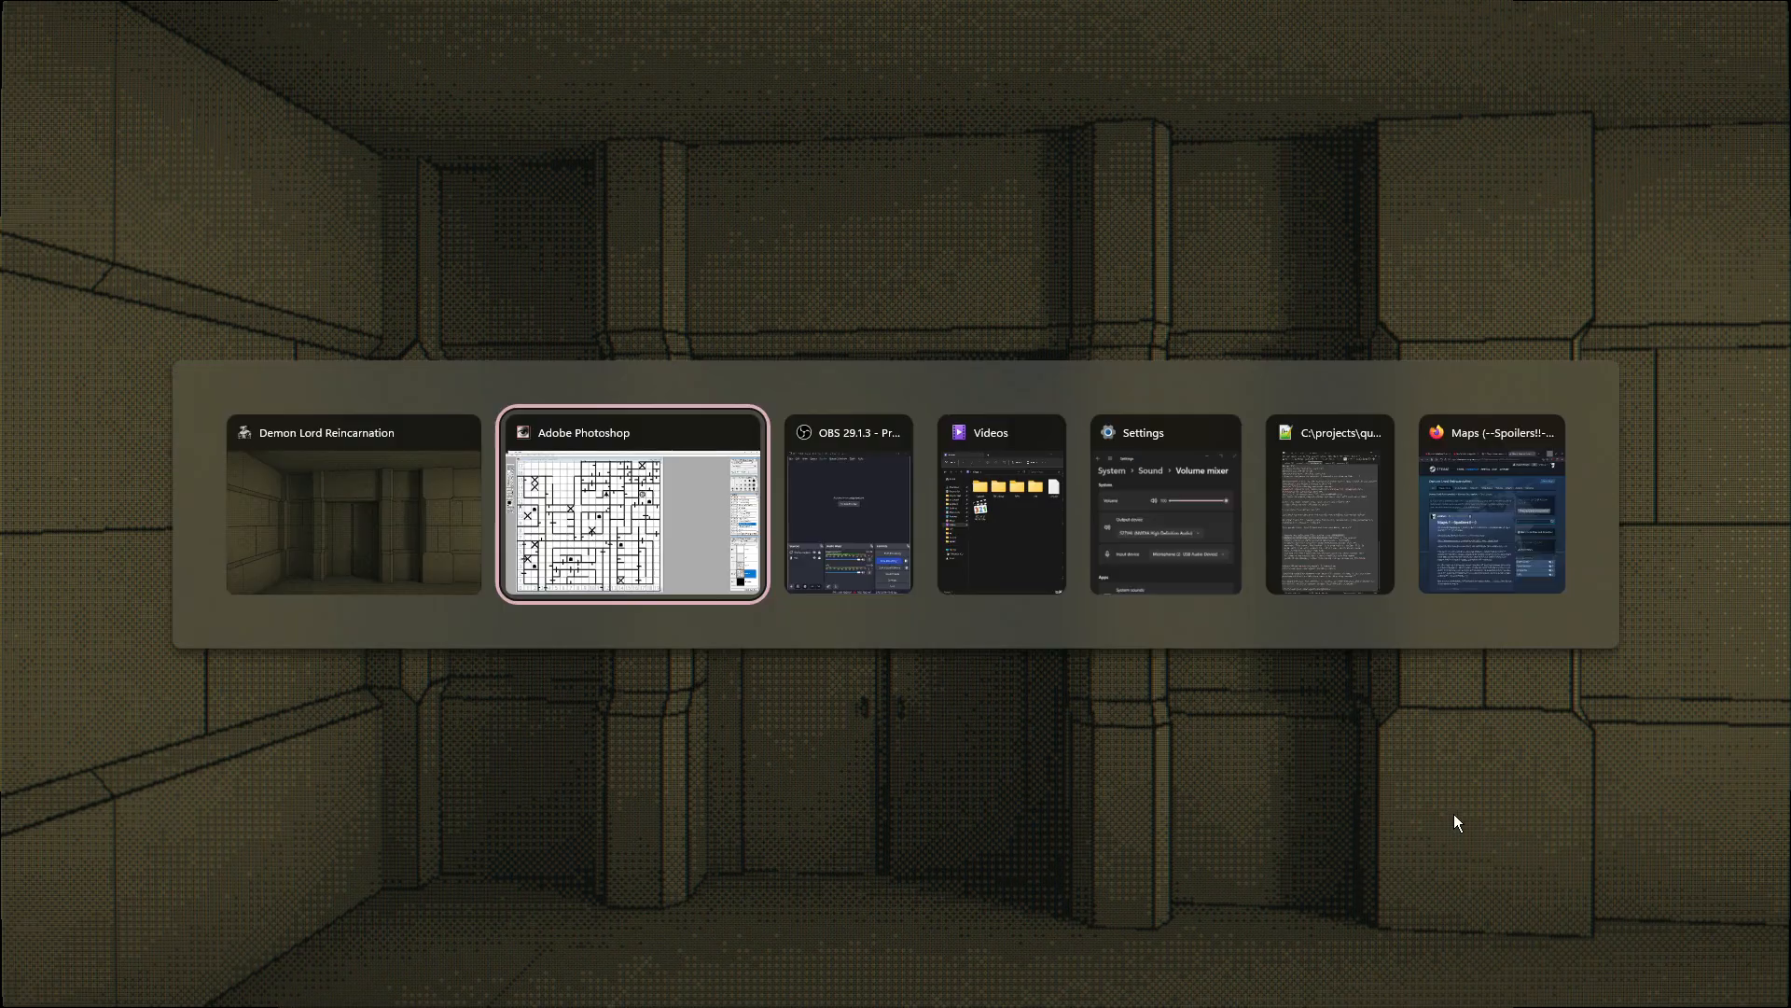
Step: Pick Demon Lord Reincarnation in the window switcher to return to the dungeon
left_click(633, 502)
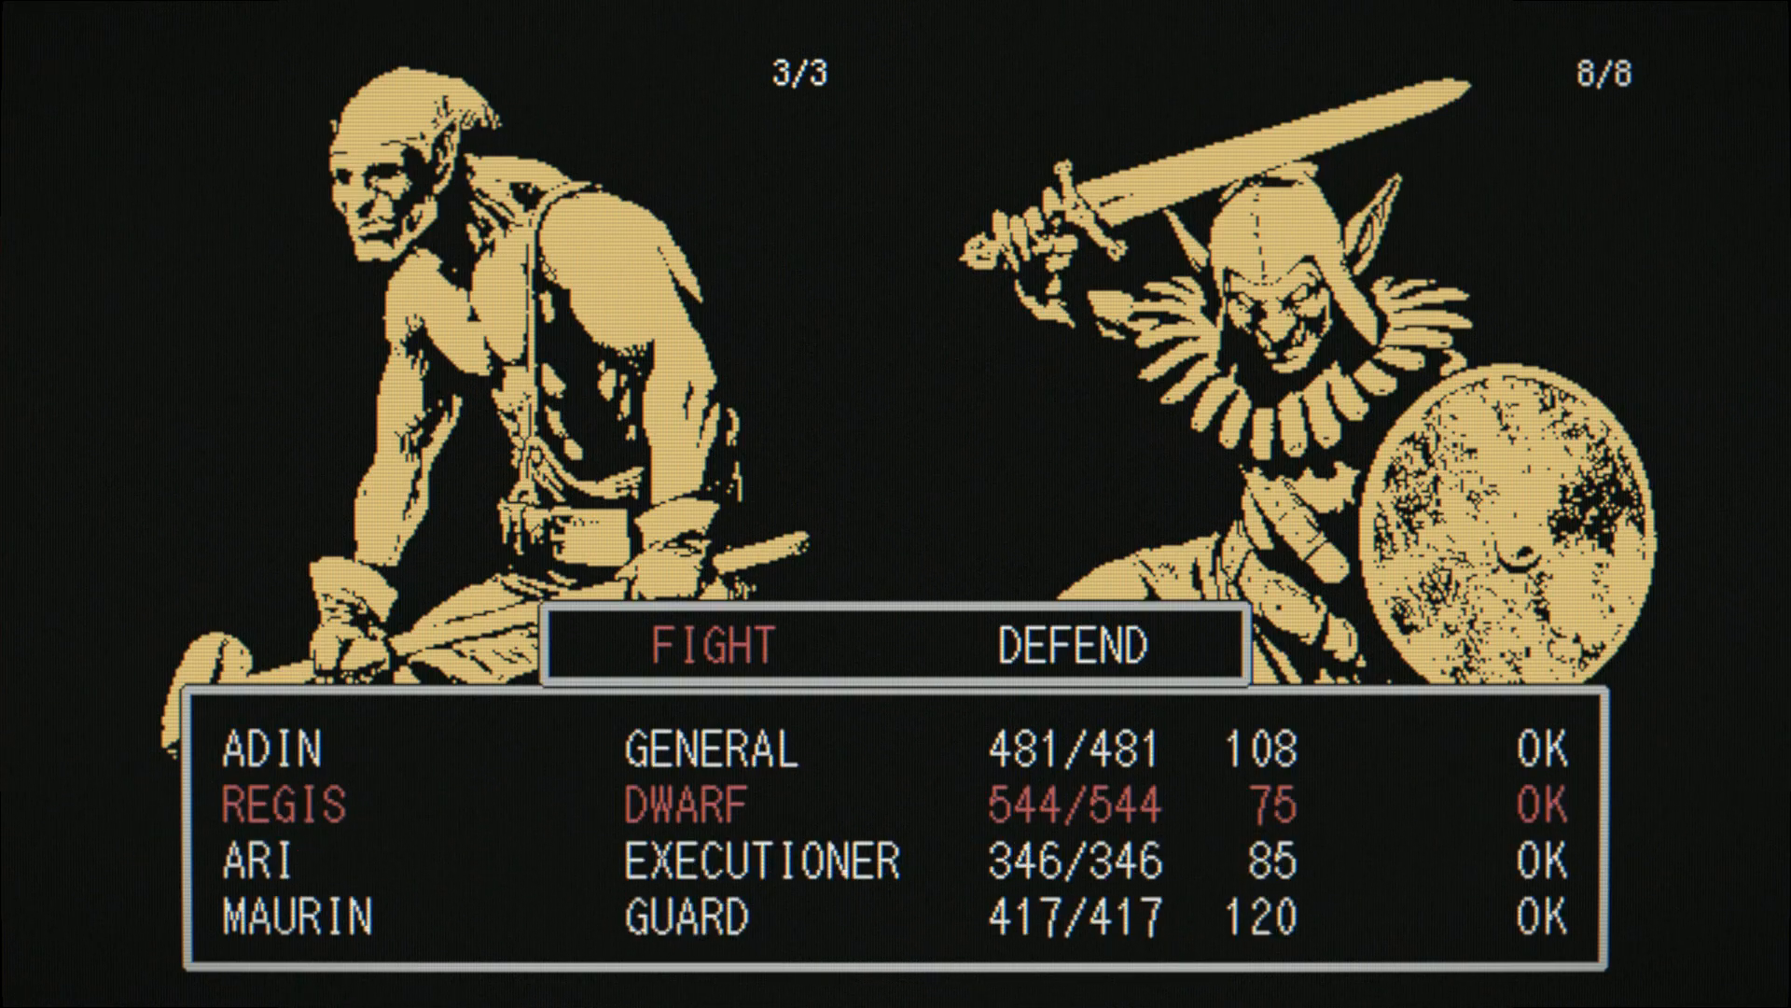
Step: Order the Dwarf and the Executioner to attack, ending the command phase
left_click(710, 647)
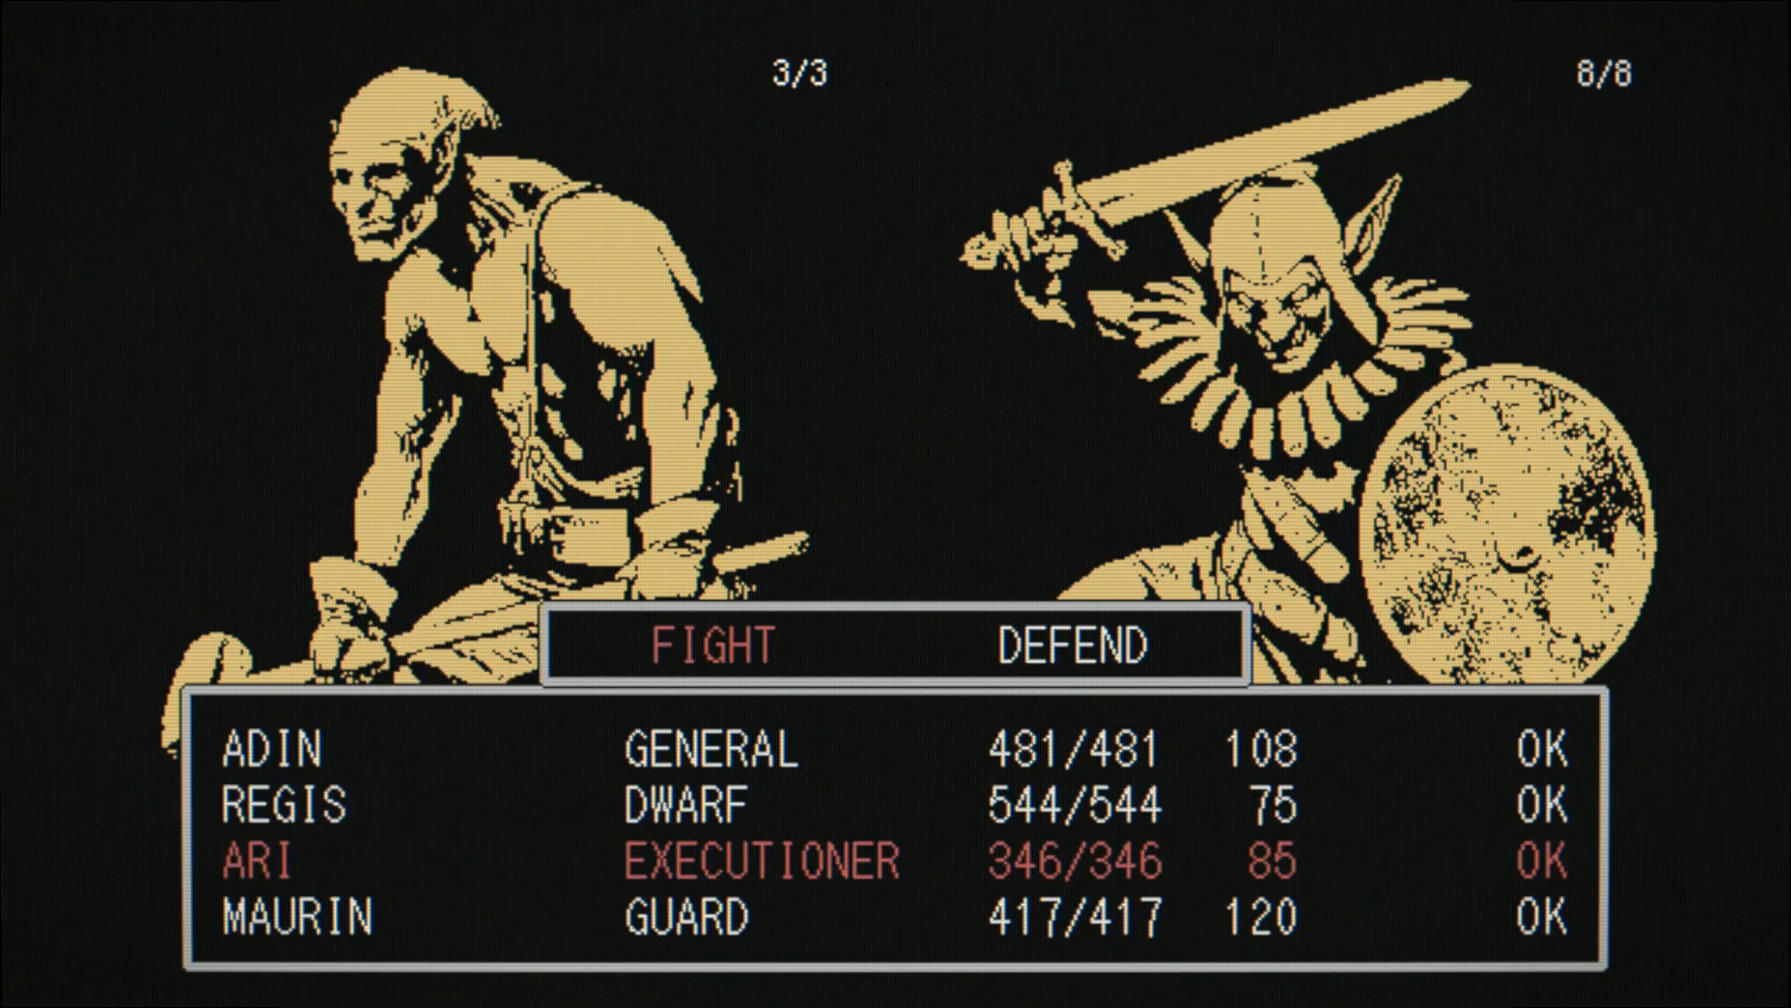
left_click(706, 647)
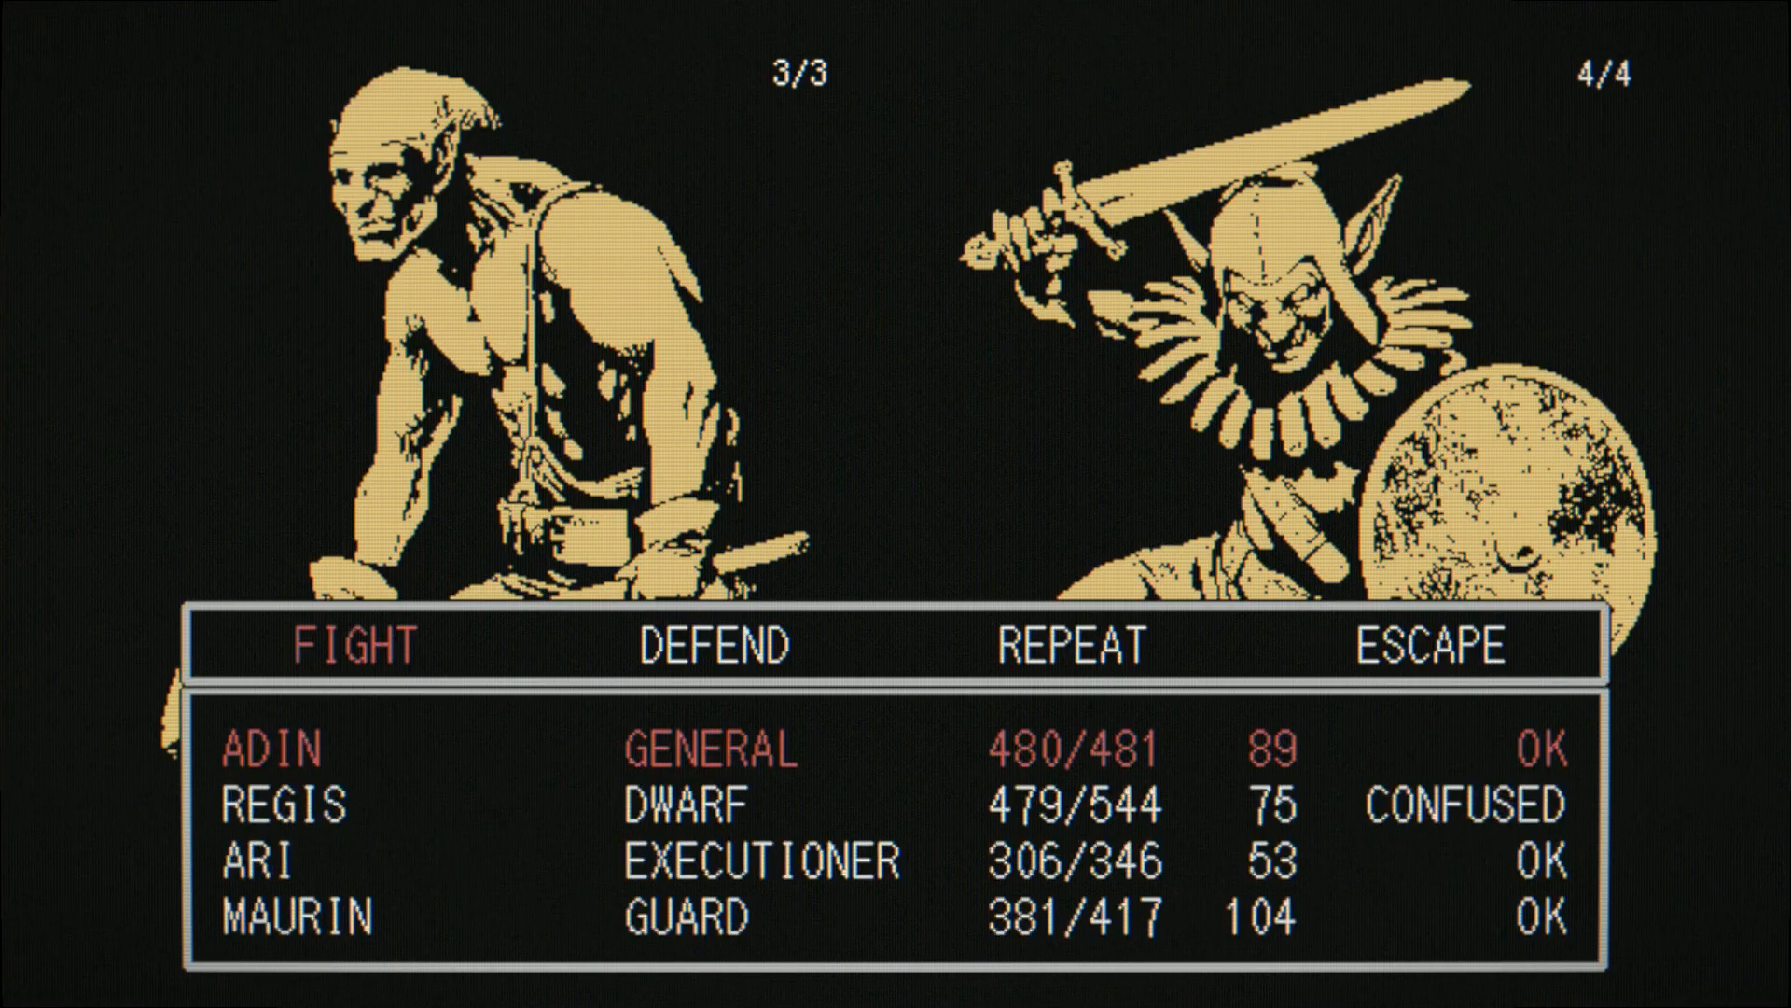
Step: Order the General and the Guard to attack, skipping the confused Regis
left_click(352, 647)
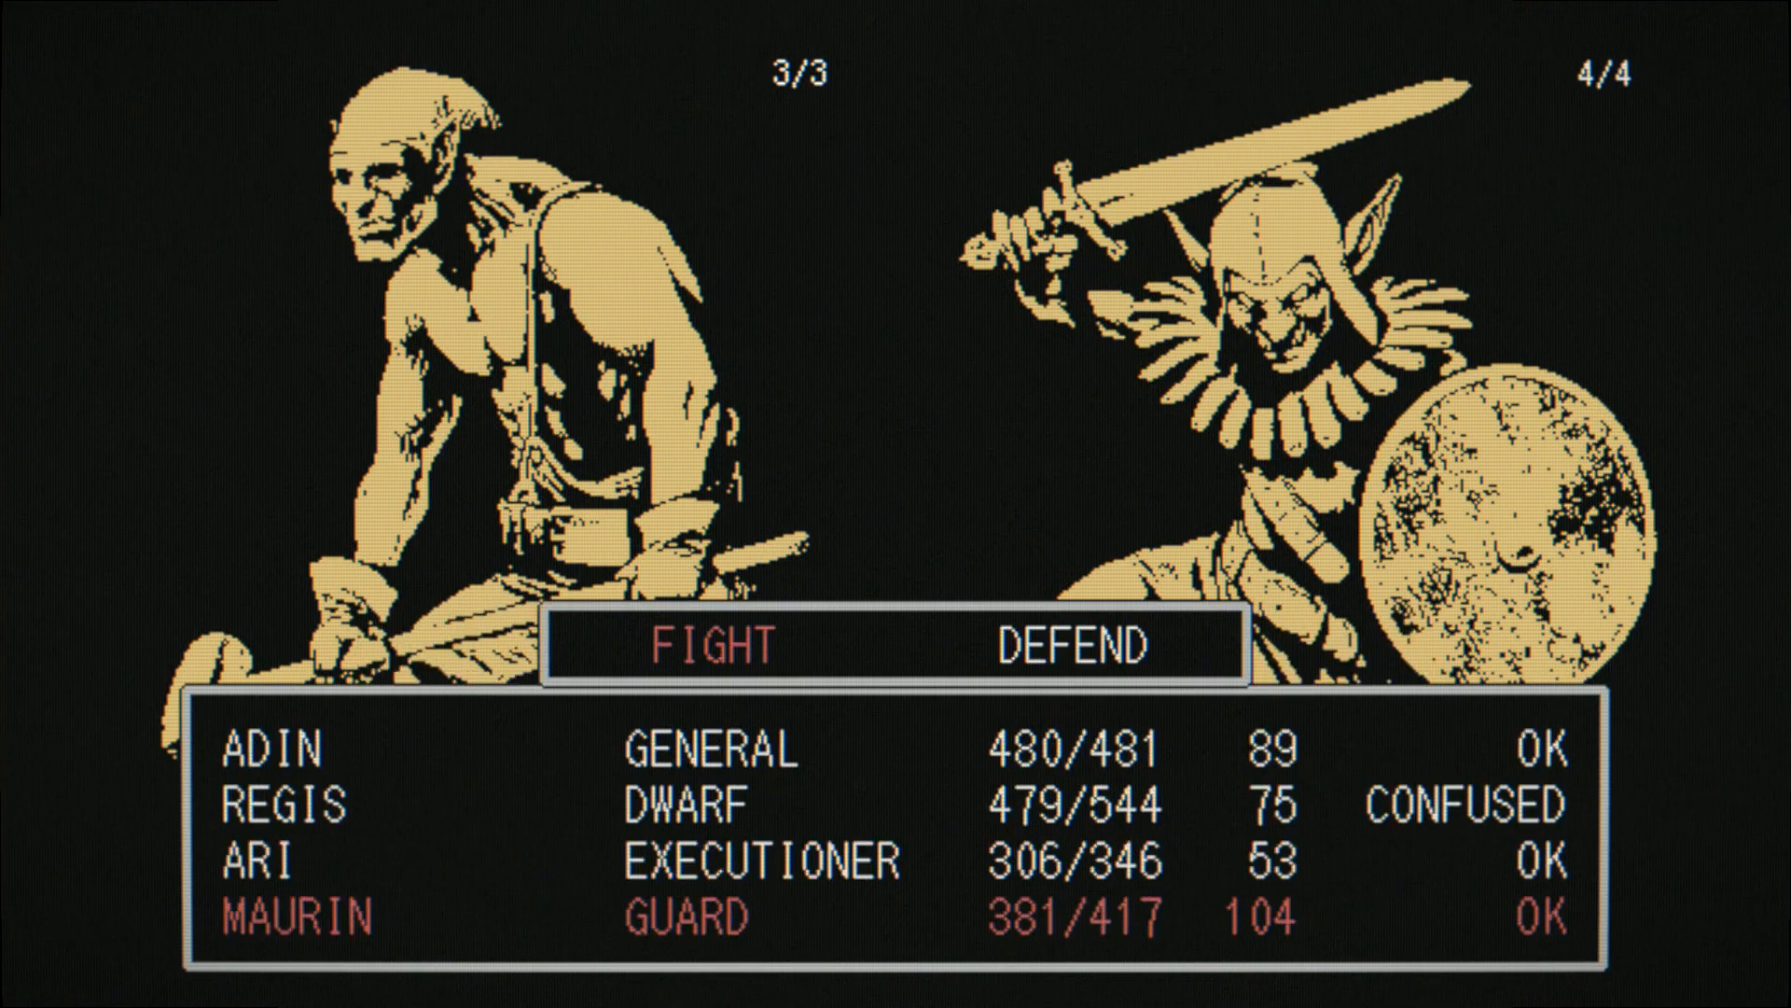
left_click(706, 647)
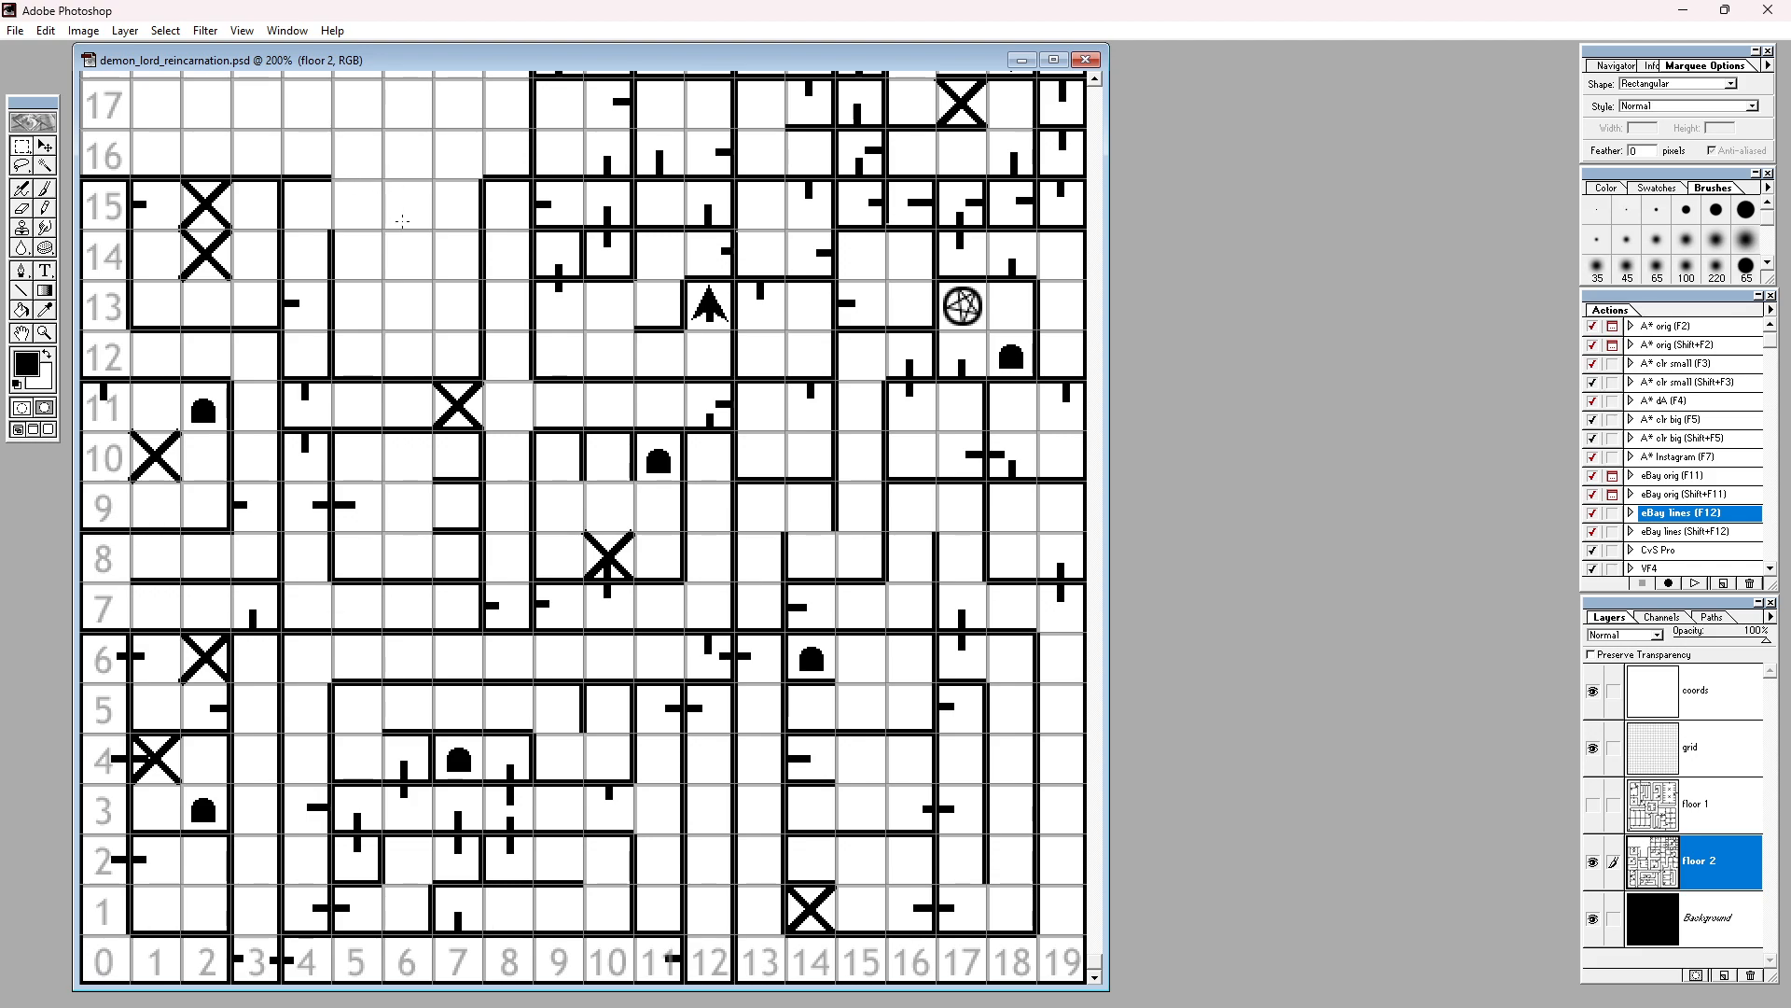
mouse_move(419, 239)
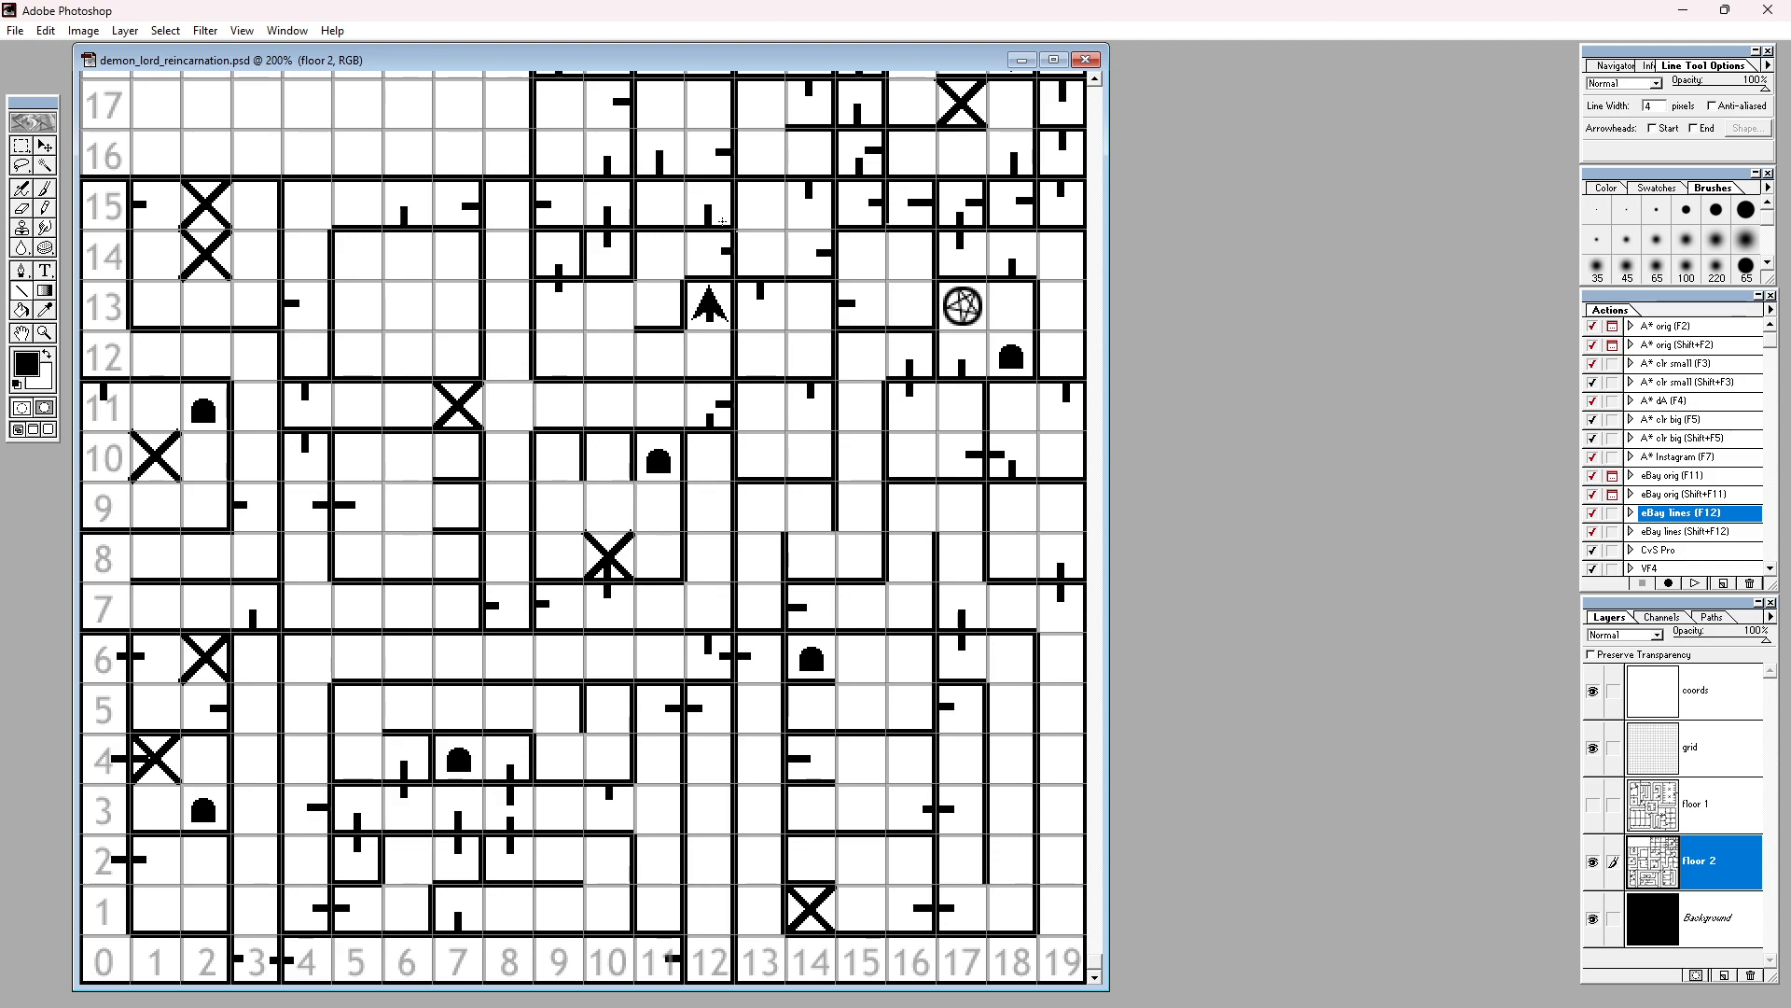
Step: Switch away from the floor 2 map toward the dungeon game
key("alt+tab")
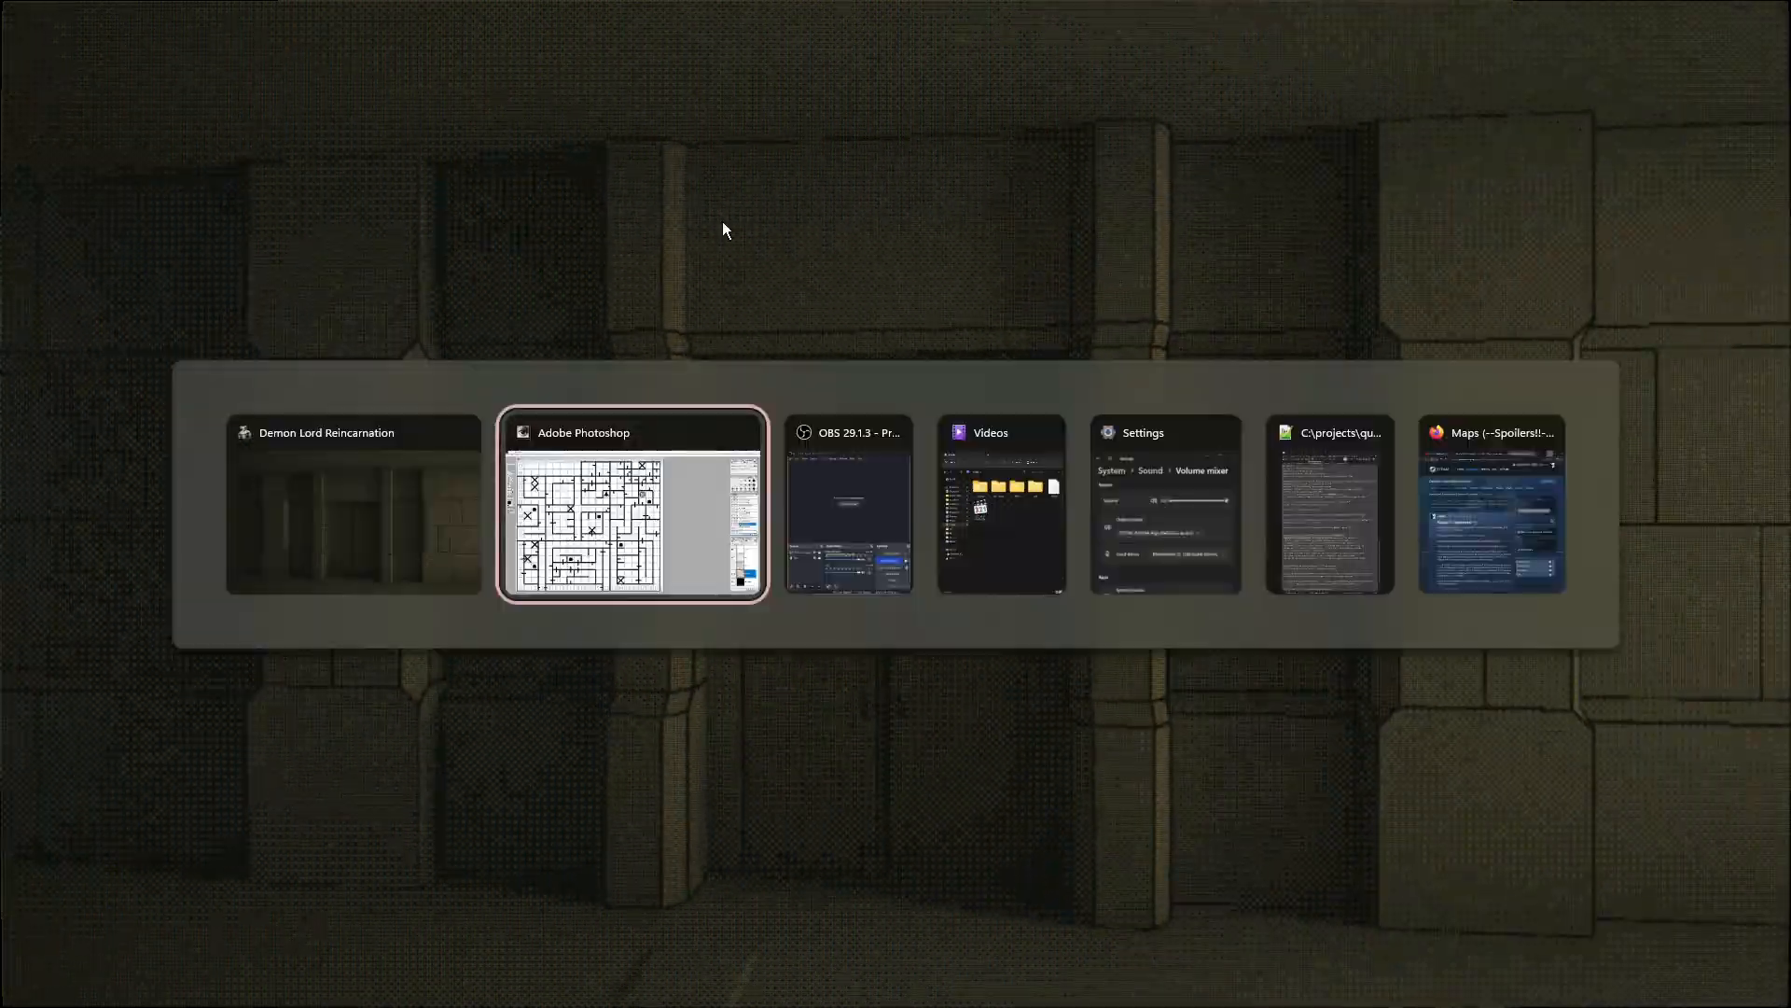
Step: Pick the game window from the switcher and resume exploring the dungeon
left_click(632, 502)
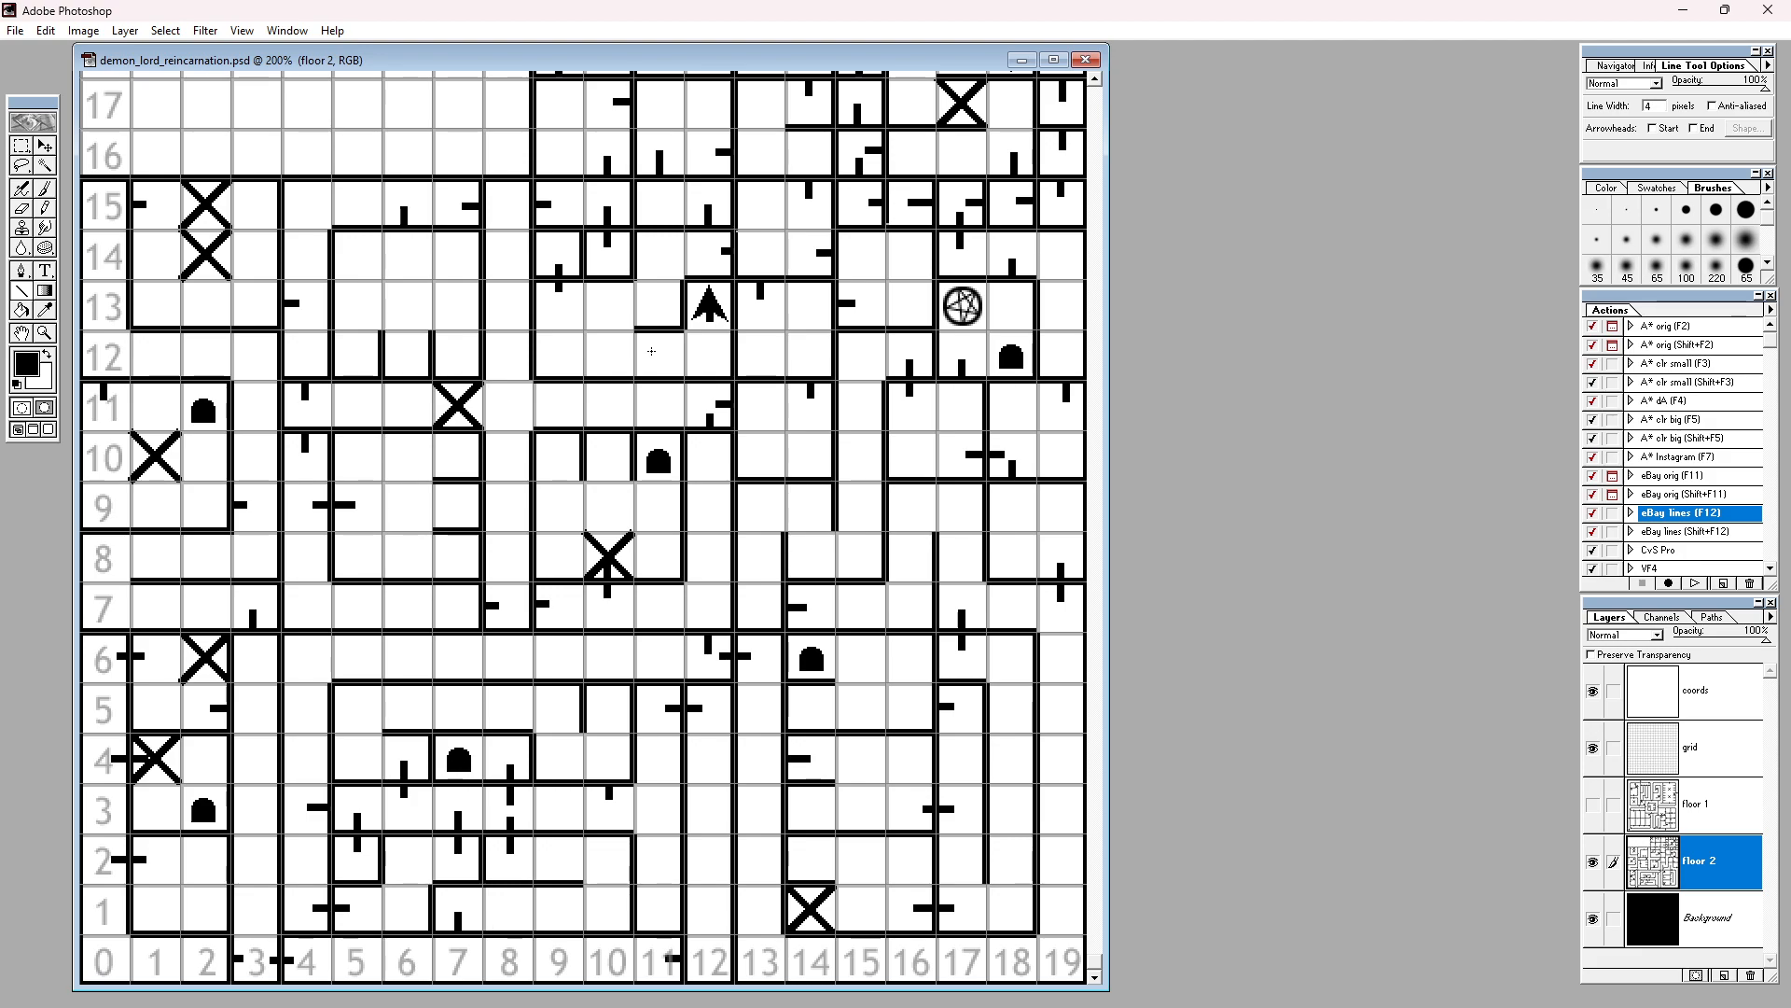
mouse_move(1088, 515)
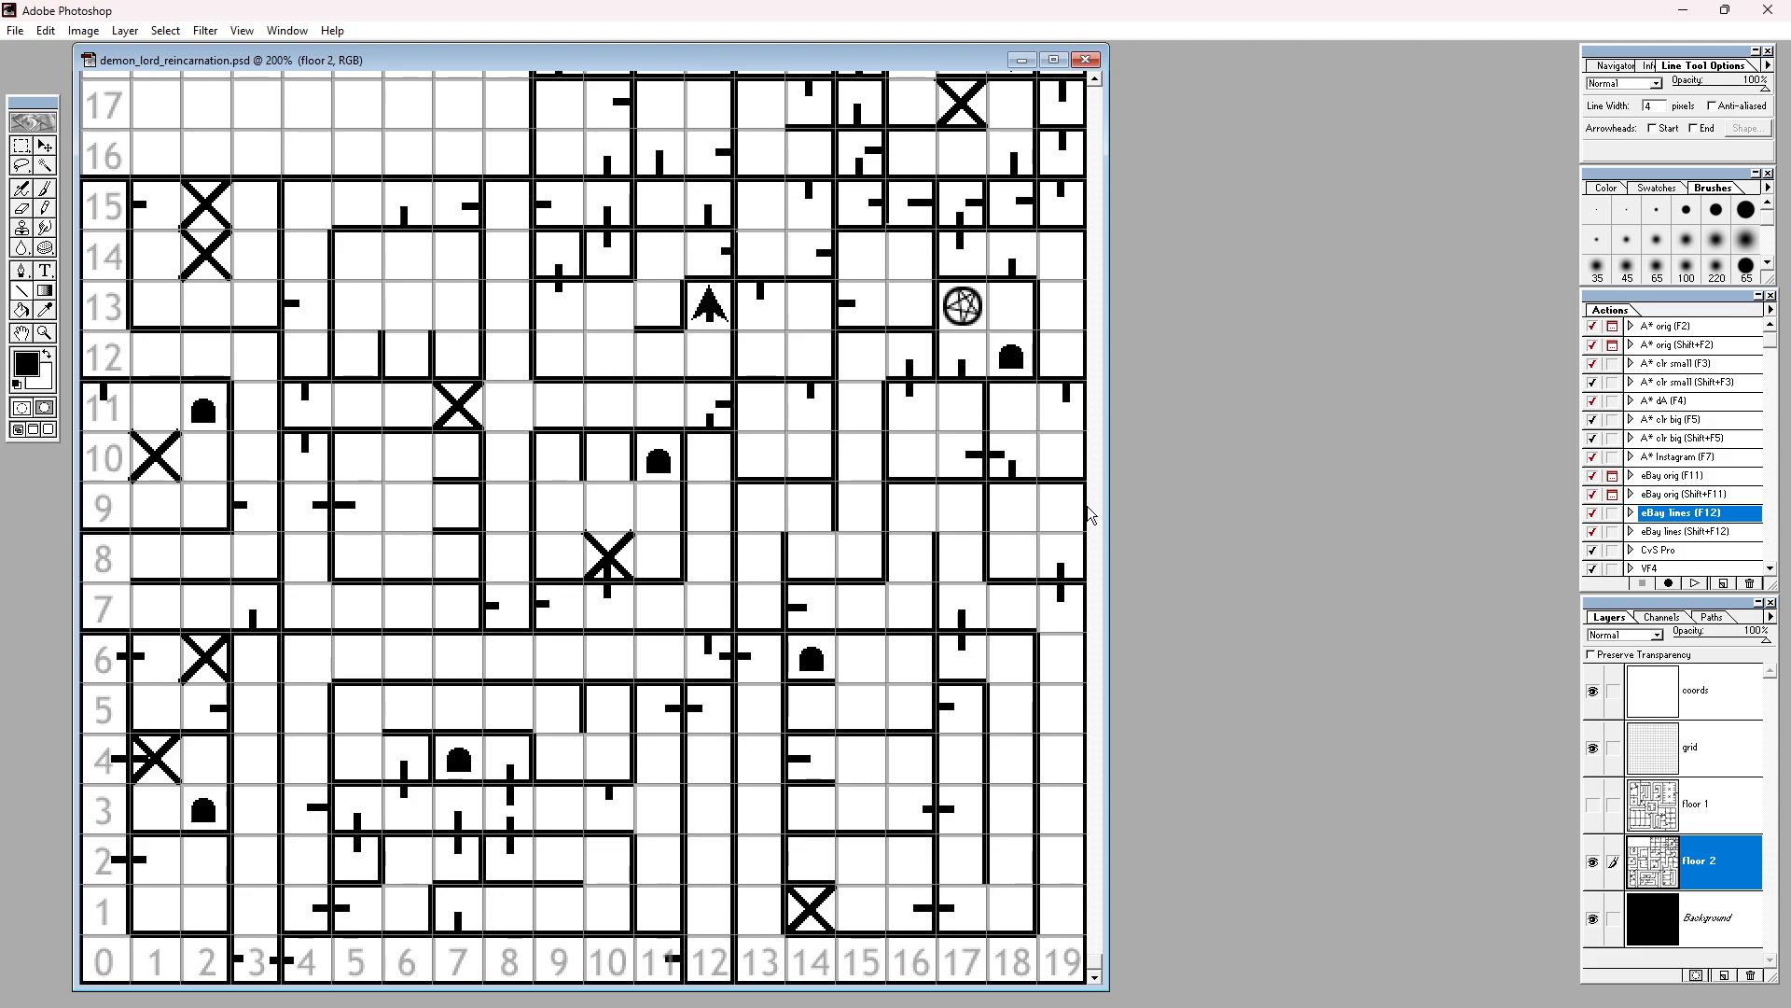
mouse_move(1071, 797)
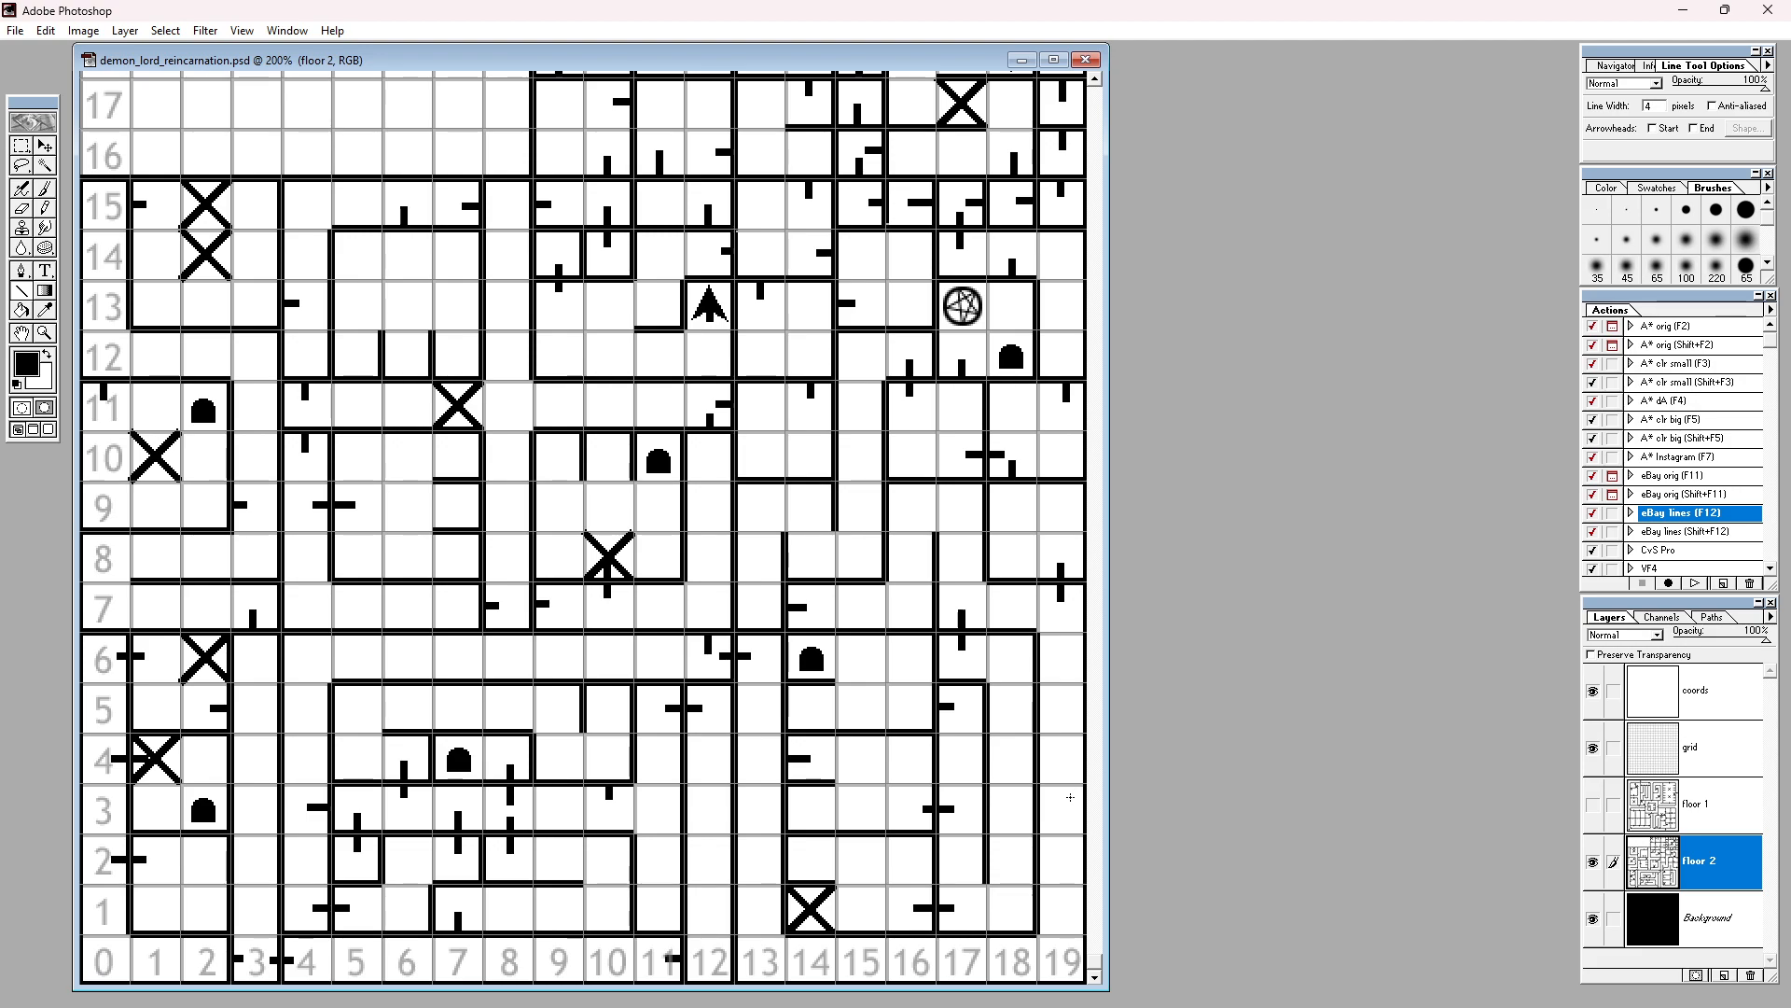
Step: Bring rows 16–19 of the floor 2 map into view to inspect the arrow near column 18
scroll("down", 3)
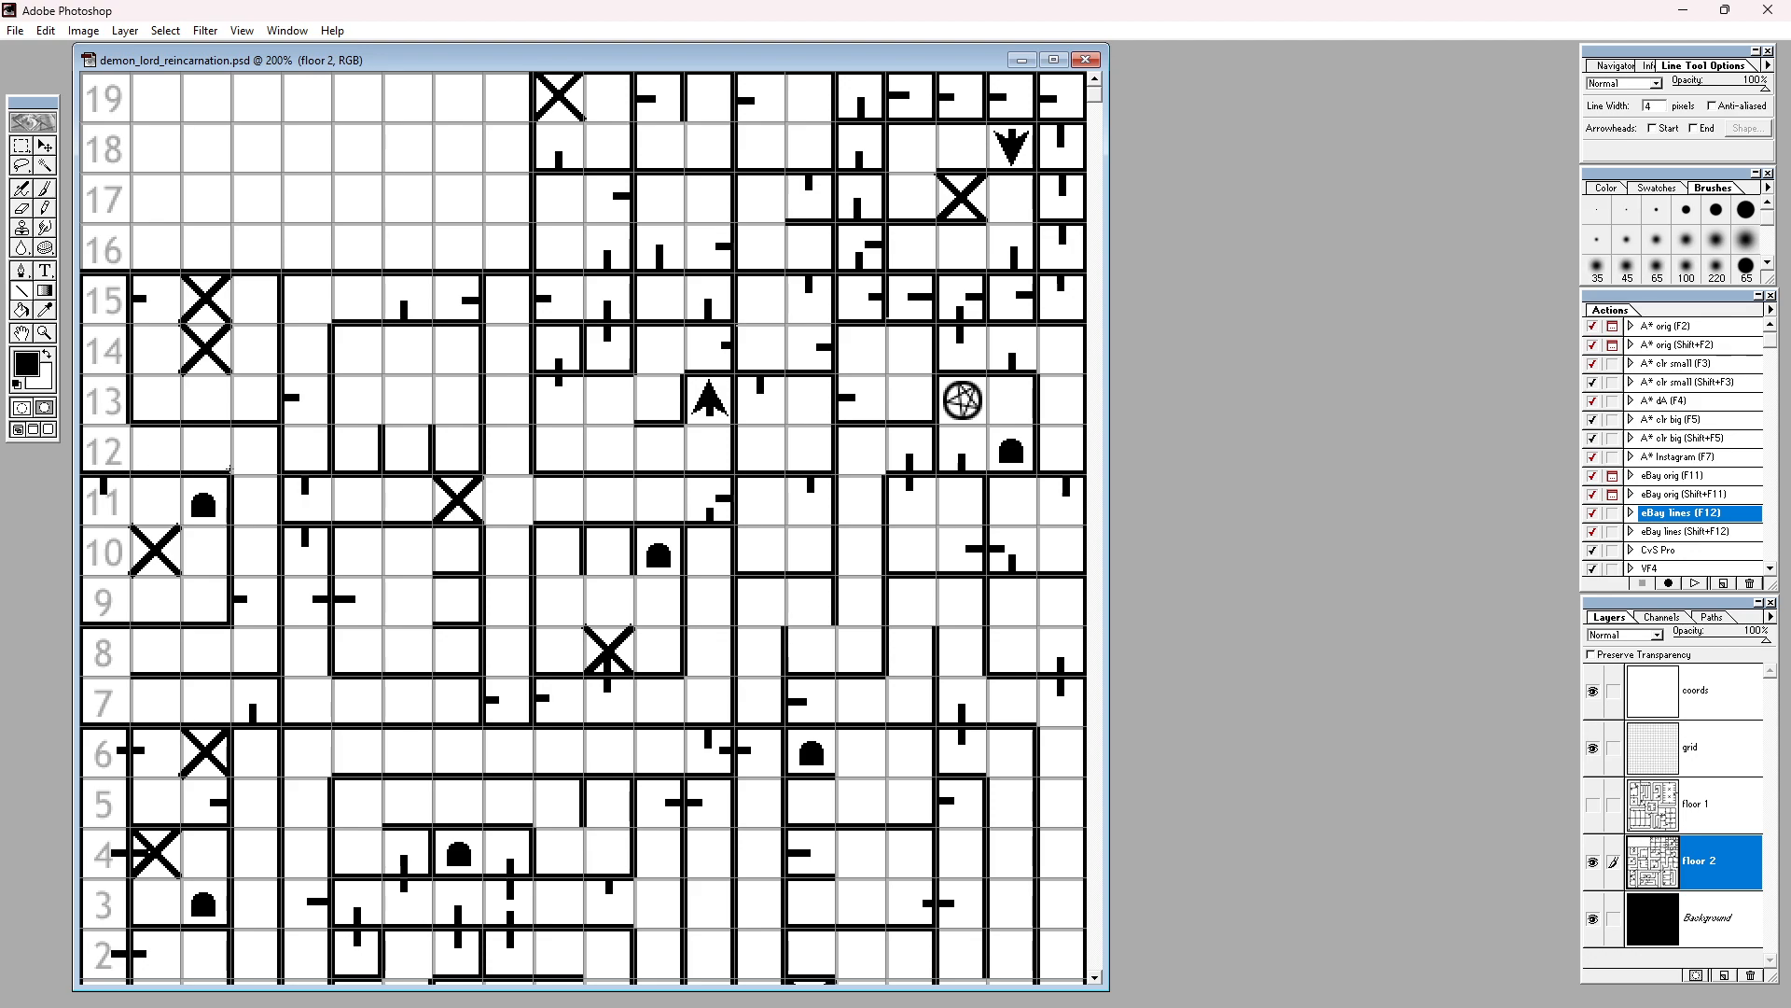
mouse_move(425, 744)
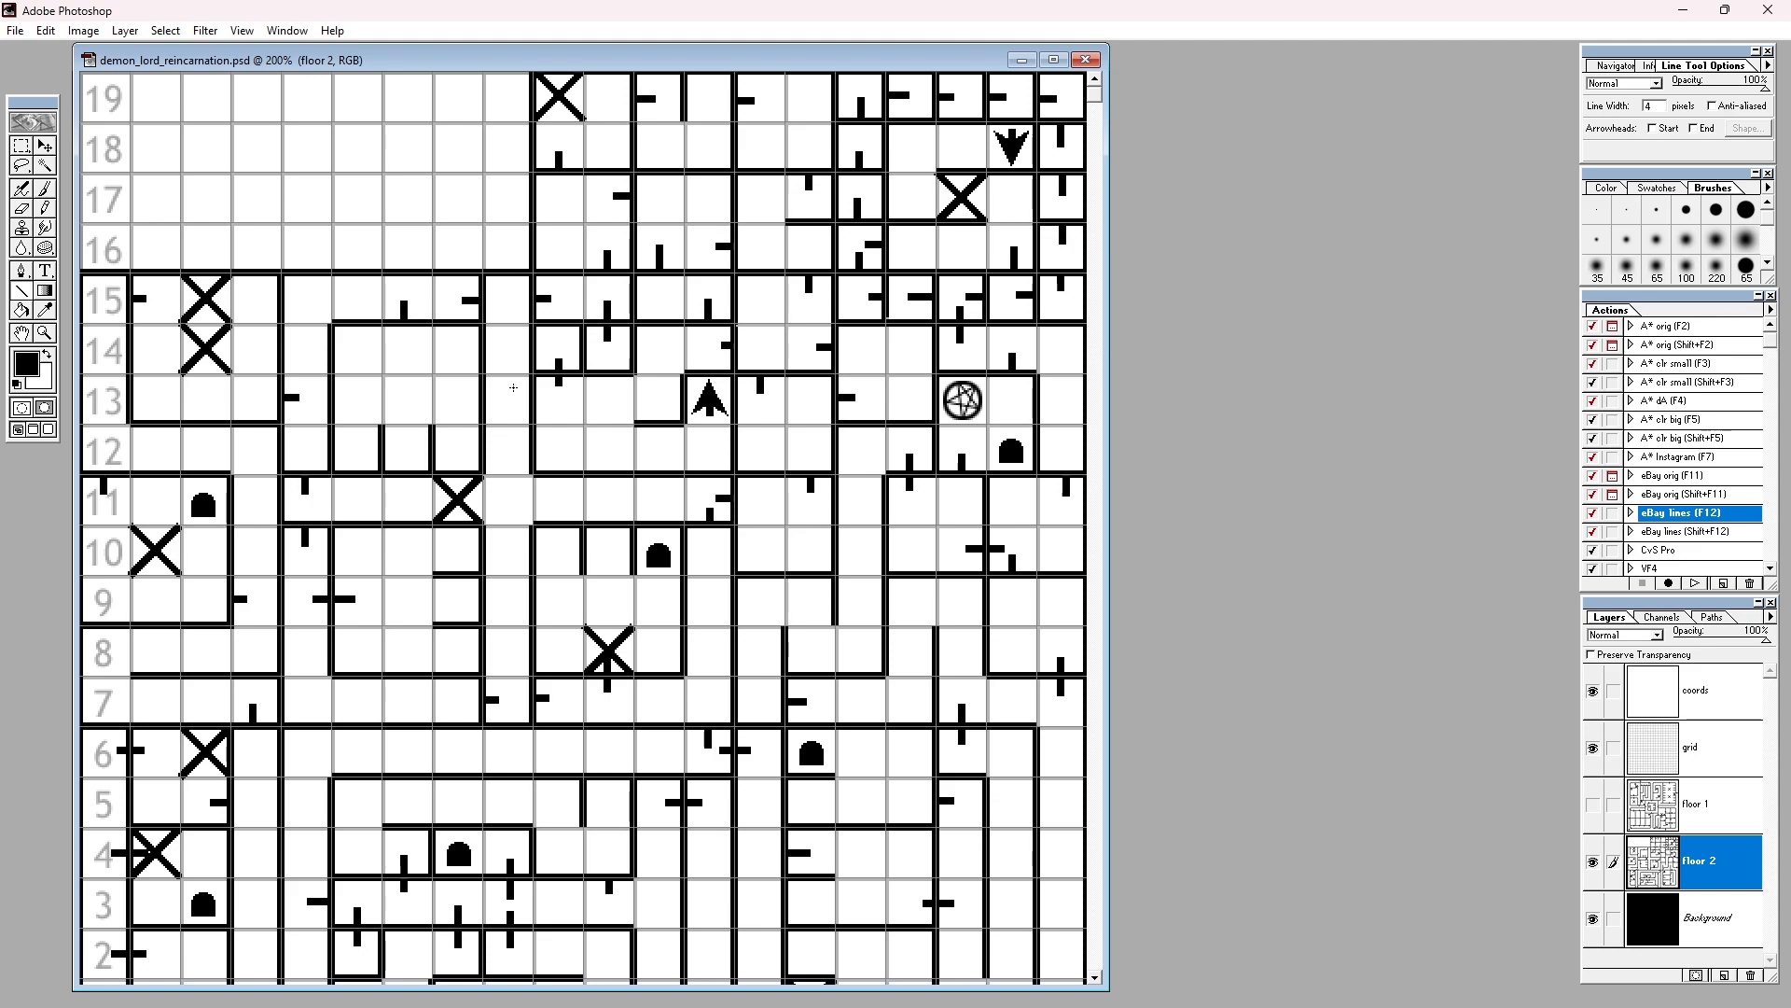
mouse_move(513, 388)
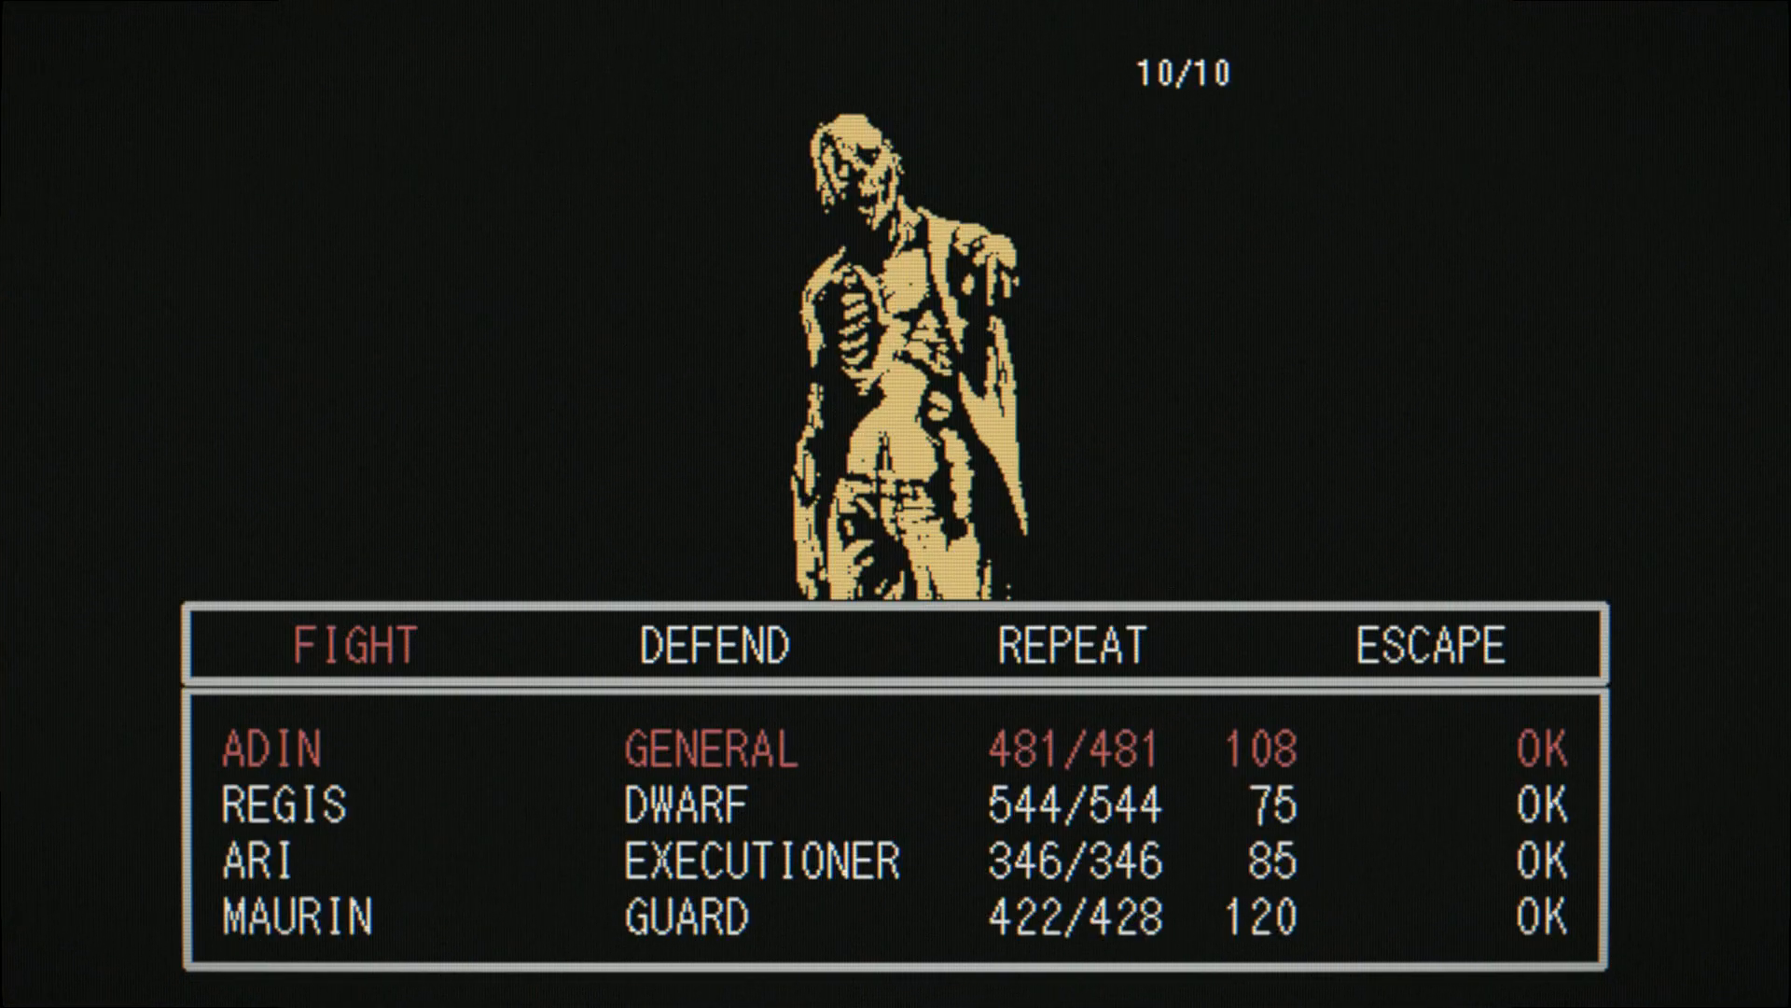
Step: Have the party attack the undead group, dropping it from ten to nine
left_click(353, 646)
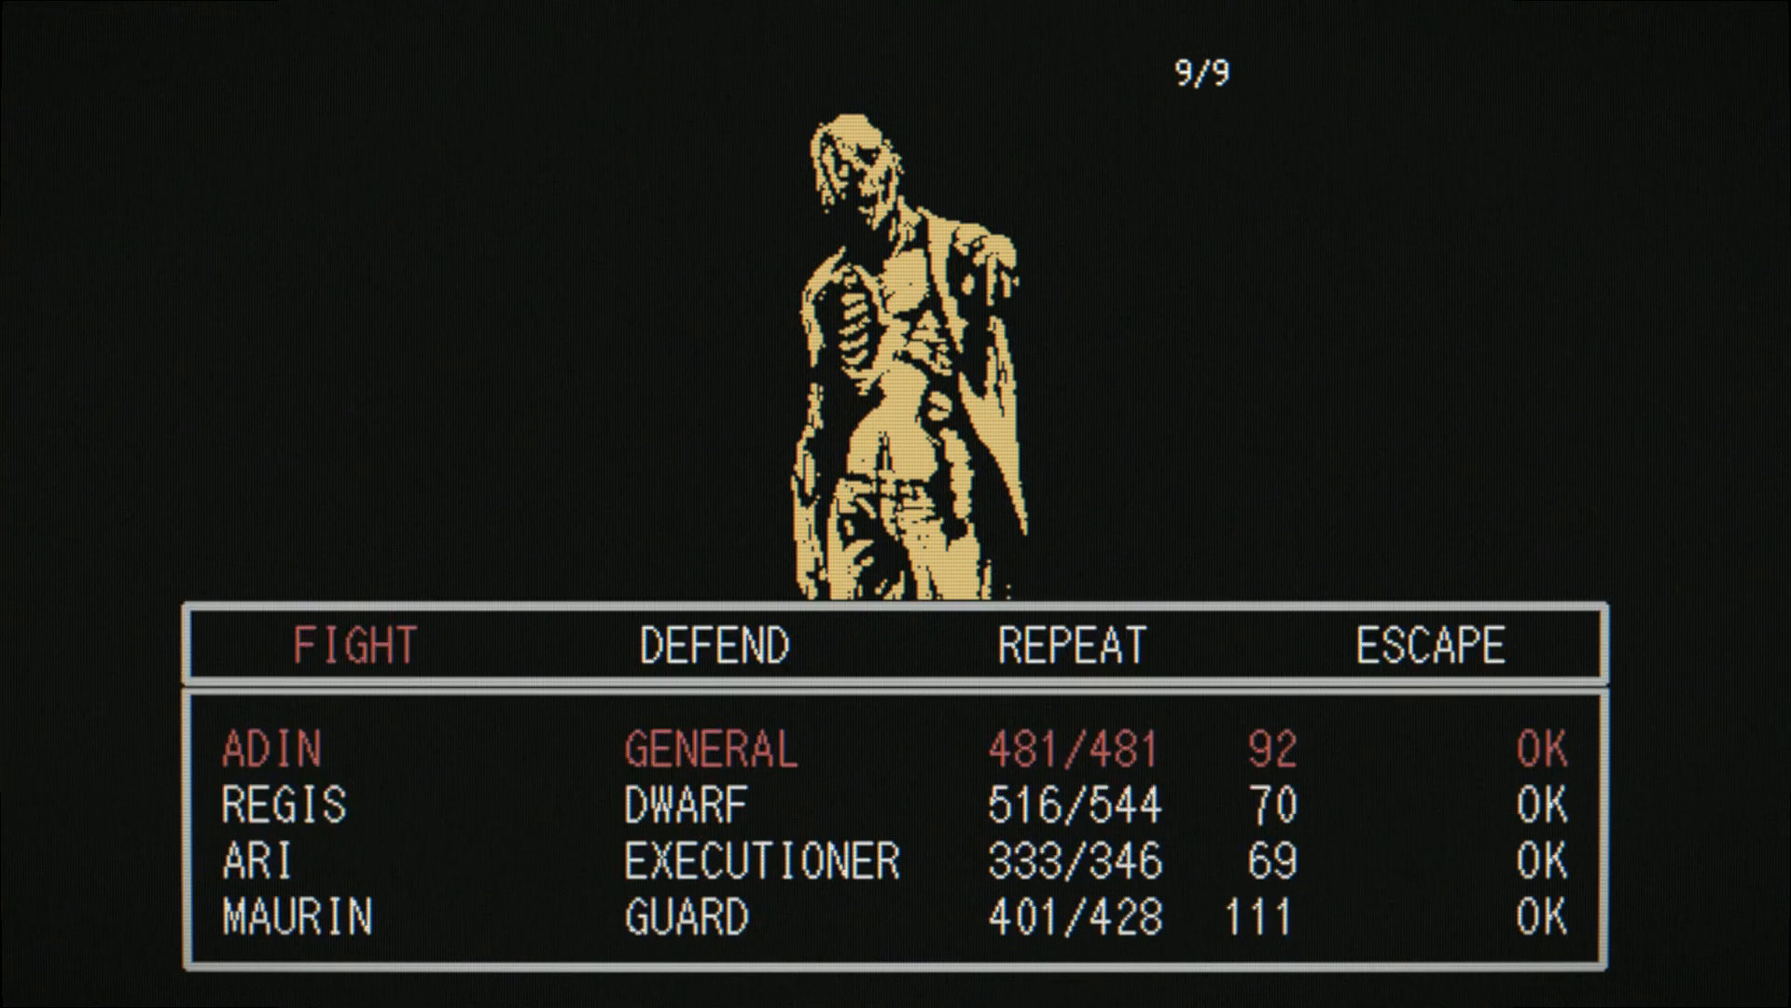
left_click(349, 648)
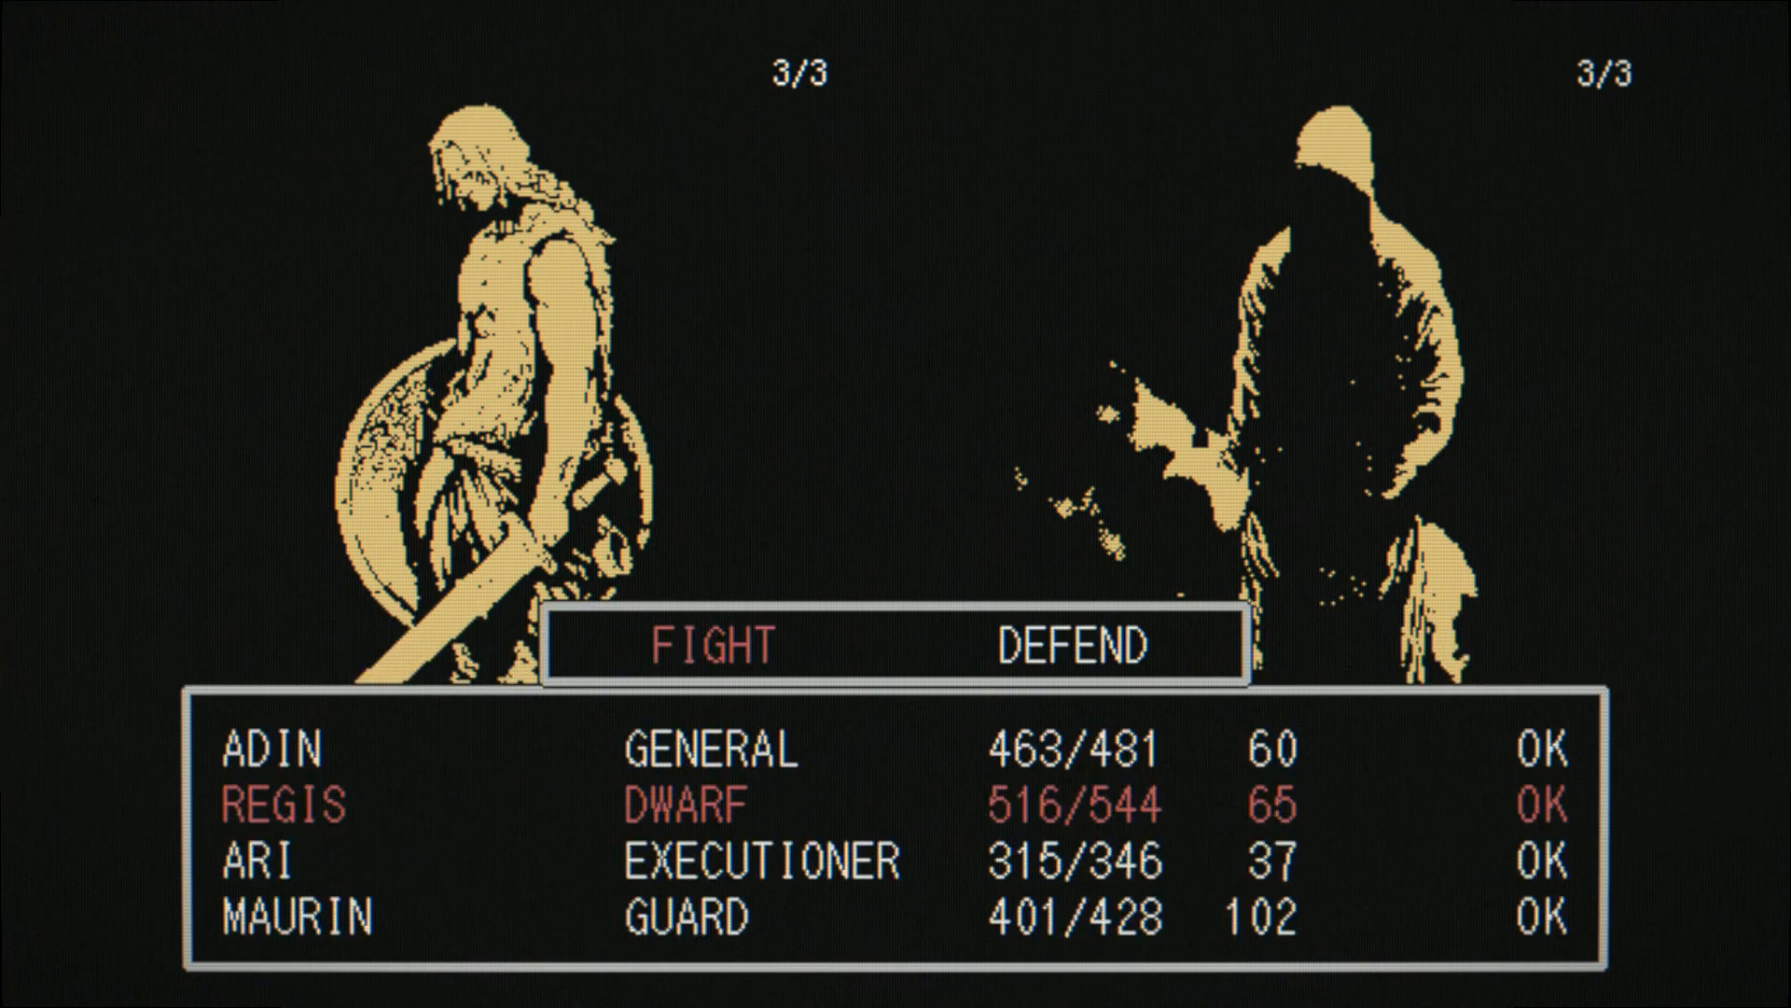
Step: Have ARI and MAURIN attack each turn until the shield-bearing warriors are destroyed
left_click(709, 647)
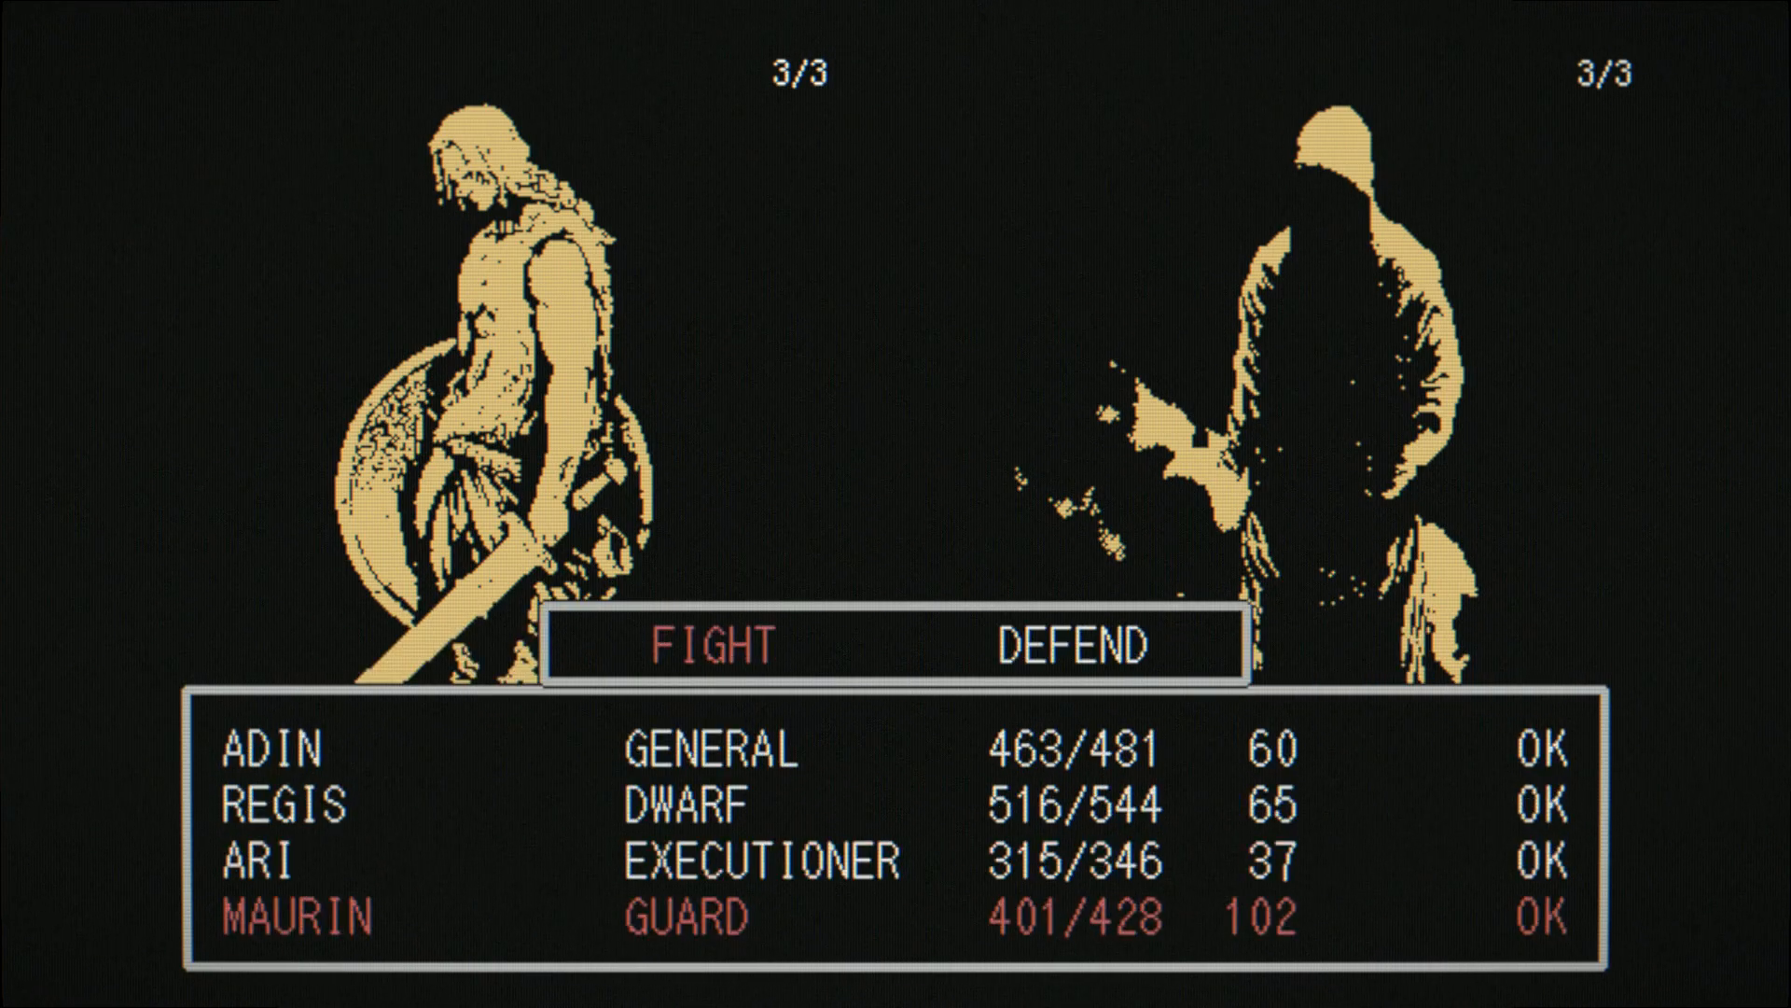
left_click(711, 647)
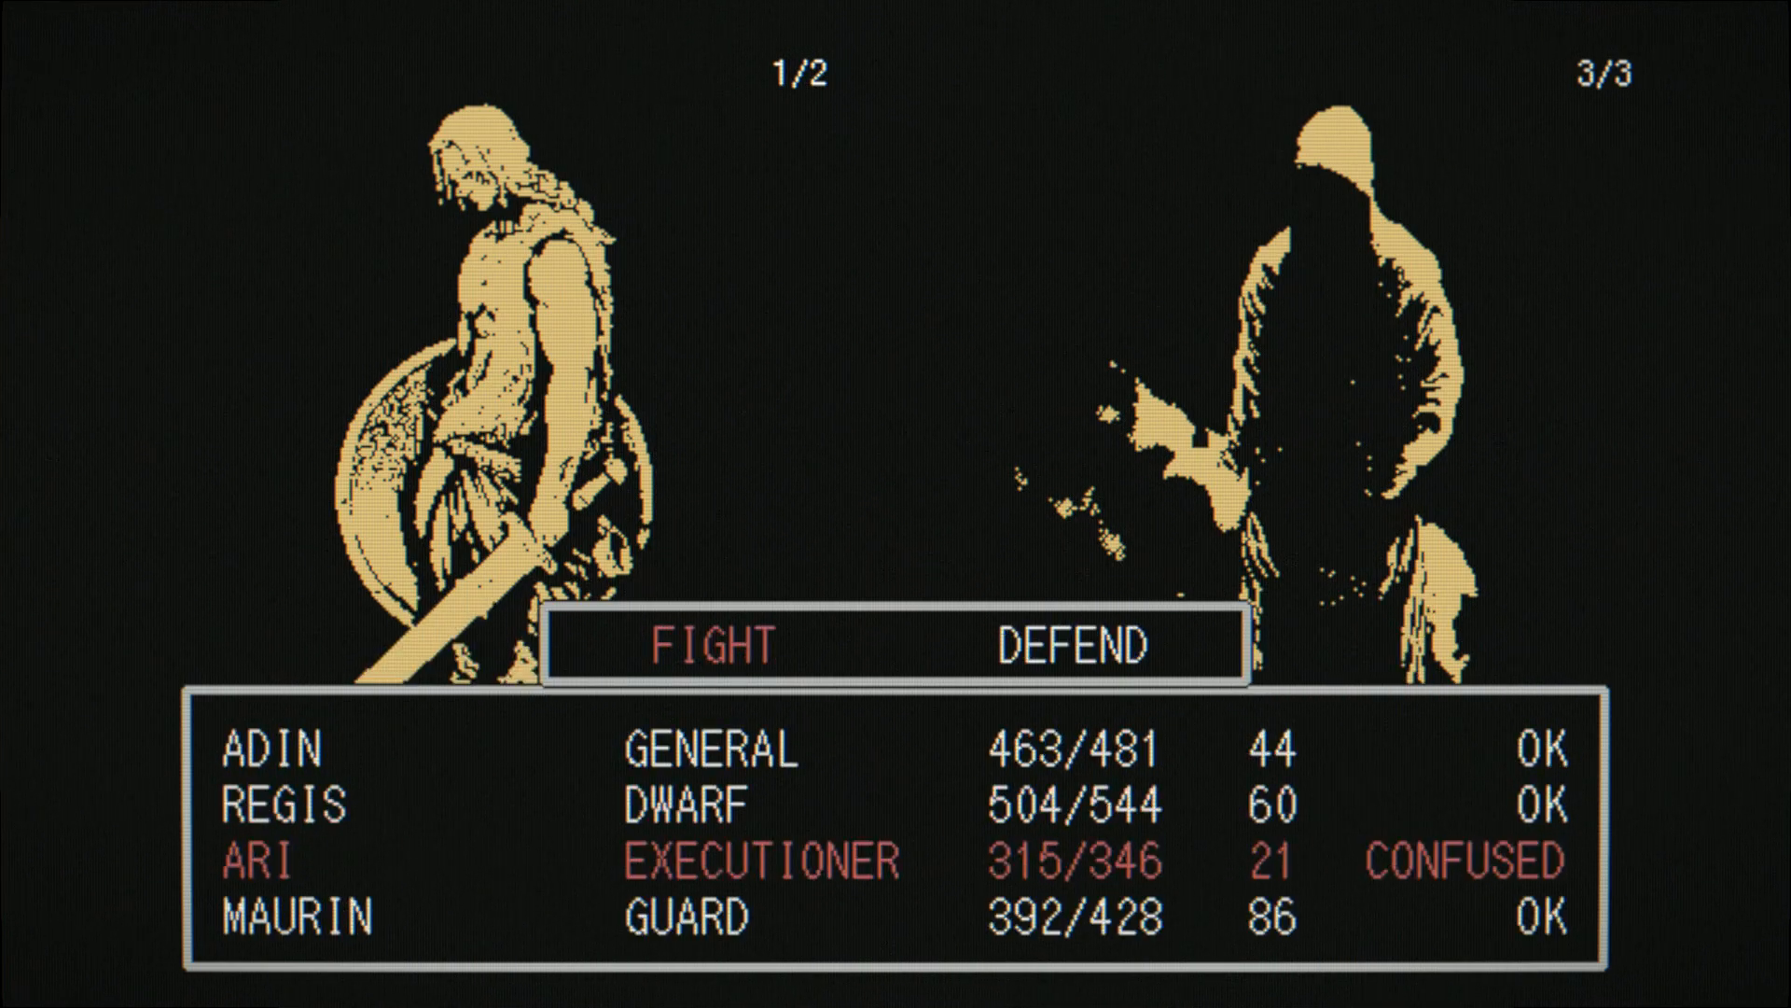
left_click(709, 648)
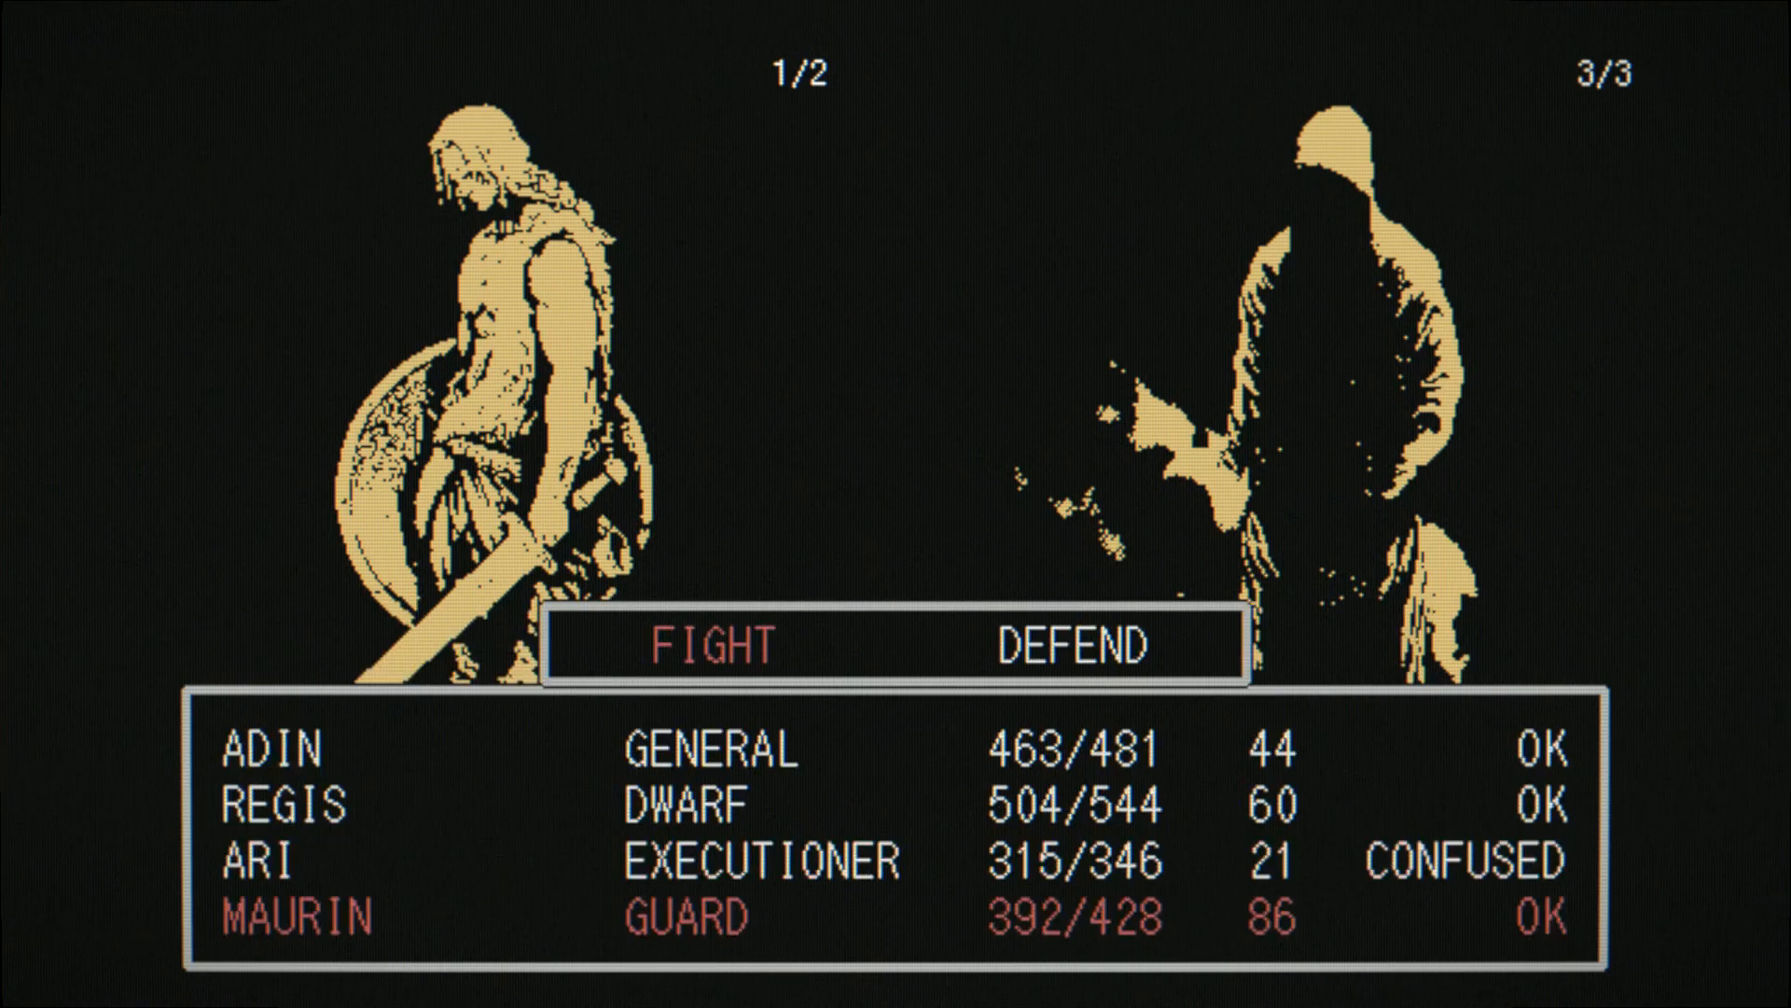
left_click(711, 646)
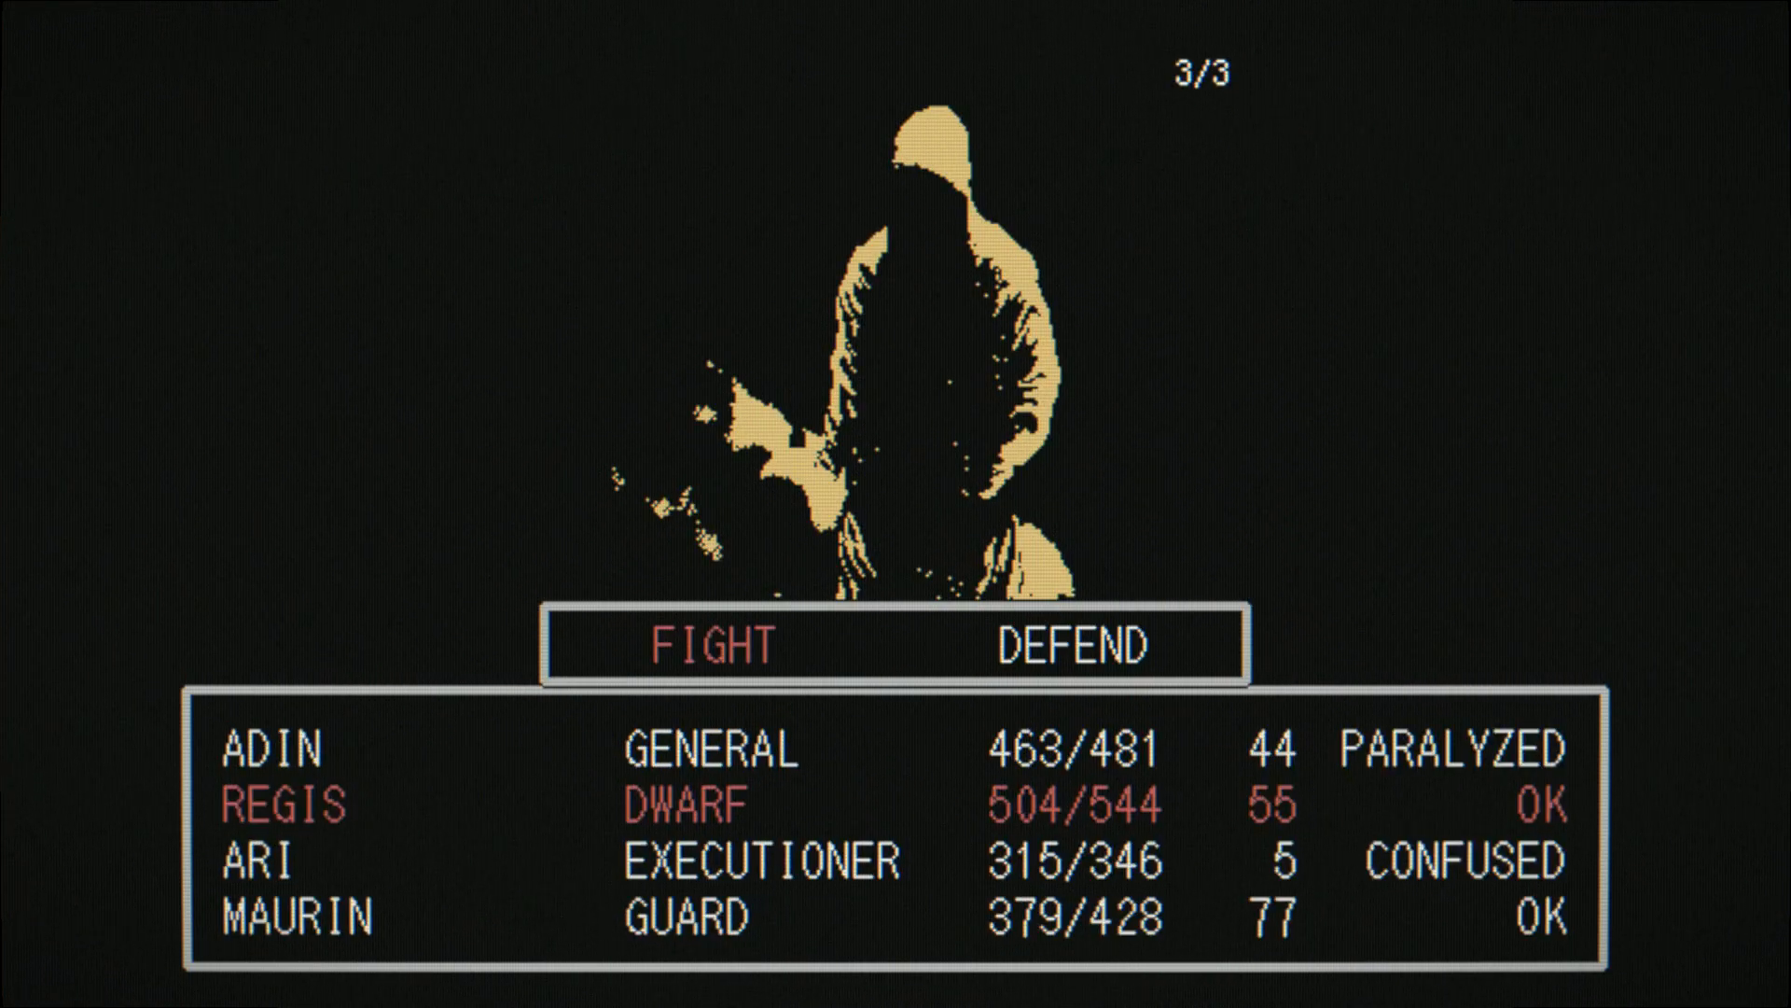
Step: Have REGIS, MAURIN, ARI and ADIN attack each turn until the hooded figures fall
left_click(709, 646)
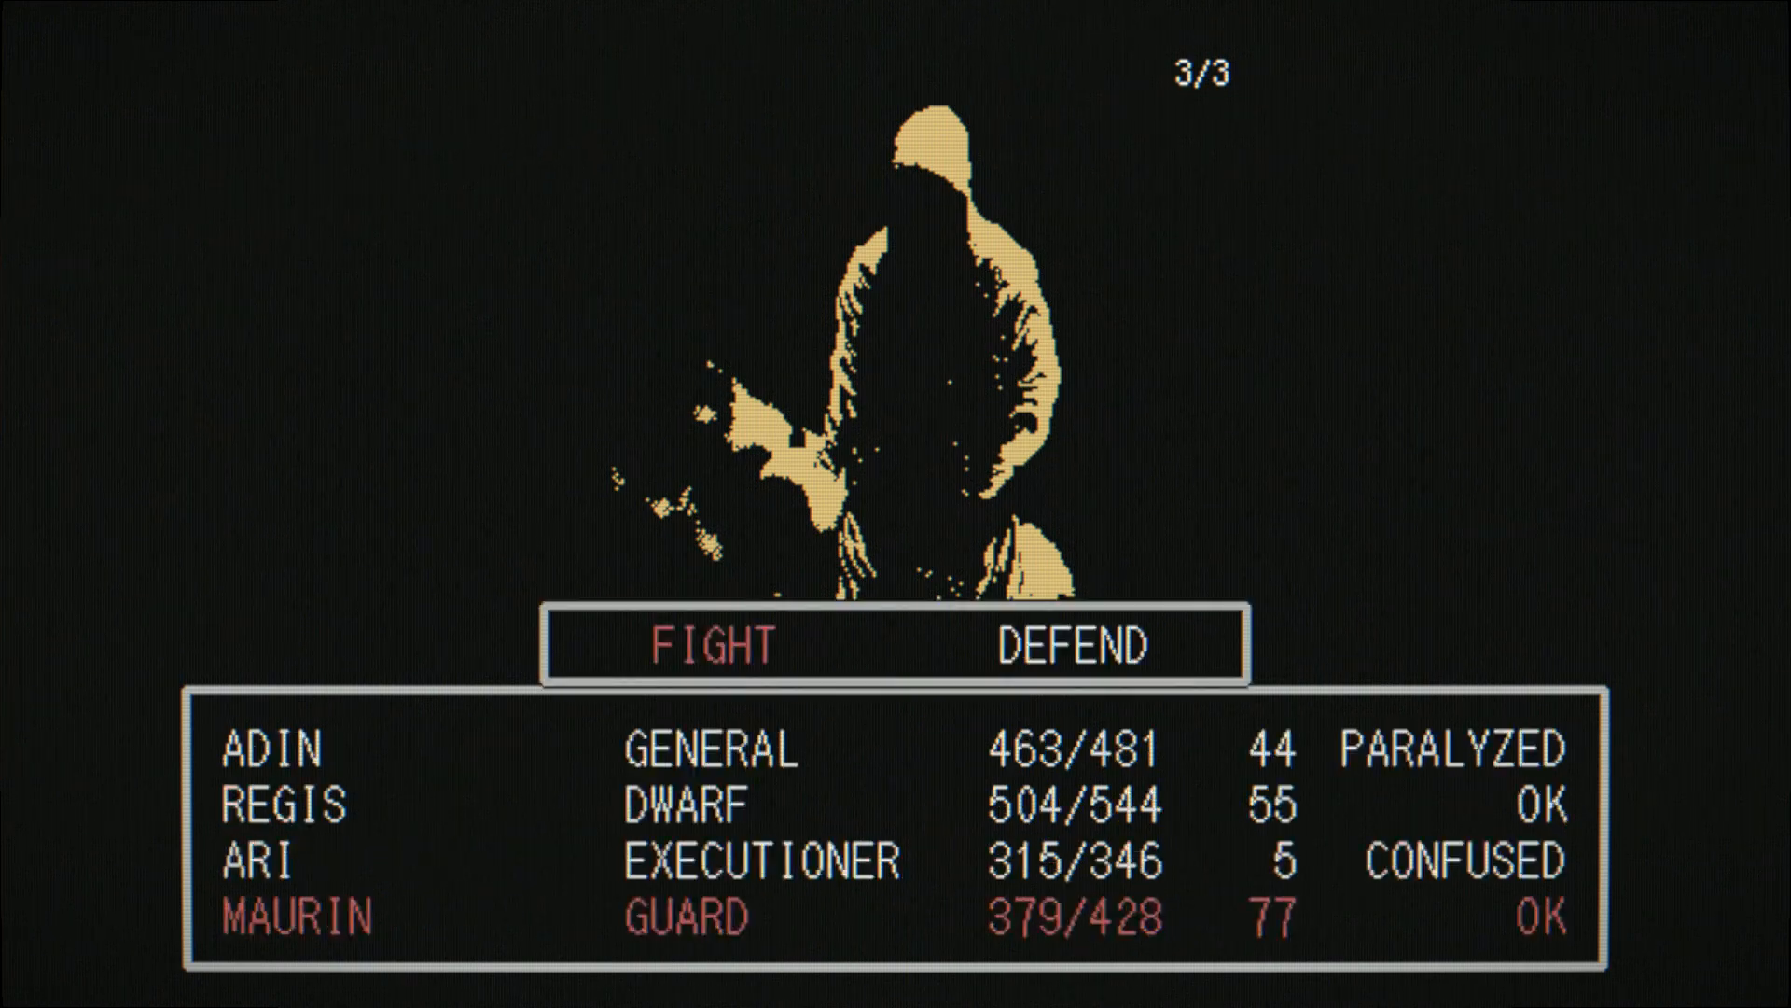
left_click(709, 642)
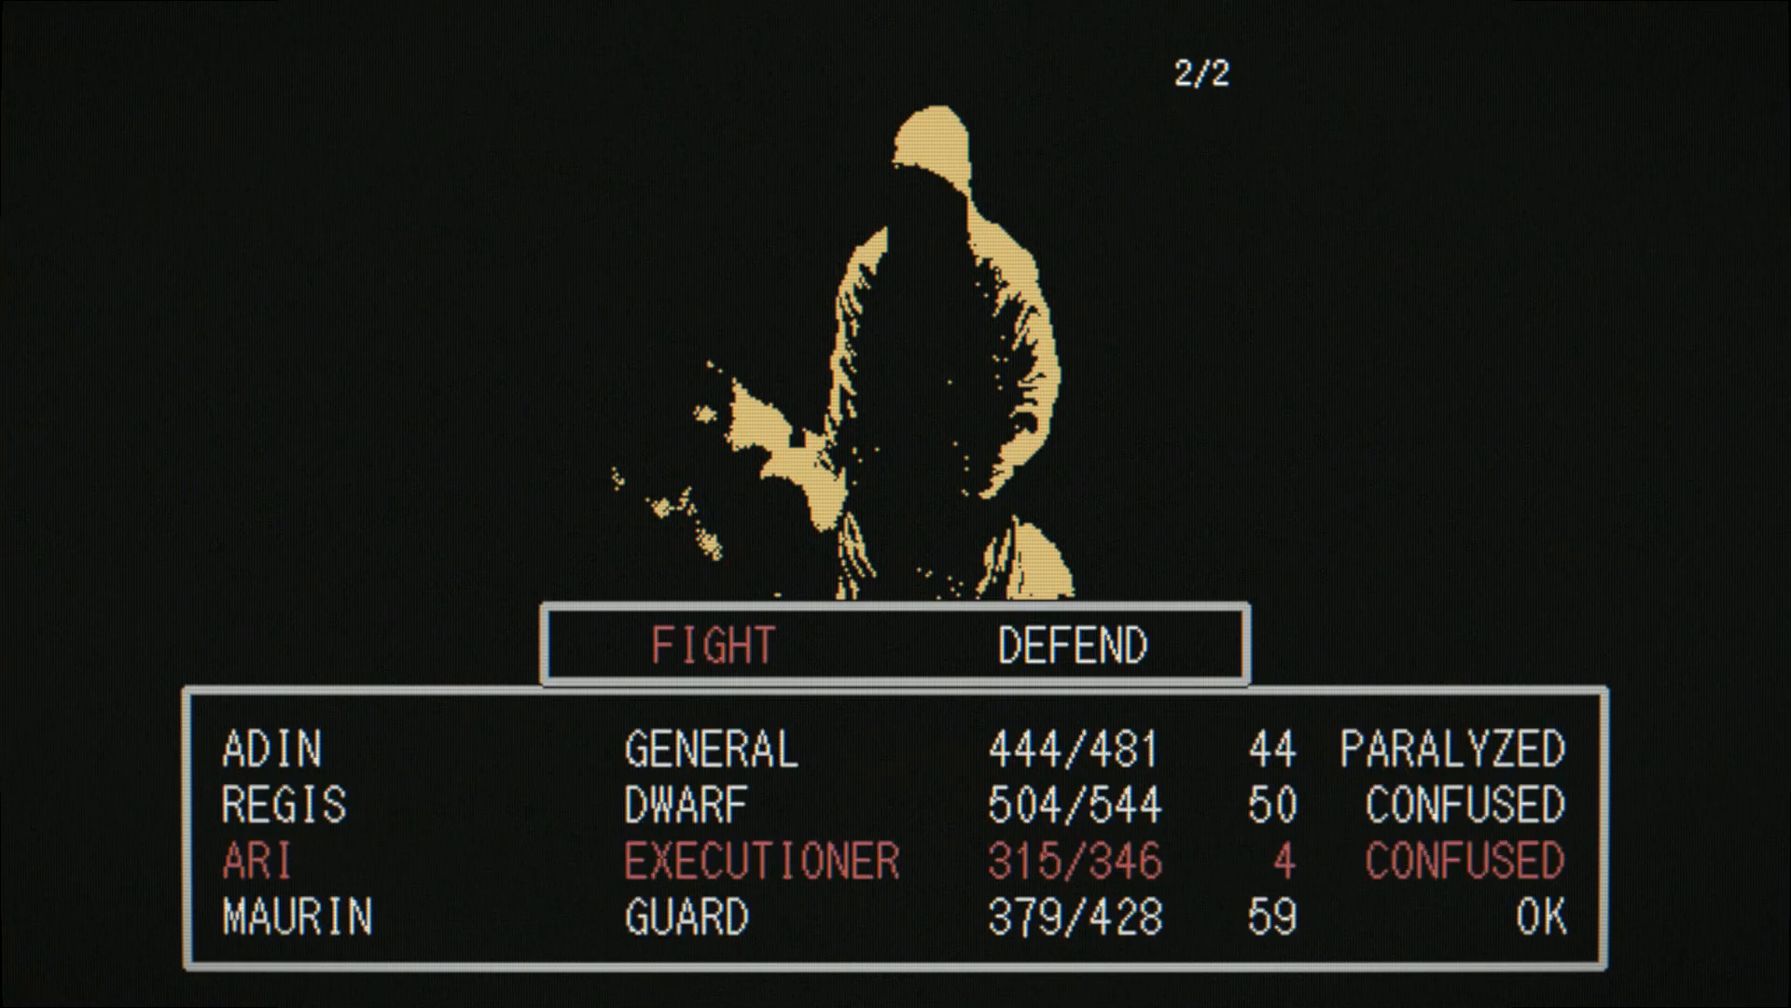
left_click(709, 646)
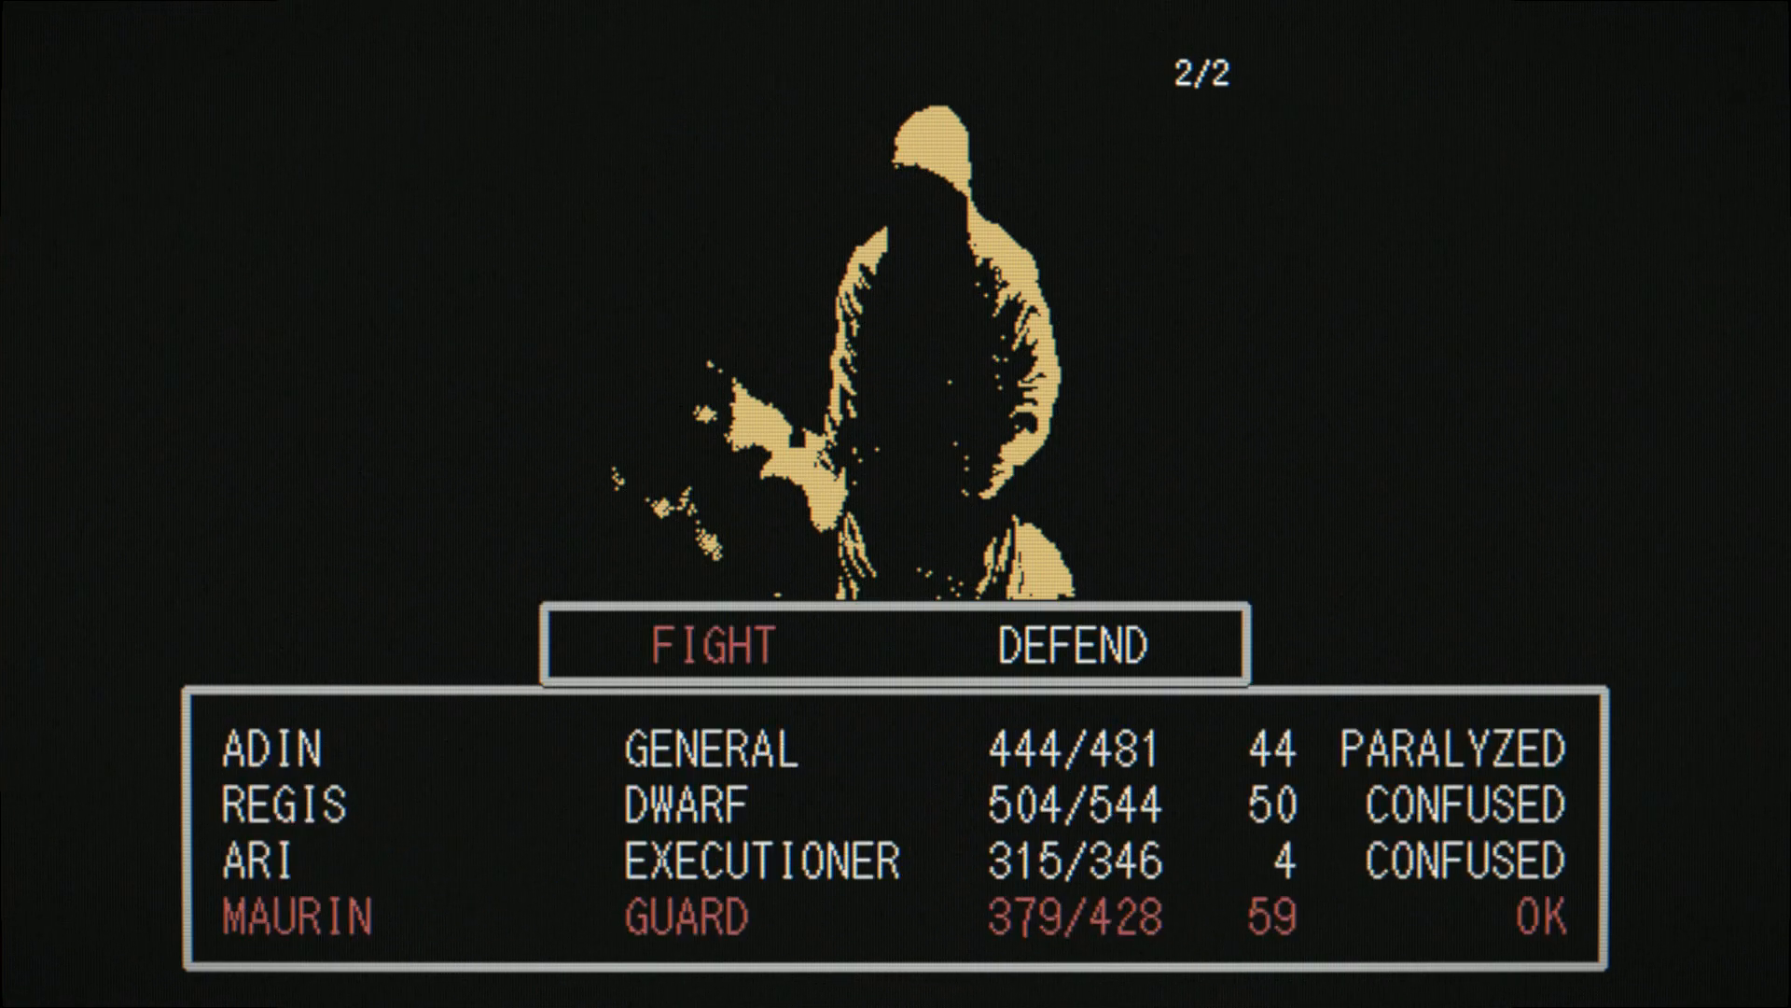
left_click(709, 646)
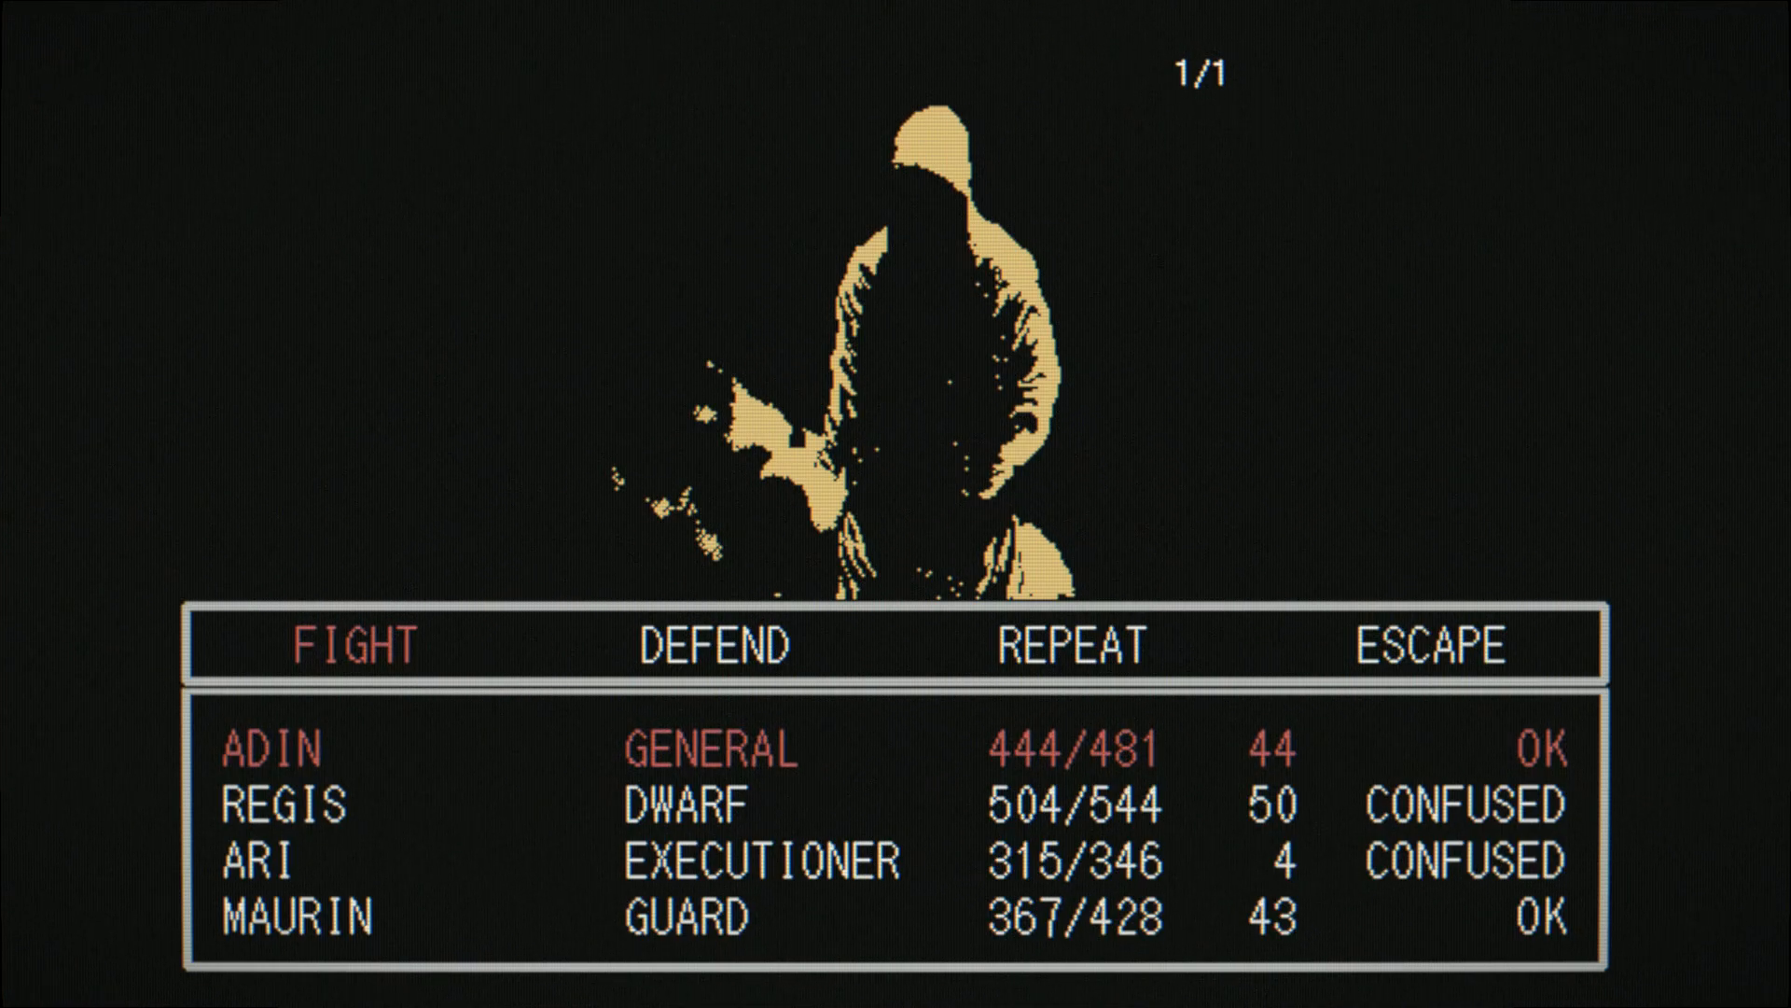
left_click(349, 645)
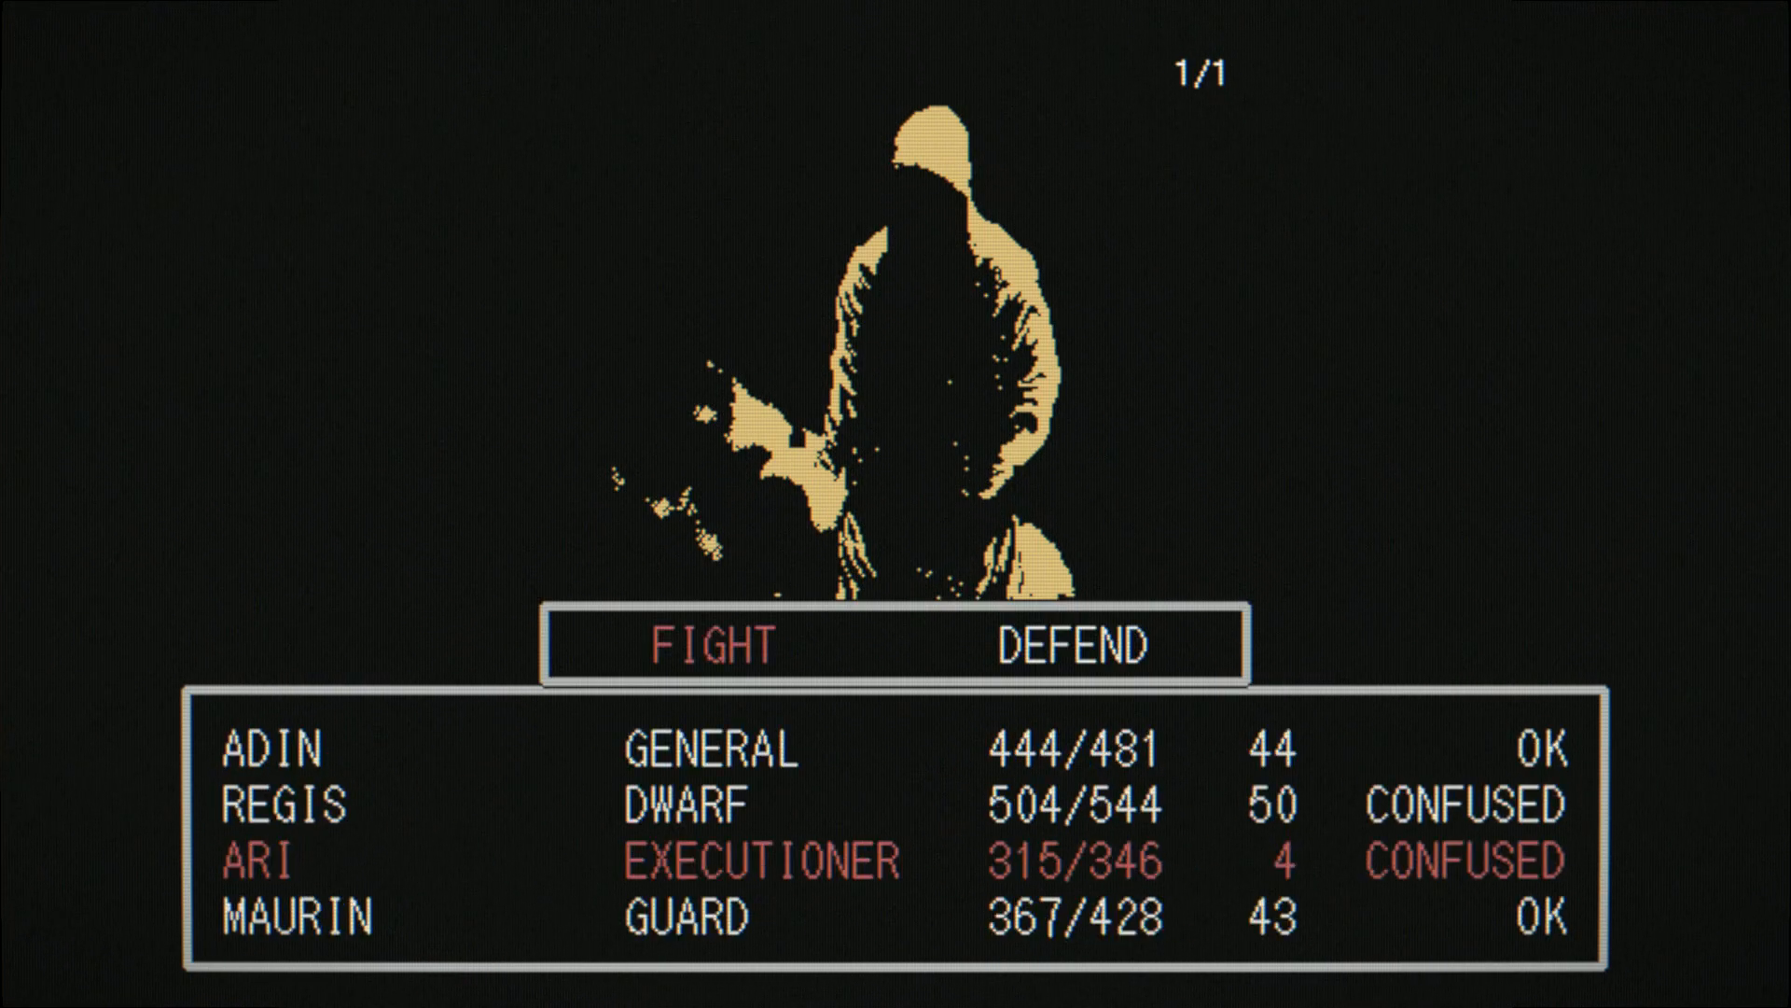
left_click(705, 648)
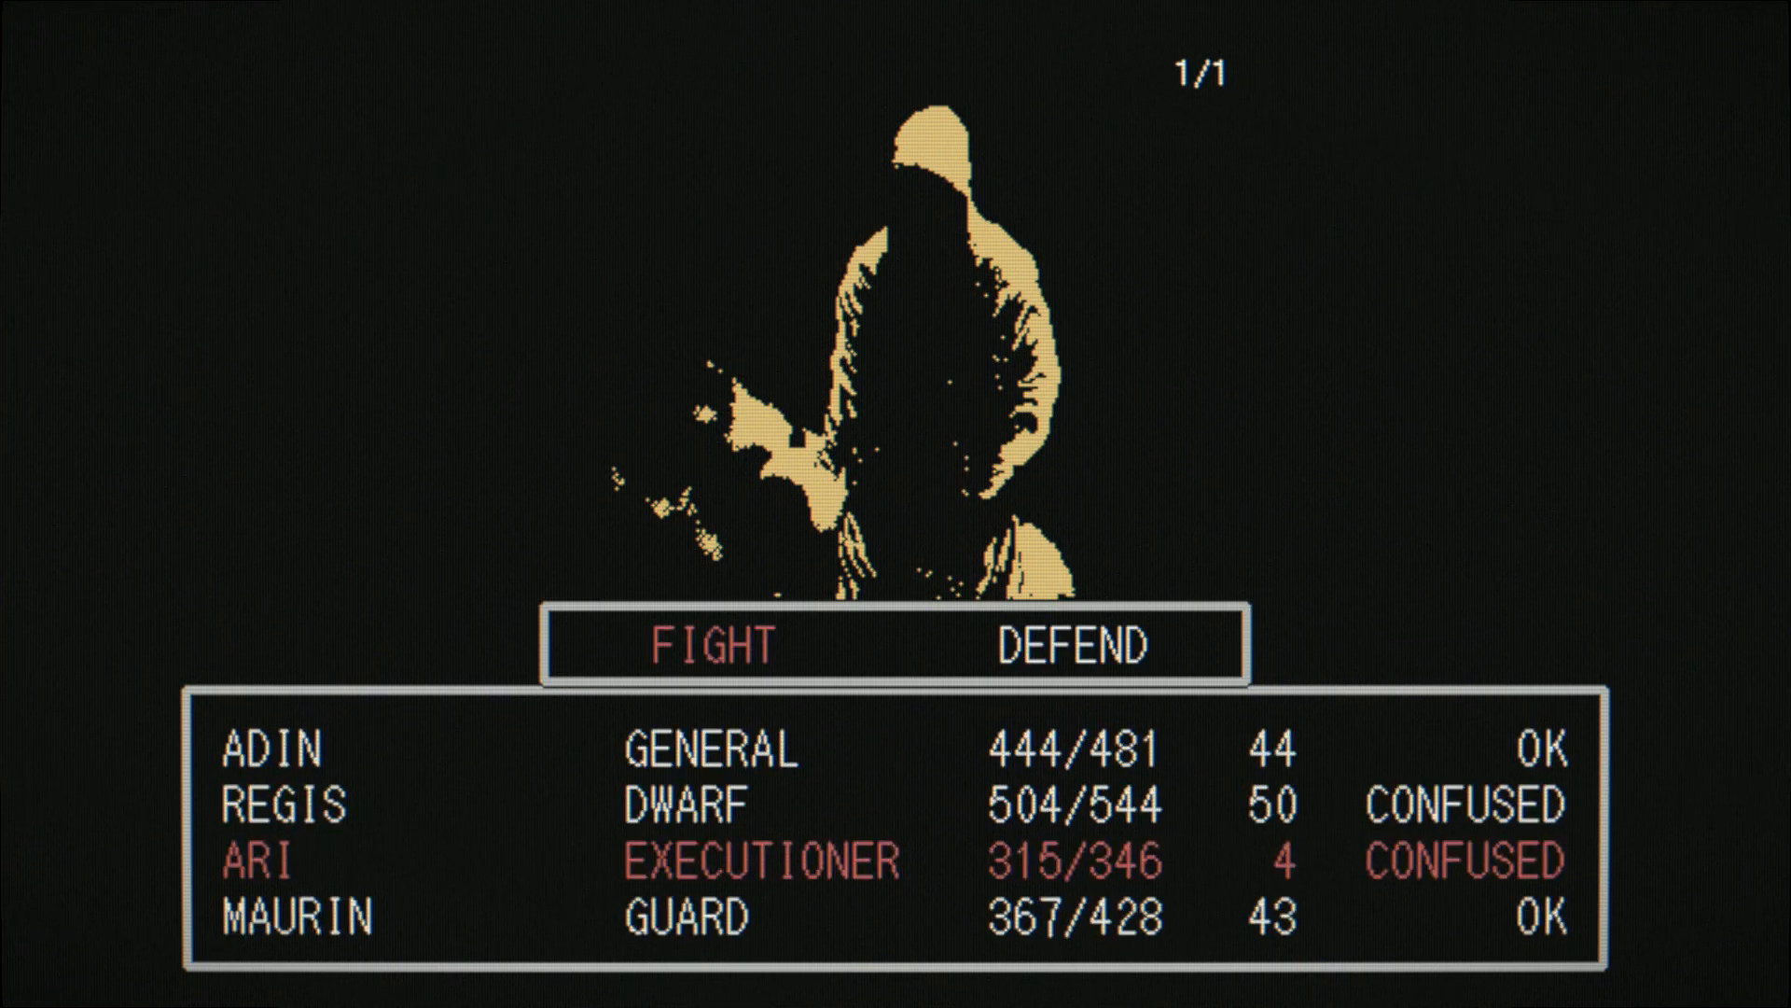
left_click(709, 642)
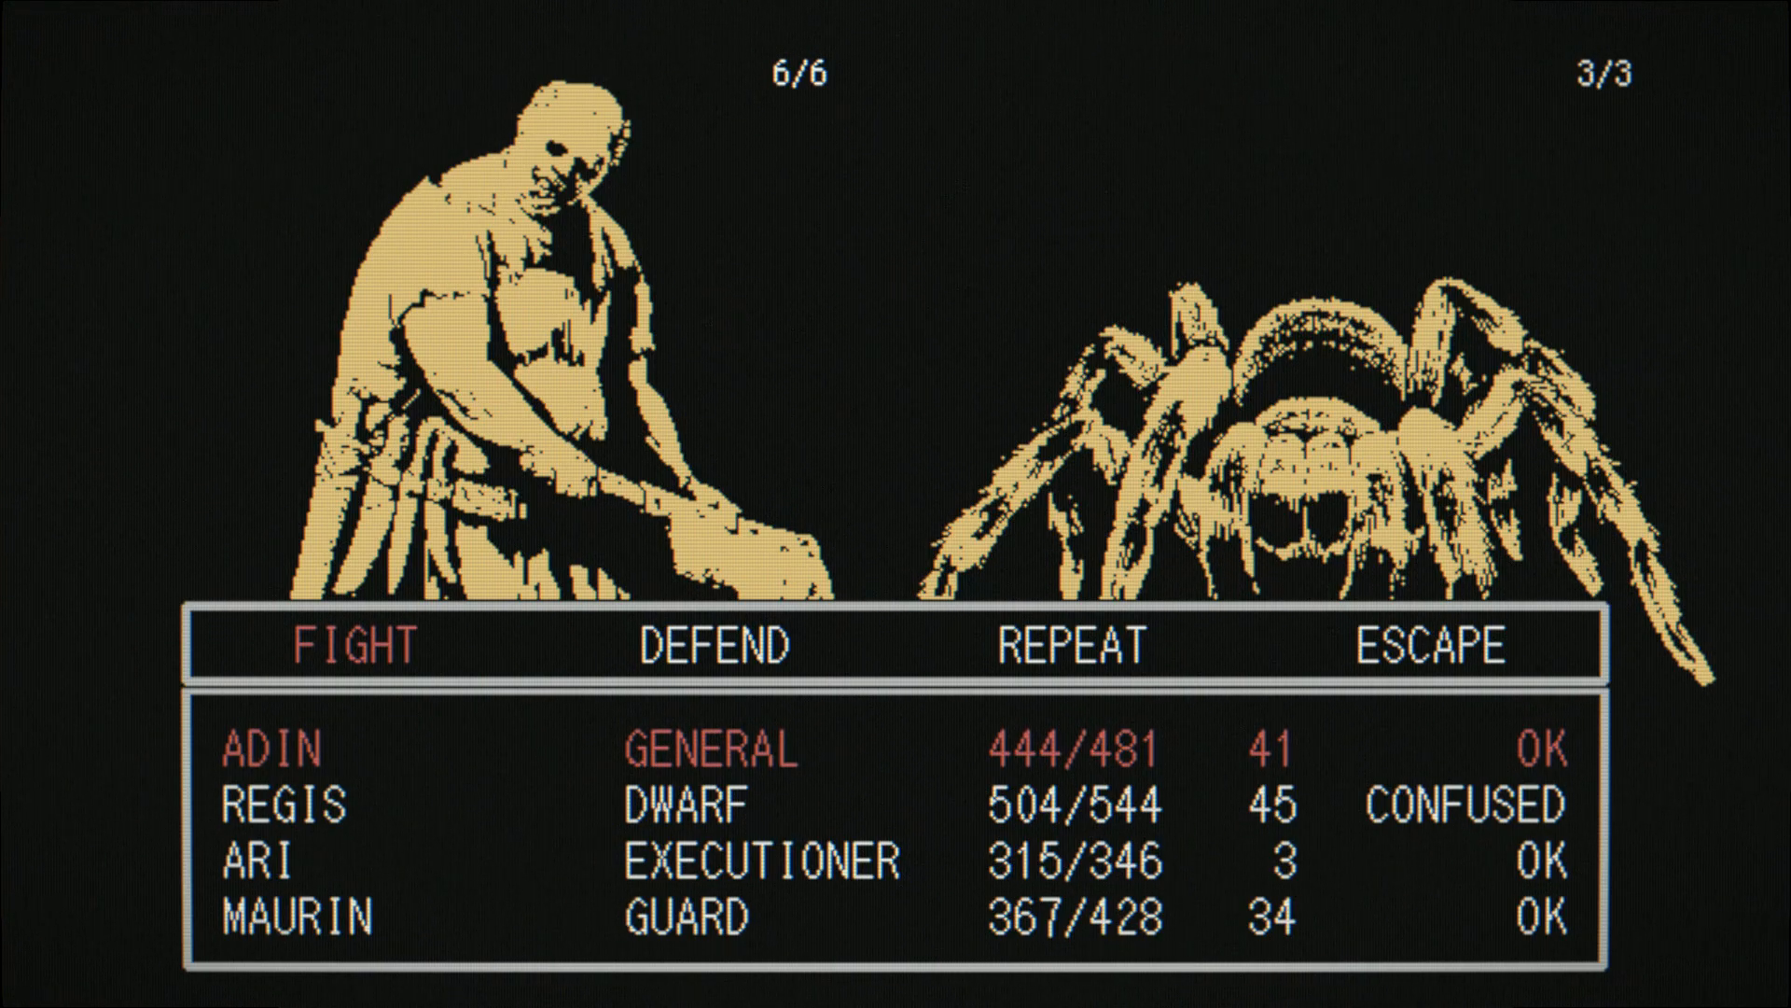
Step: Have ADIN, ARI and REGIS attack the butchers and spiders until the spiders are gone
left_click(351, 647)
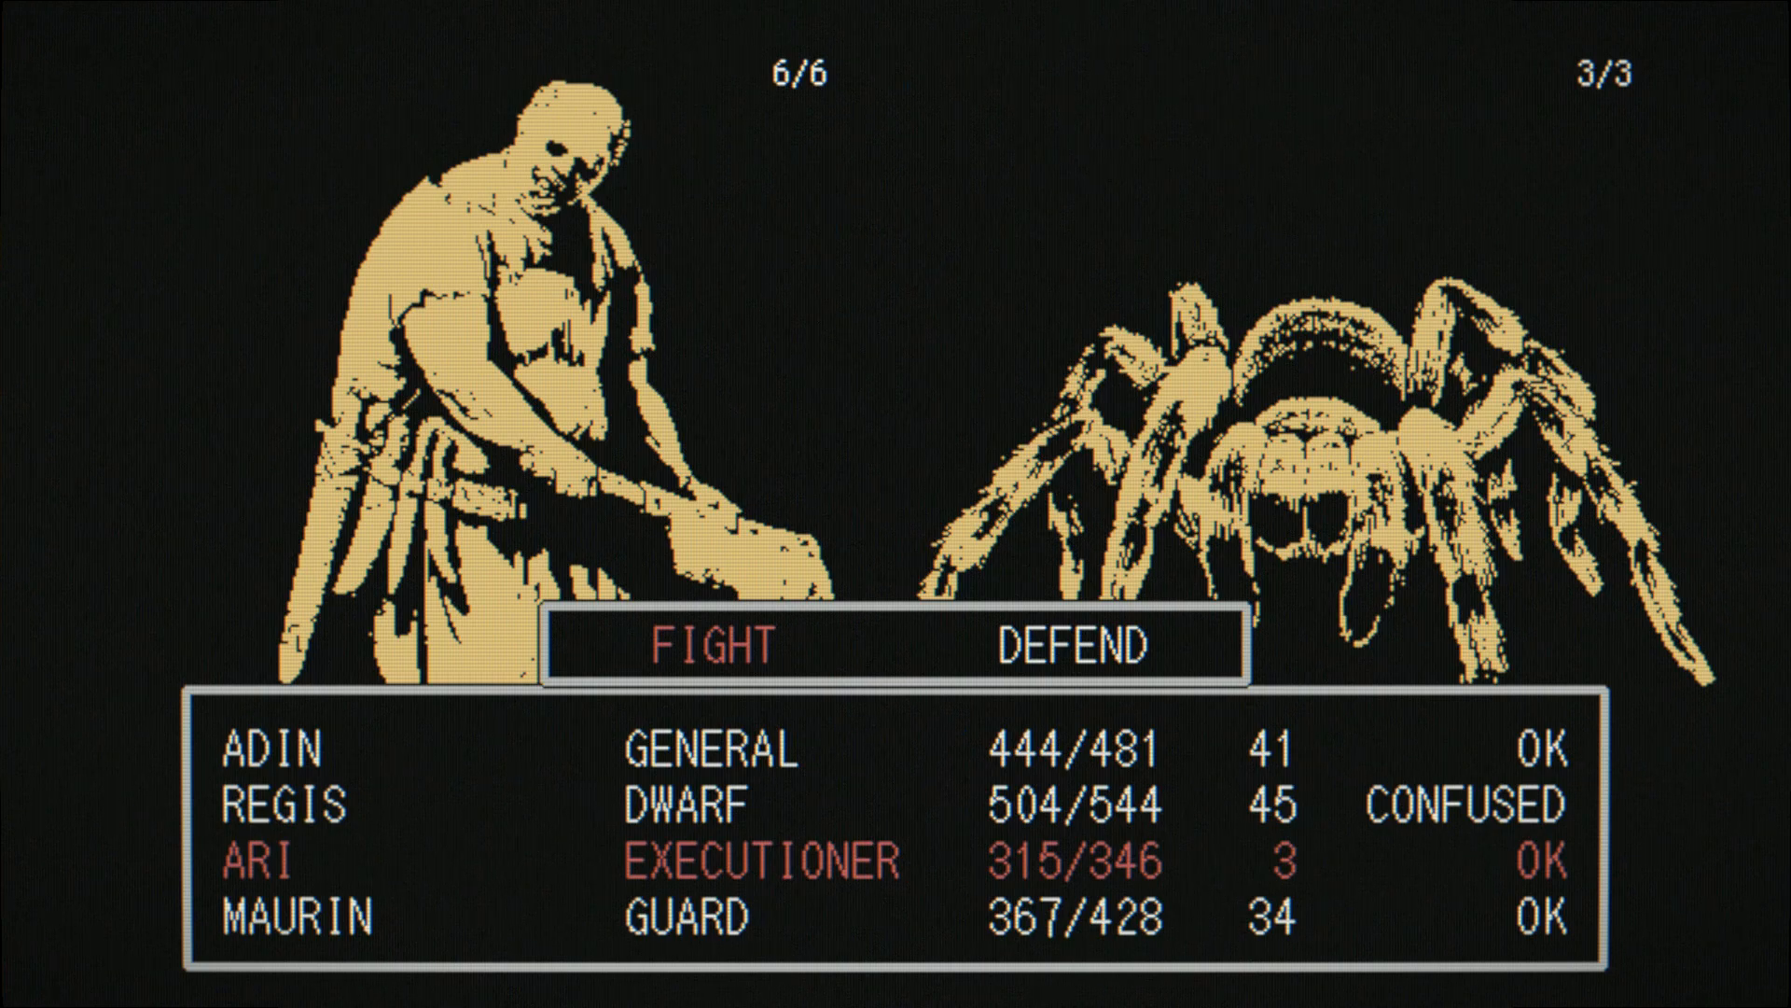
left_click(709, 644)
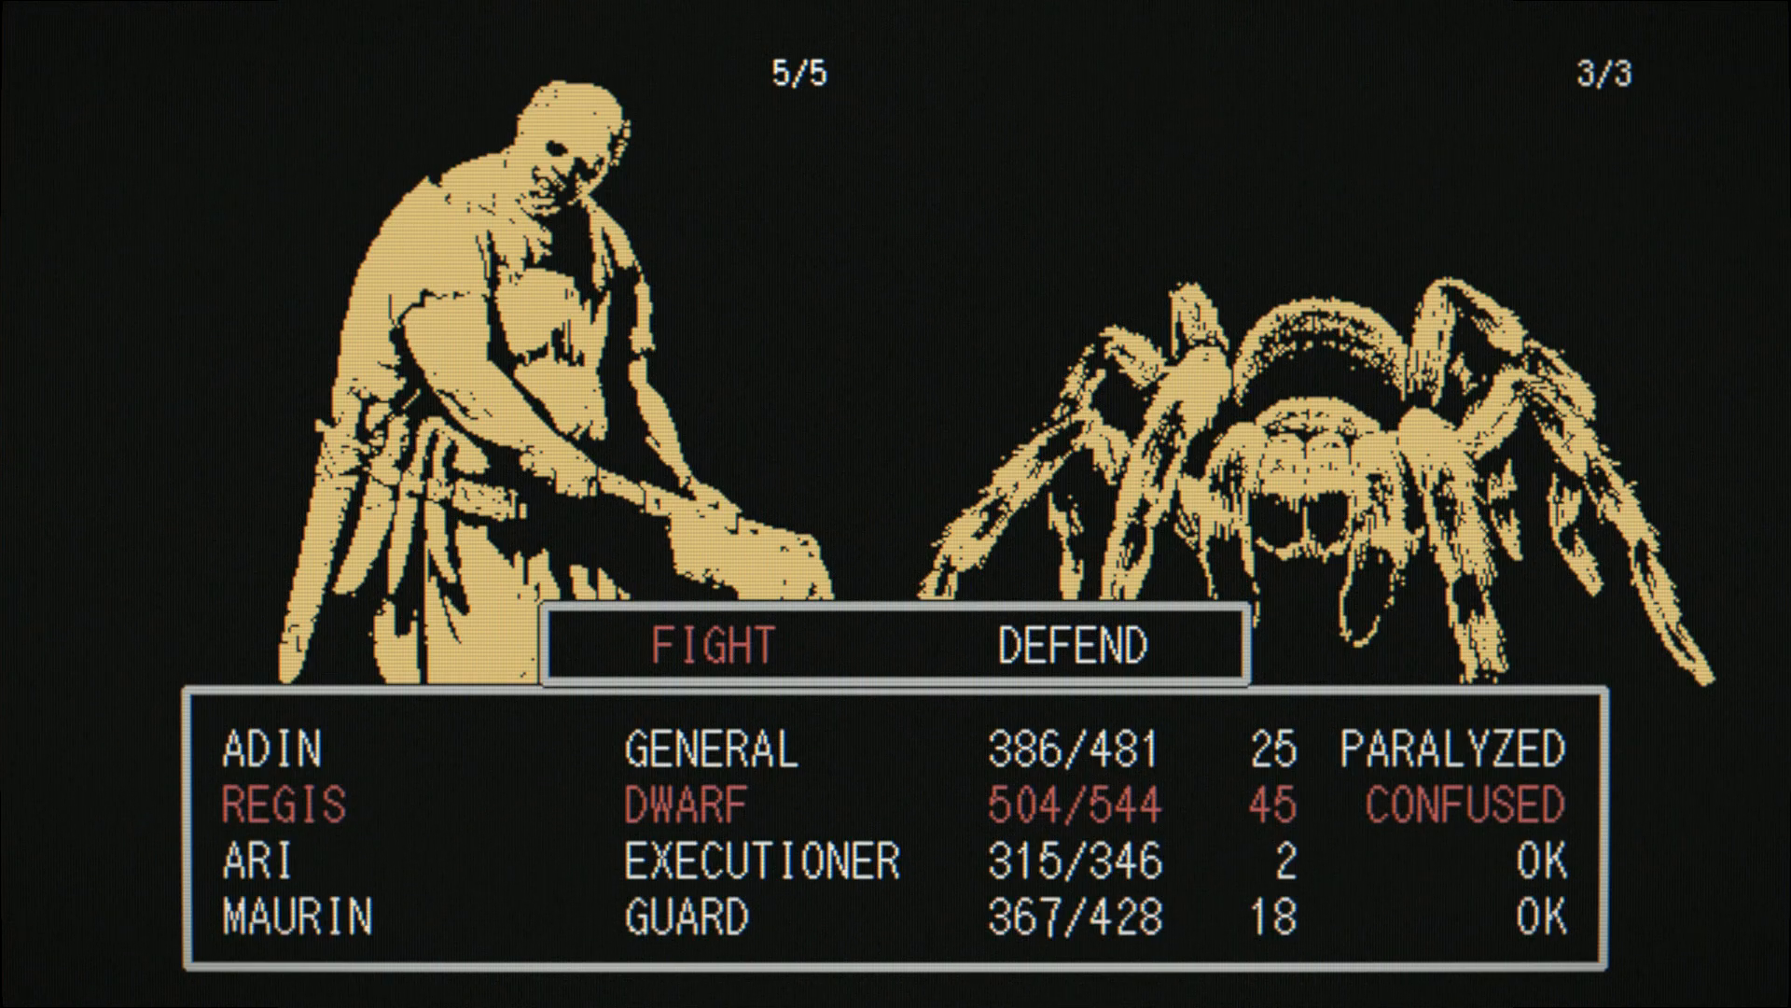
left_click(706, 647)
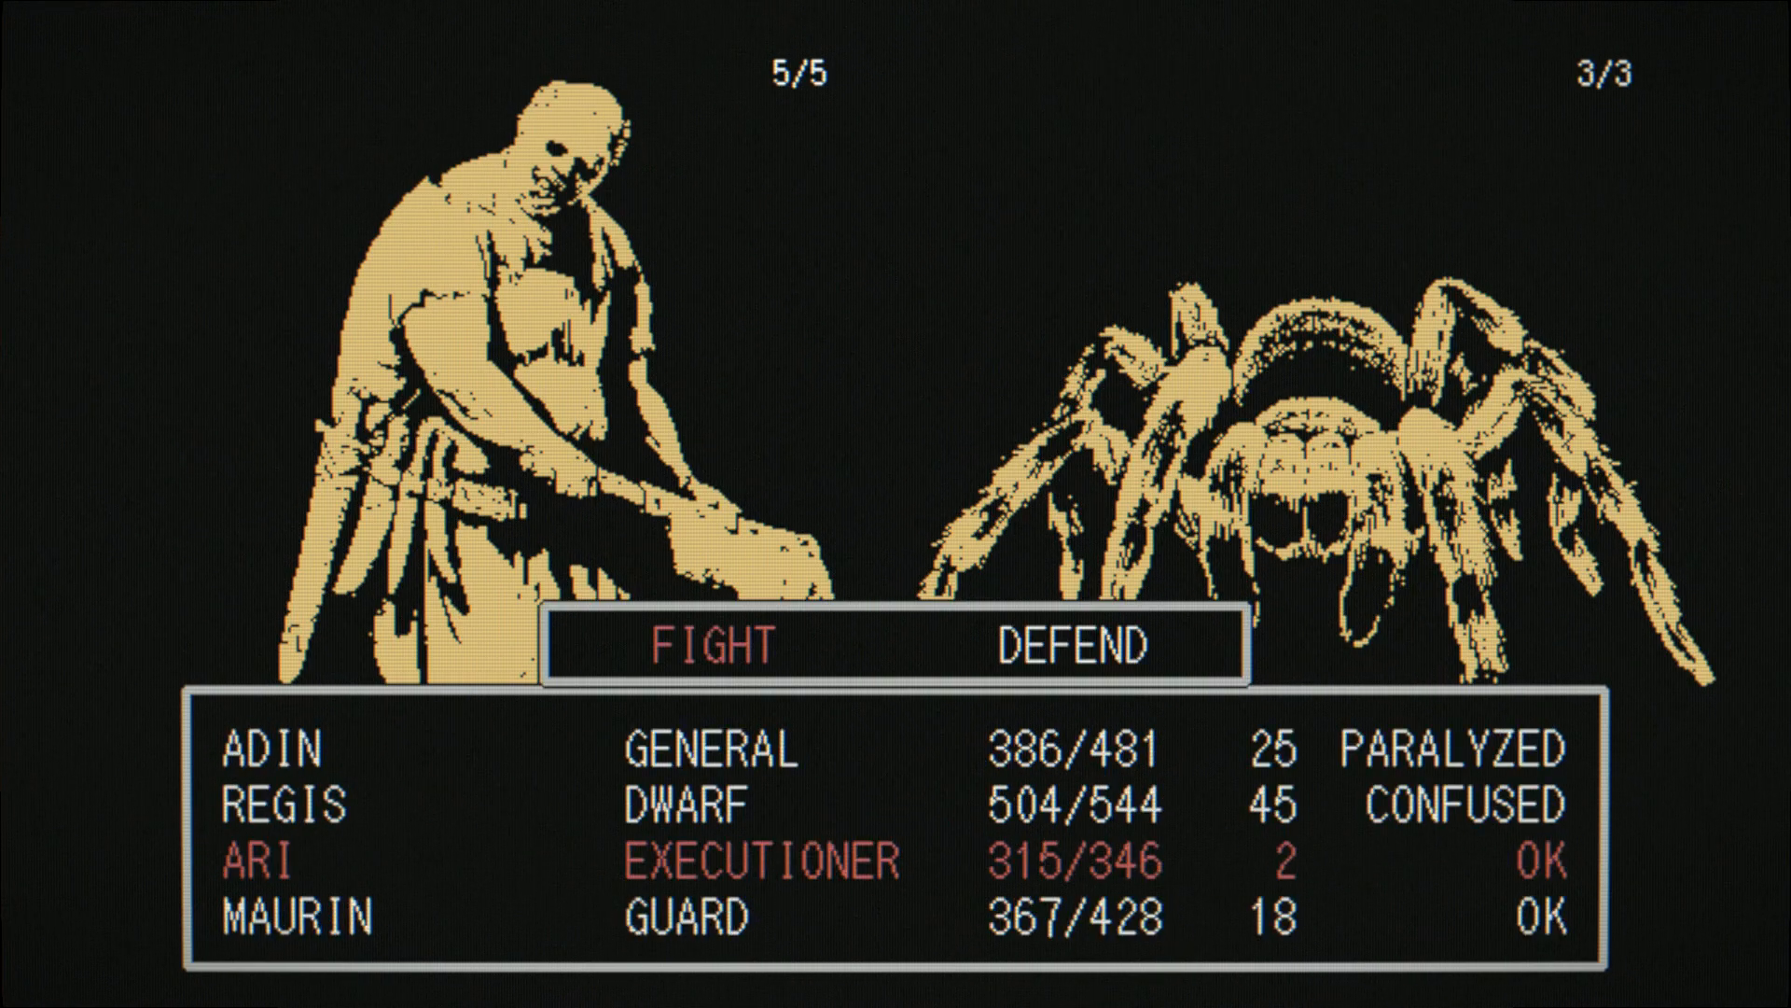
left_click(705, 644)
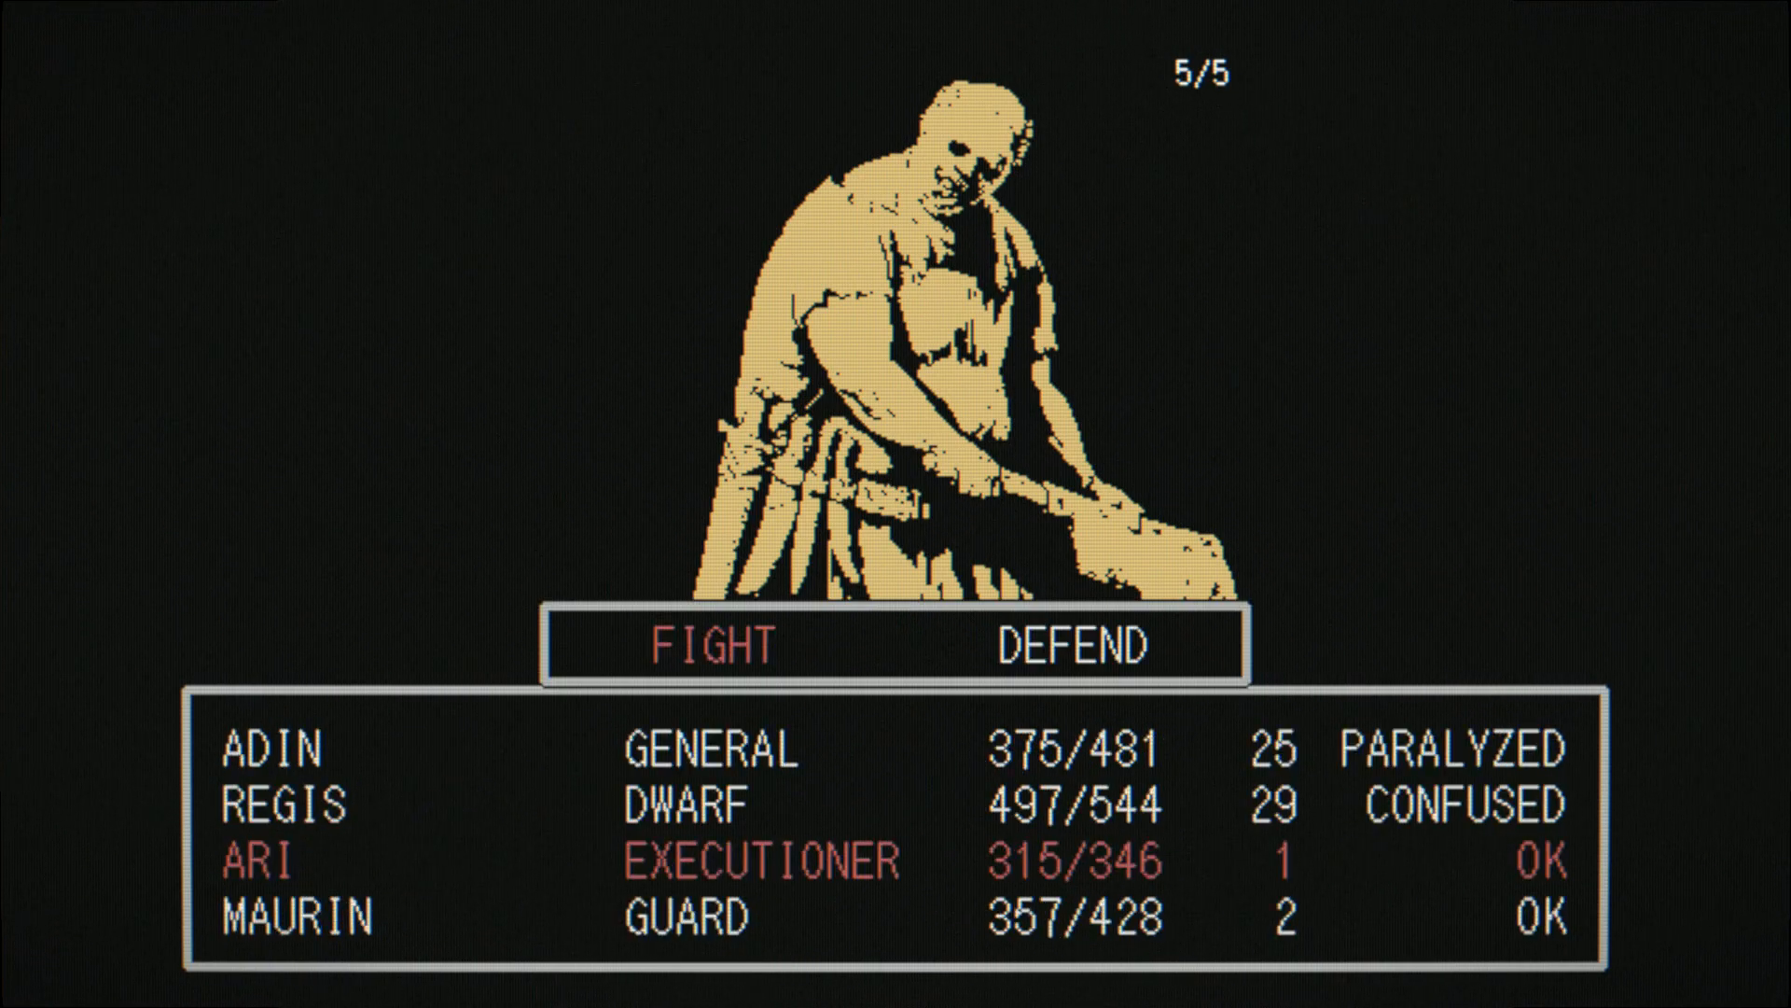
Step: Finish the brute fight with ARI attacking and ADIN defending, then switch to the floor map
left_click(702, 643)
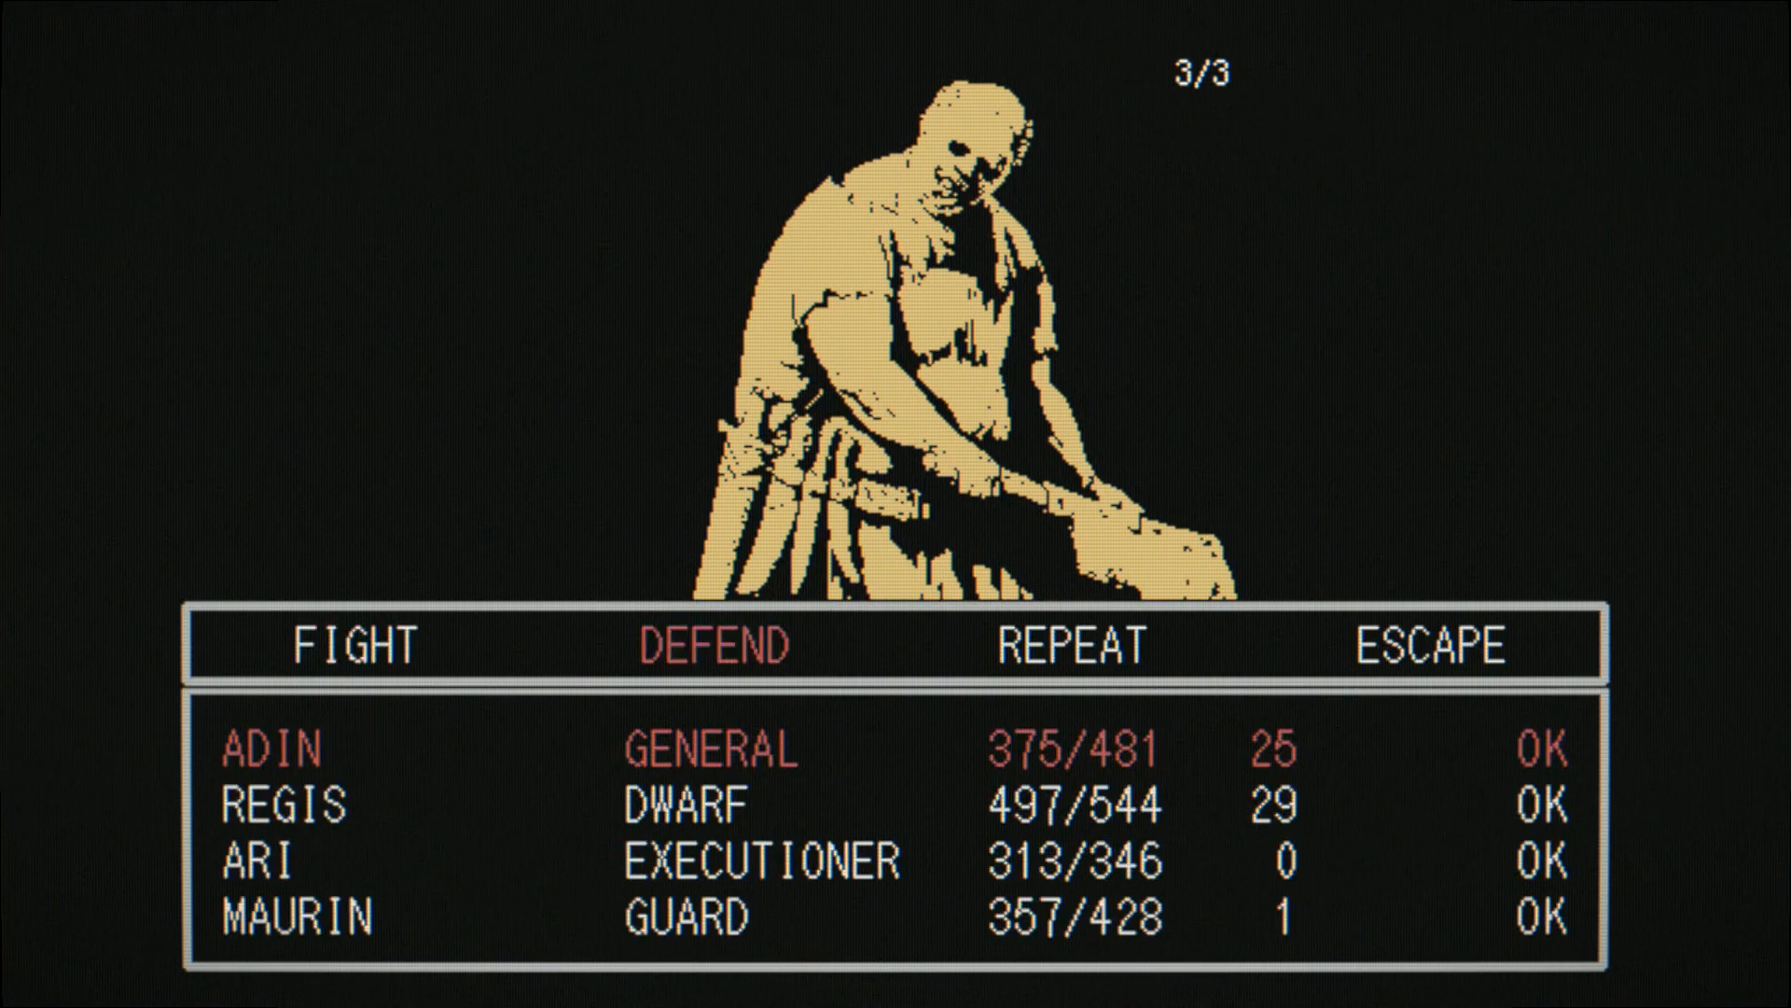
left_click(352, 647)
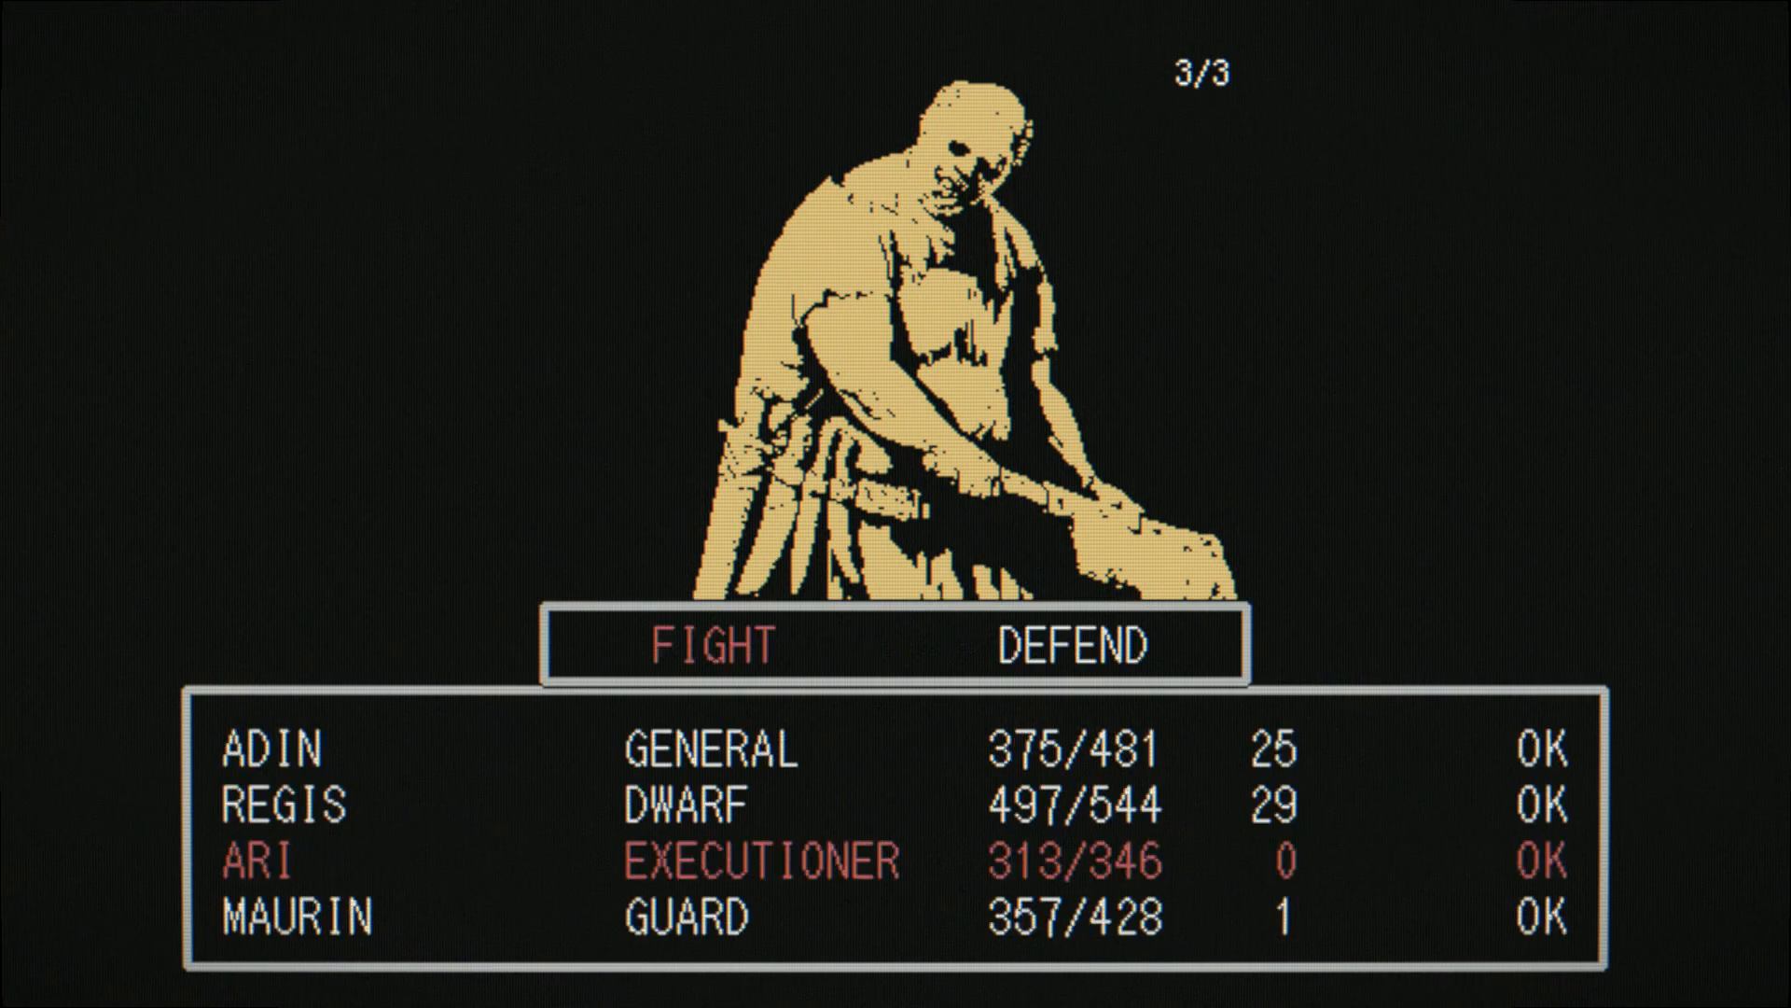
left_click(711, 645)
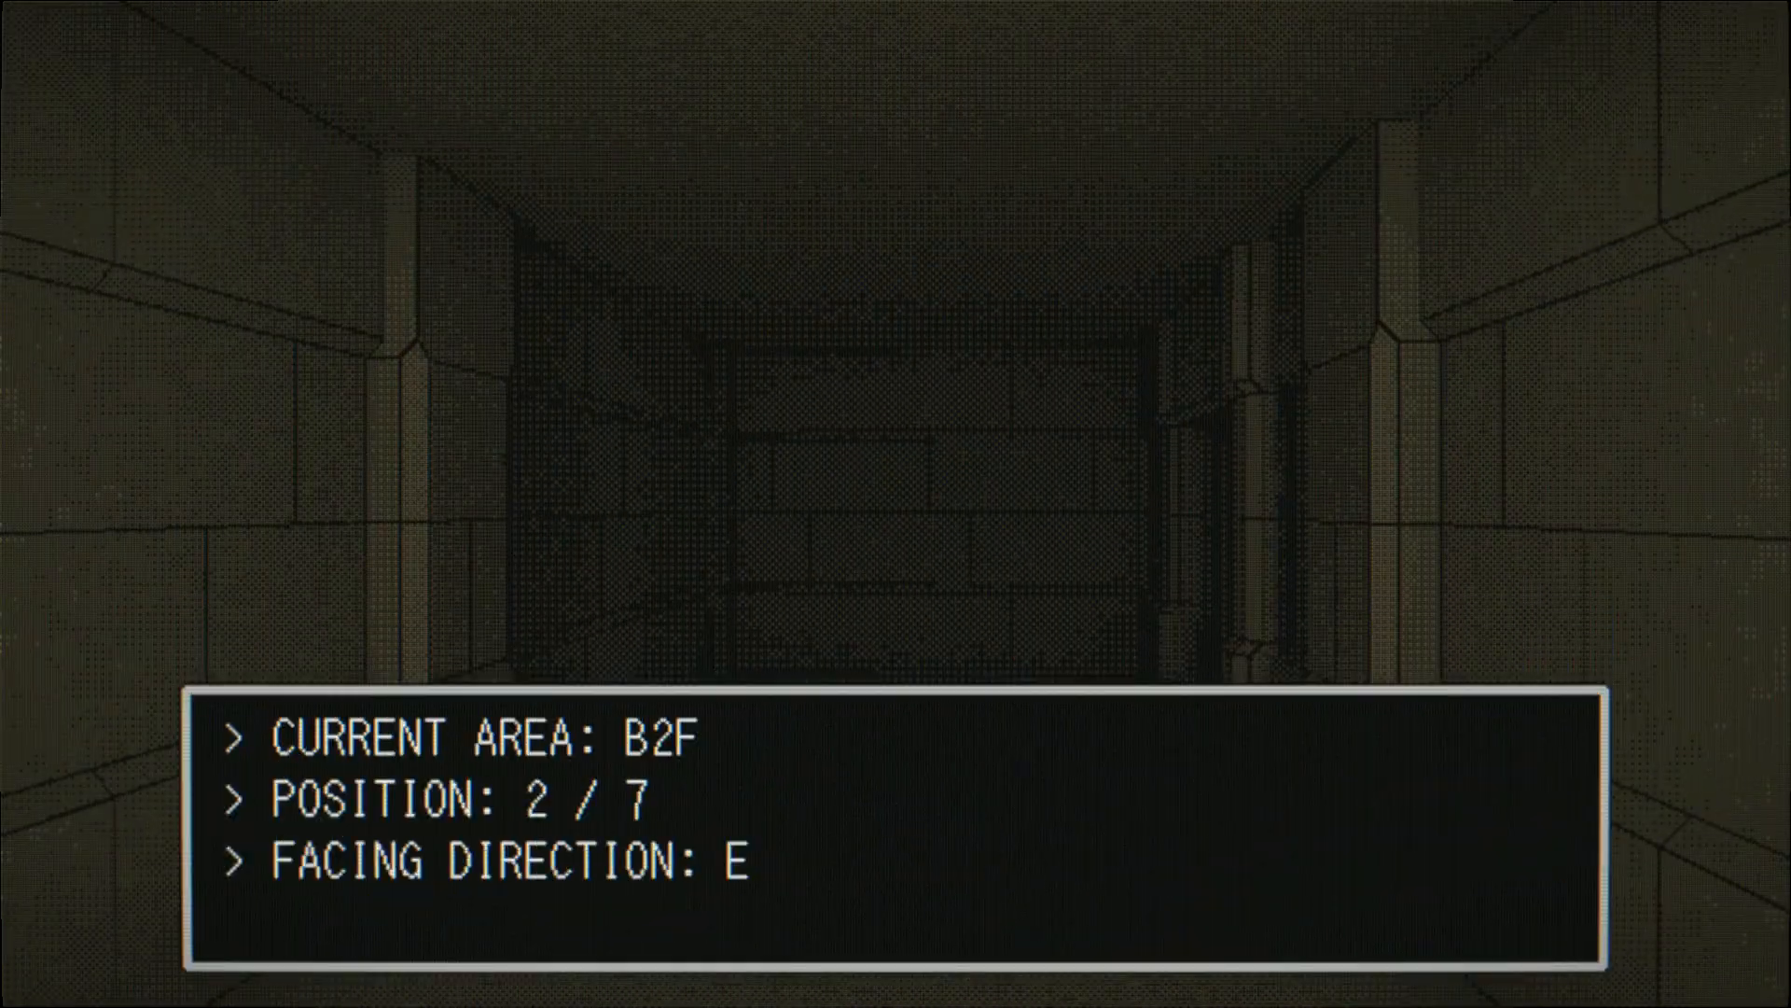
key("alt+tab")
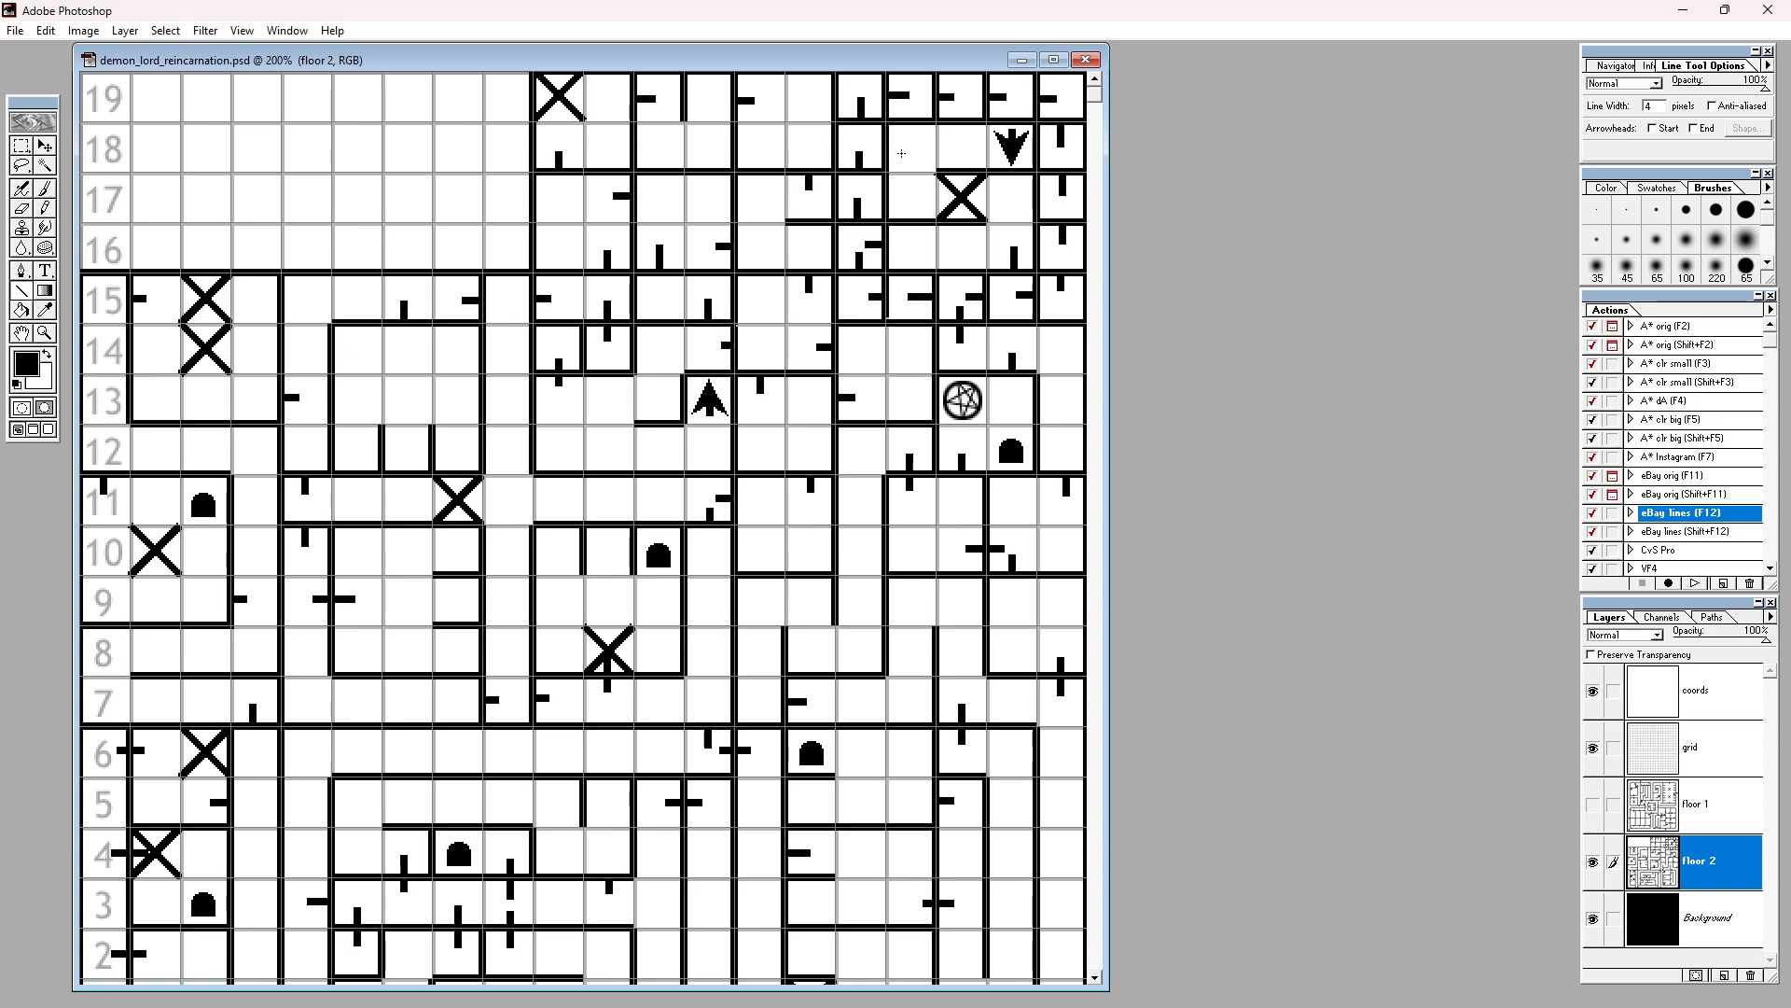
Step: Bring the bottom rows of the floor 2 map with column numbers 0–19 into view
scroll("down", 3)
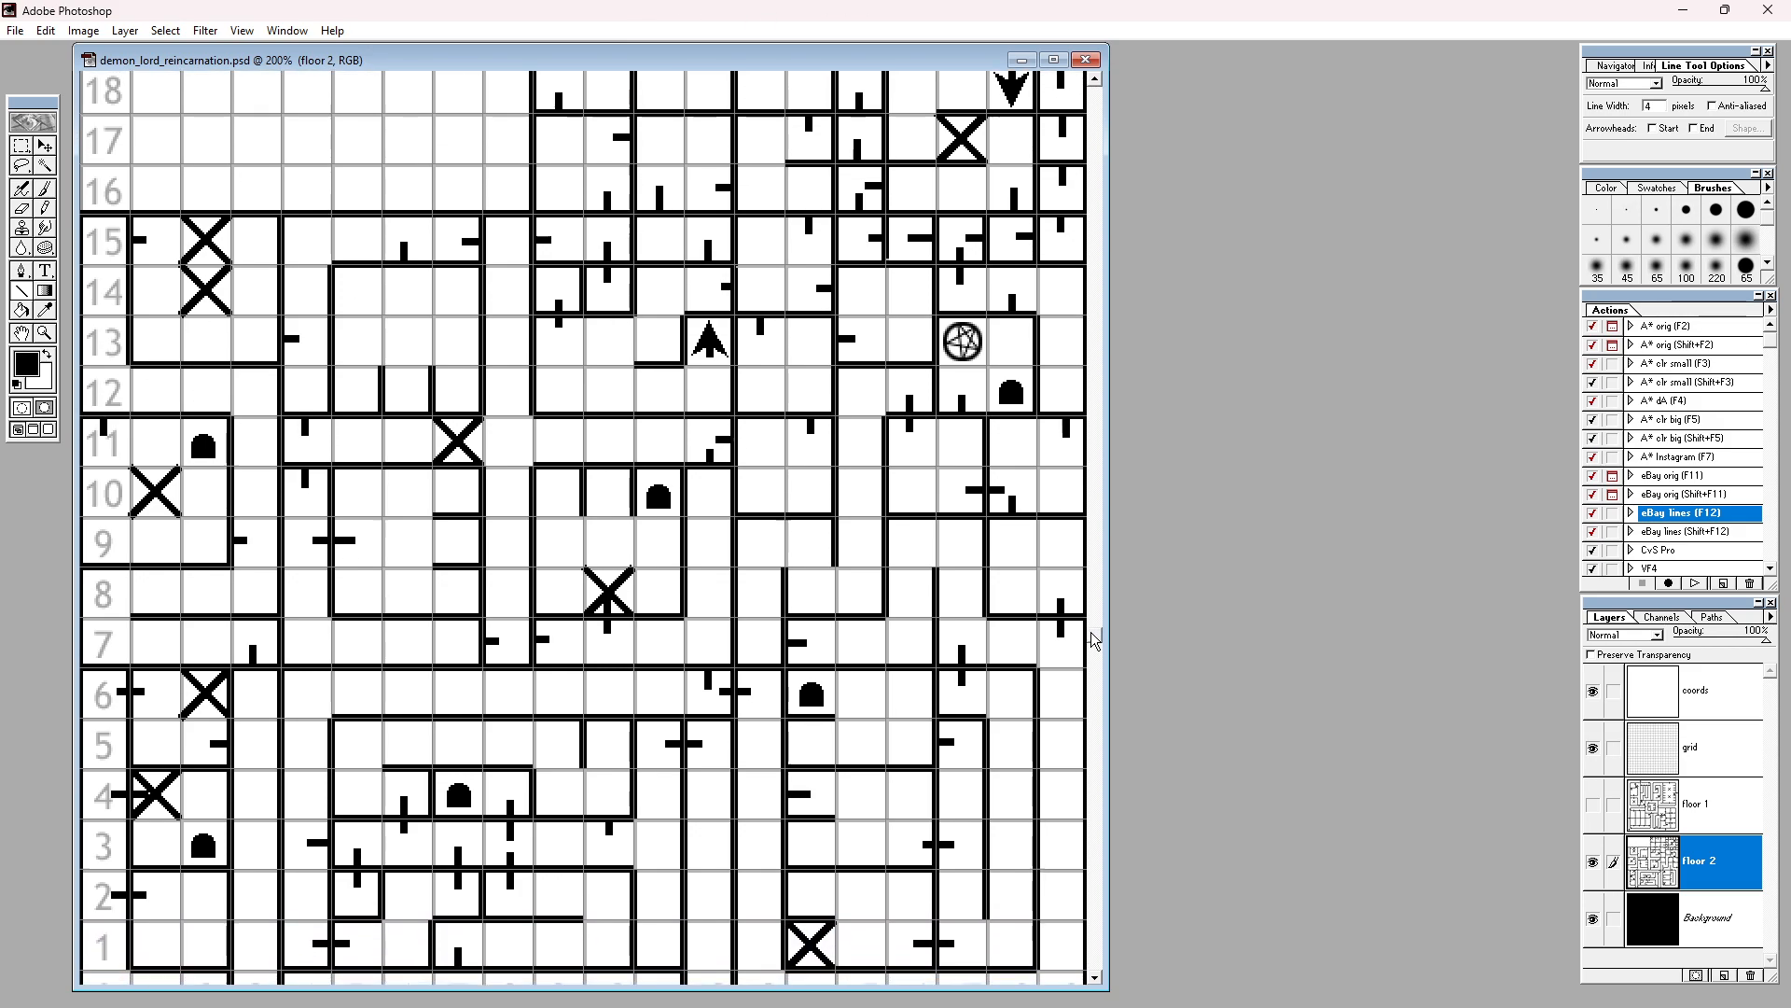
scroll("down", 3)
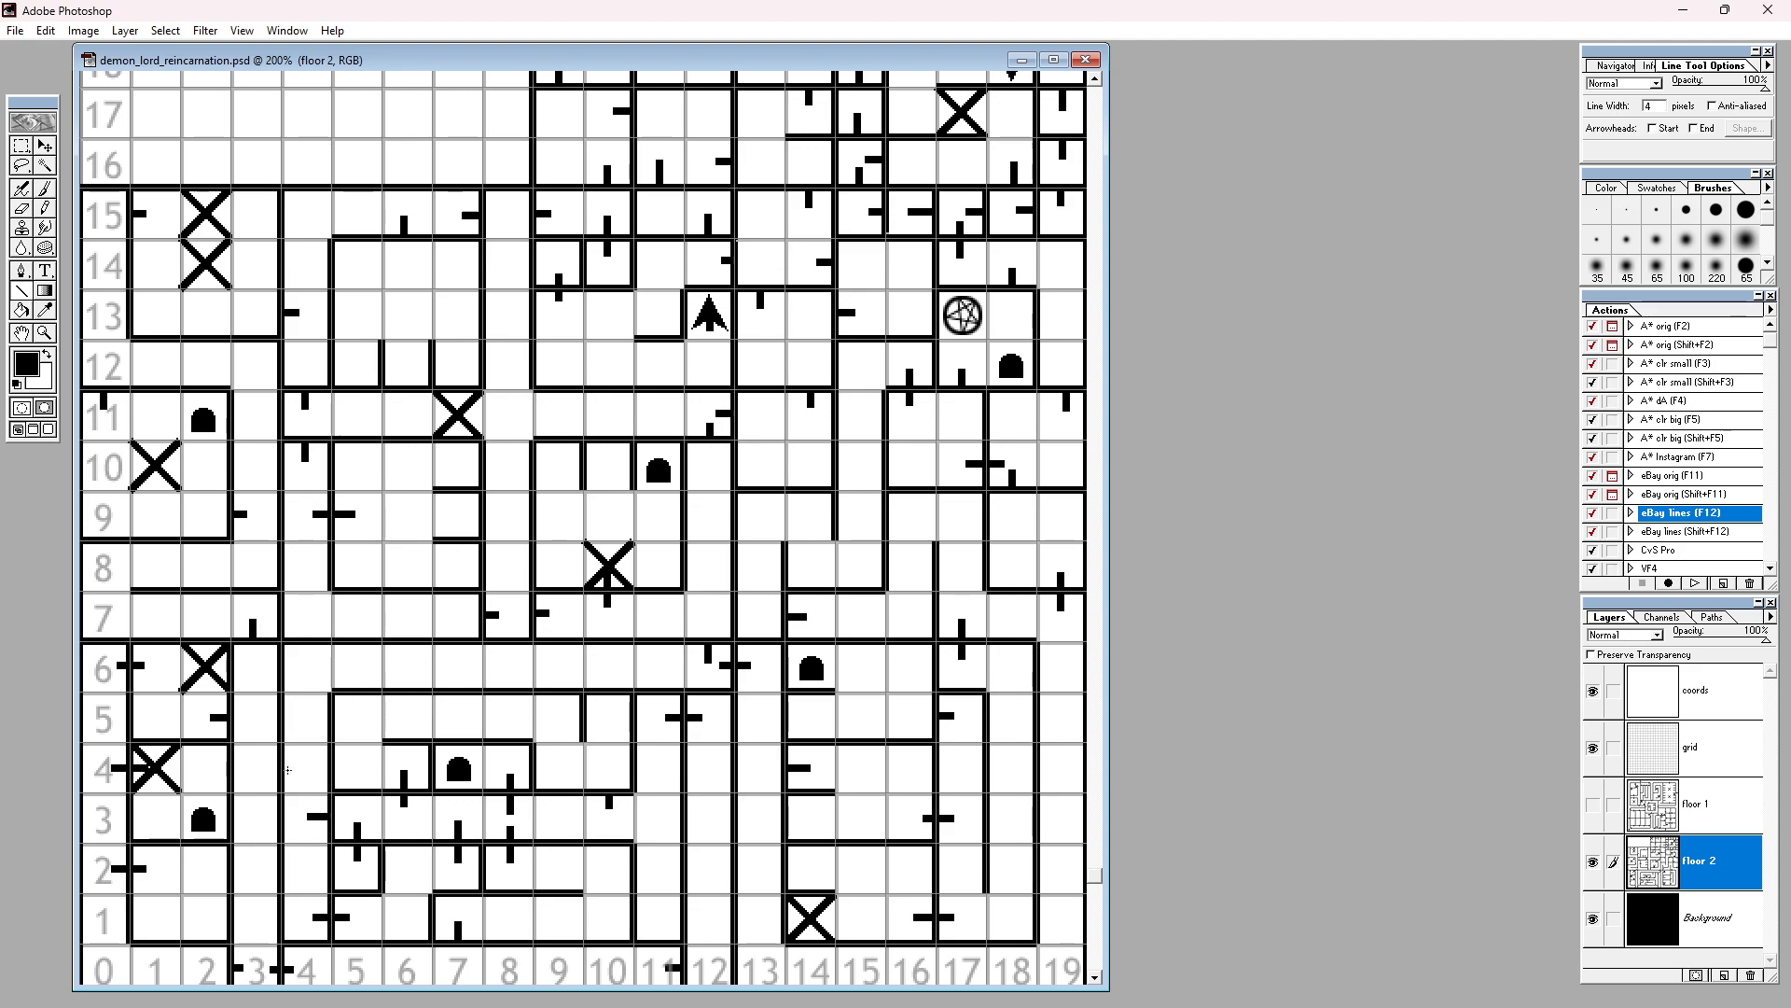
mouse_move(737, 759)
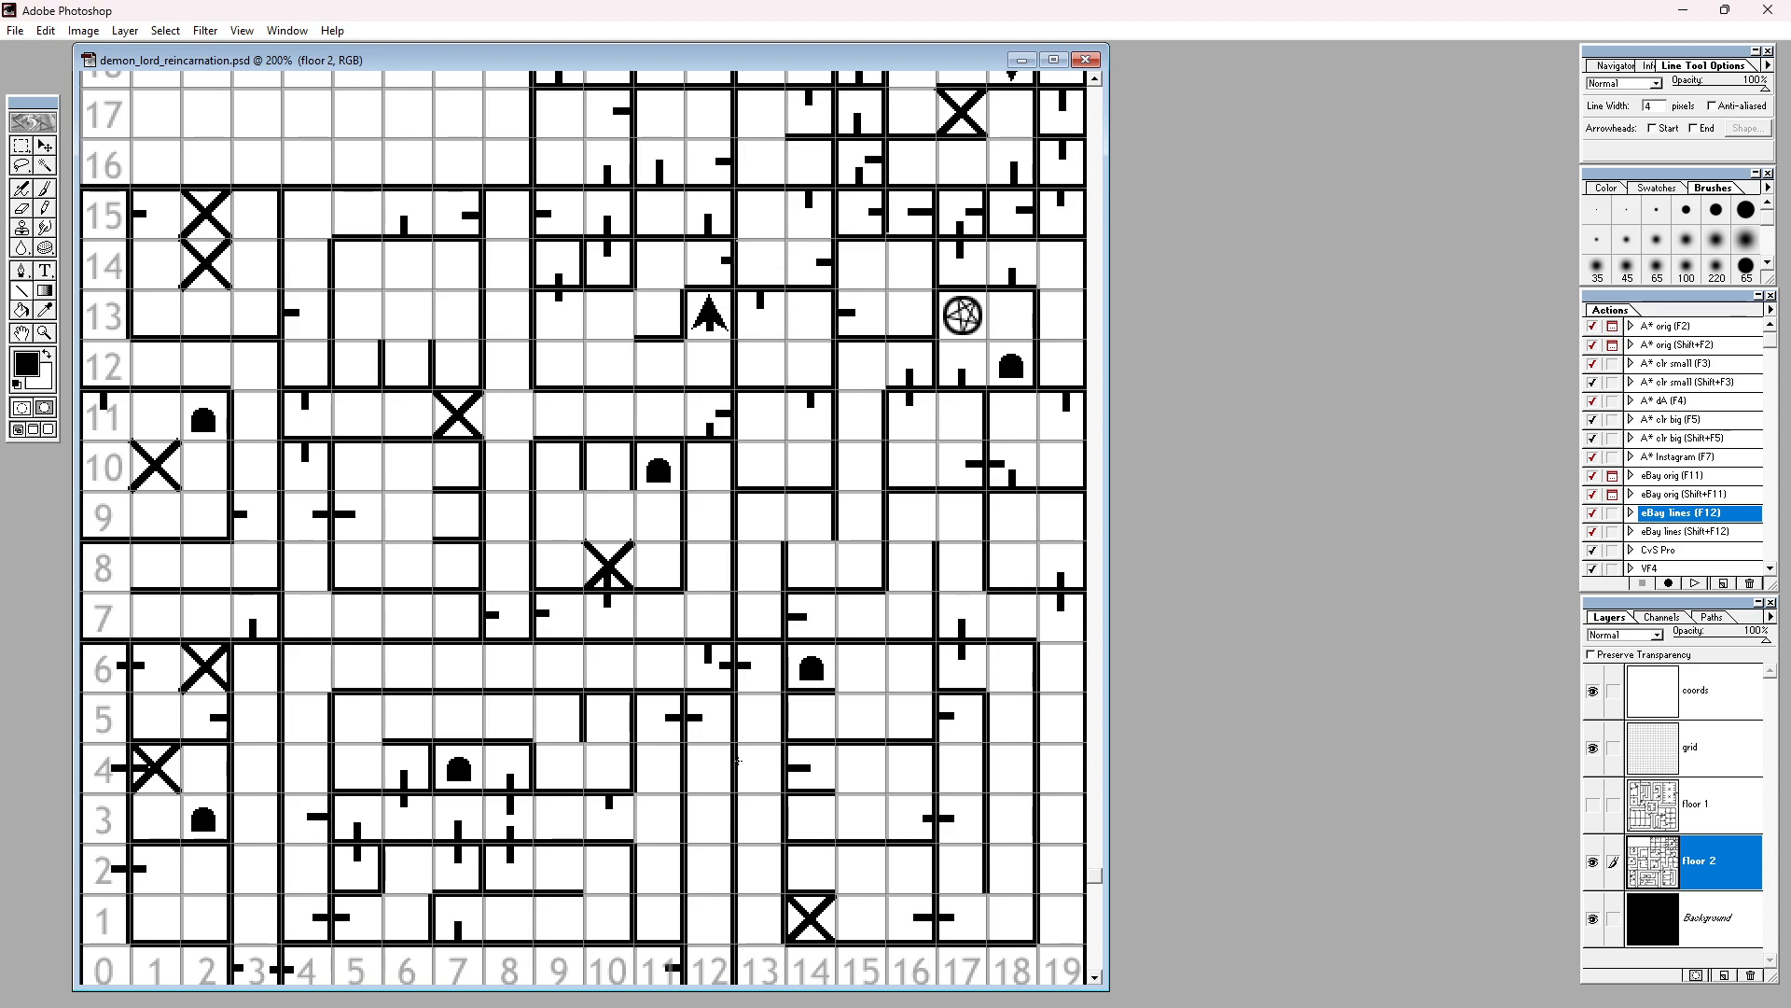
mouse_move(296, 776)
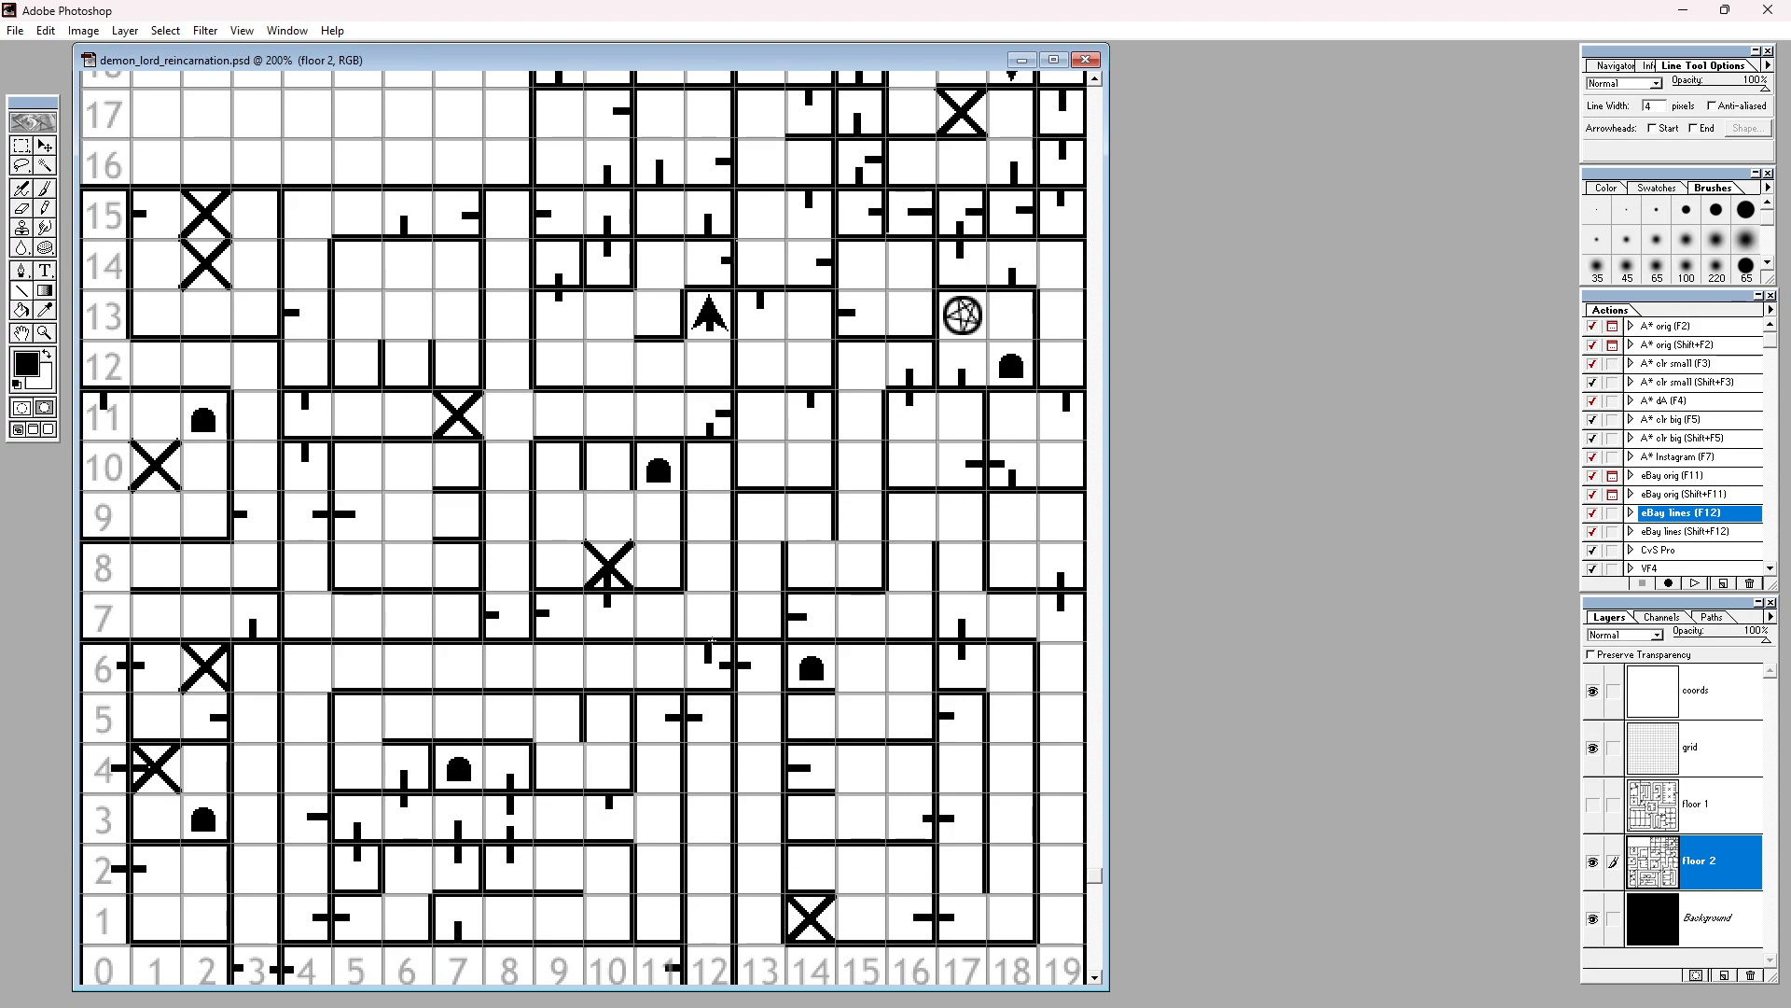
mouse_move(295, 813)
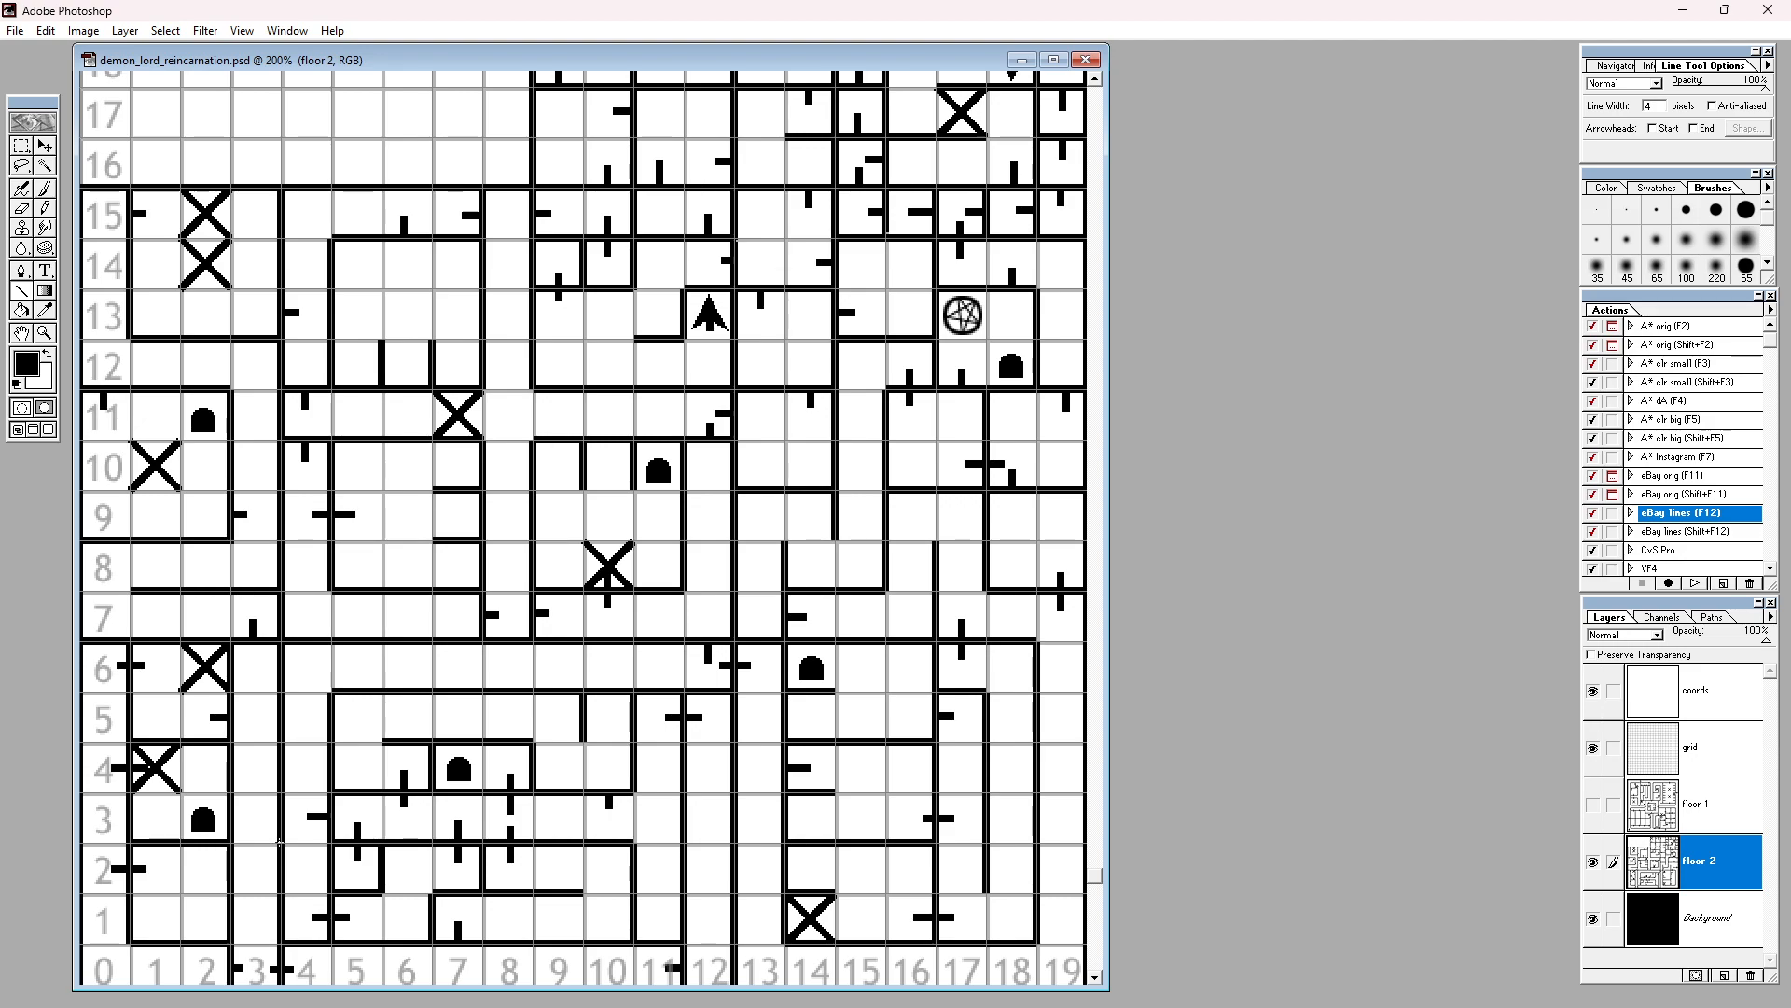
mouse_move(645, 806)
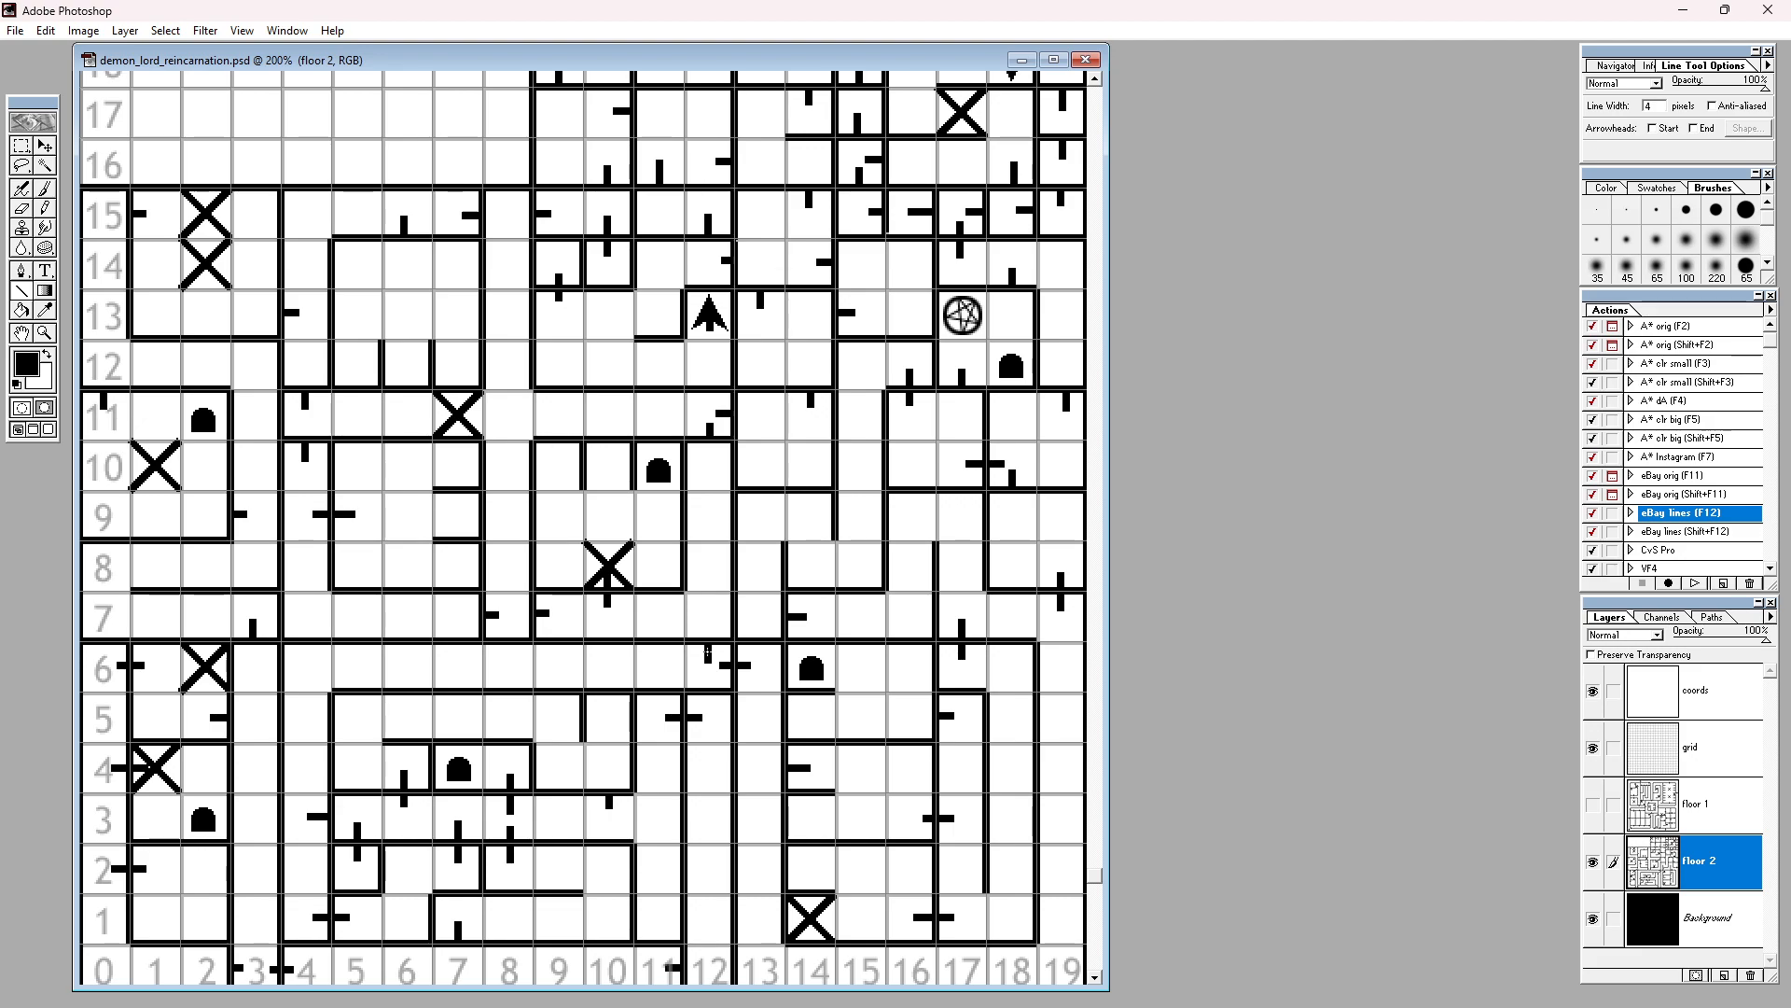
mouse_move(696, 751)
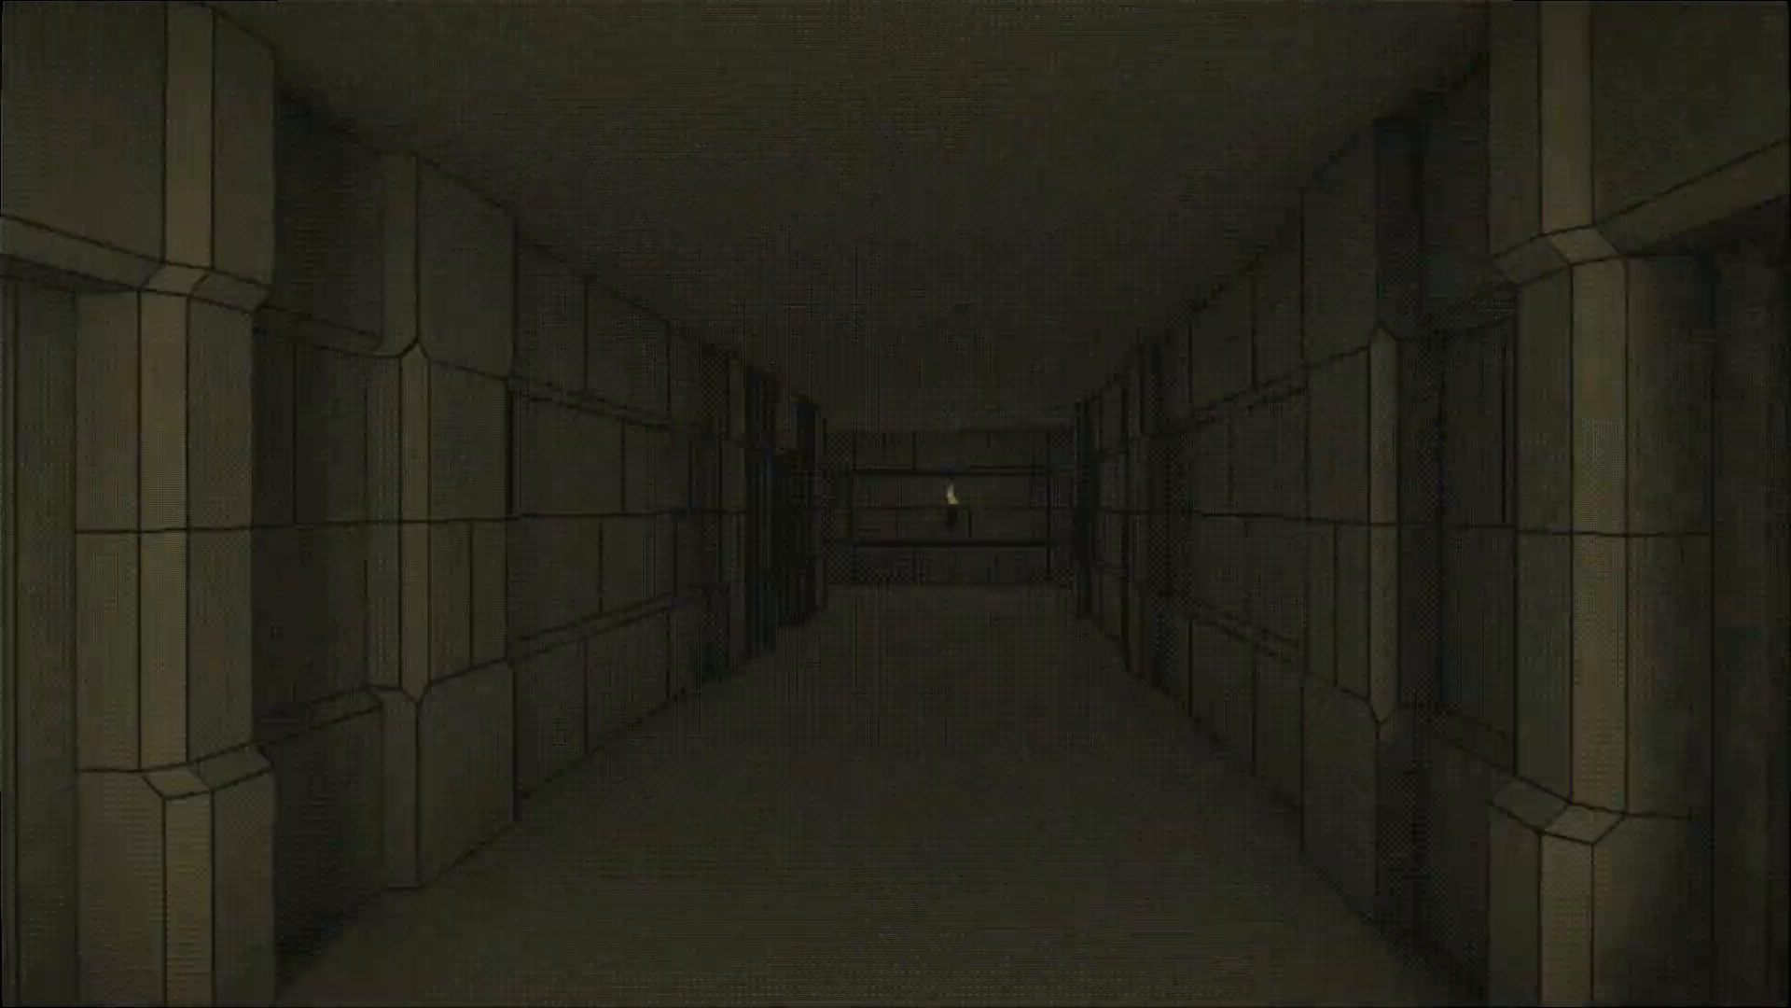
Step: Switch to the Photoshop floor map after the pit fall and mark the spot on it
key("alt+tab")
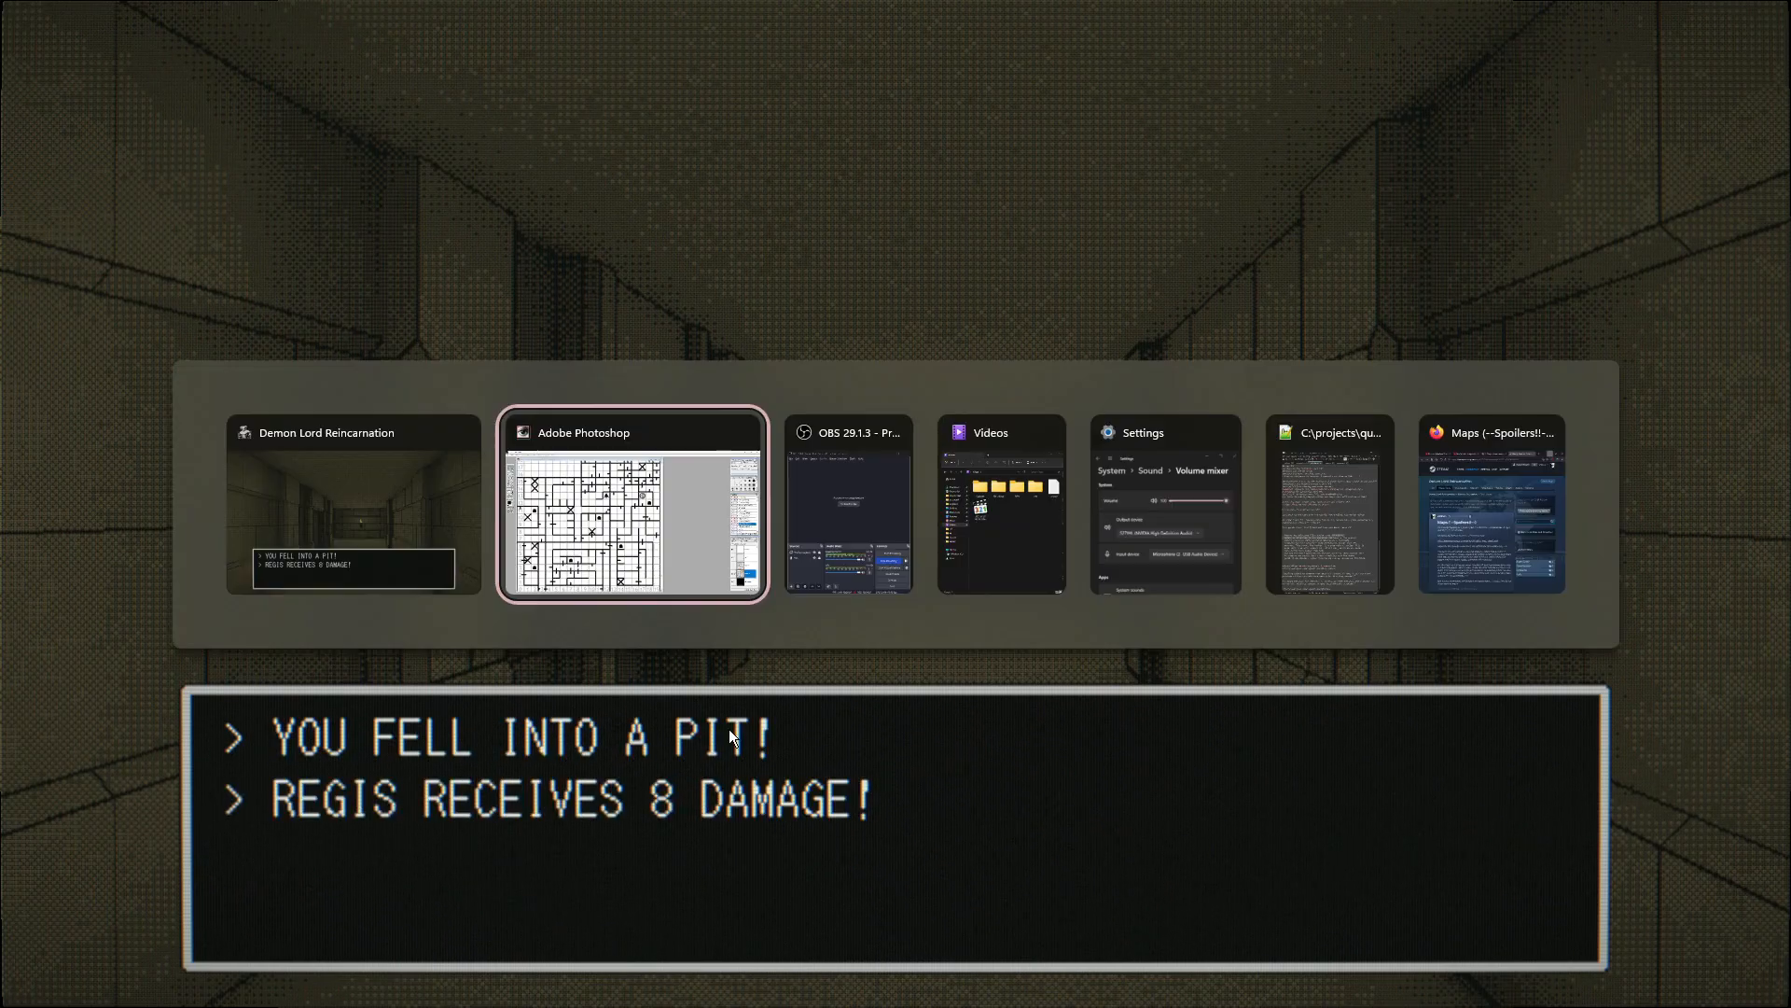
left_click(632, 506)
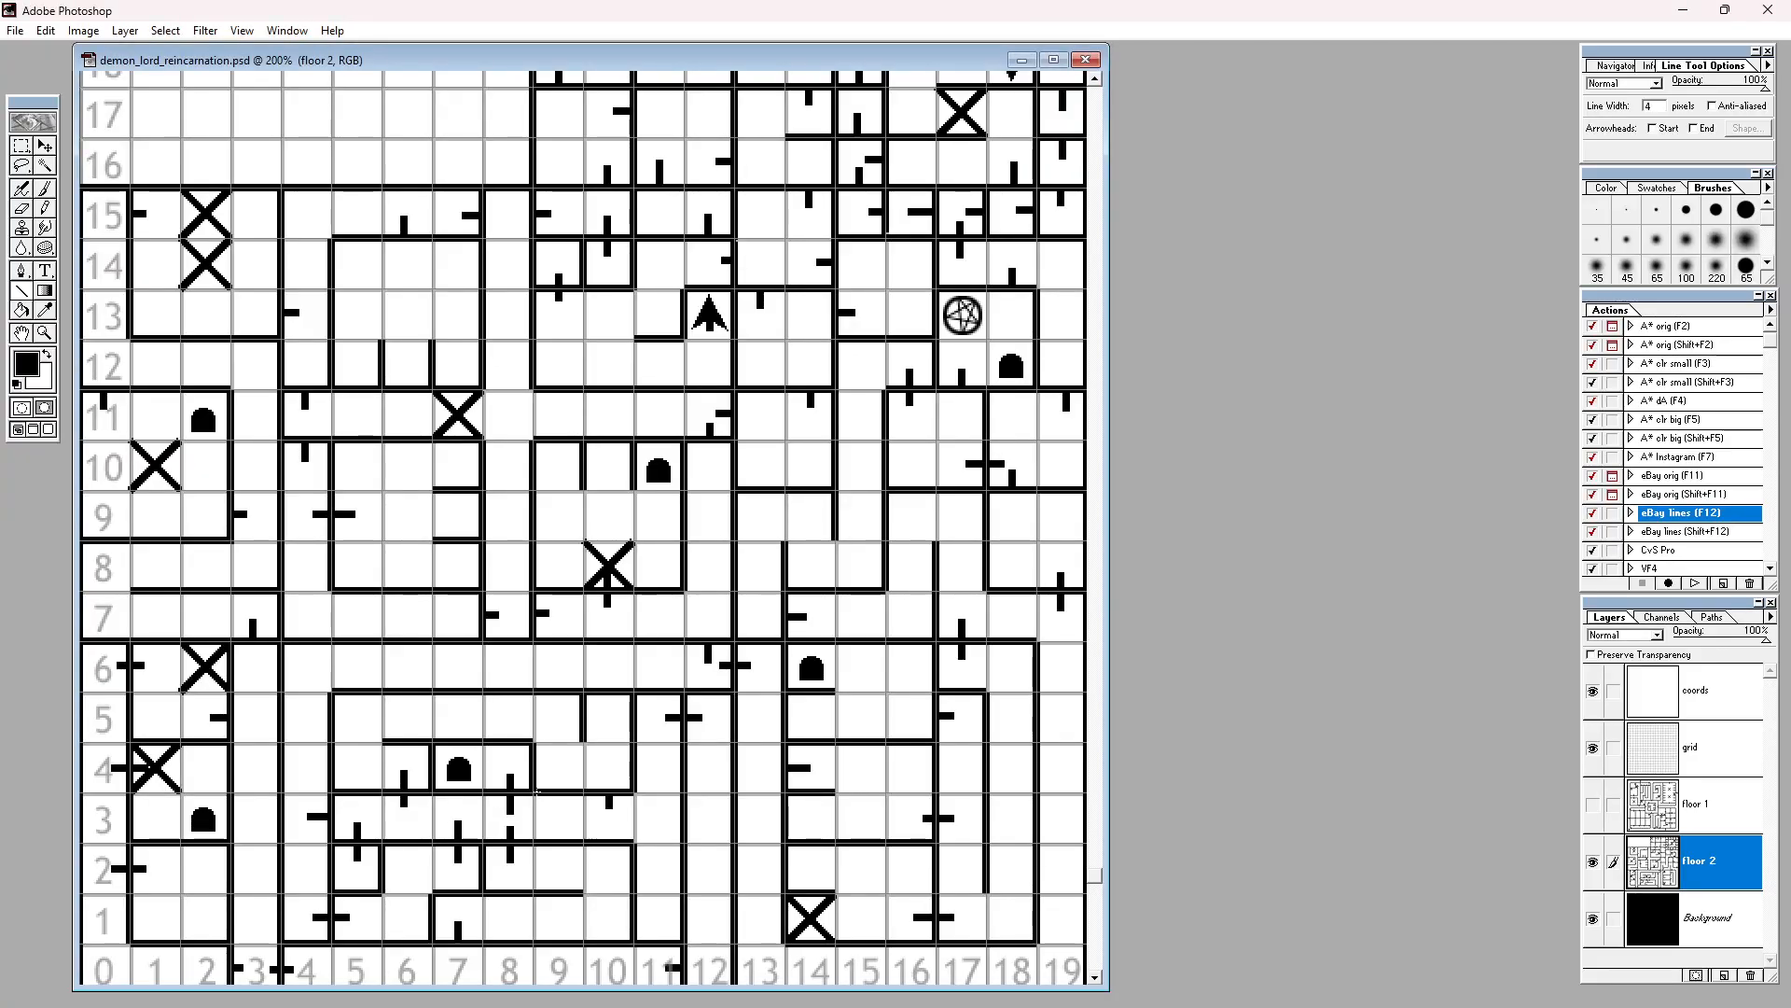
left_click_drag(537, 787, 588, 834)
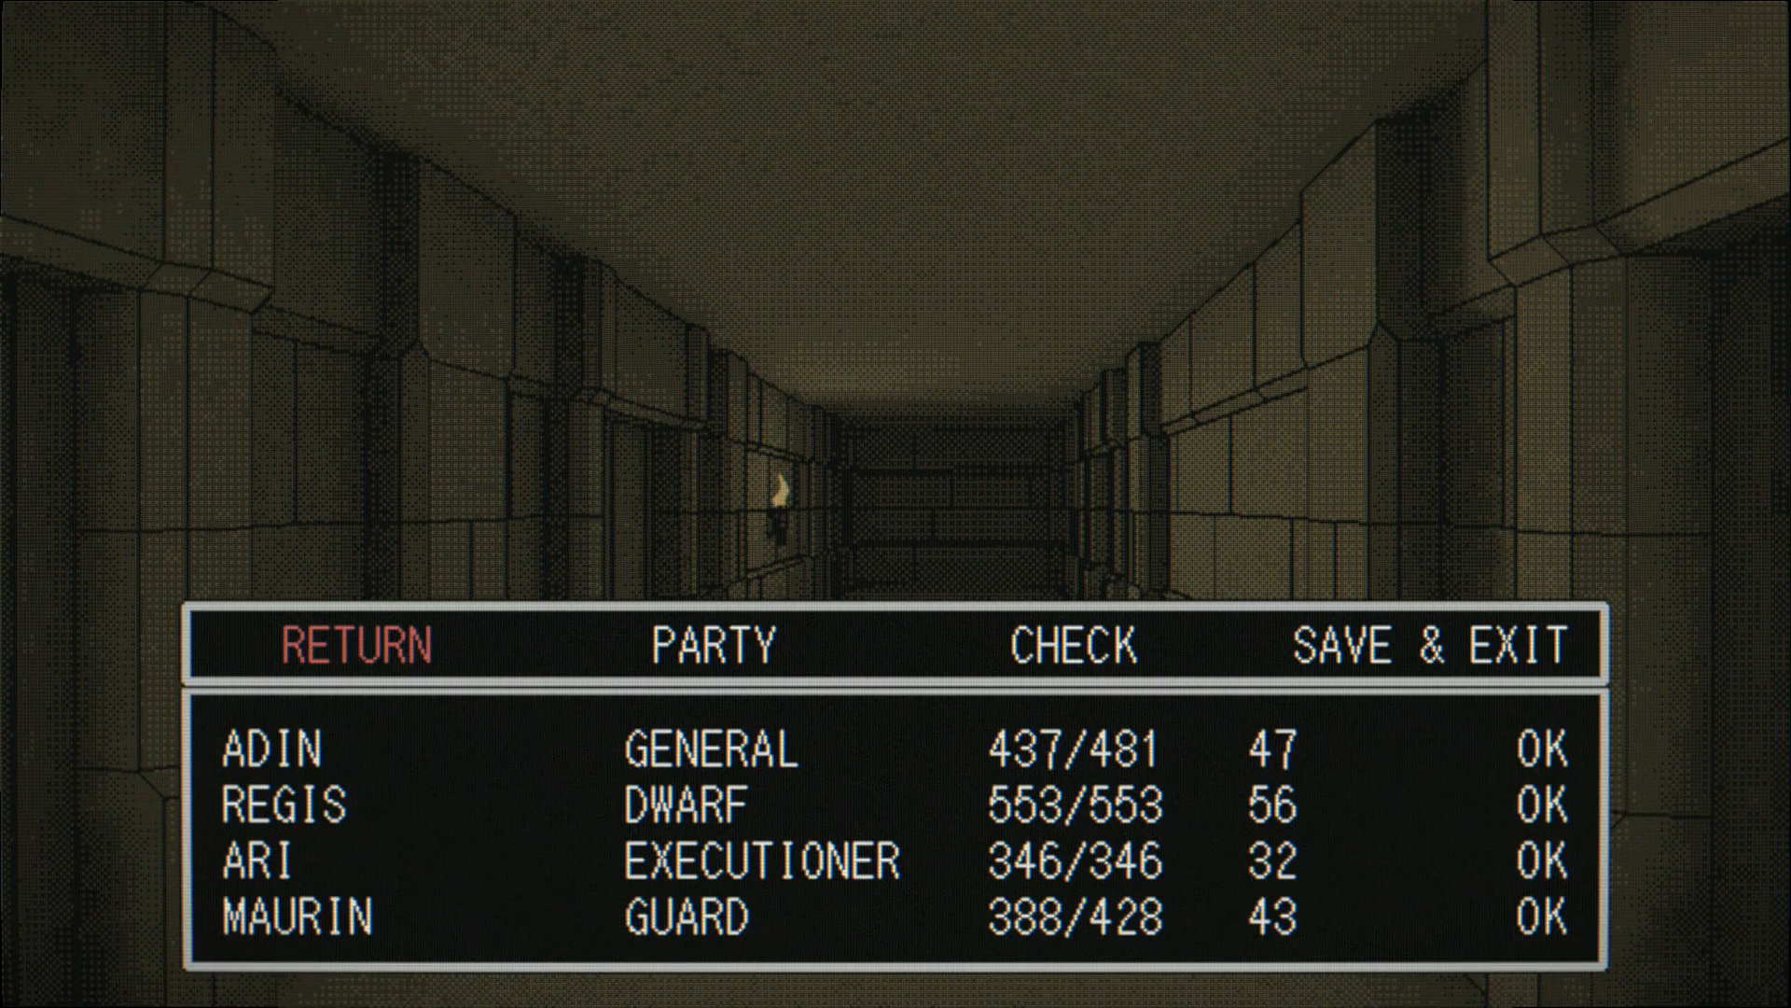
Step: Choose RETURN to leave the field menu and walk on into the hooded-enemy battle
left_click(355, 644)
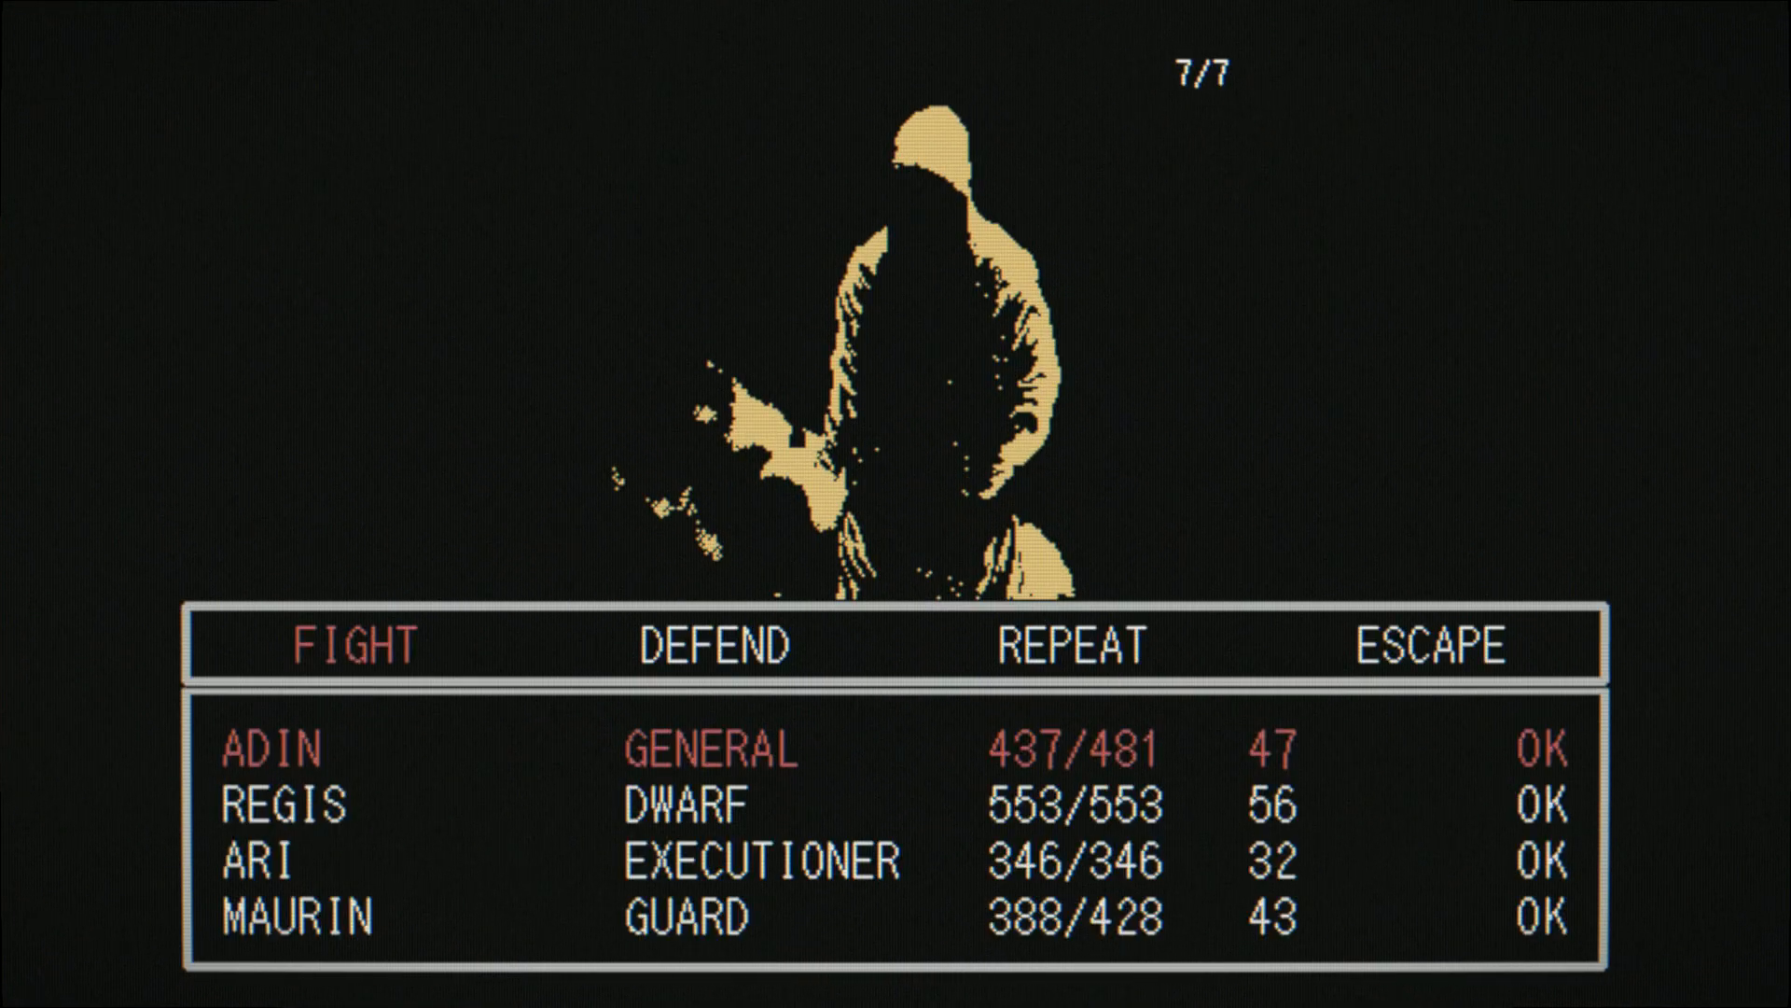
Step: Order FIGHT for the general, executioner and dwarf across two rounds against the hooded figures
left_click(355, 644)
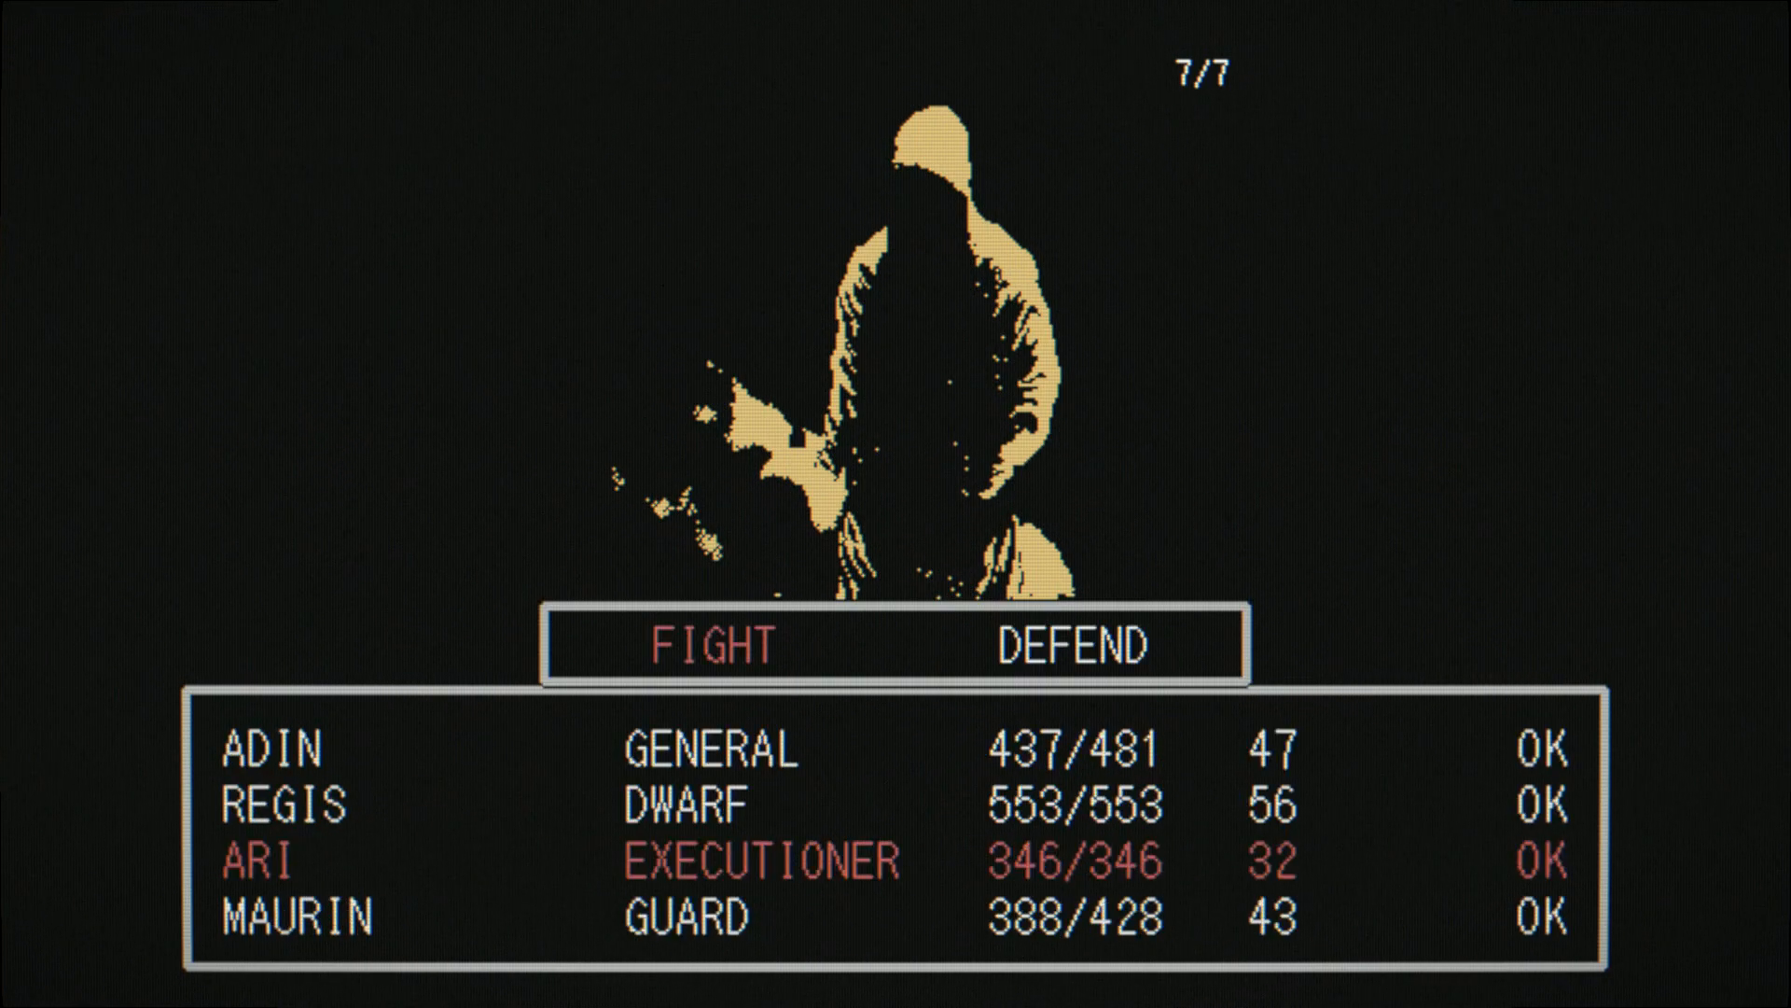
left_click(705, 645)
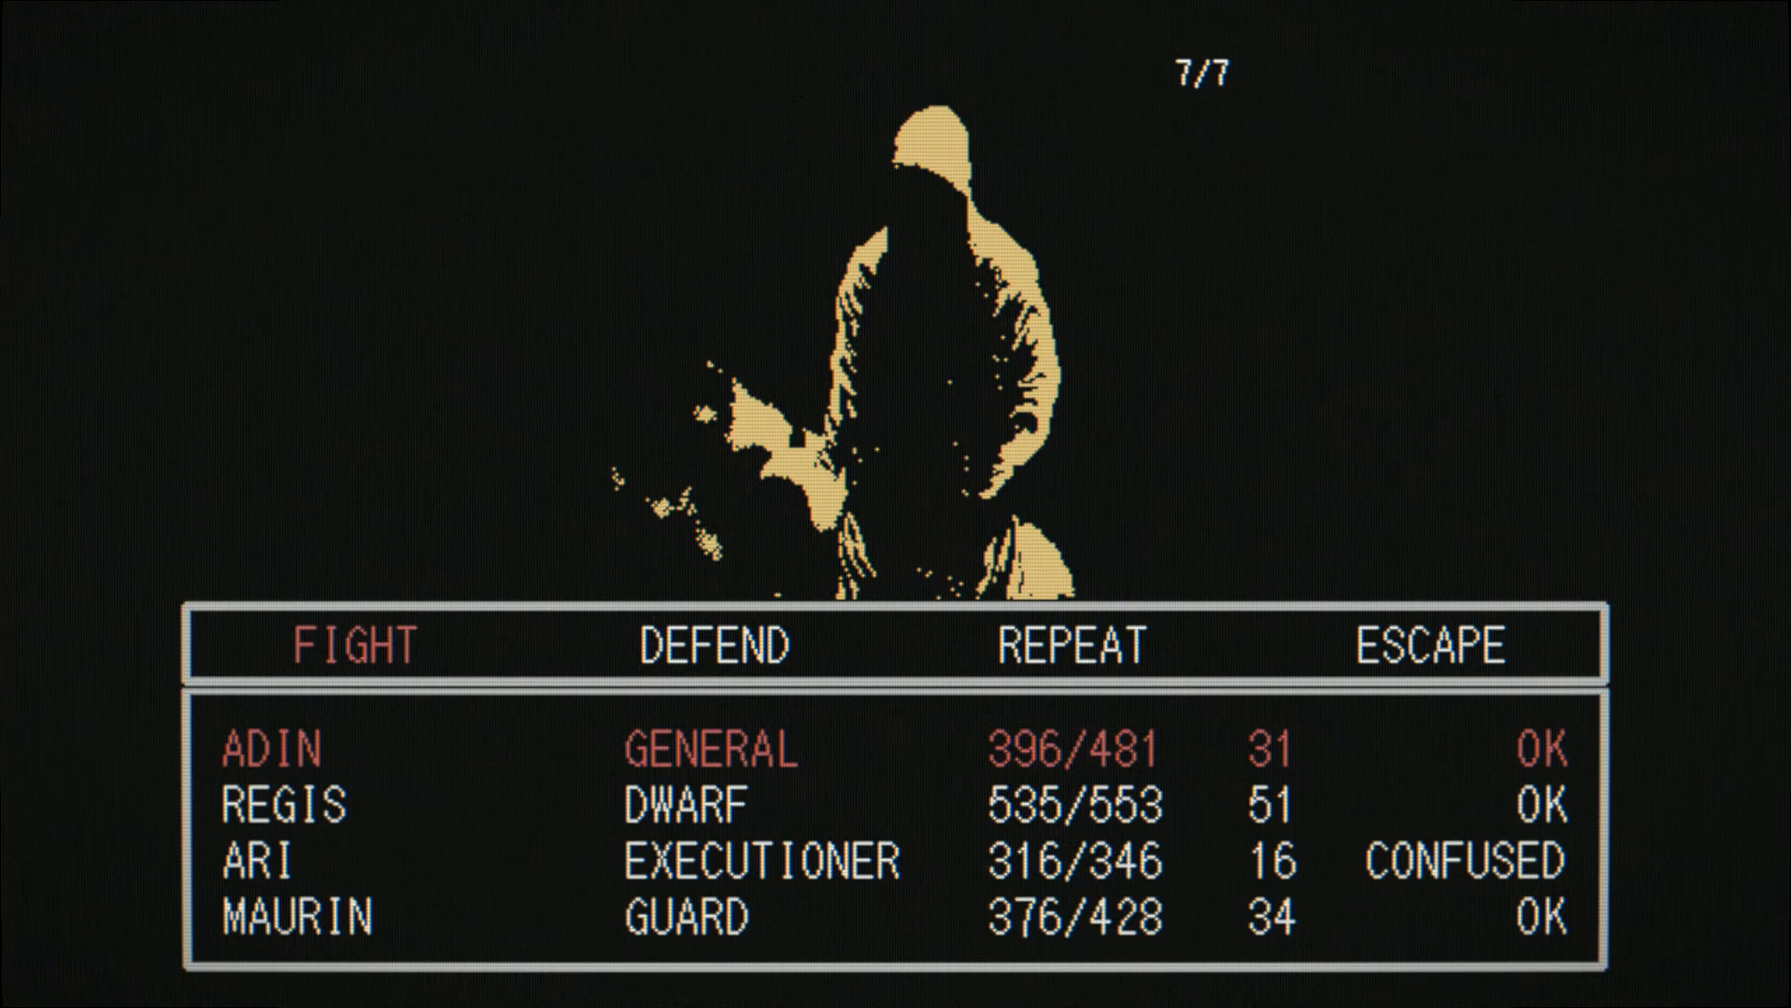
left_click(349, 648)
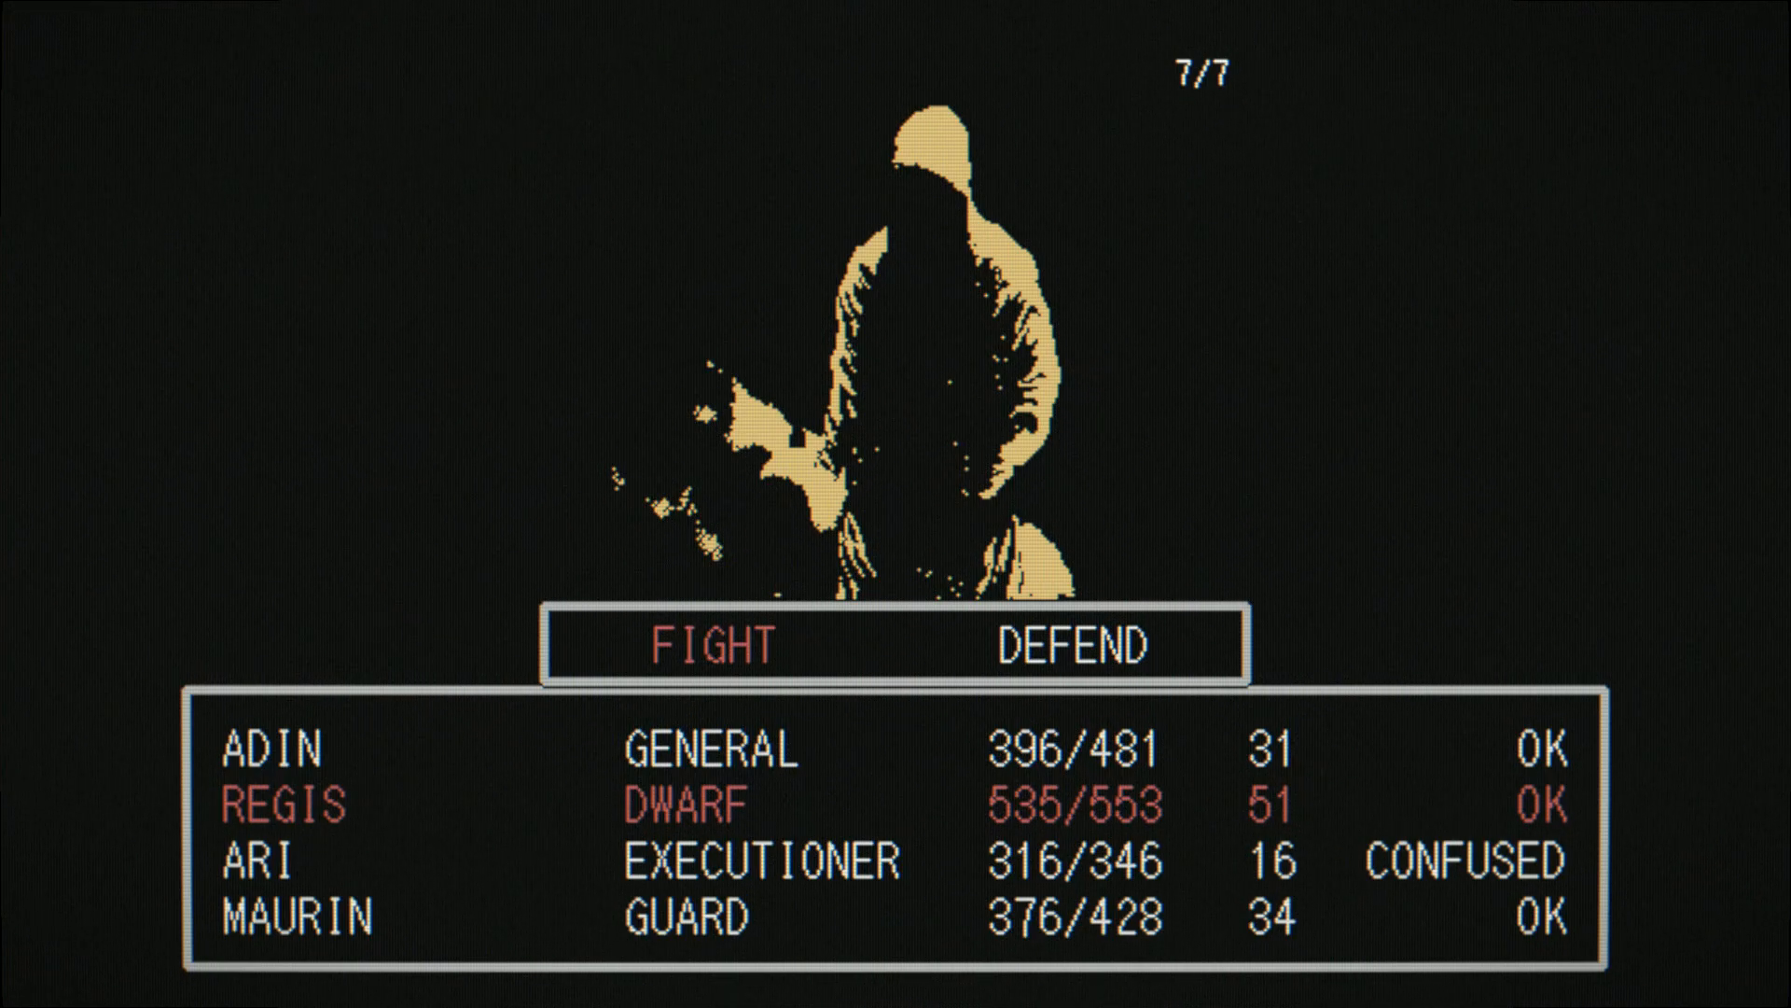
left_click(705, 644)
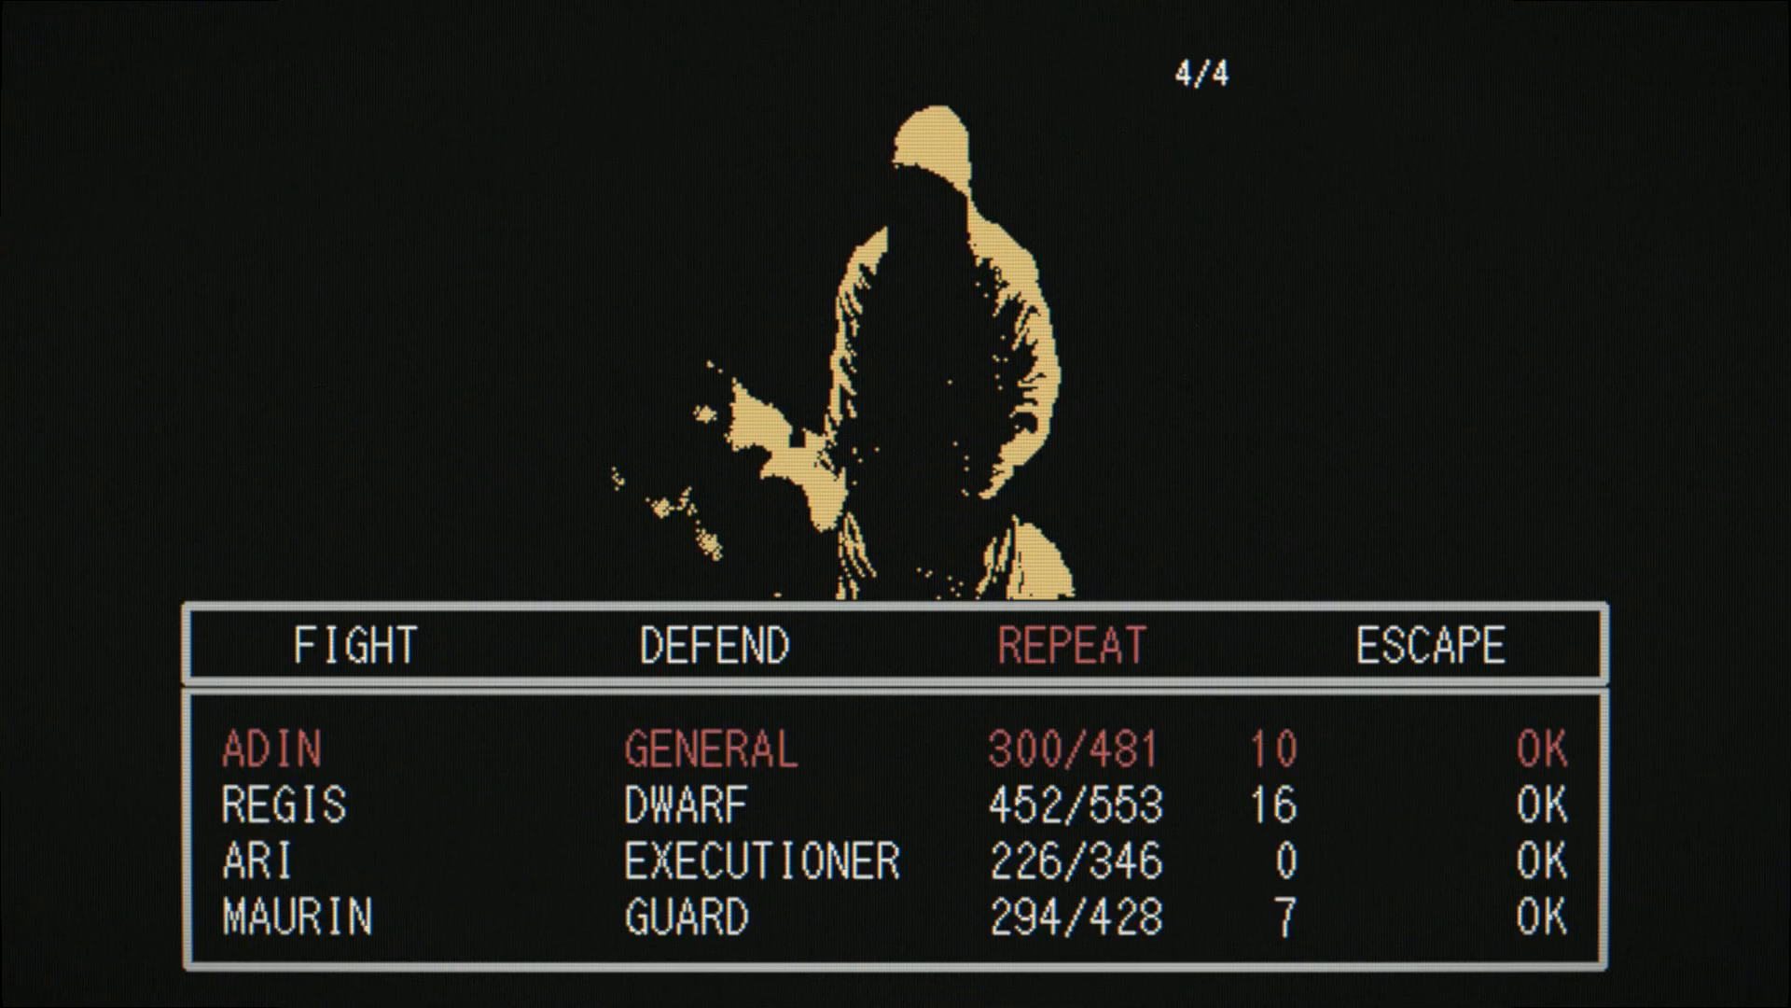
Step: Repeat last round's commands and have Ari attack until the horned demons fall
left_click(1065, 644)
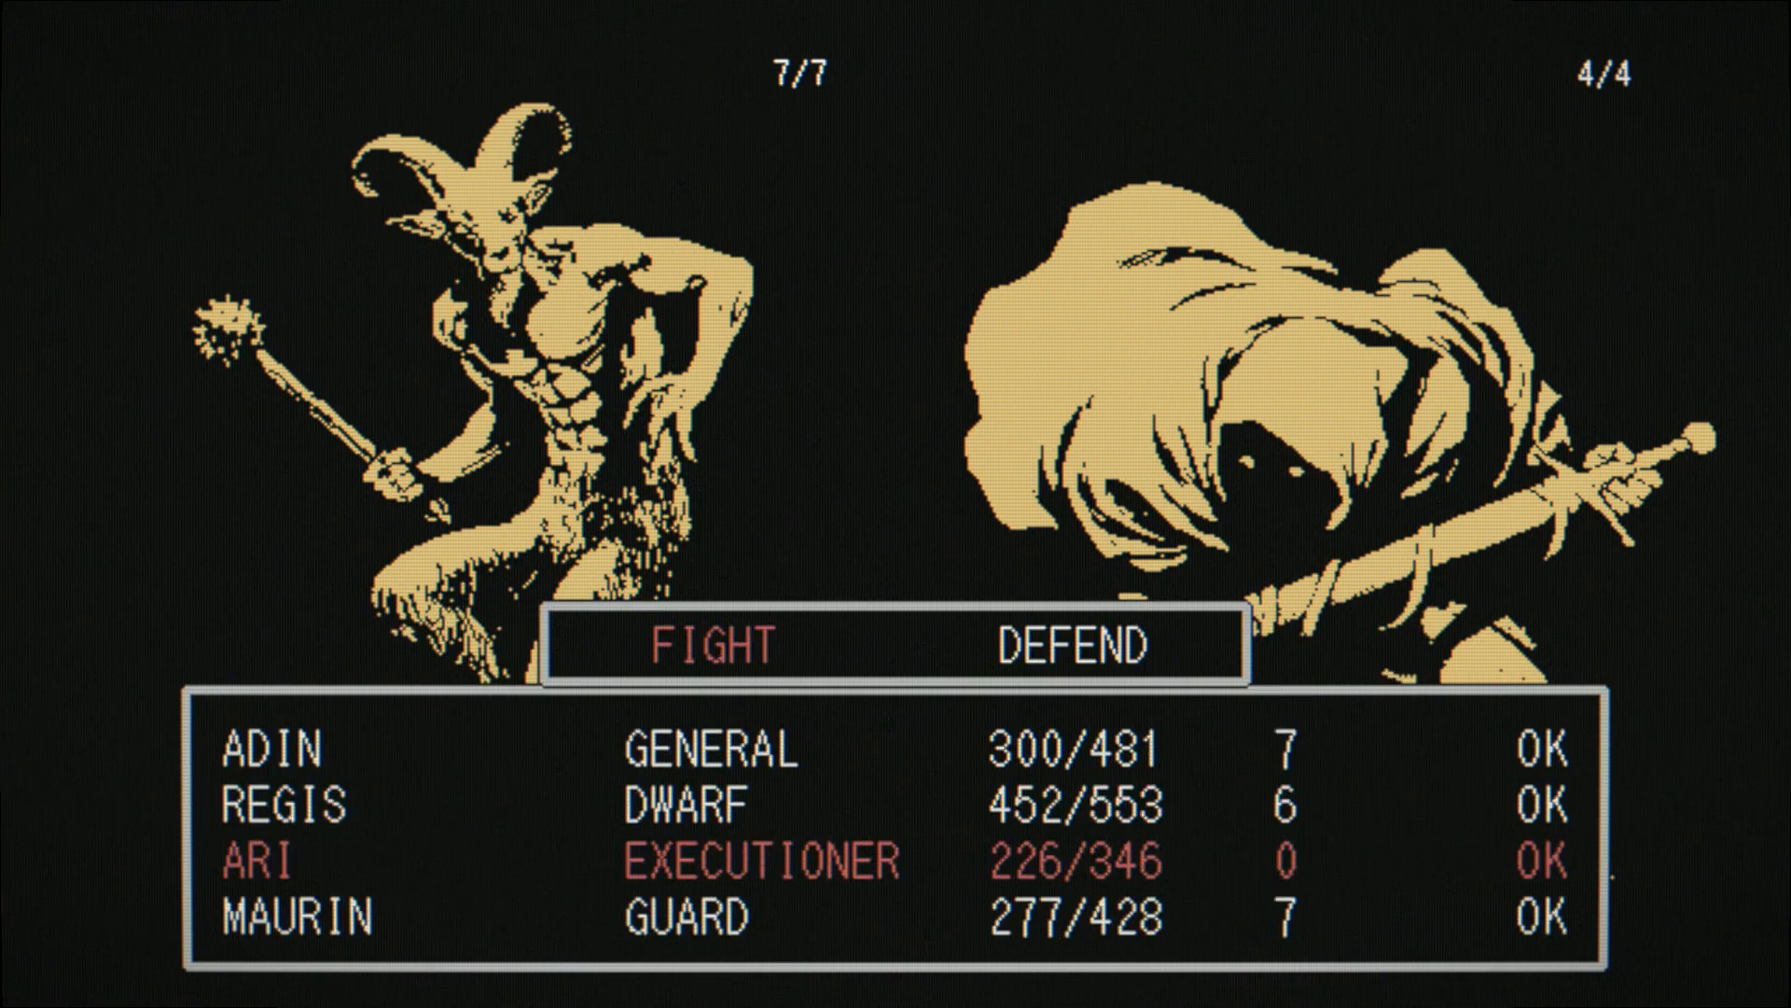
left_click(704, 646)
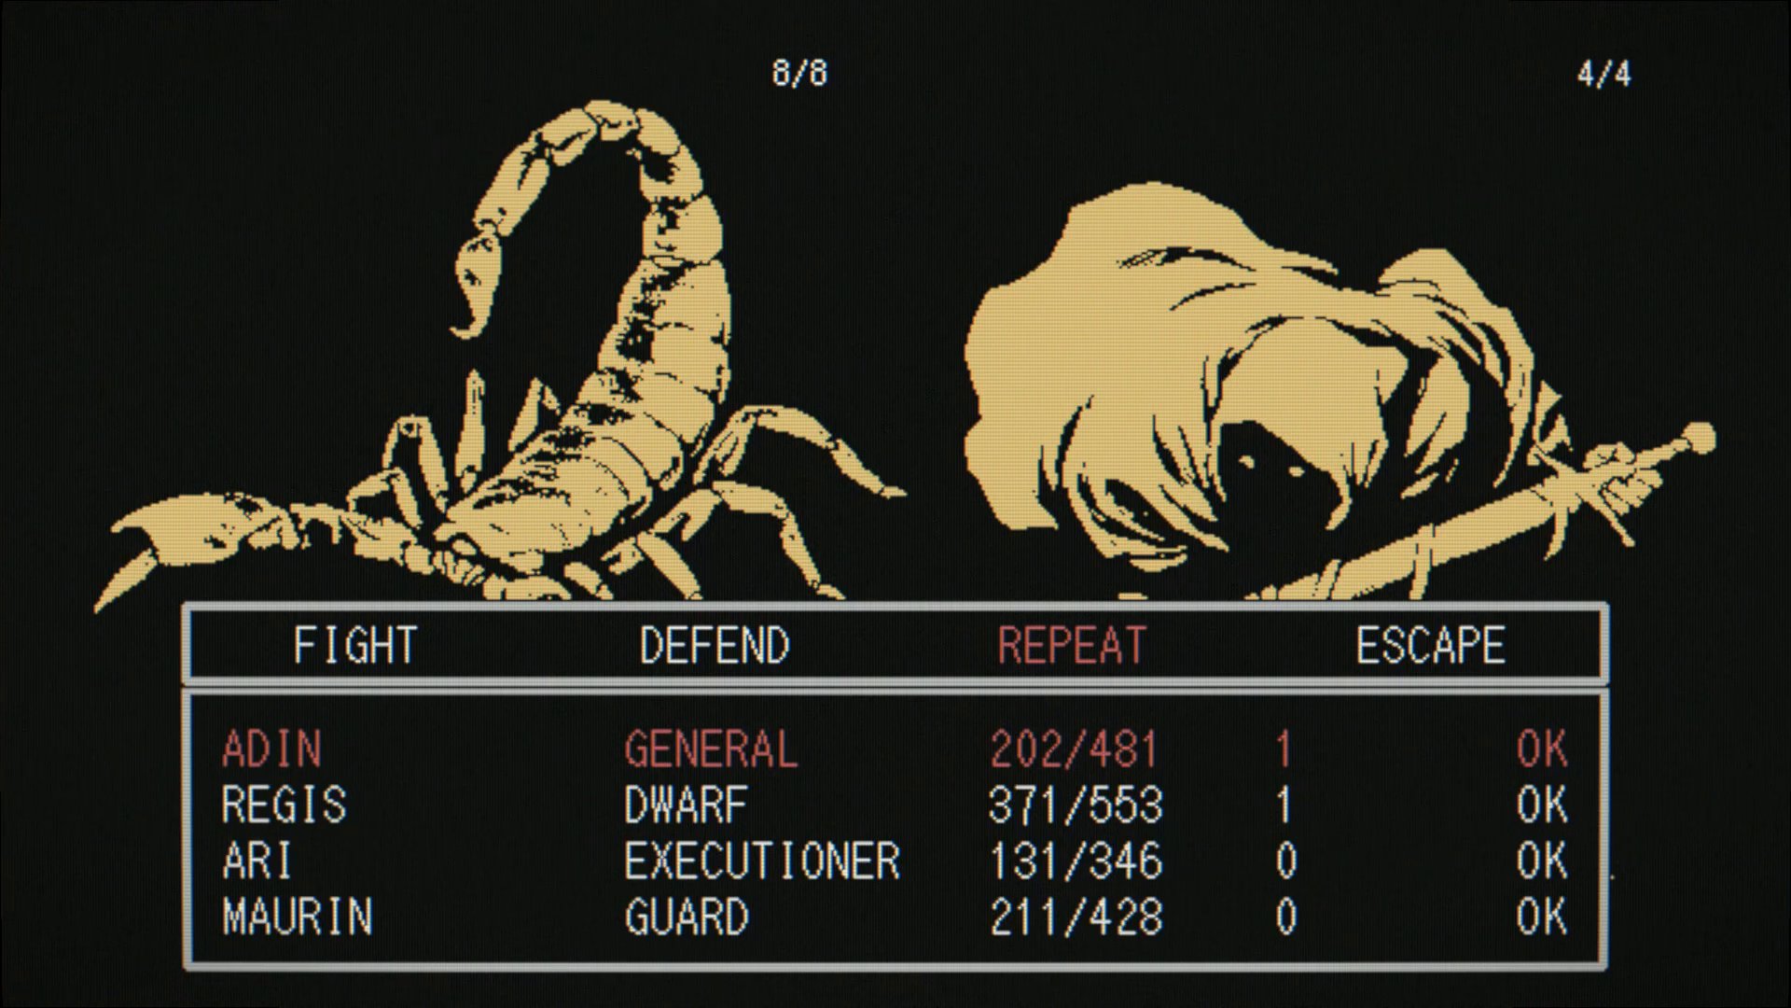
Step: Start the round and have Ari attack, cutting the scorpions from eight to seven
left_click(350, 644)
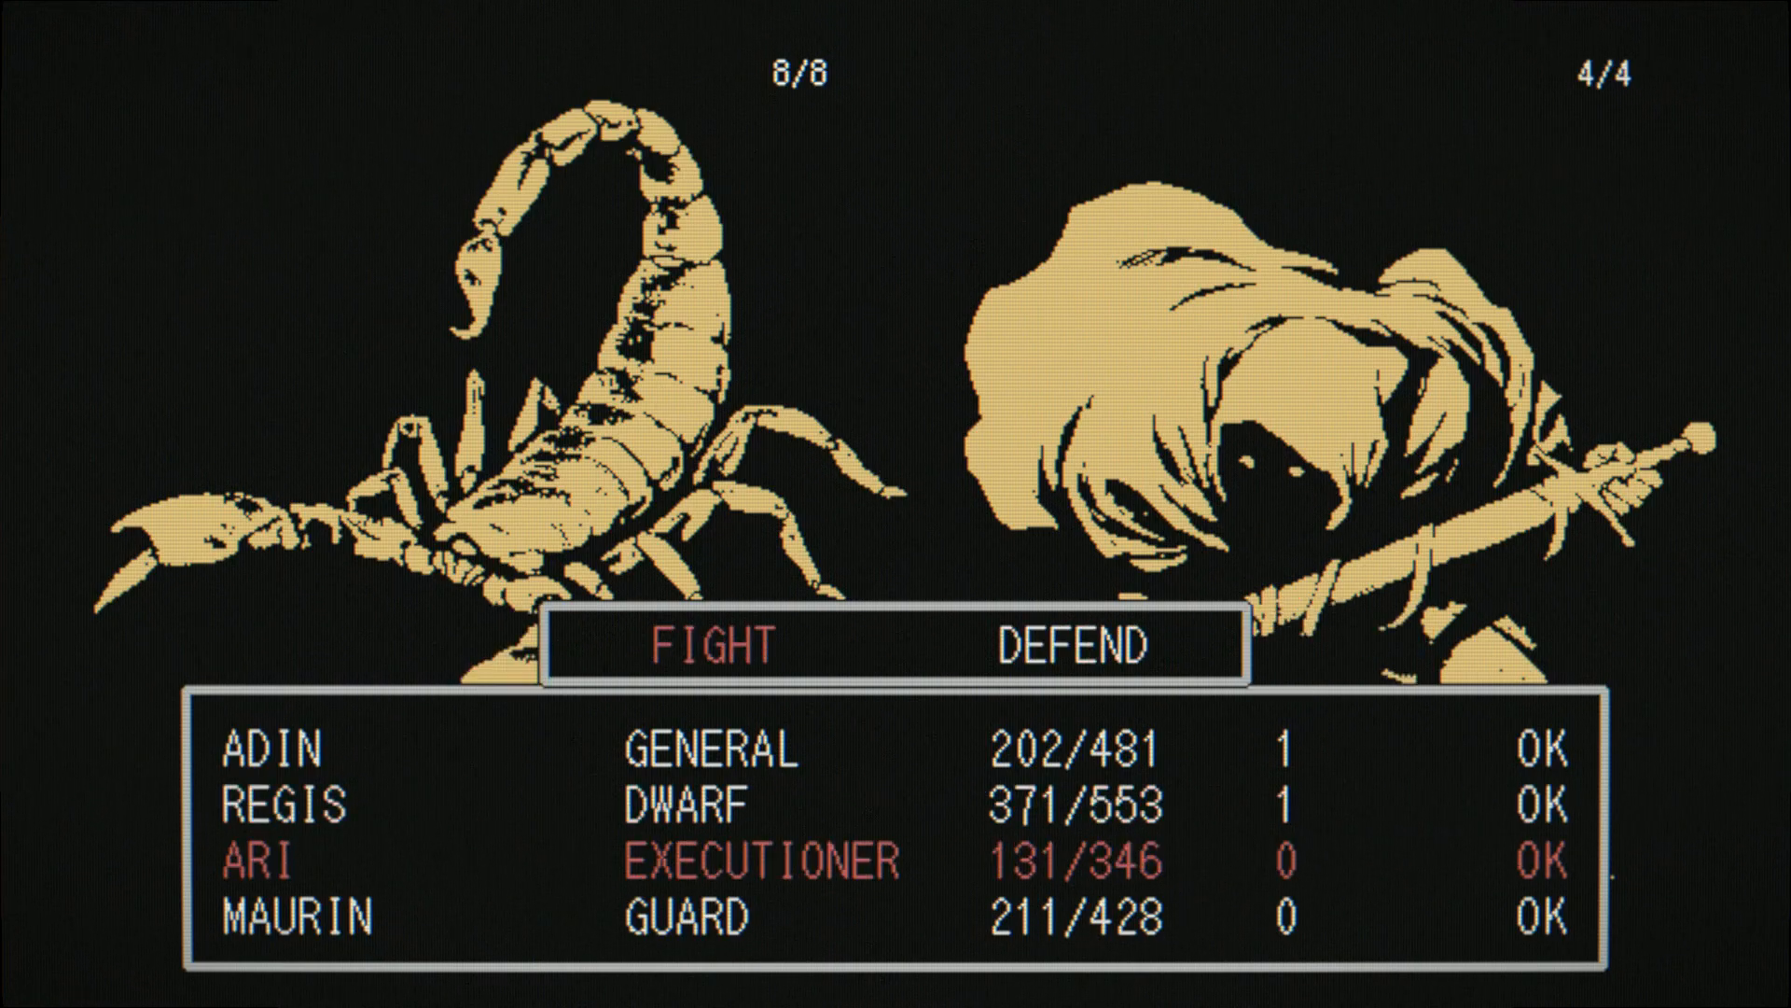
left_click(705, 647)
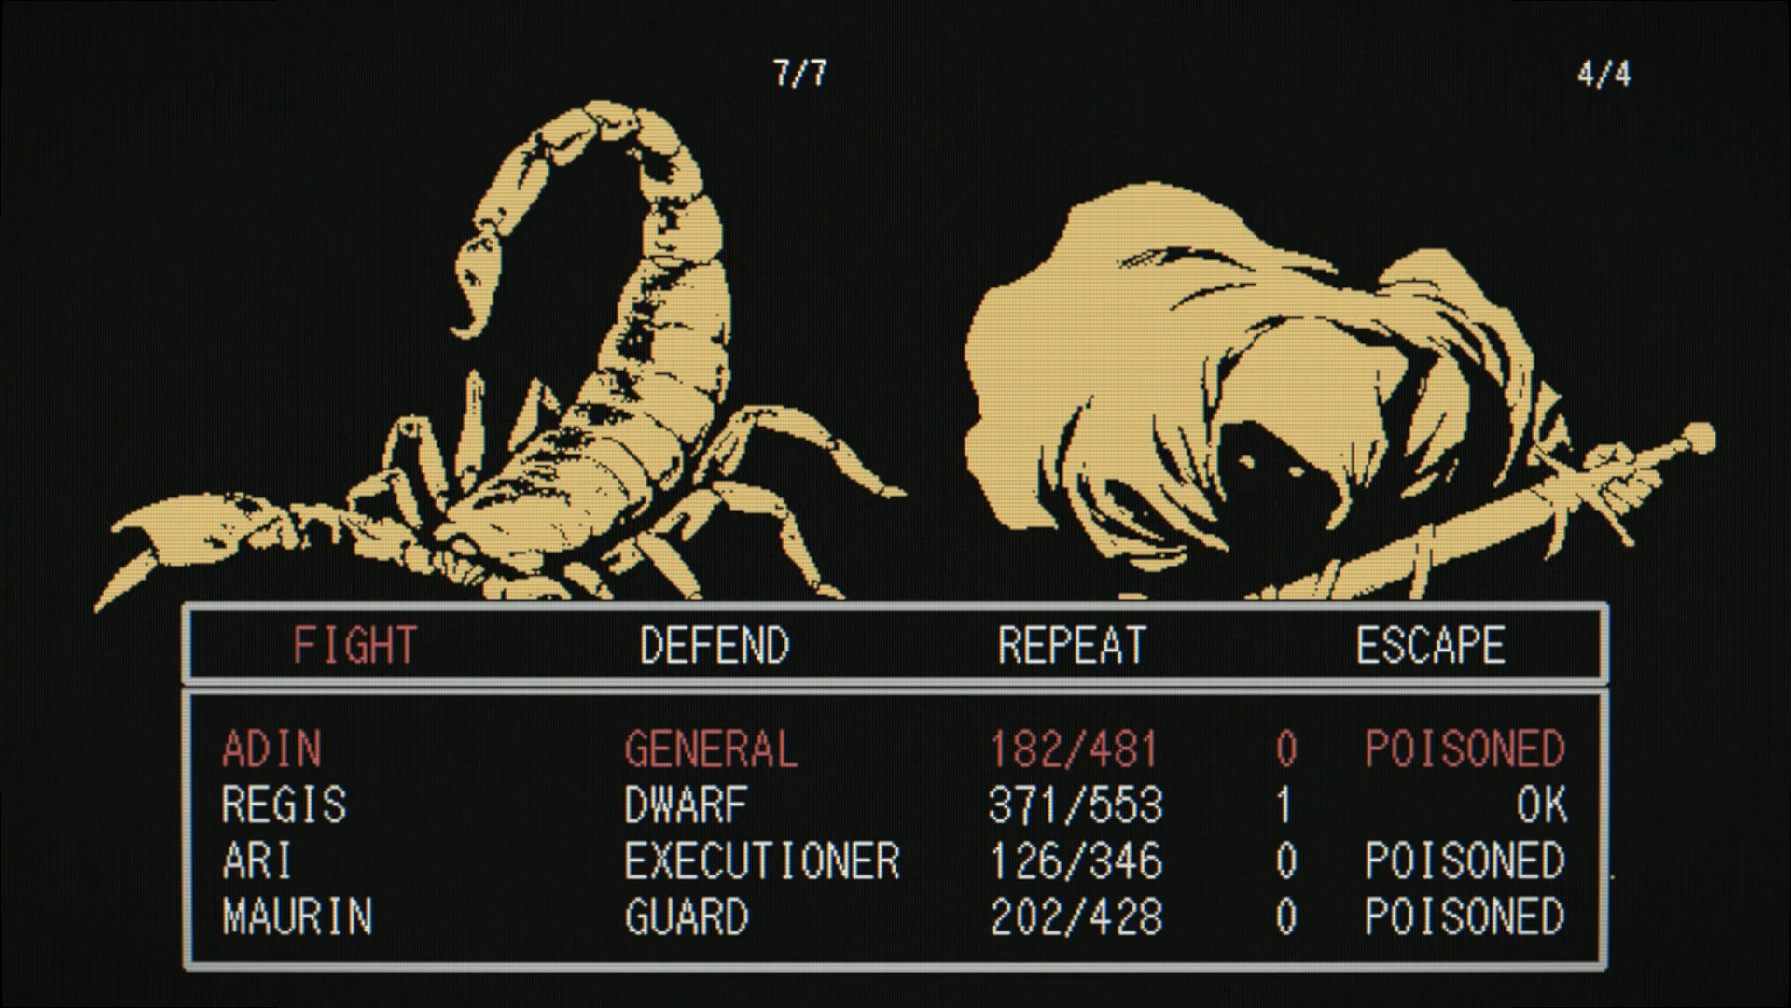
Step: Issue attack orders over two rounds, with Ari striking, until the scorpions are destroyed
left_click(348, 646)
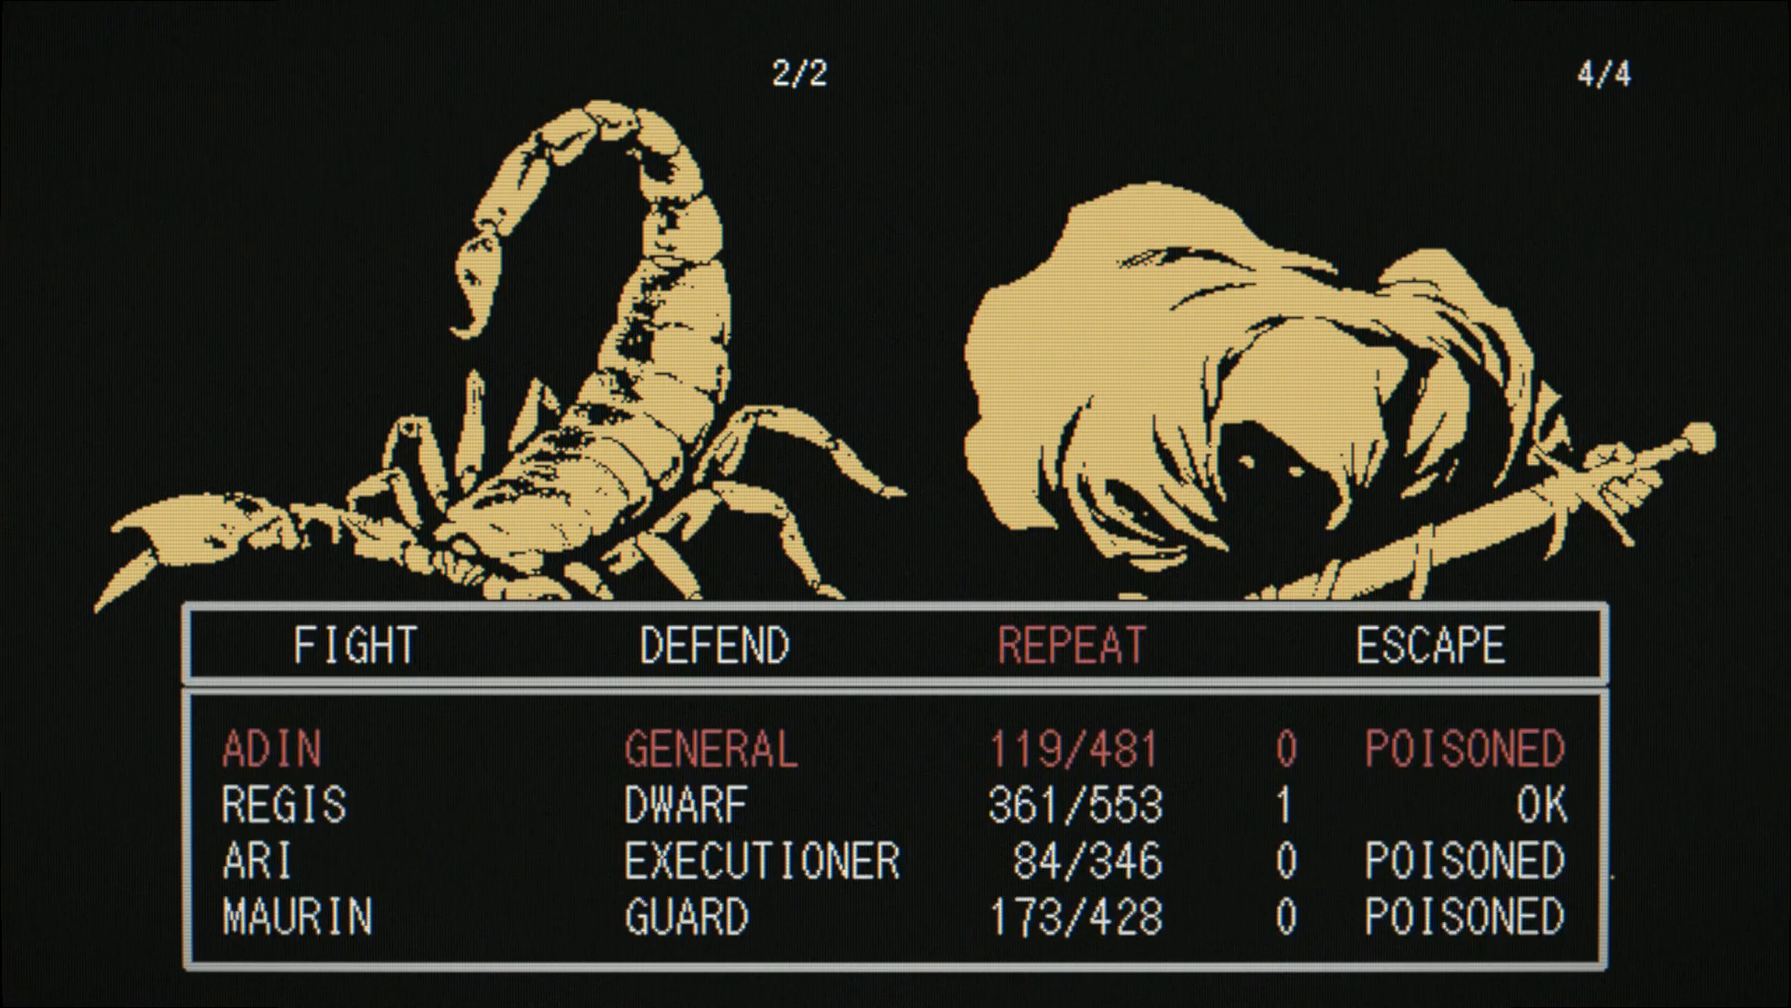
left_click(351, 646)
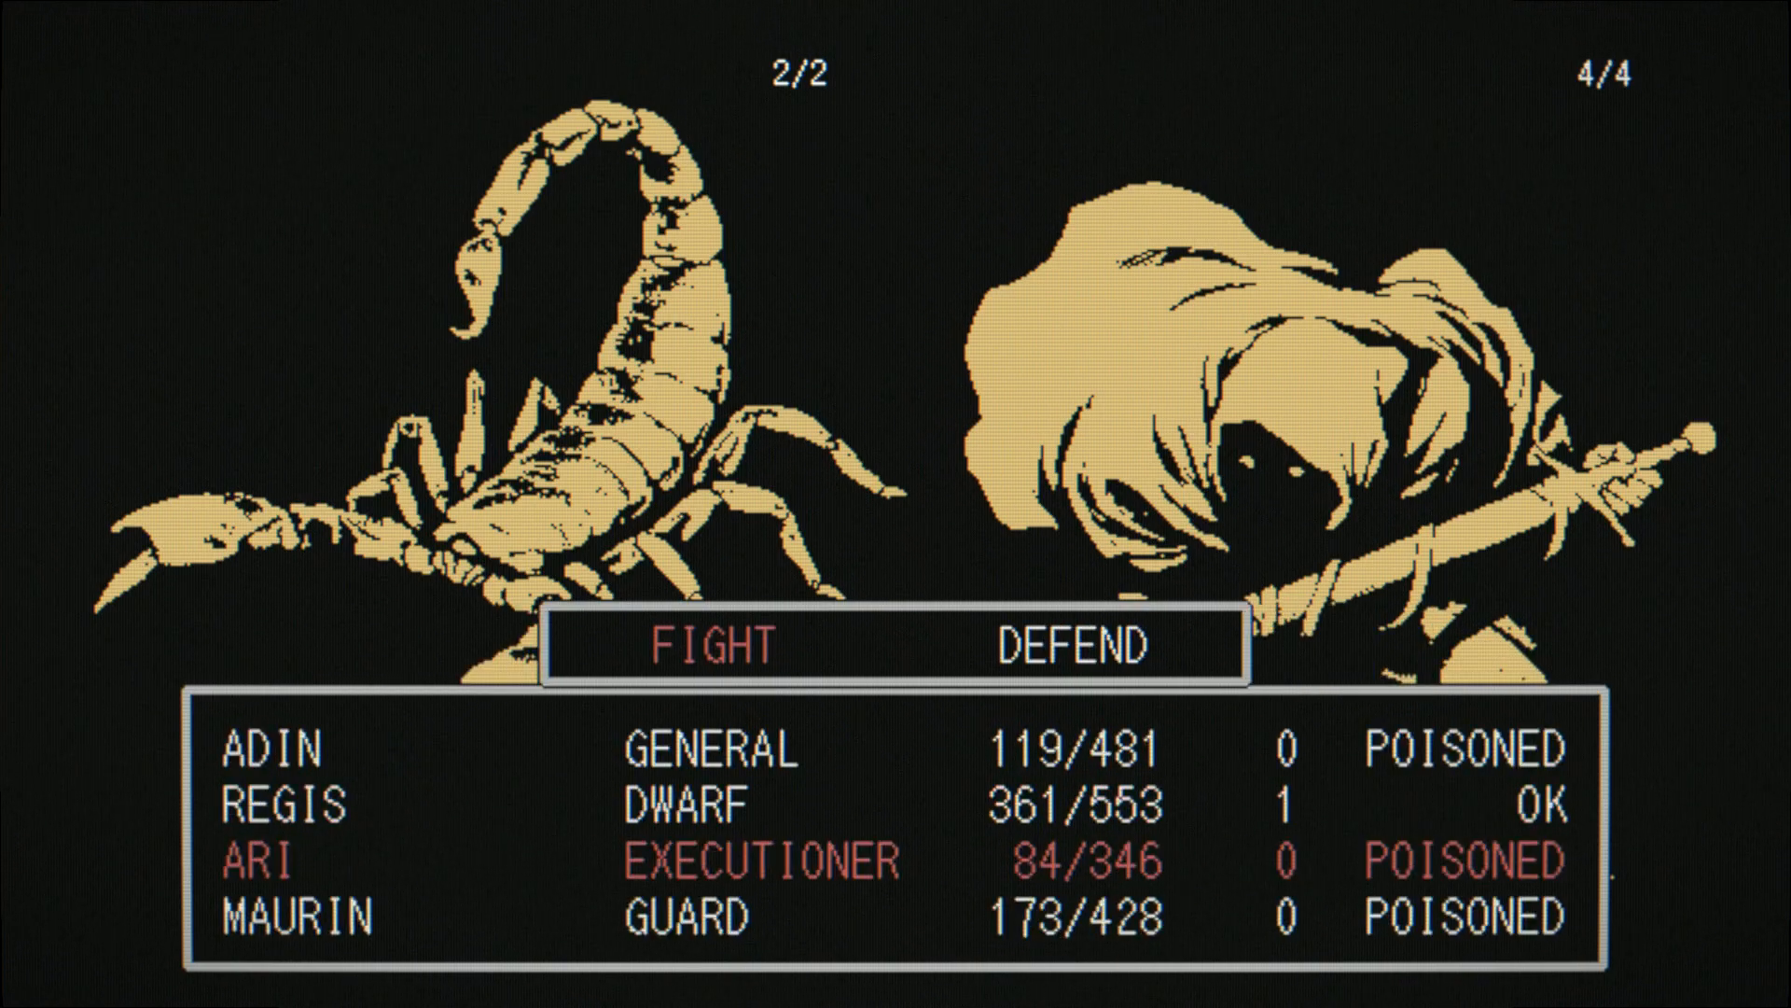
left_click(710, 648)
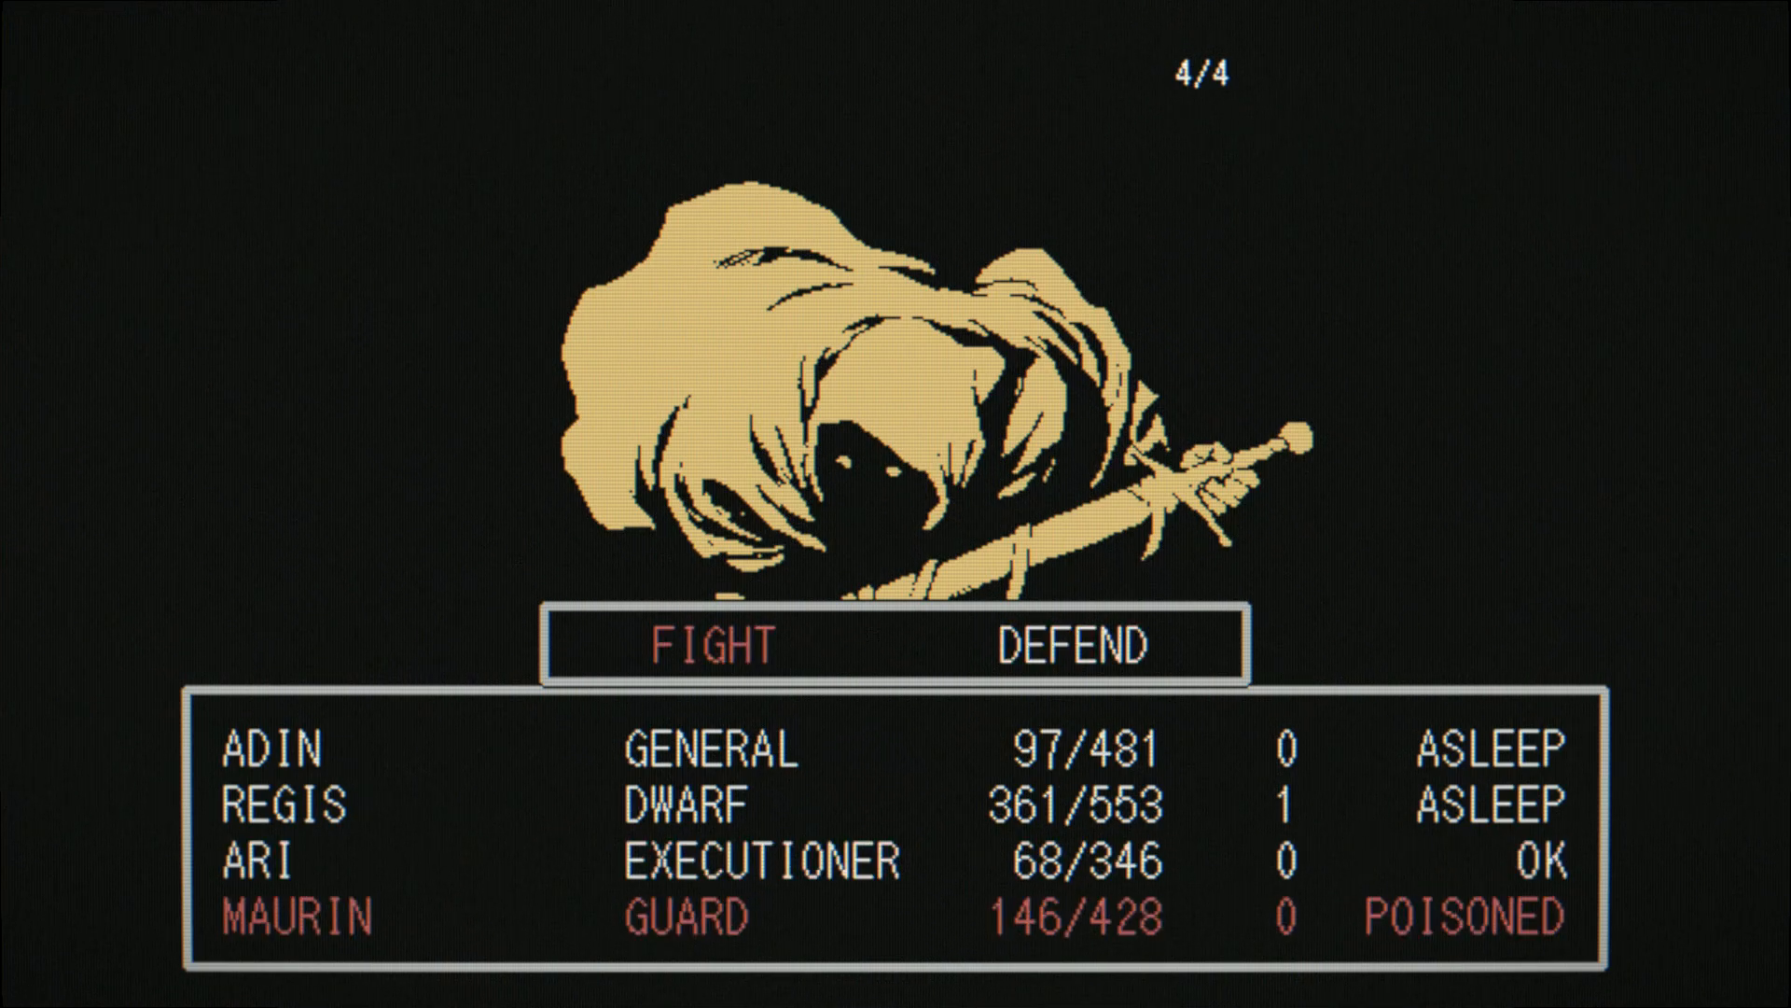
Step: Have Maurin use Aimed Thrust, dropping the hooded swordsmen to three
left_click(711, 644)
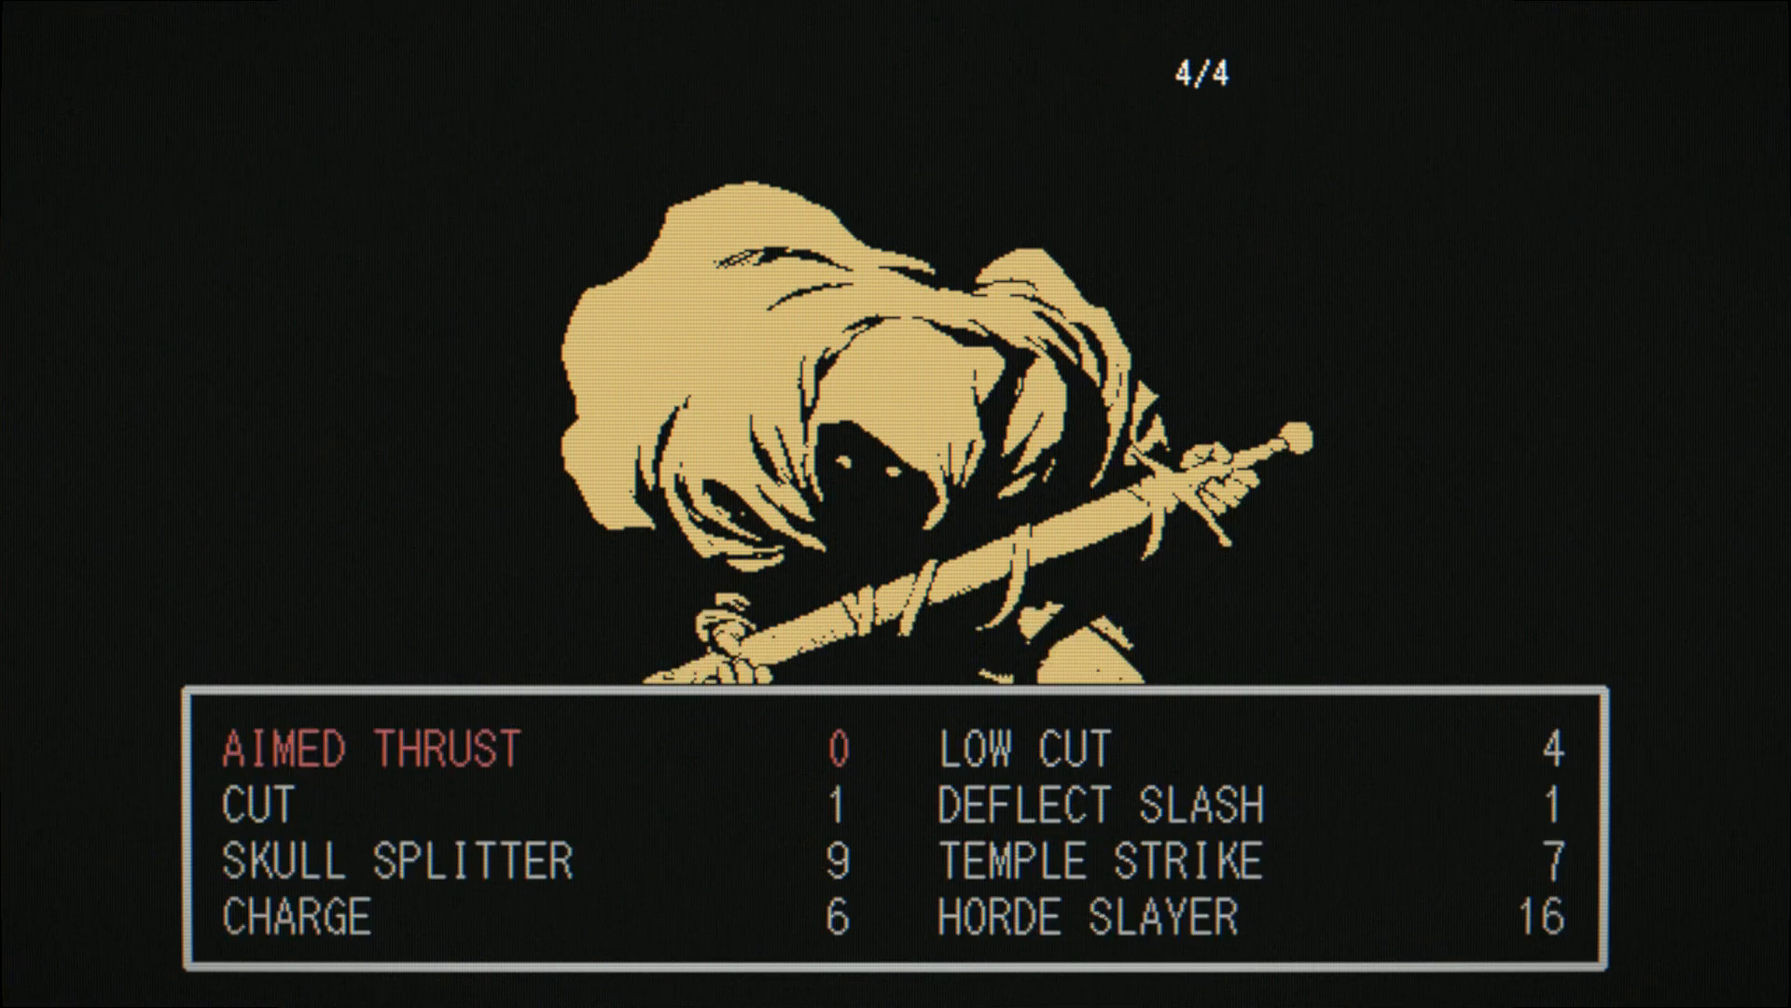
left_click(368, 746)
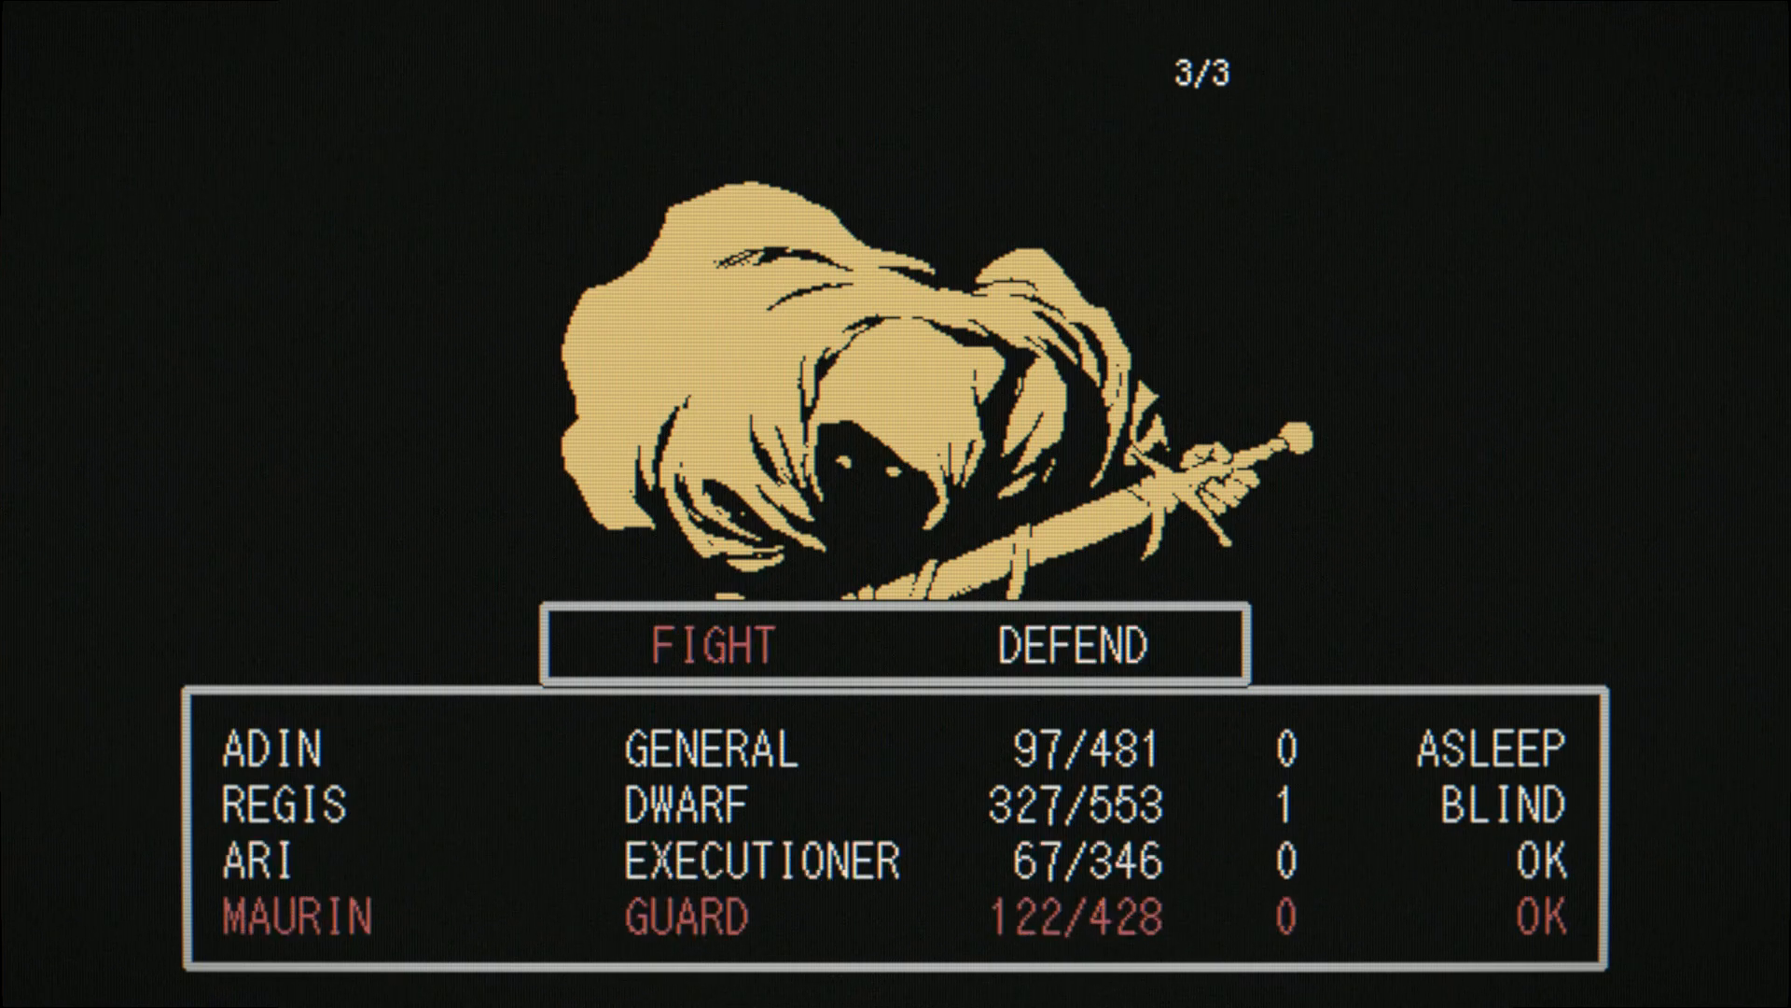
Step: Have Maurin attack the hooded swordsmen twice, then Ari defend on the following turns
left_click(709, 644)
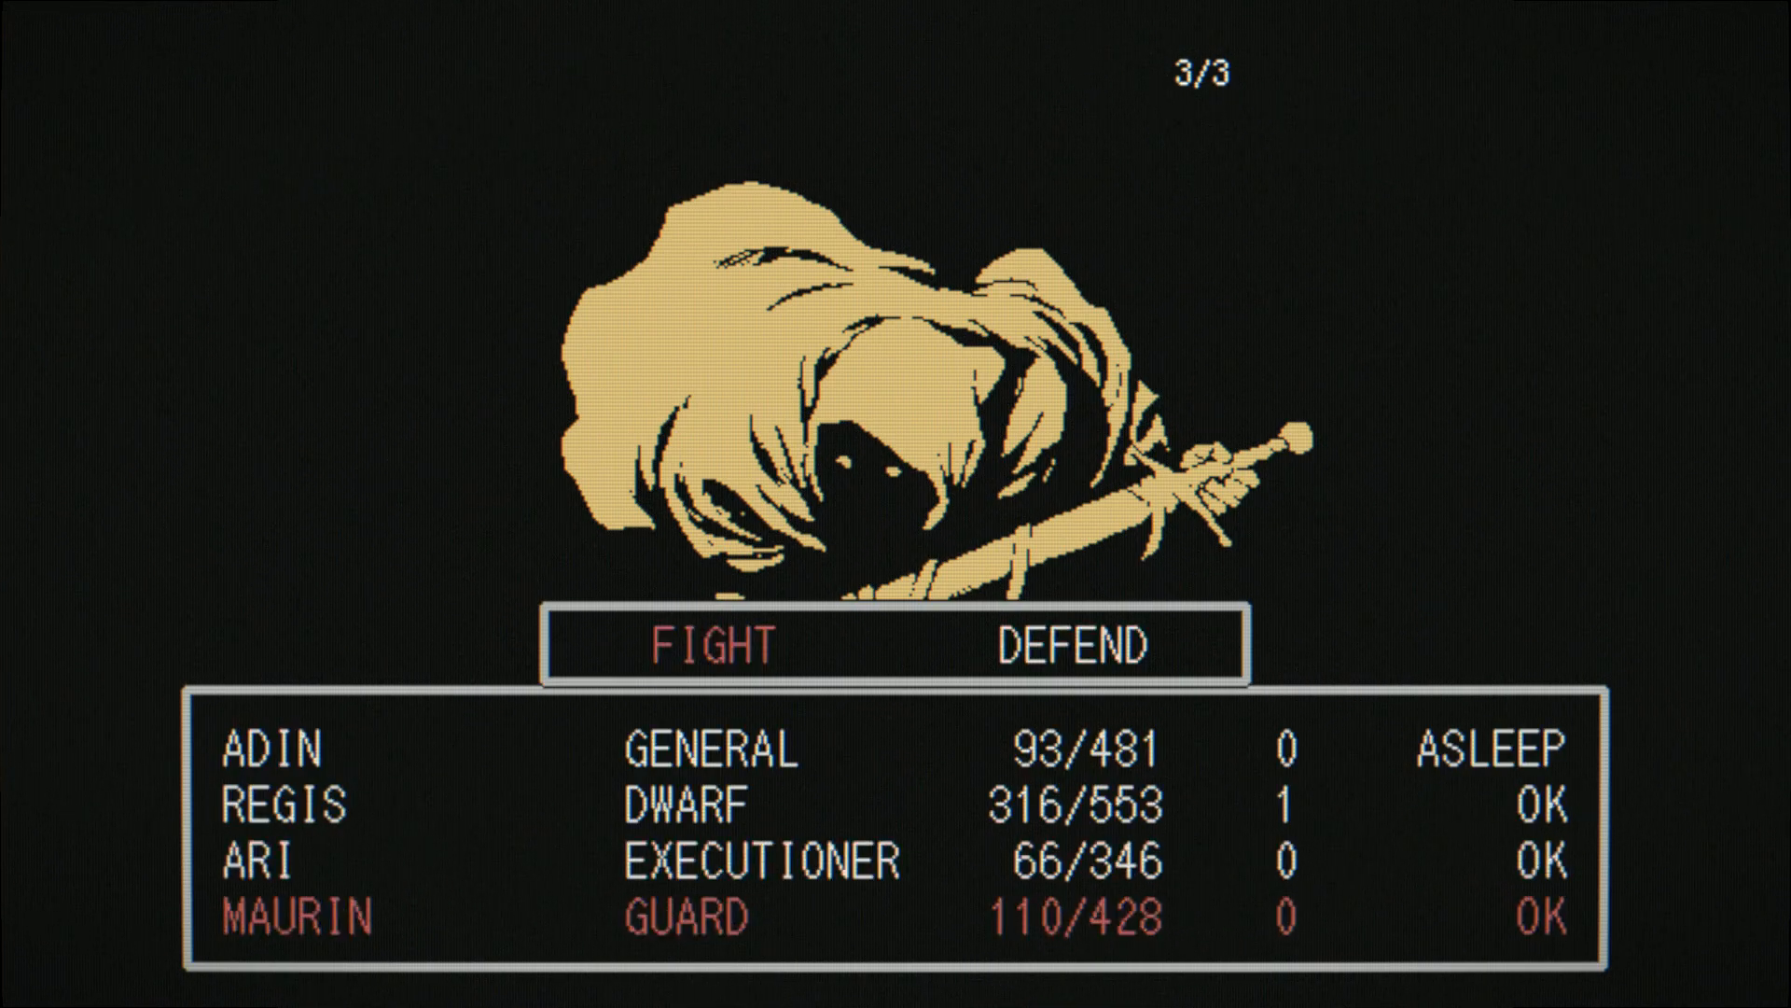
left_click(711, 644)
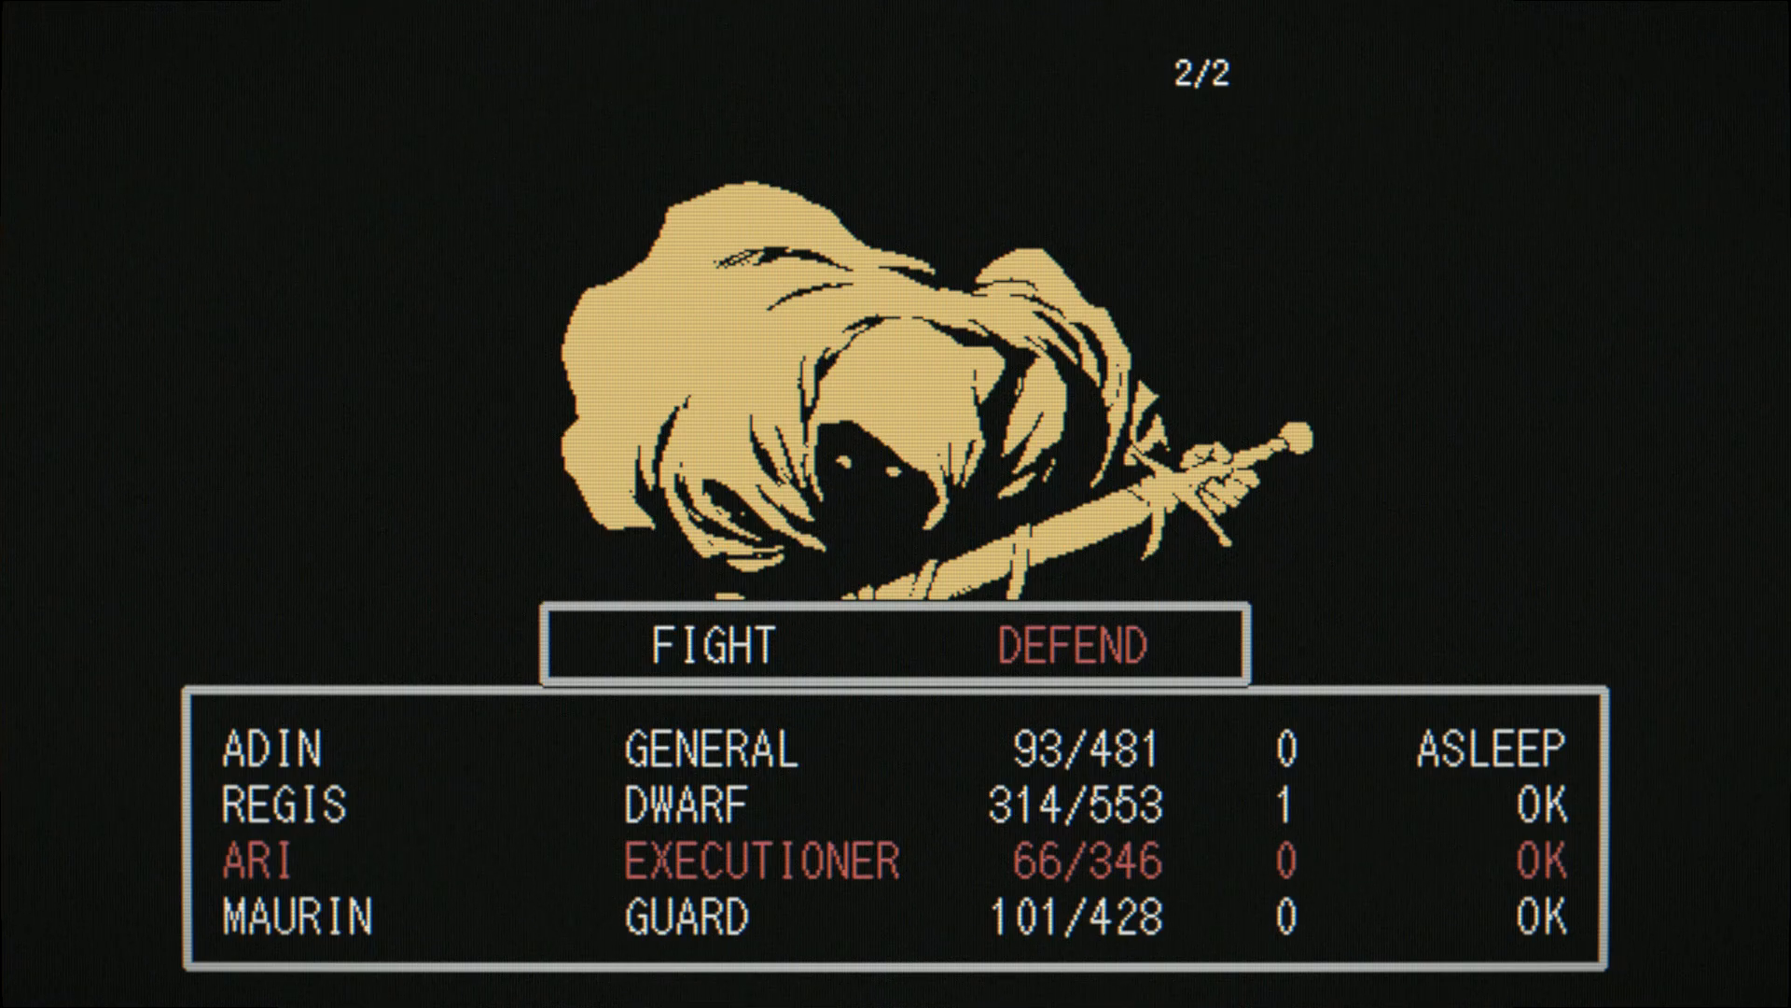
left_click(709, 647)
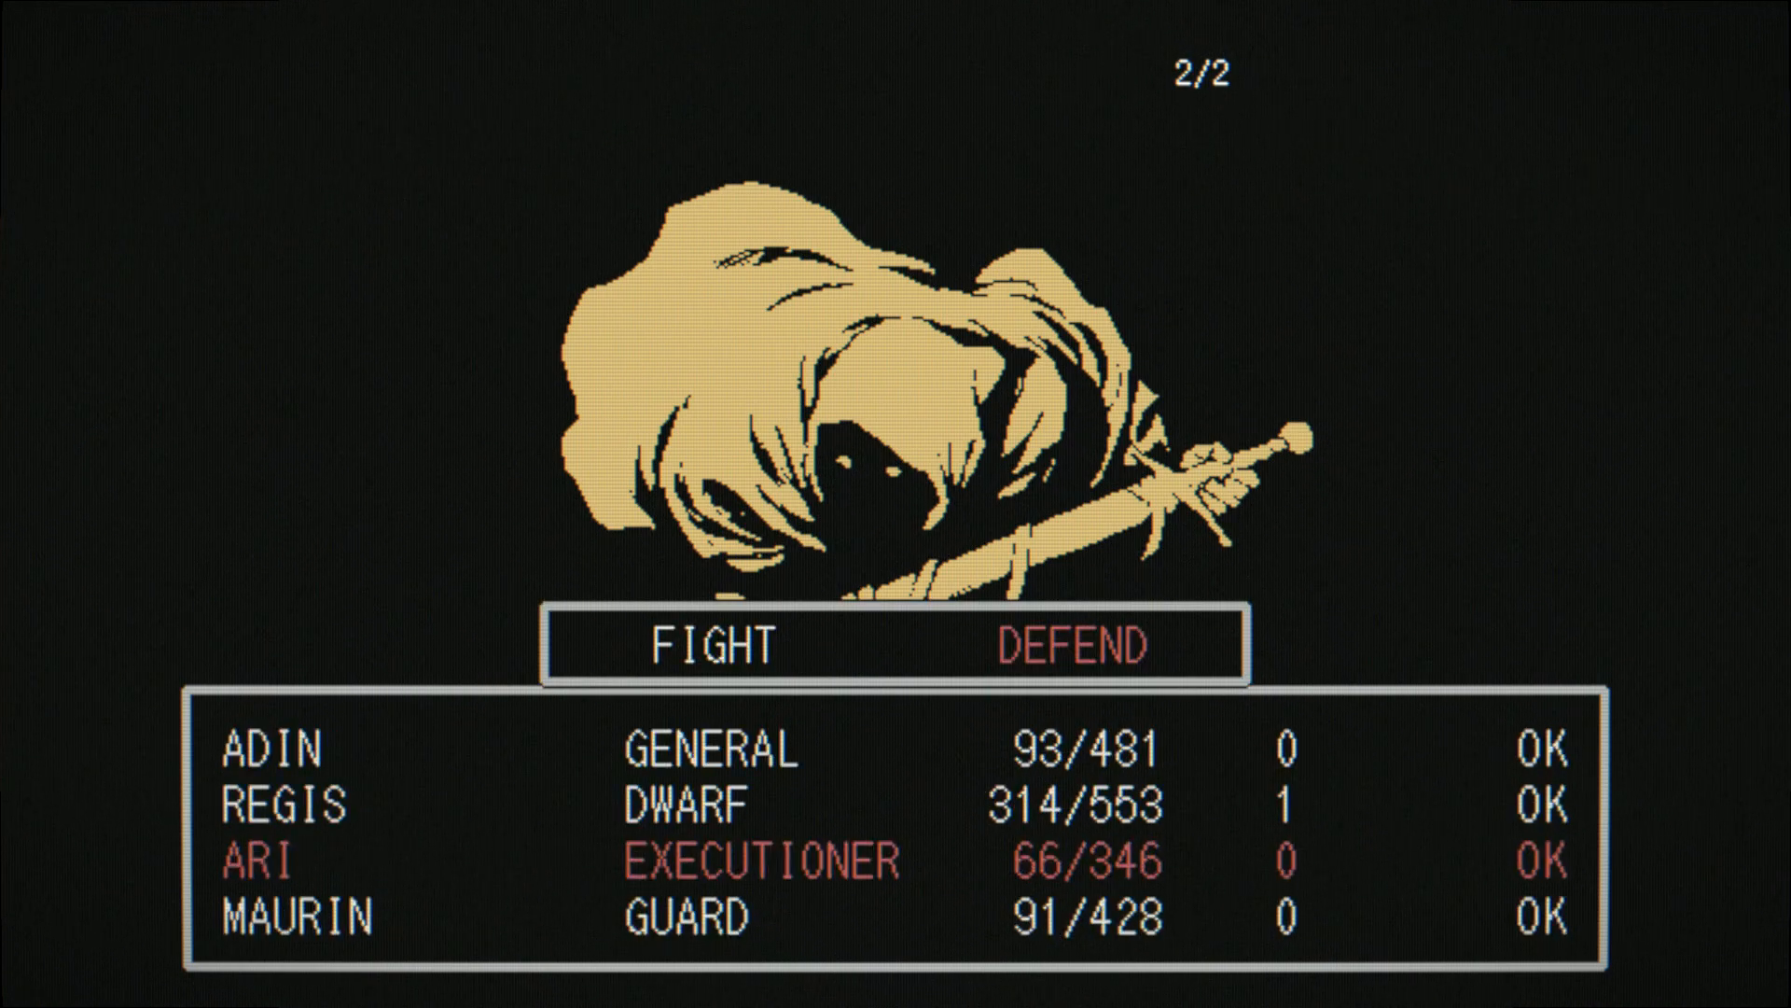
left_click(709, 644)
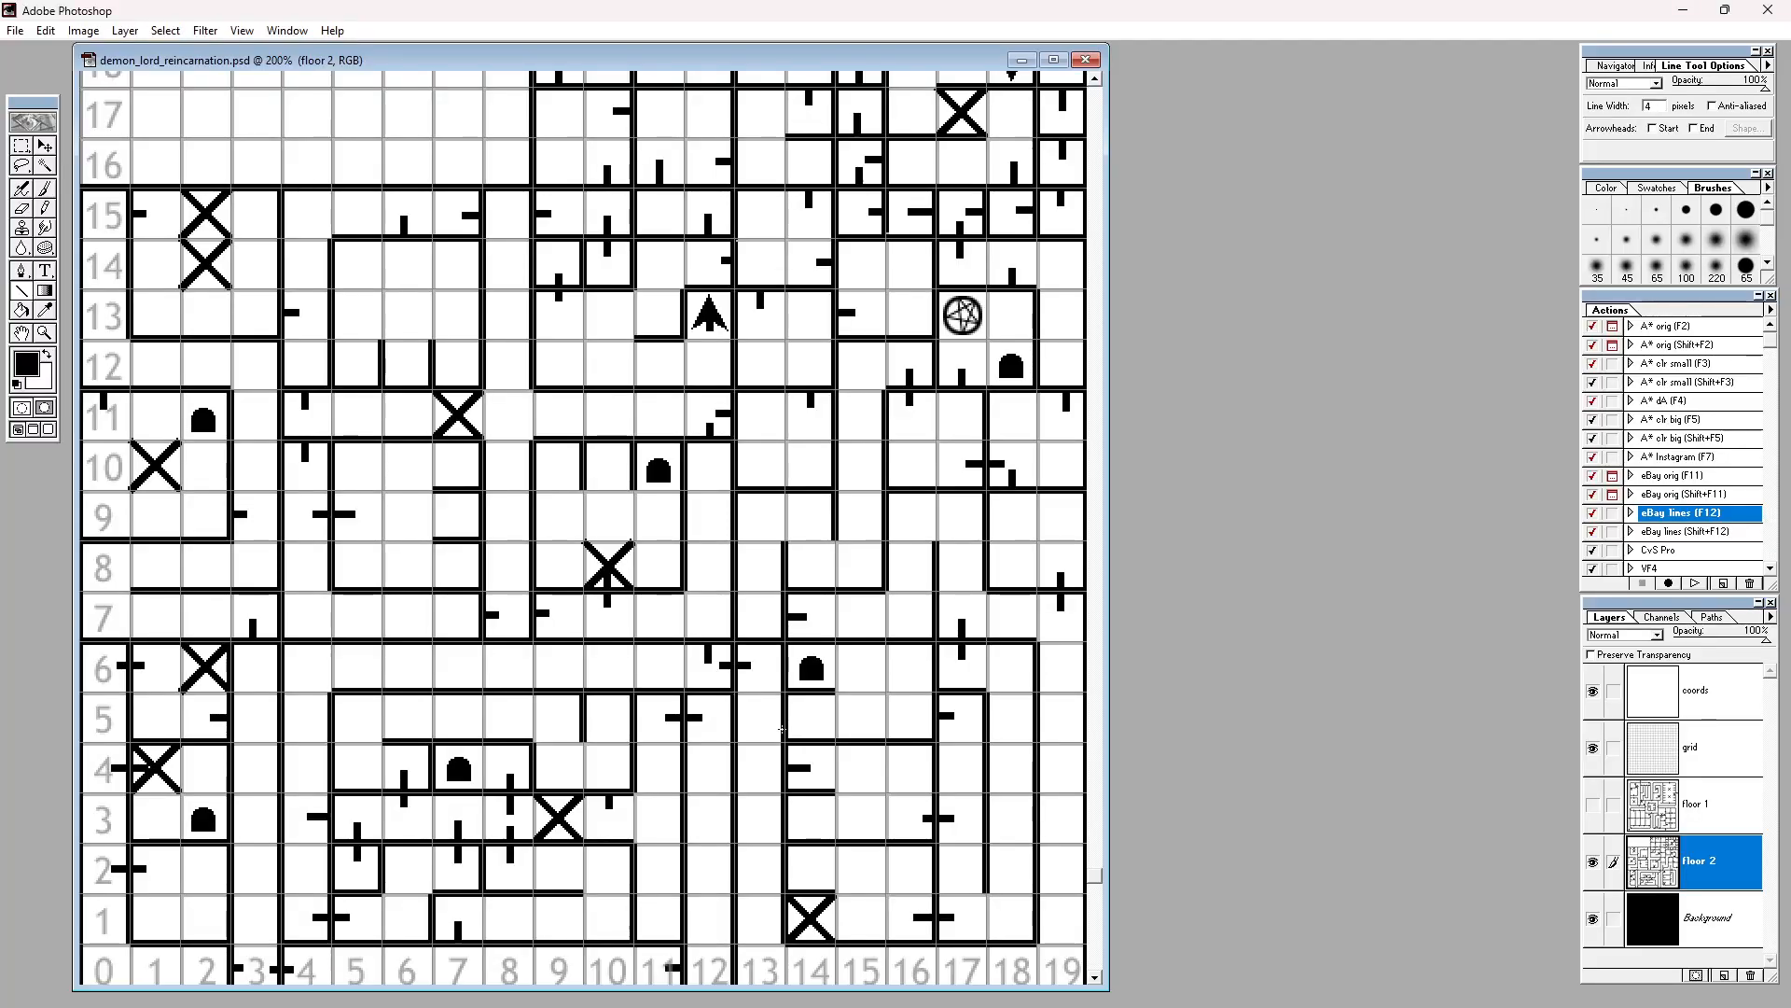
mouse_move(468, 700)
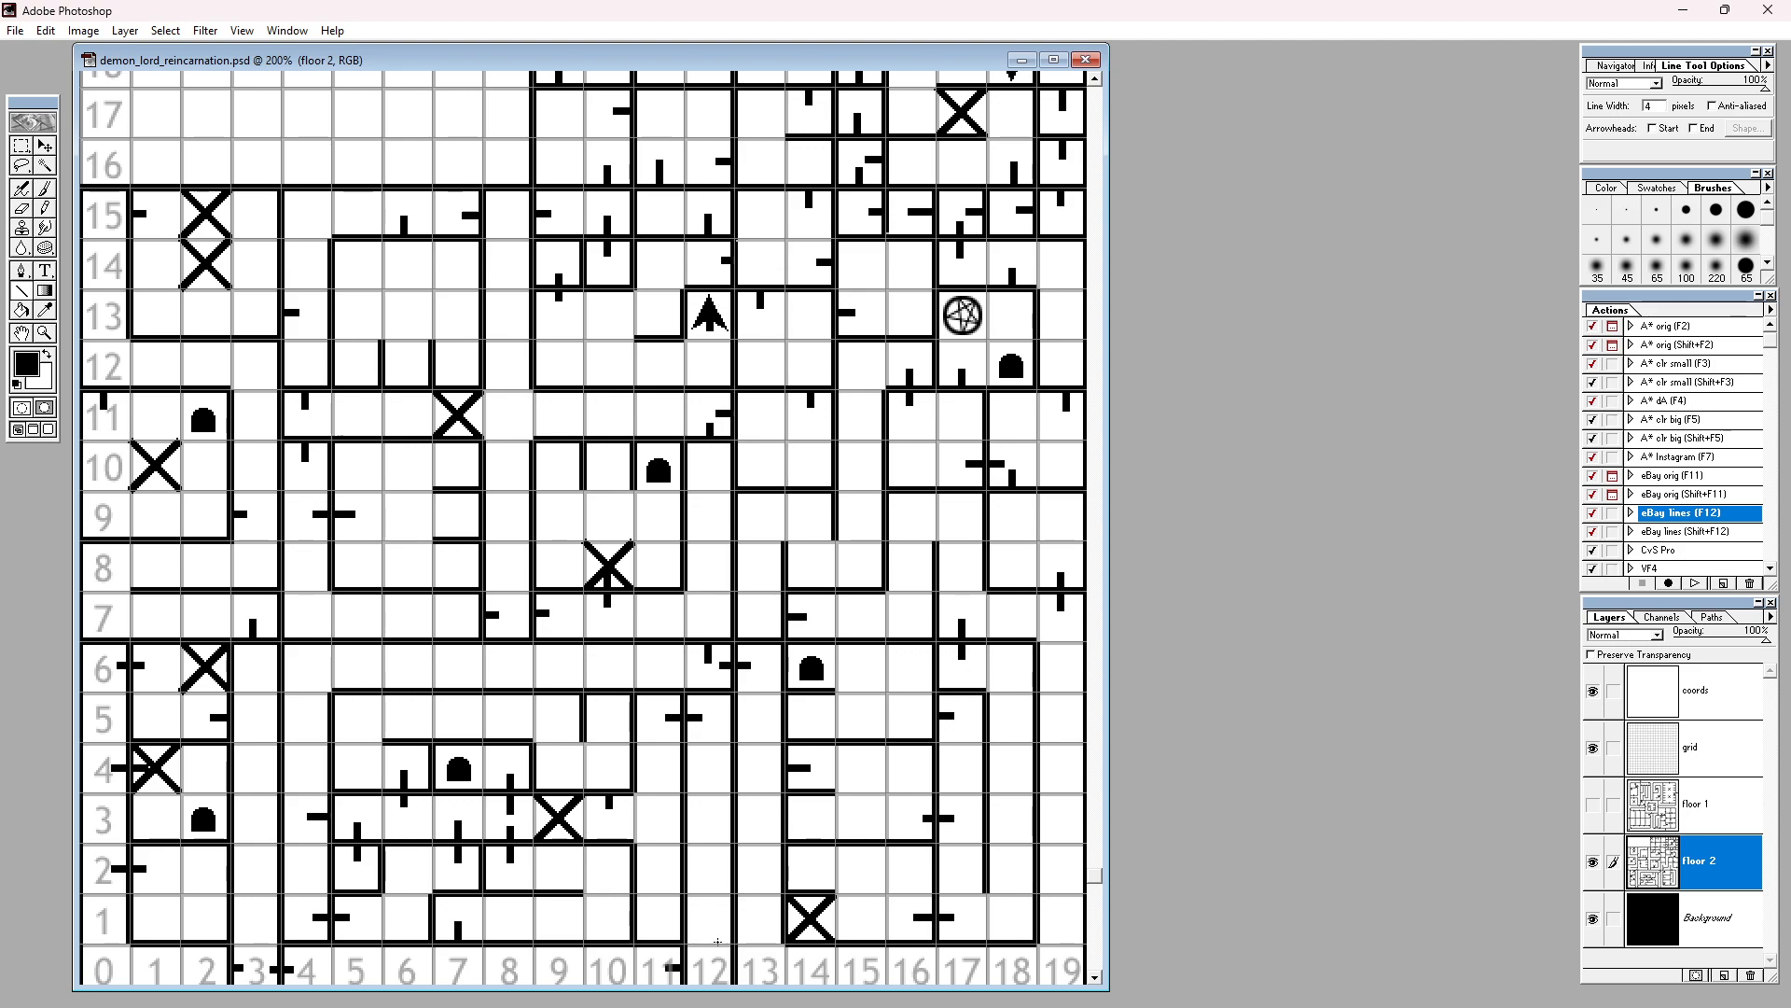
key("alt+tab")
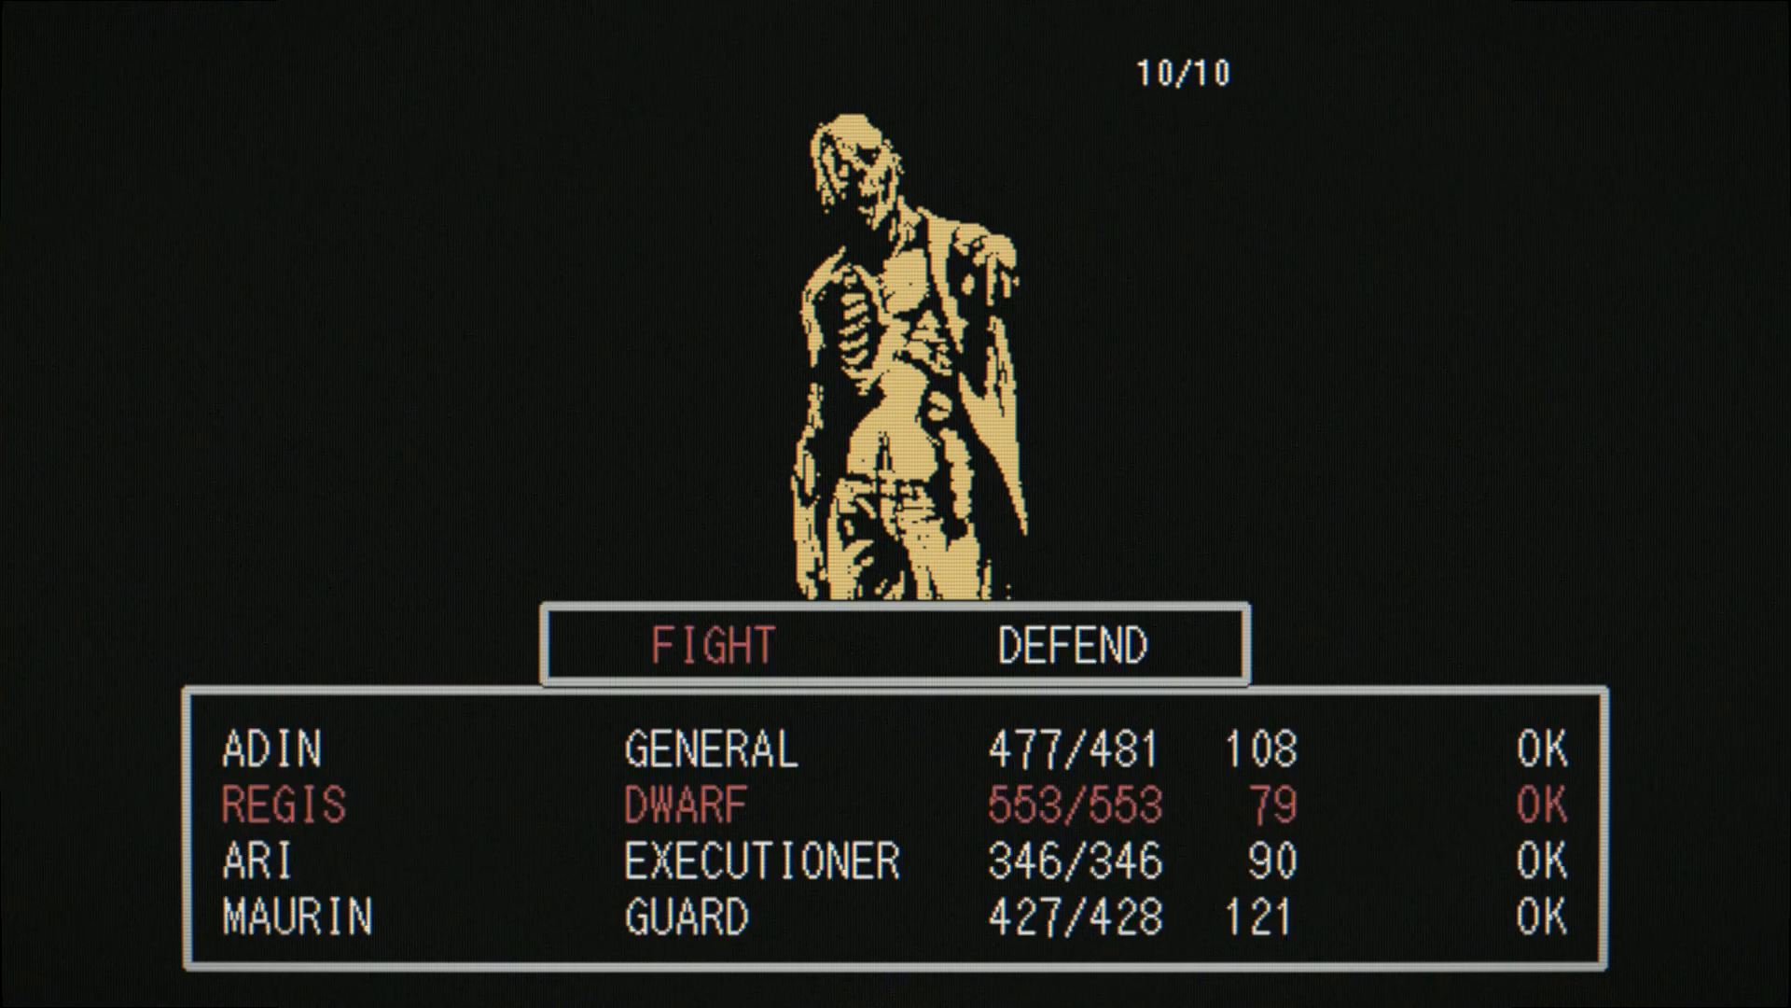
Step: Have Regis and Maurin fight, Maurin using Cut to finish the undead enemy
left_click(706, 644)
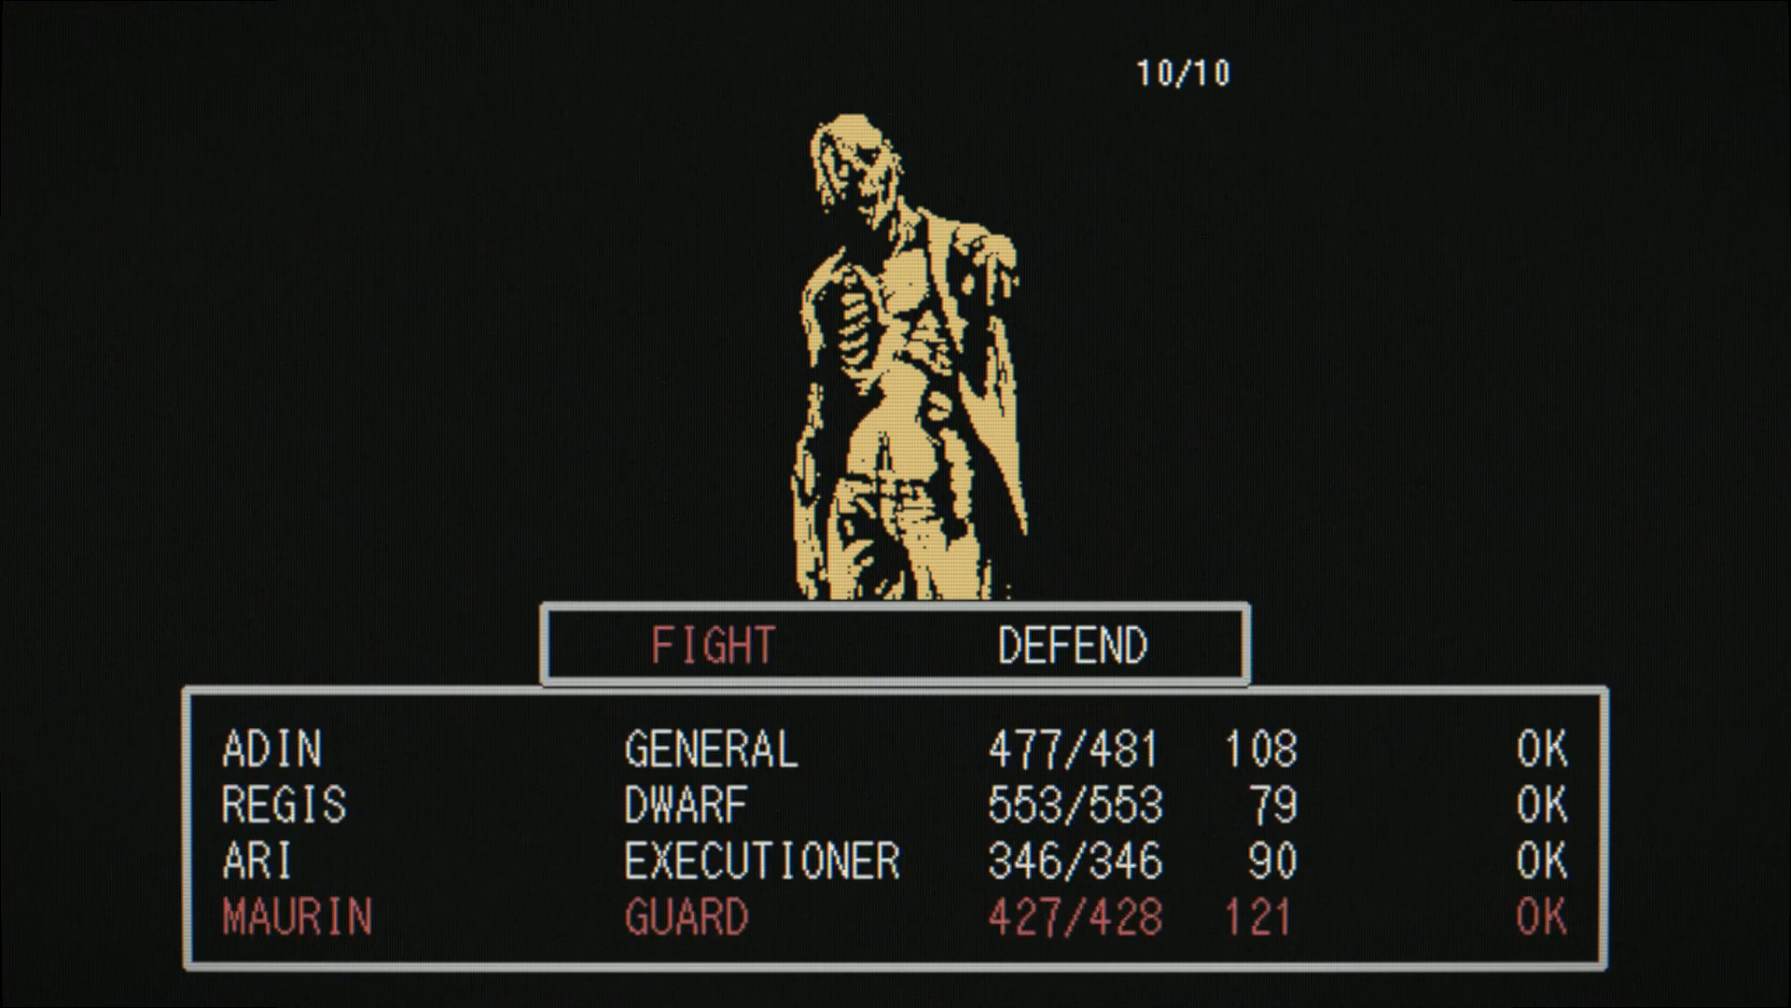
left_click(711, 646)
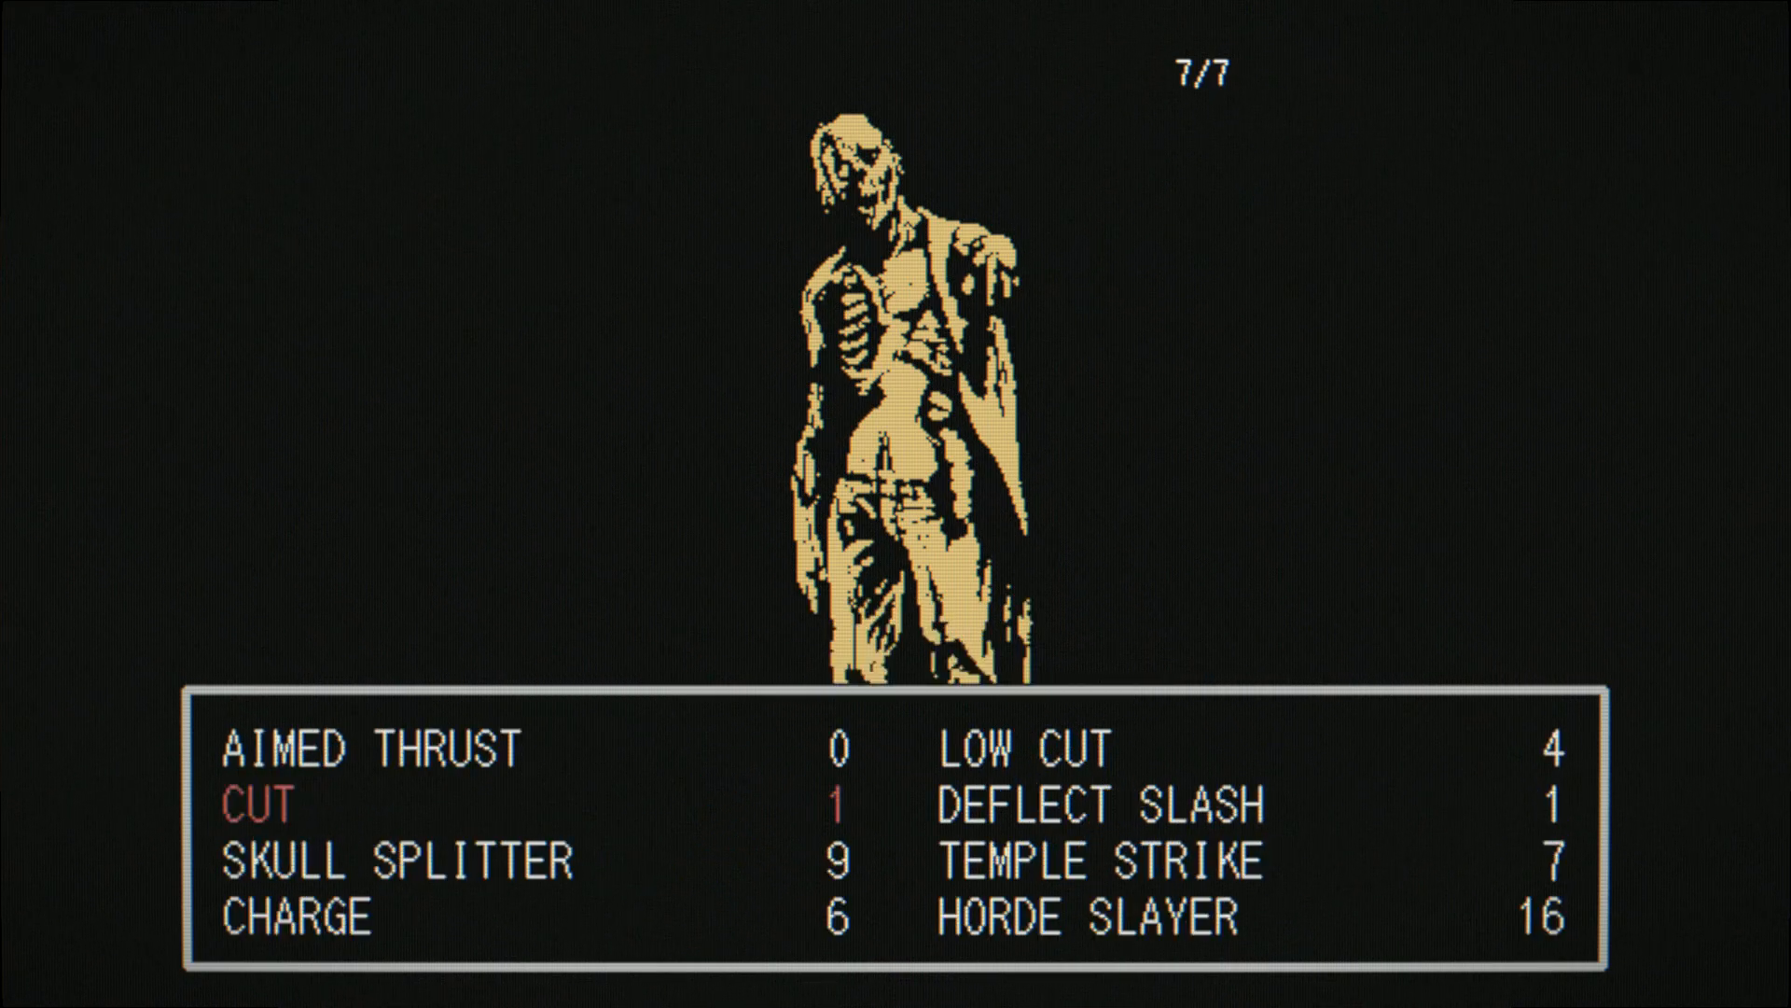
key("Down")
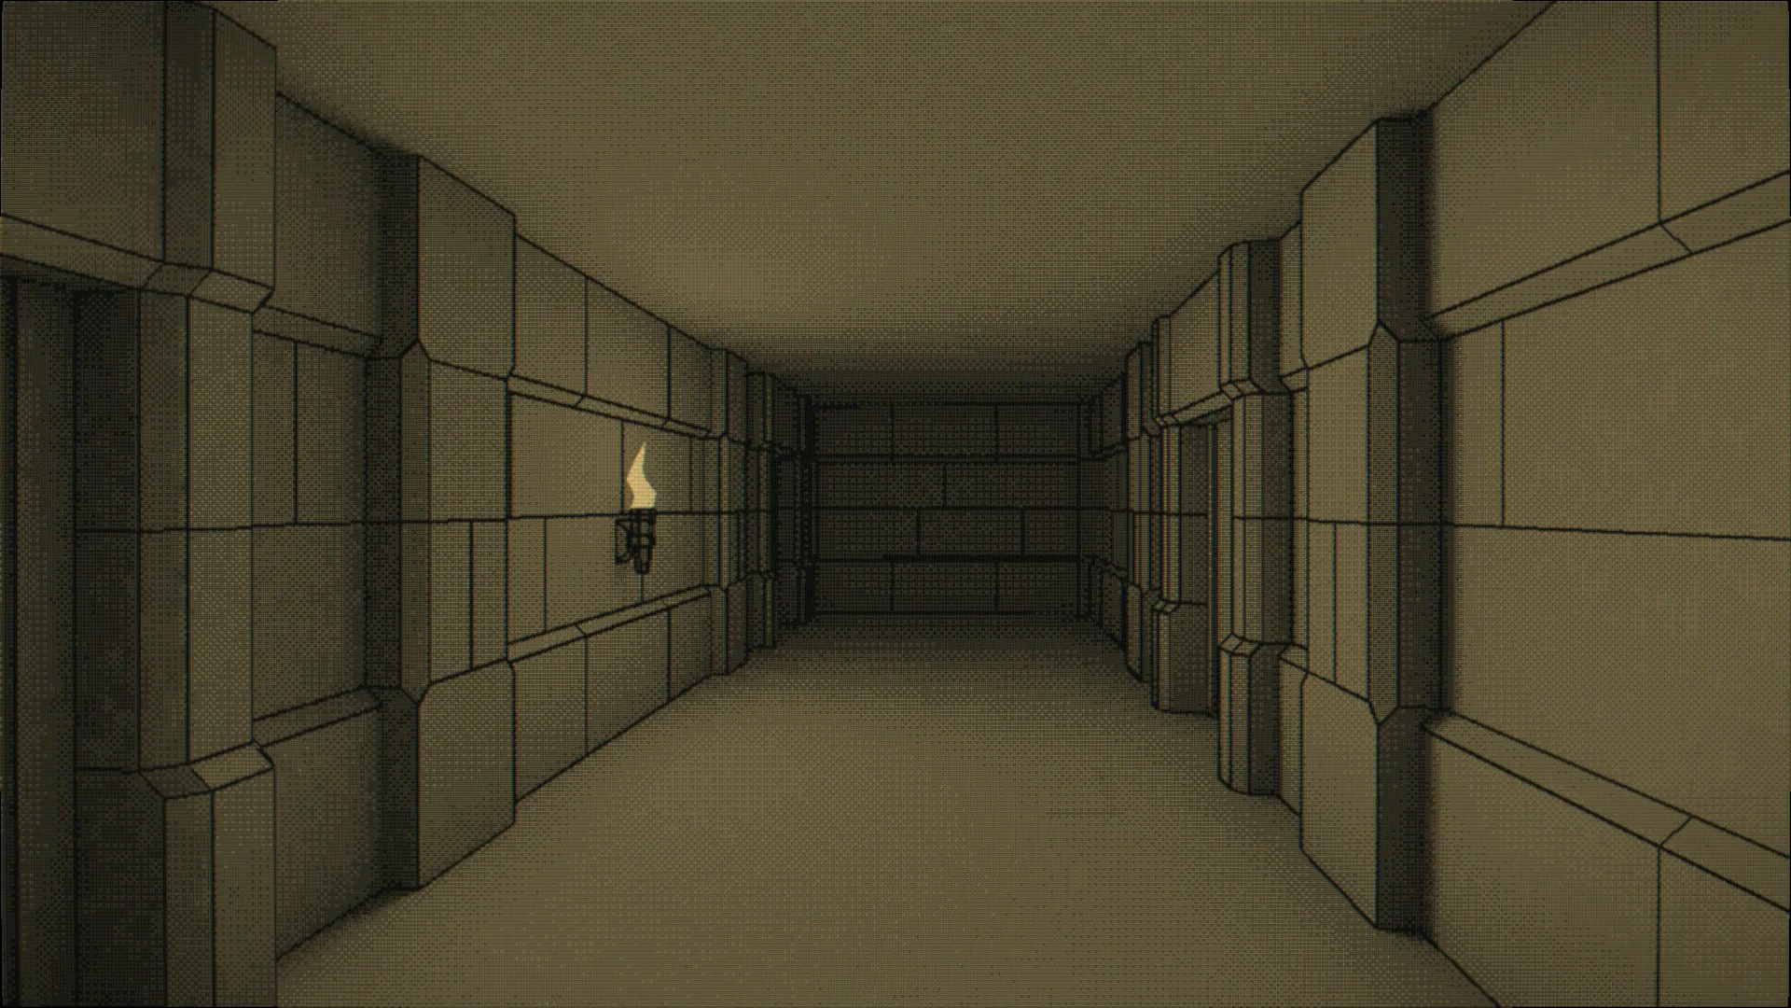
Step: Show the party's location (B2F, 7/3, facing east) and start switching to Photoshop
key("w")
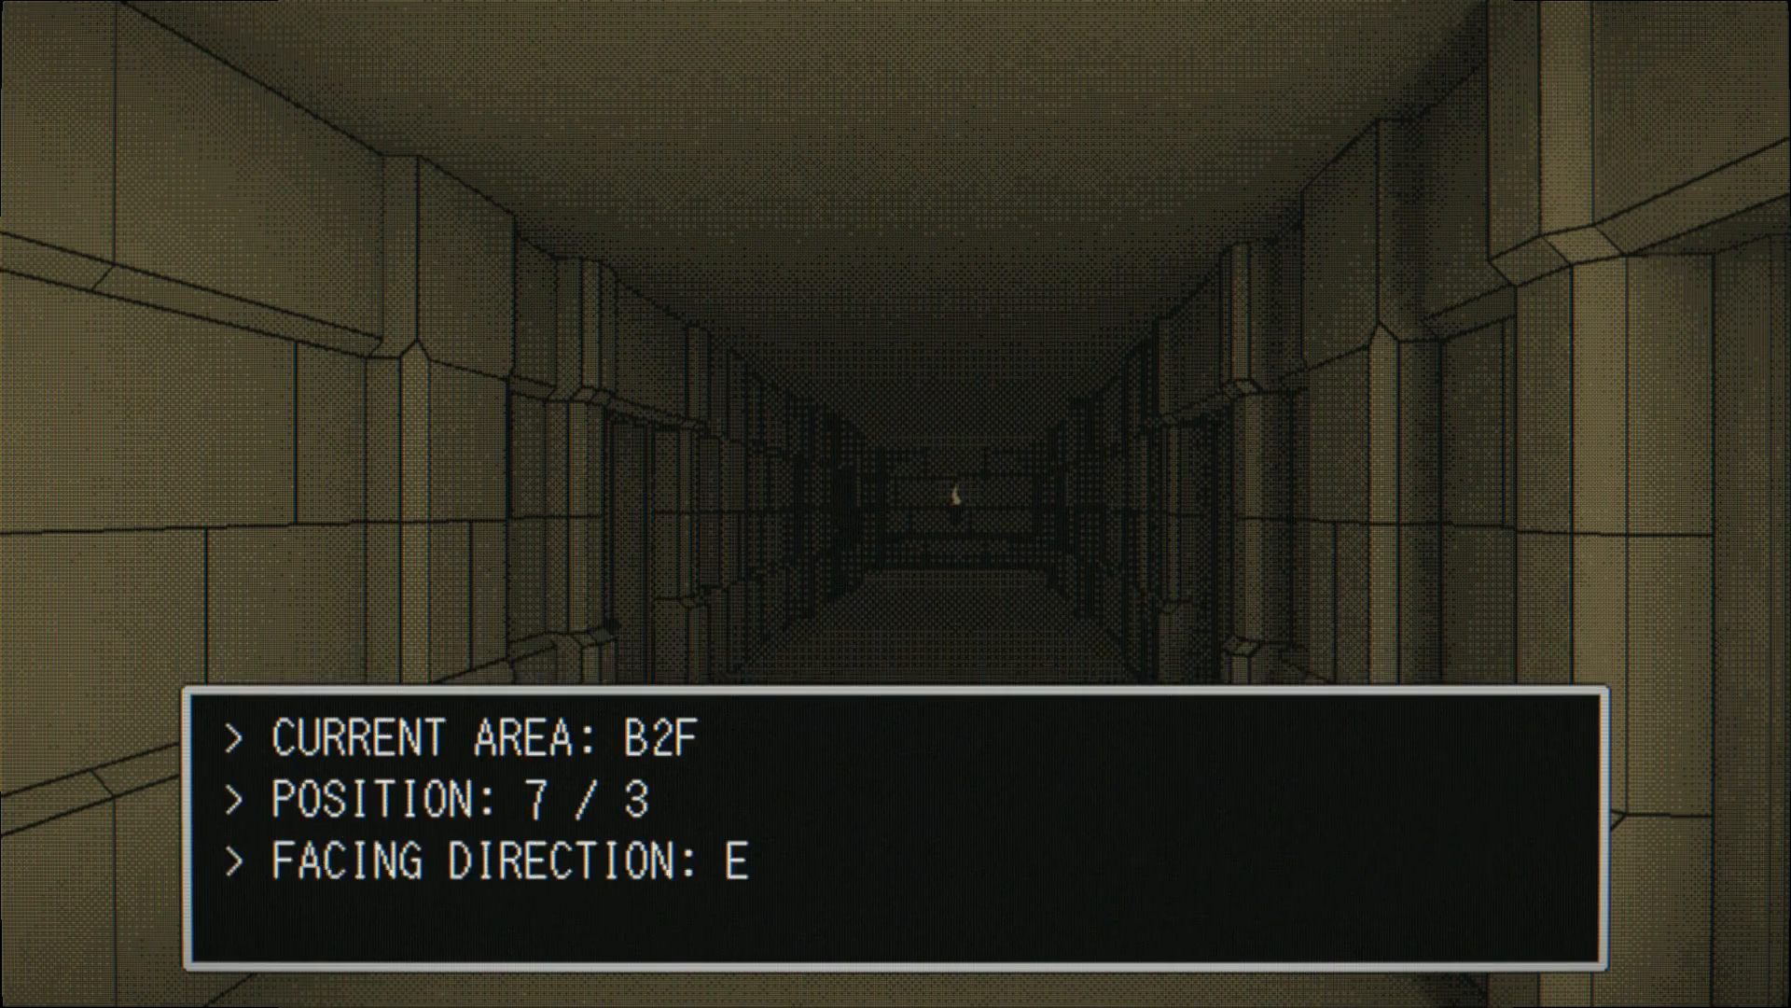
key("alt+tab")
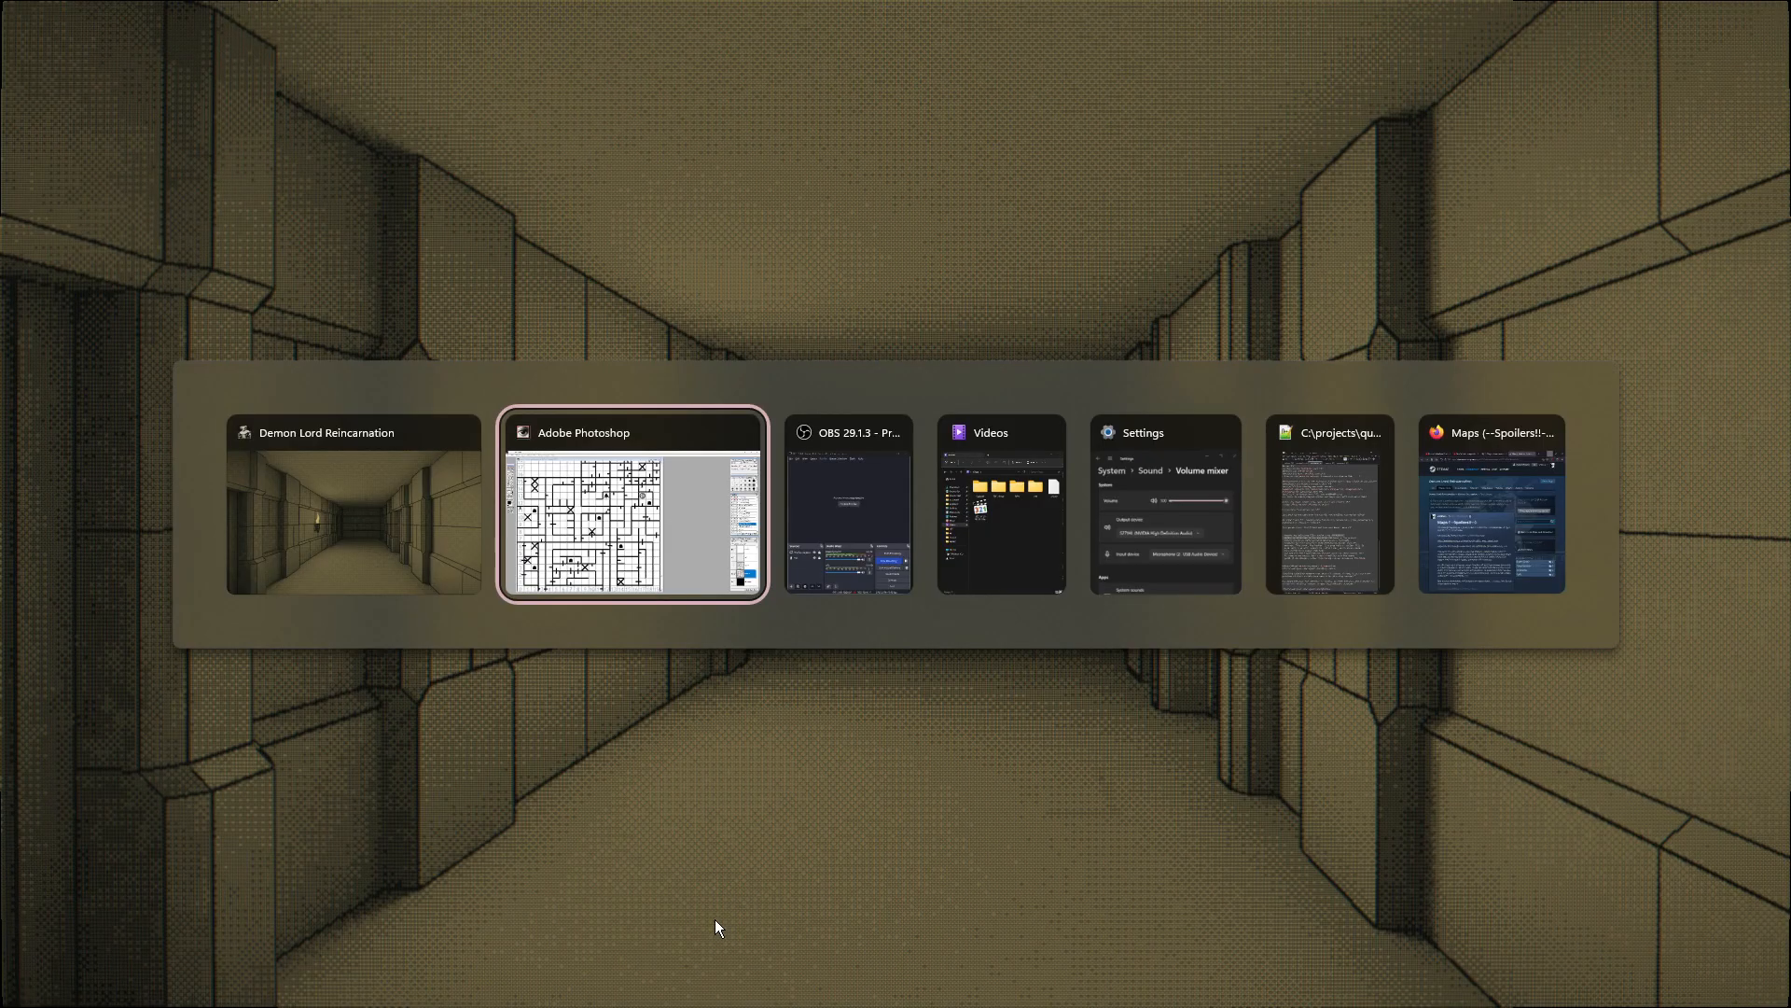
Step: Bring the Photoshop floor map forward to check the party's position
left_click(632, 502)
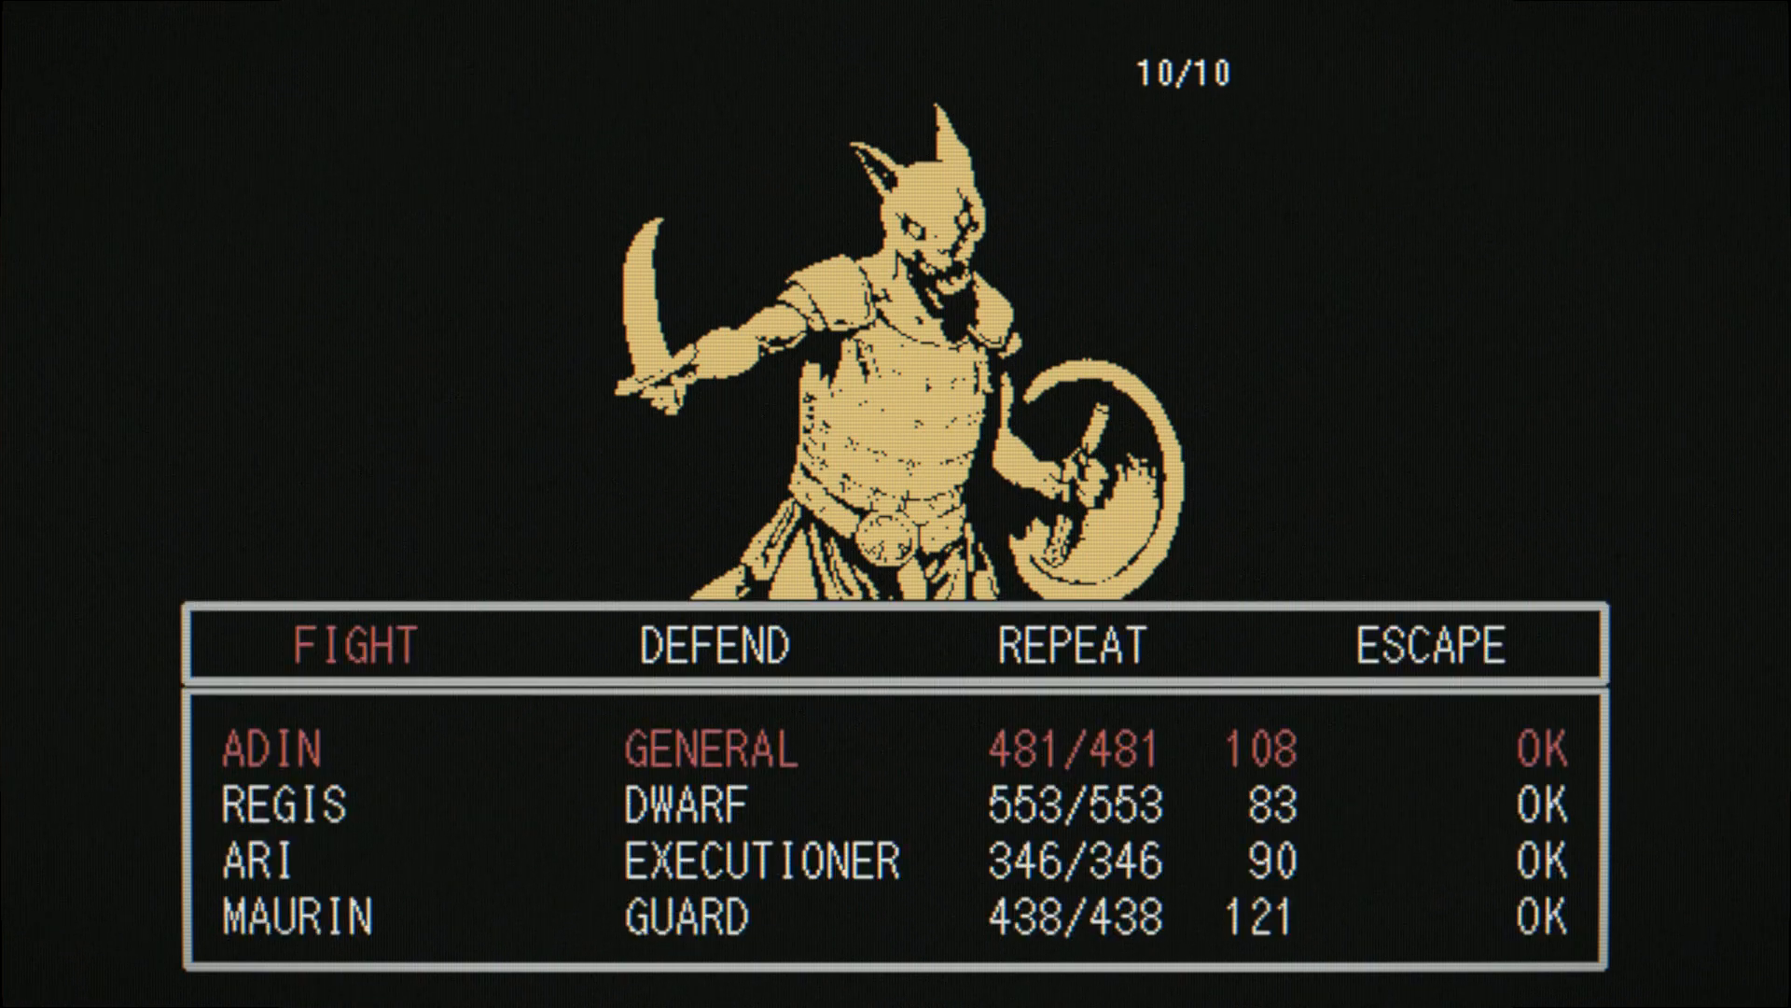
Step: Have Adin and Maurin fight, then finish the beast-warrior with Adin's FURIOUS SLASH
left_click(353, 644)
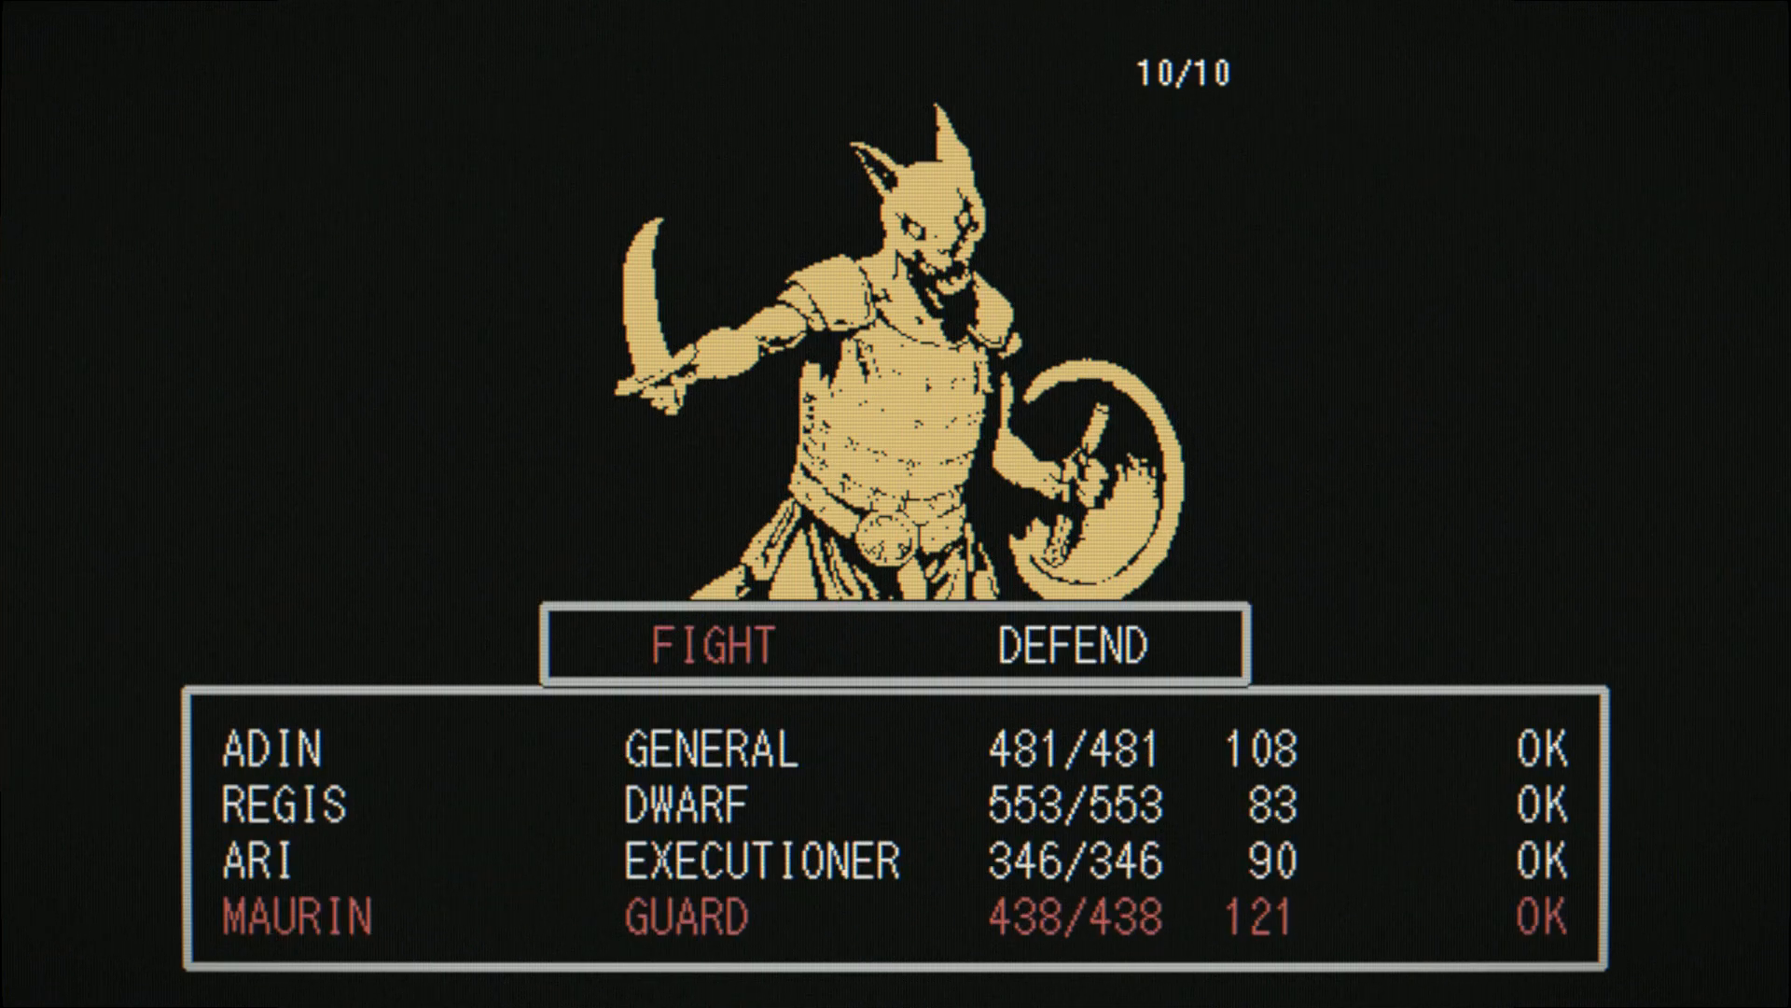
left_click(706, 643)
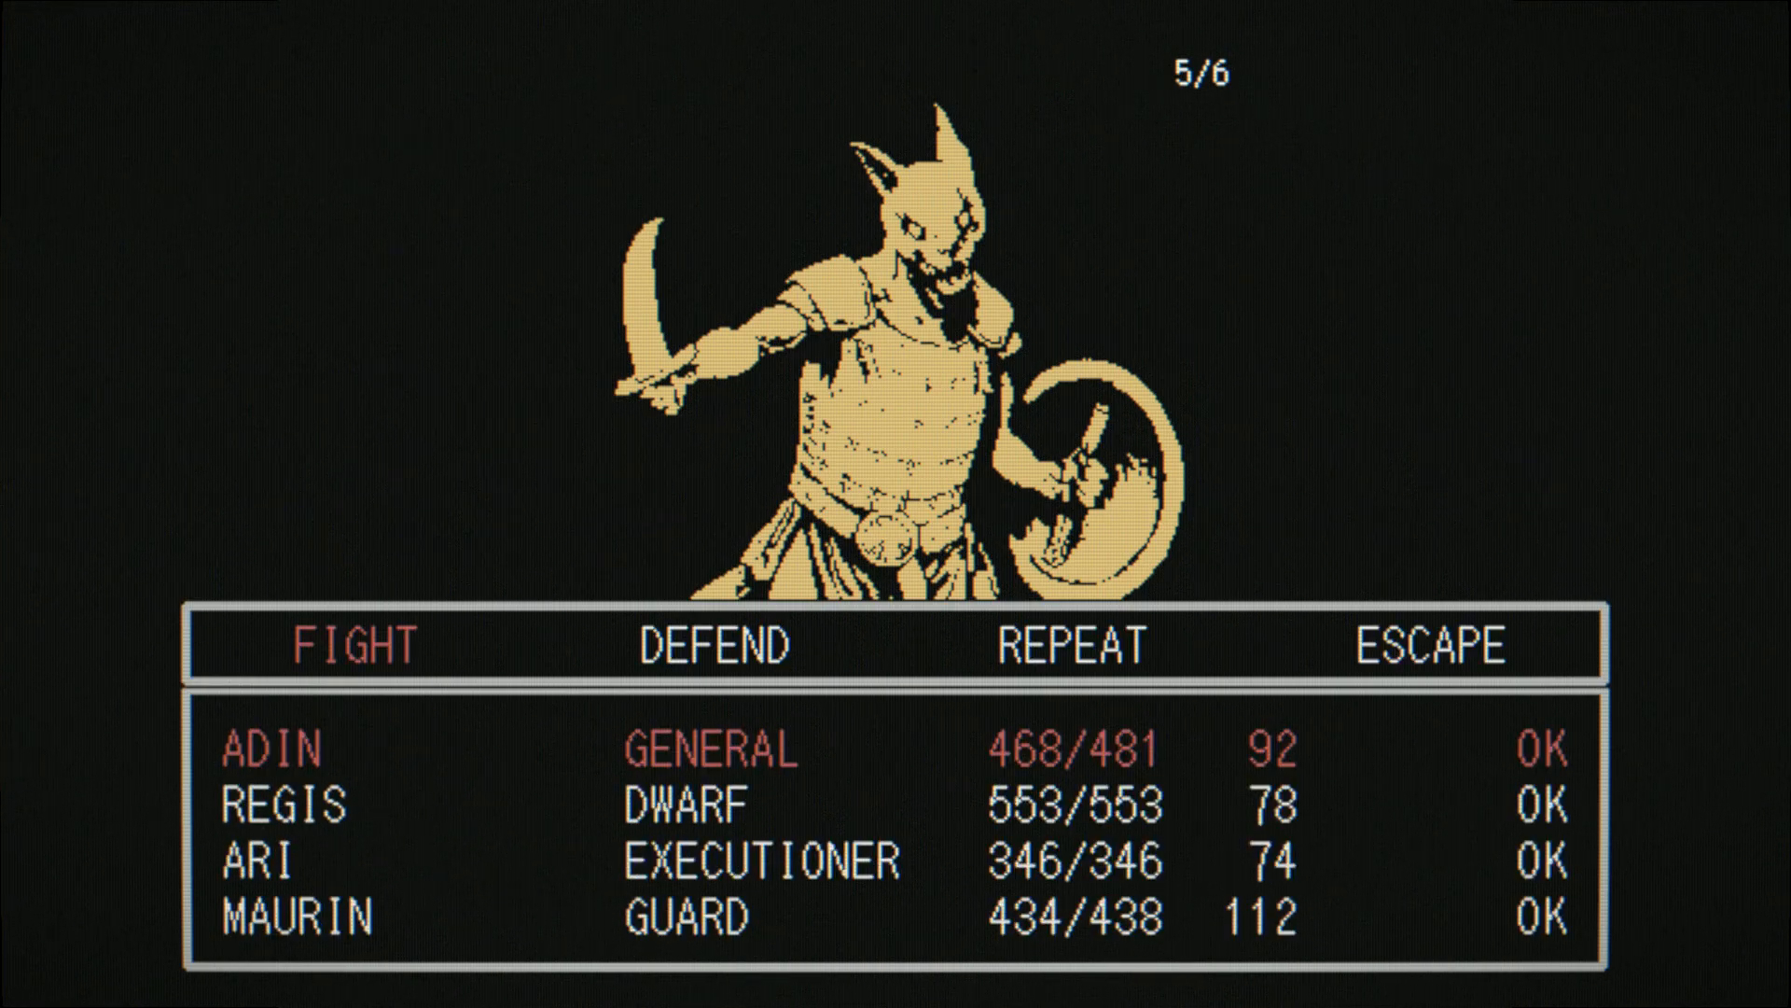
left_click(356, 646)
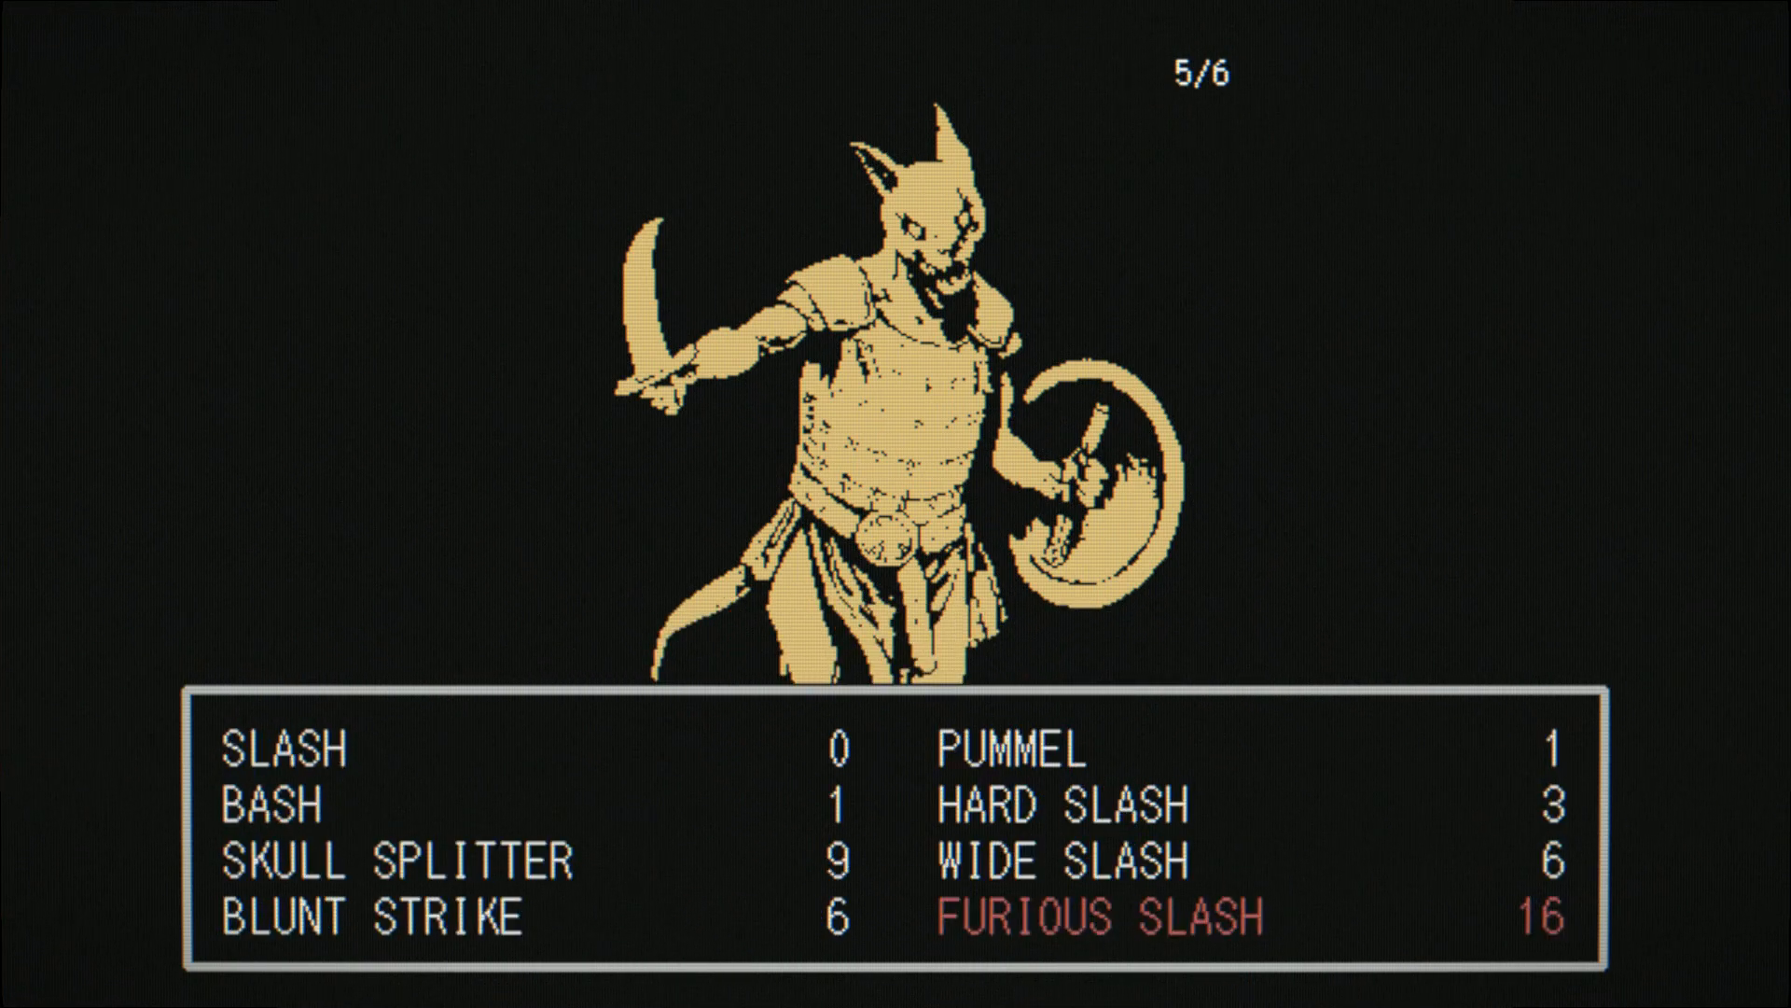
left_click(1094, 917)
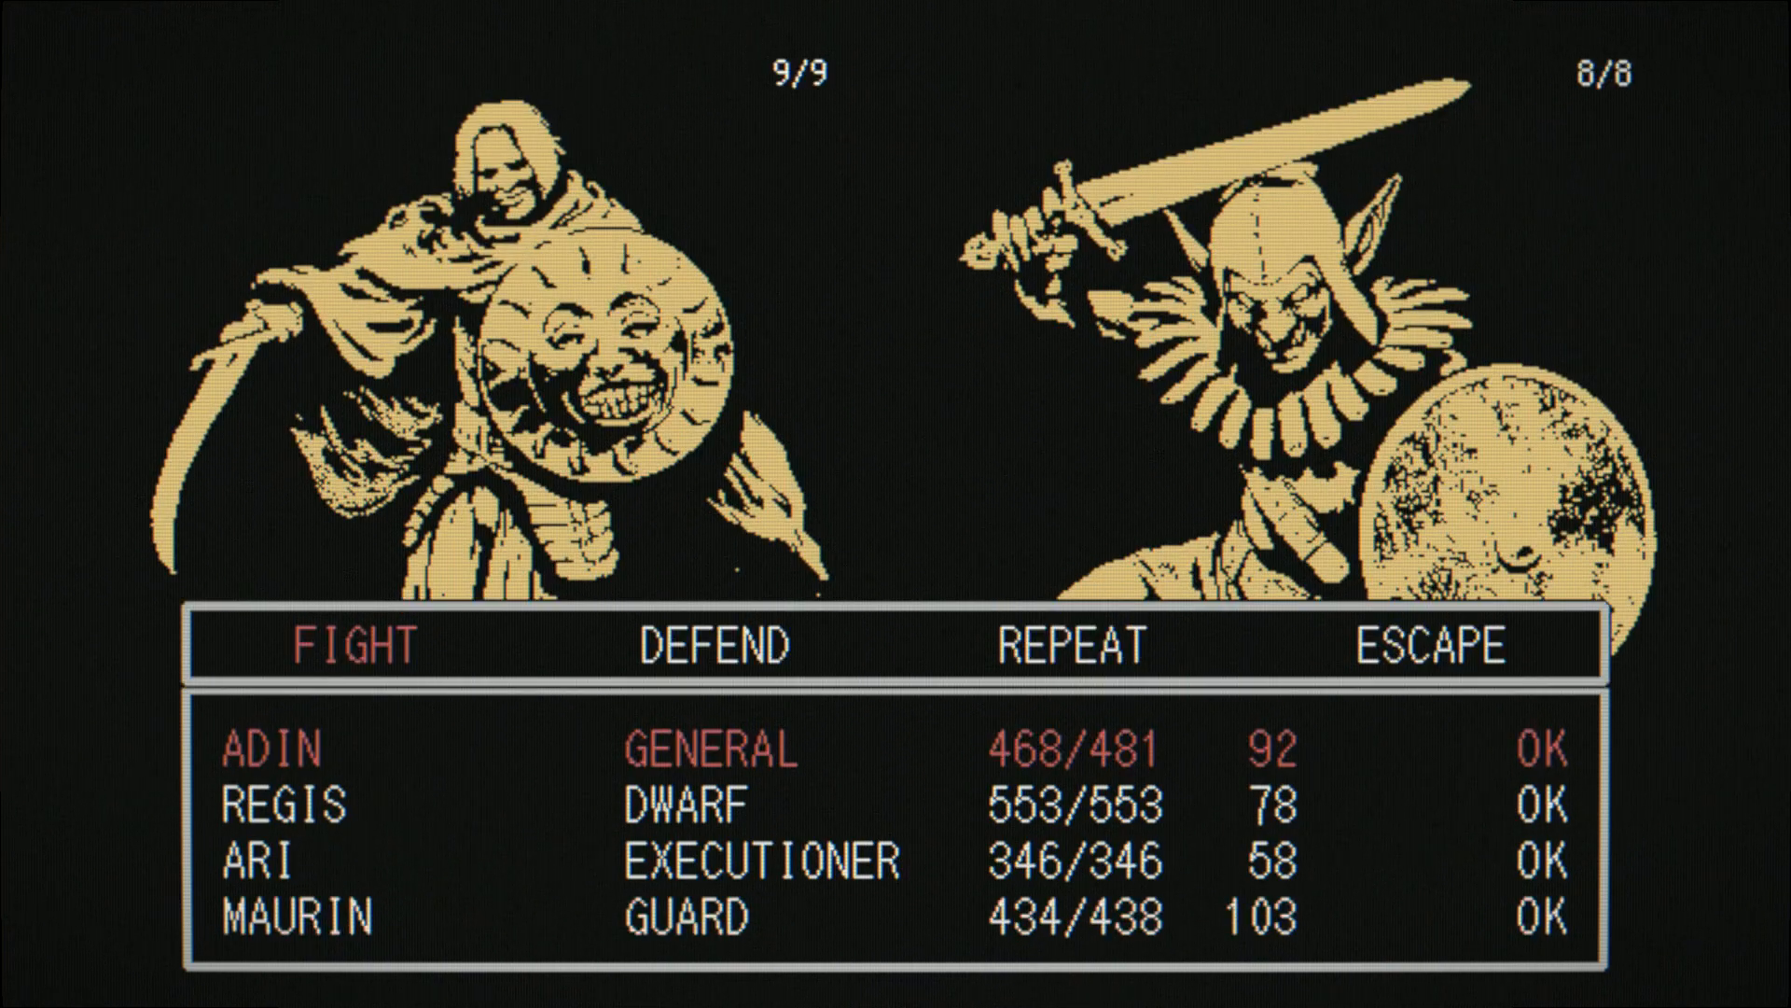
Step: Have Adin and Maurin fight until the shield-bearers and goblin swordsmen fall
left_click(351, 648)
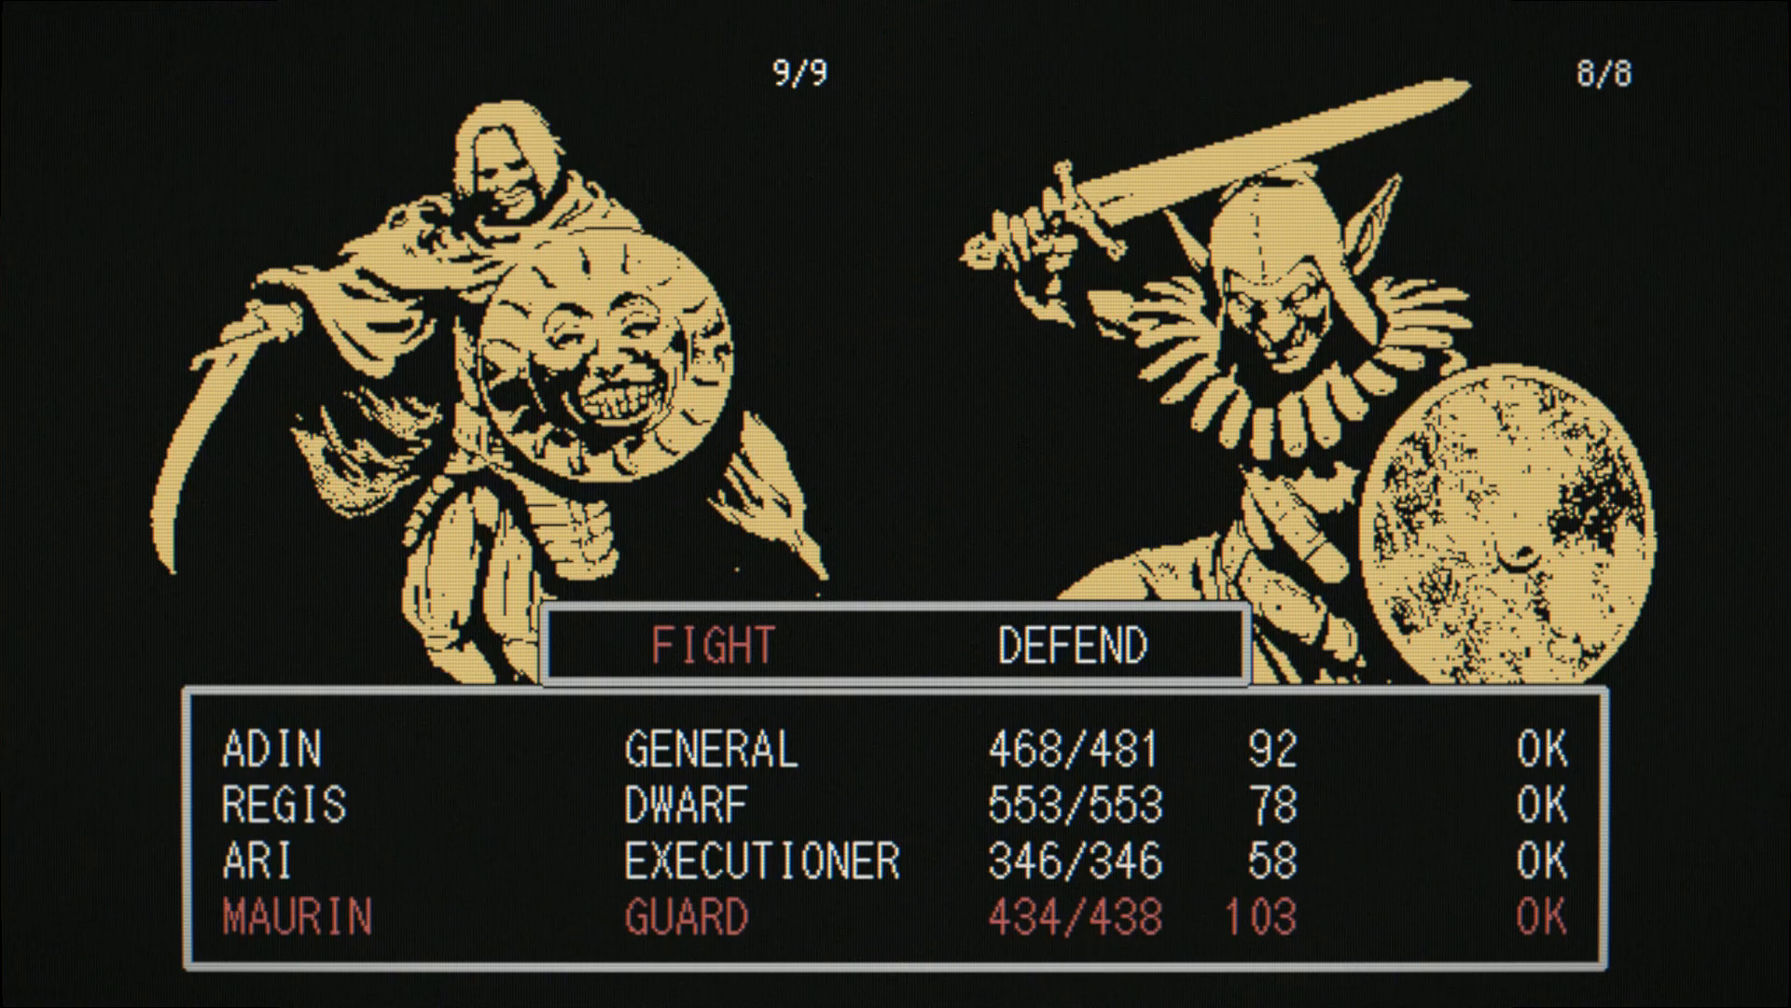
left_click(718, 646)
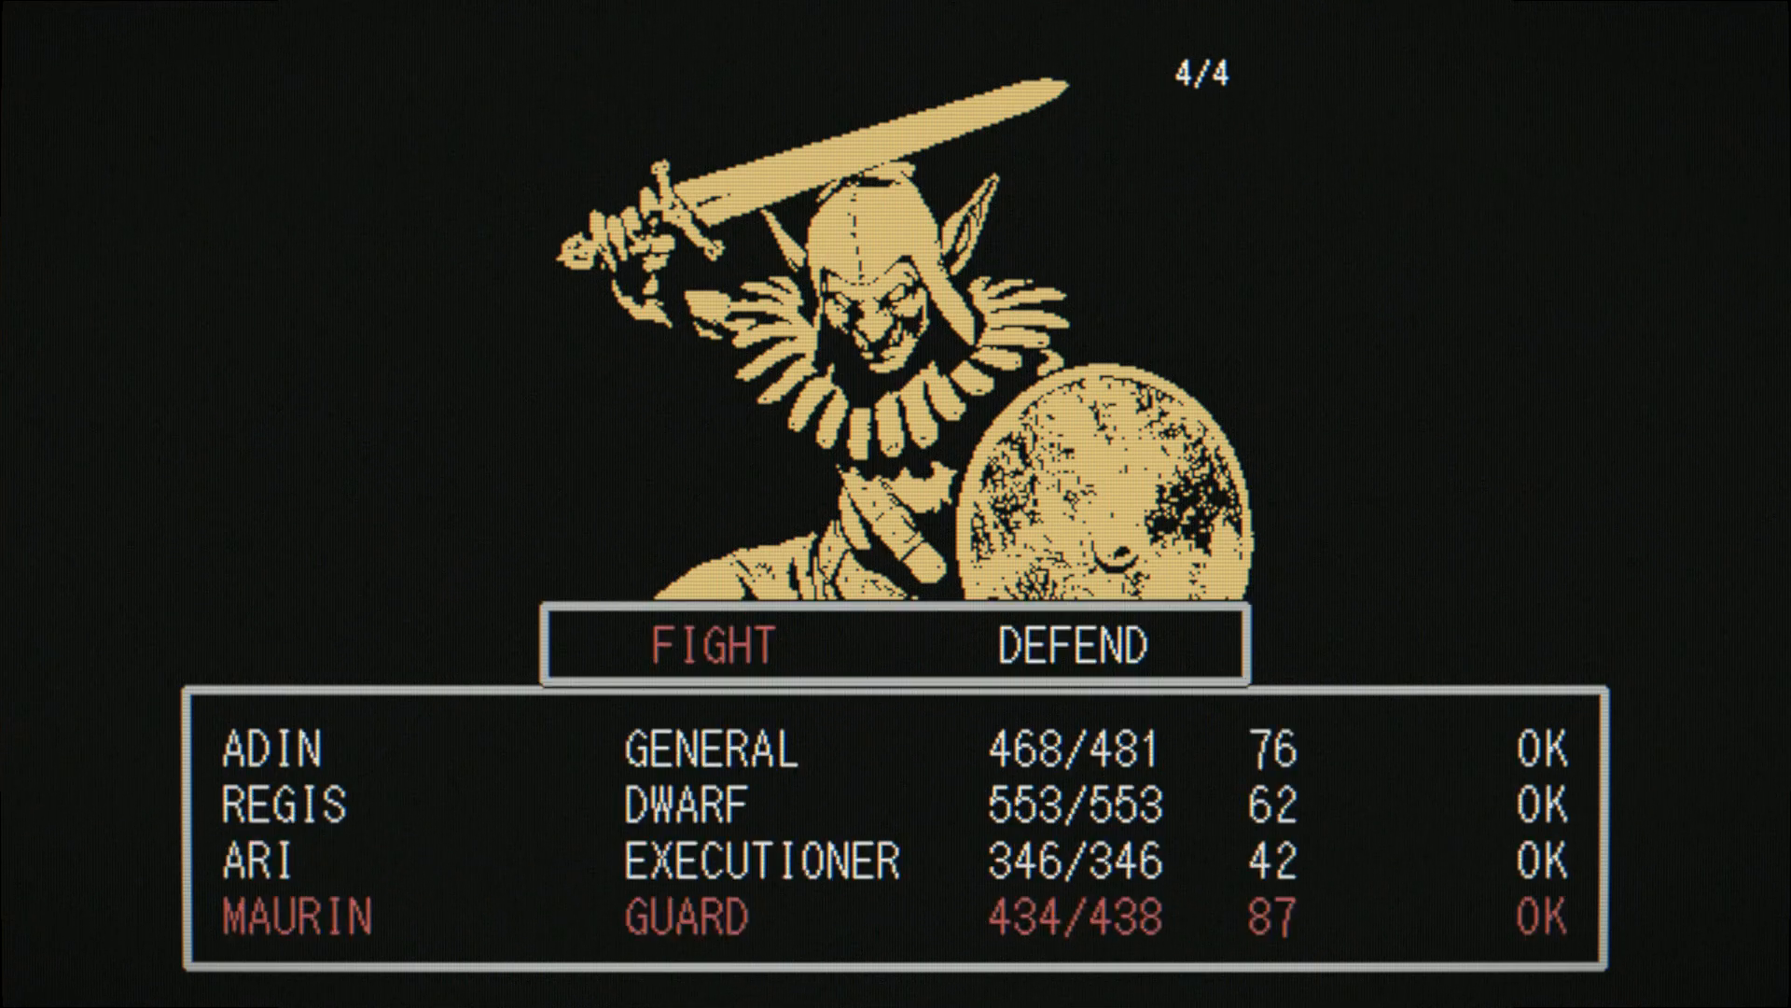
left_click(705, 646)
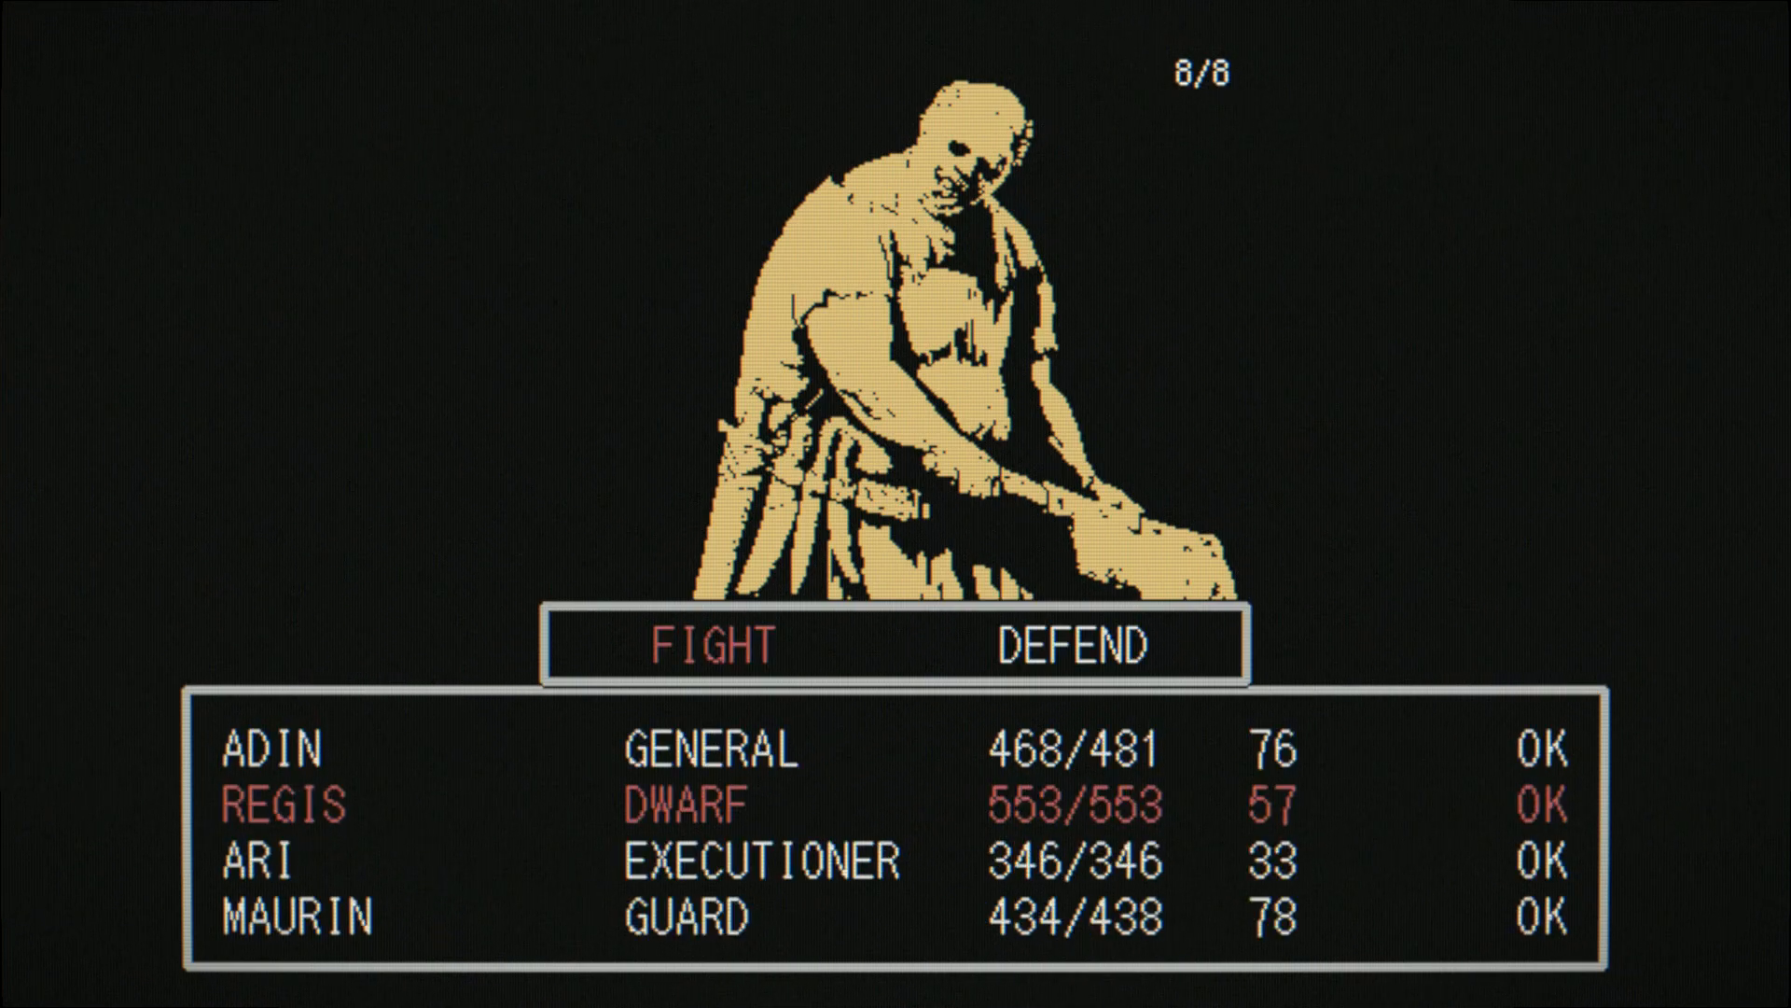
Step: Have Regis, Maurin and Adin each attack the hunched bald brute this round
left_click(709, 646)
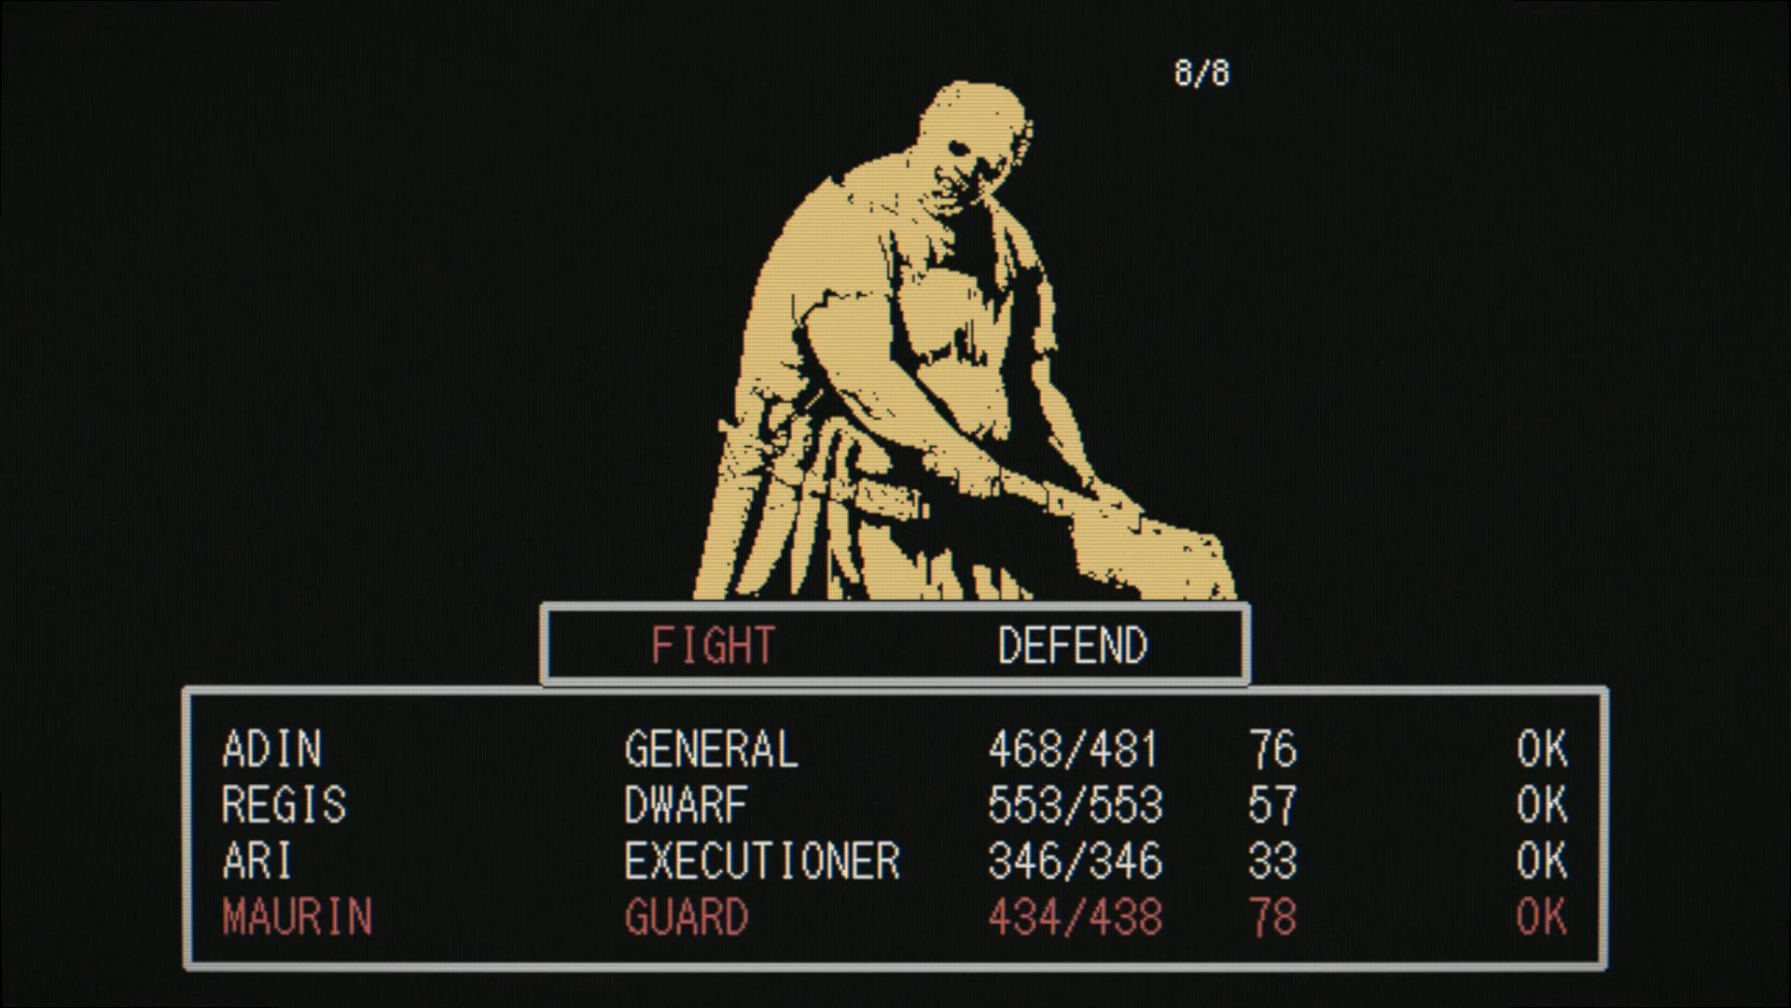
left_click(706, 643)
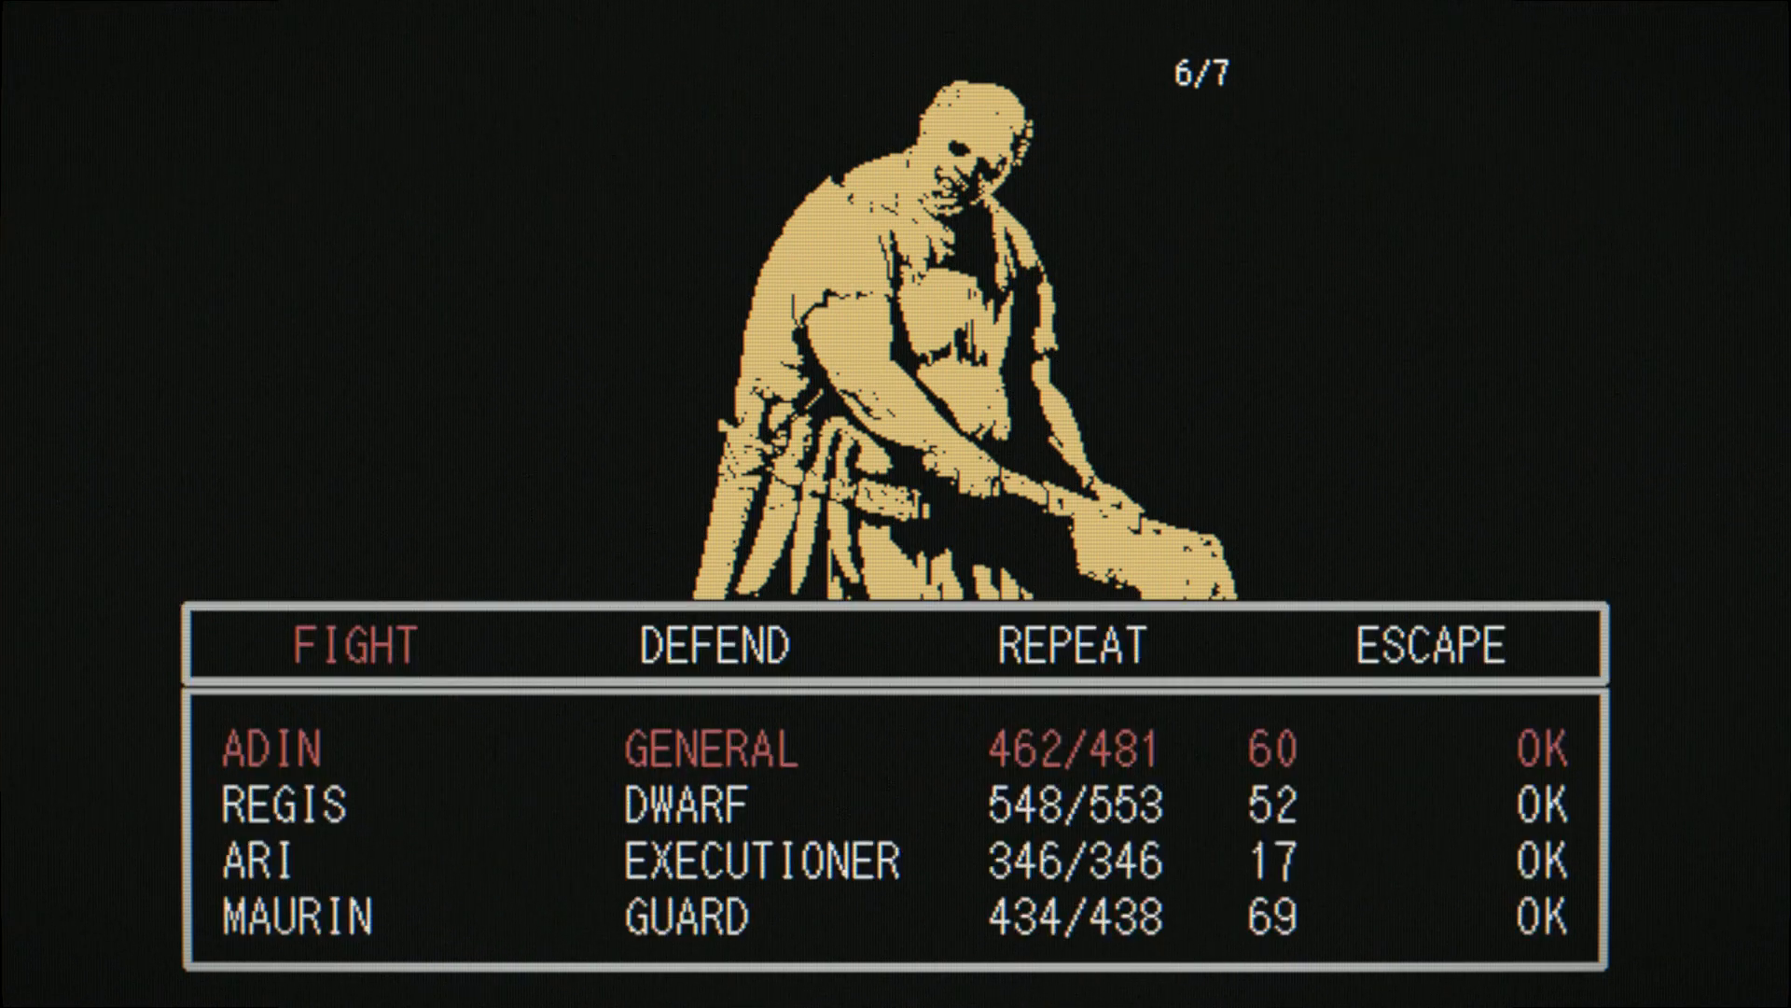
left_click(353, 643)
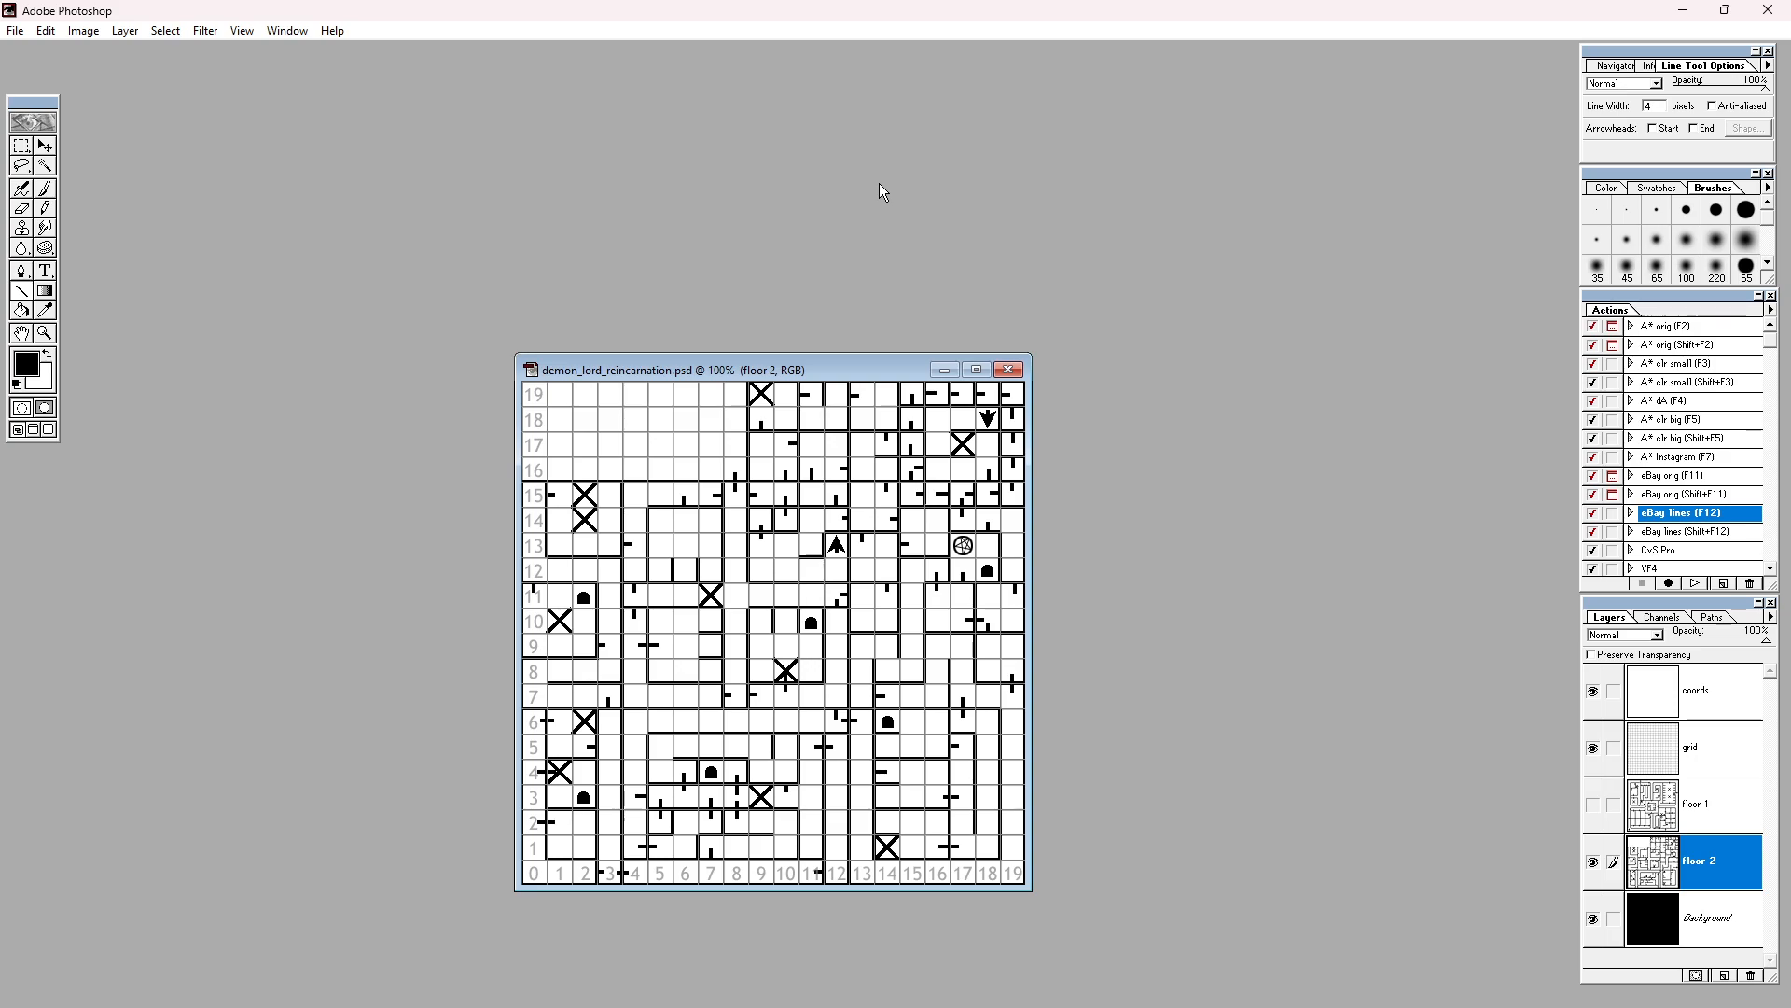
mouse_move(1668, 8)
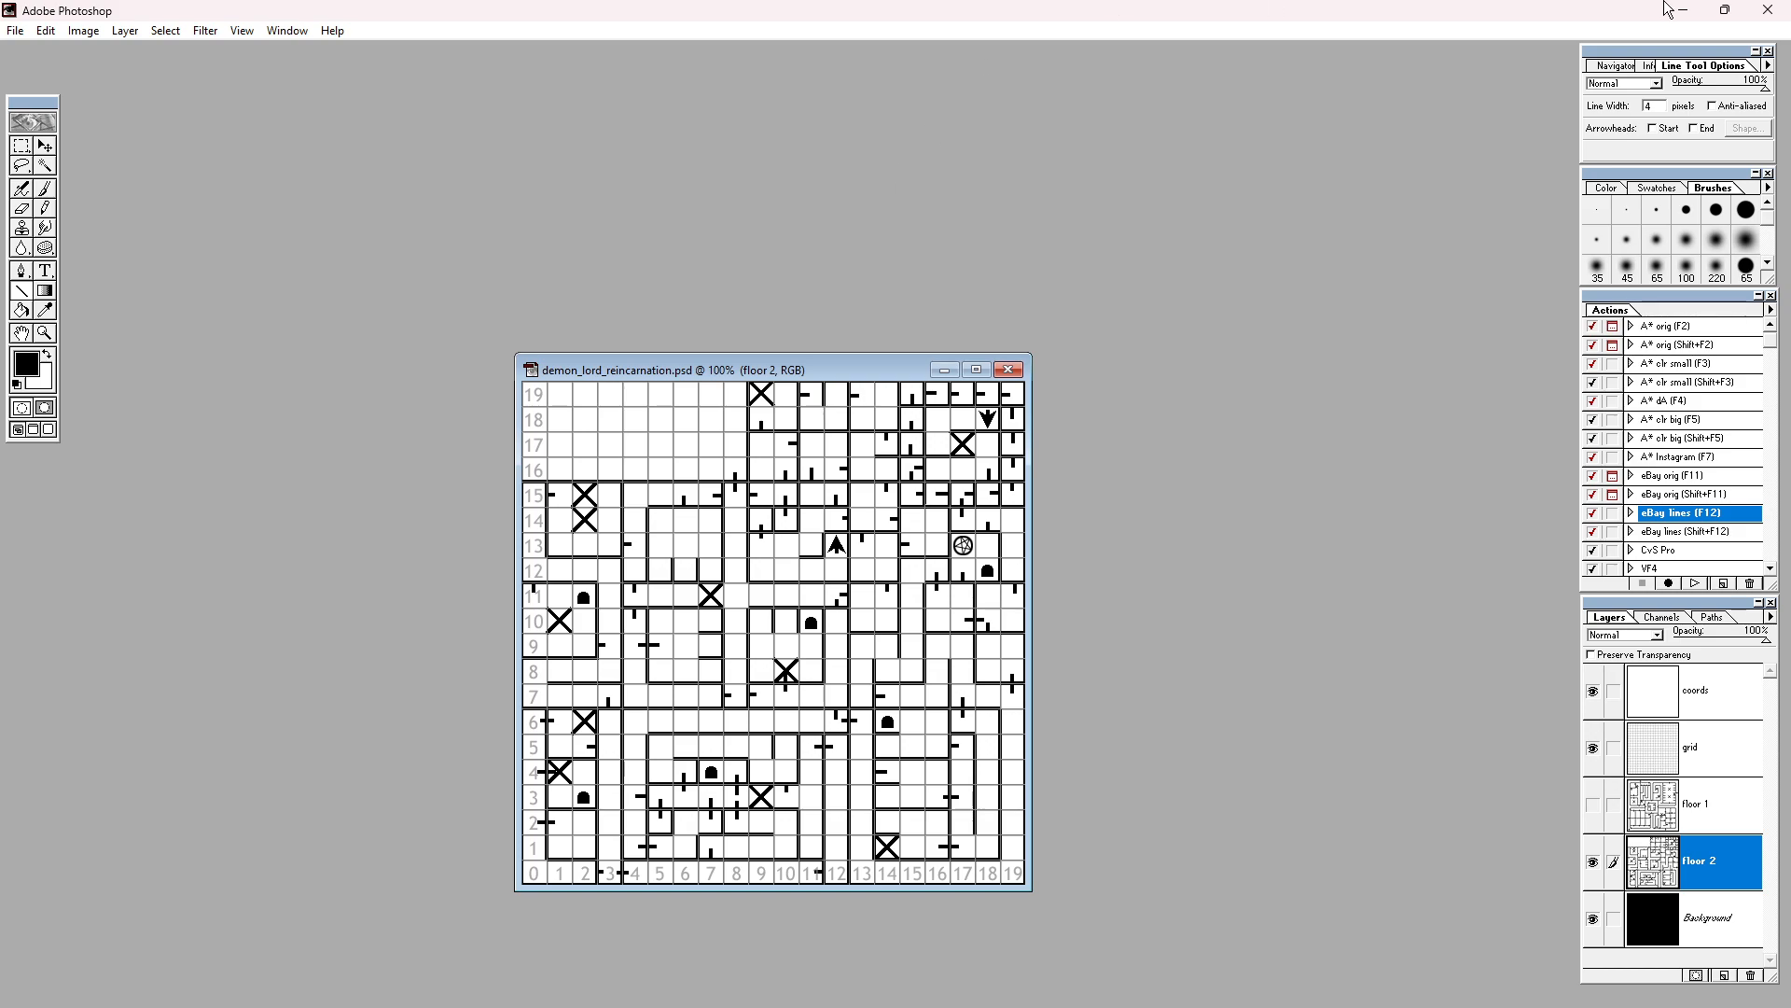